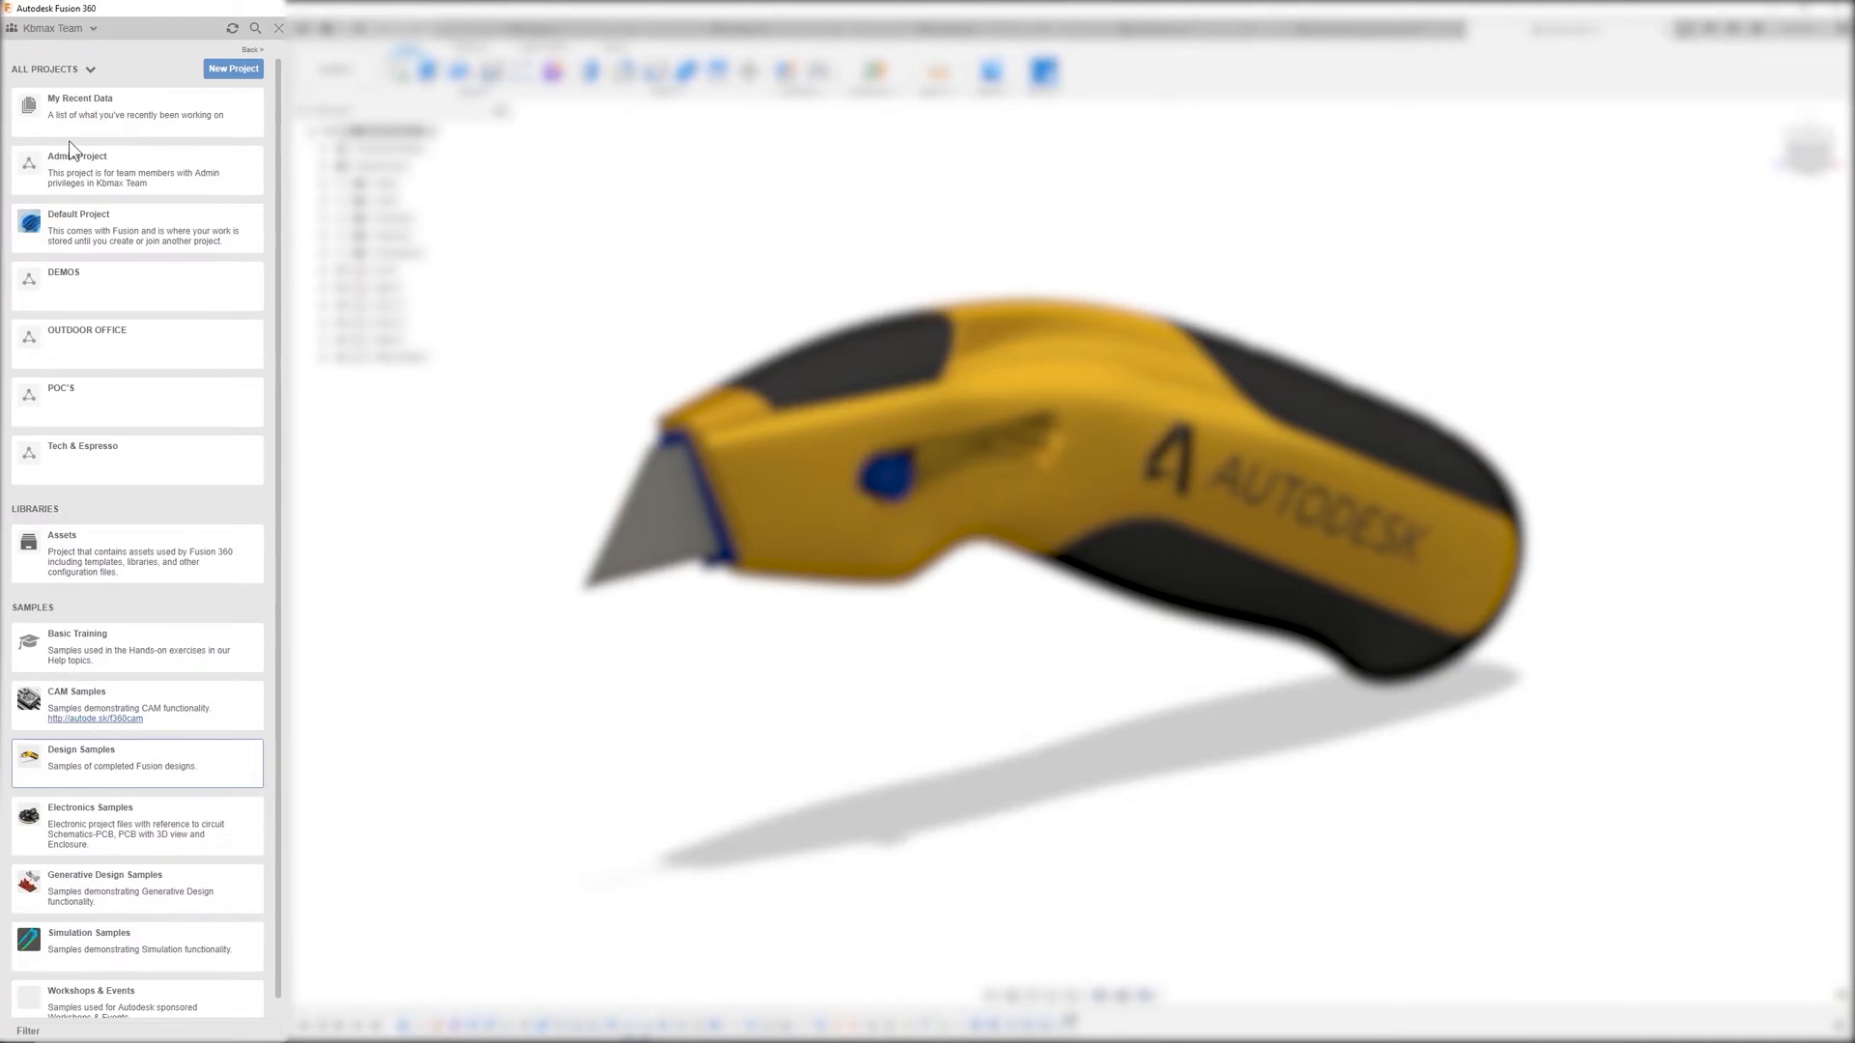
mouse_move(127, 292)
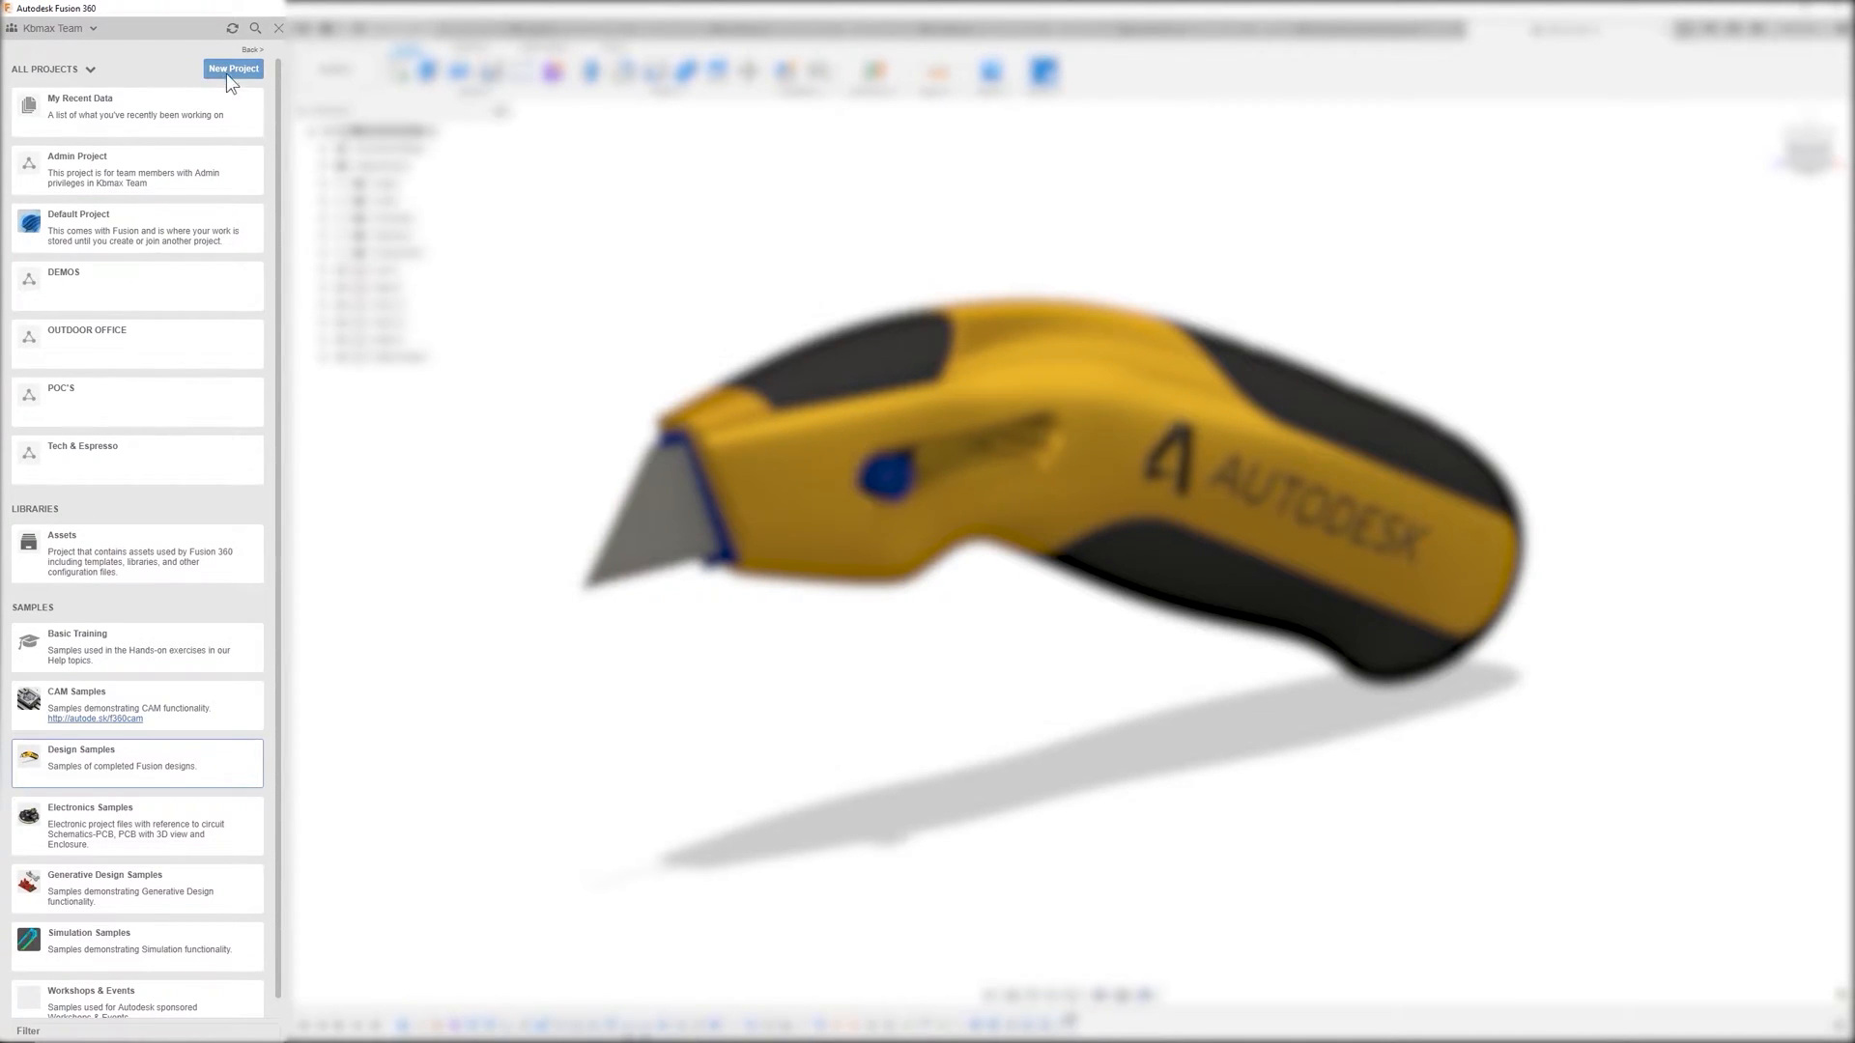
- Create a project with the default name 'New Project' and open it
click(233, 69)
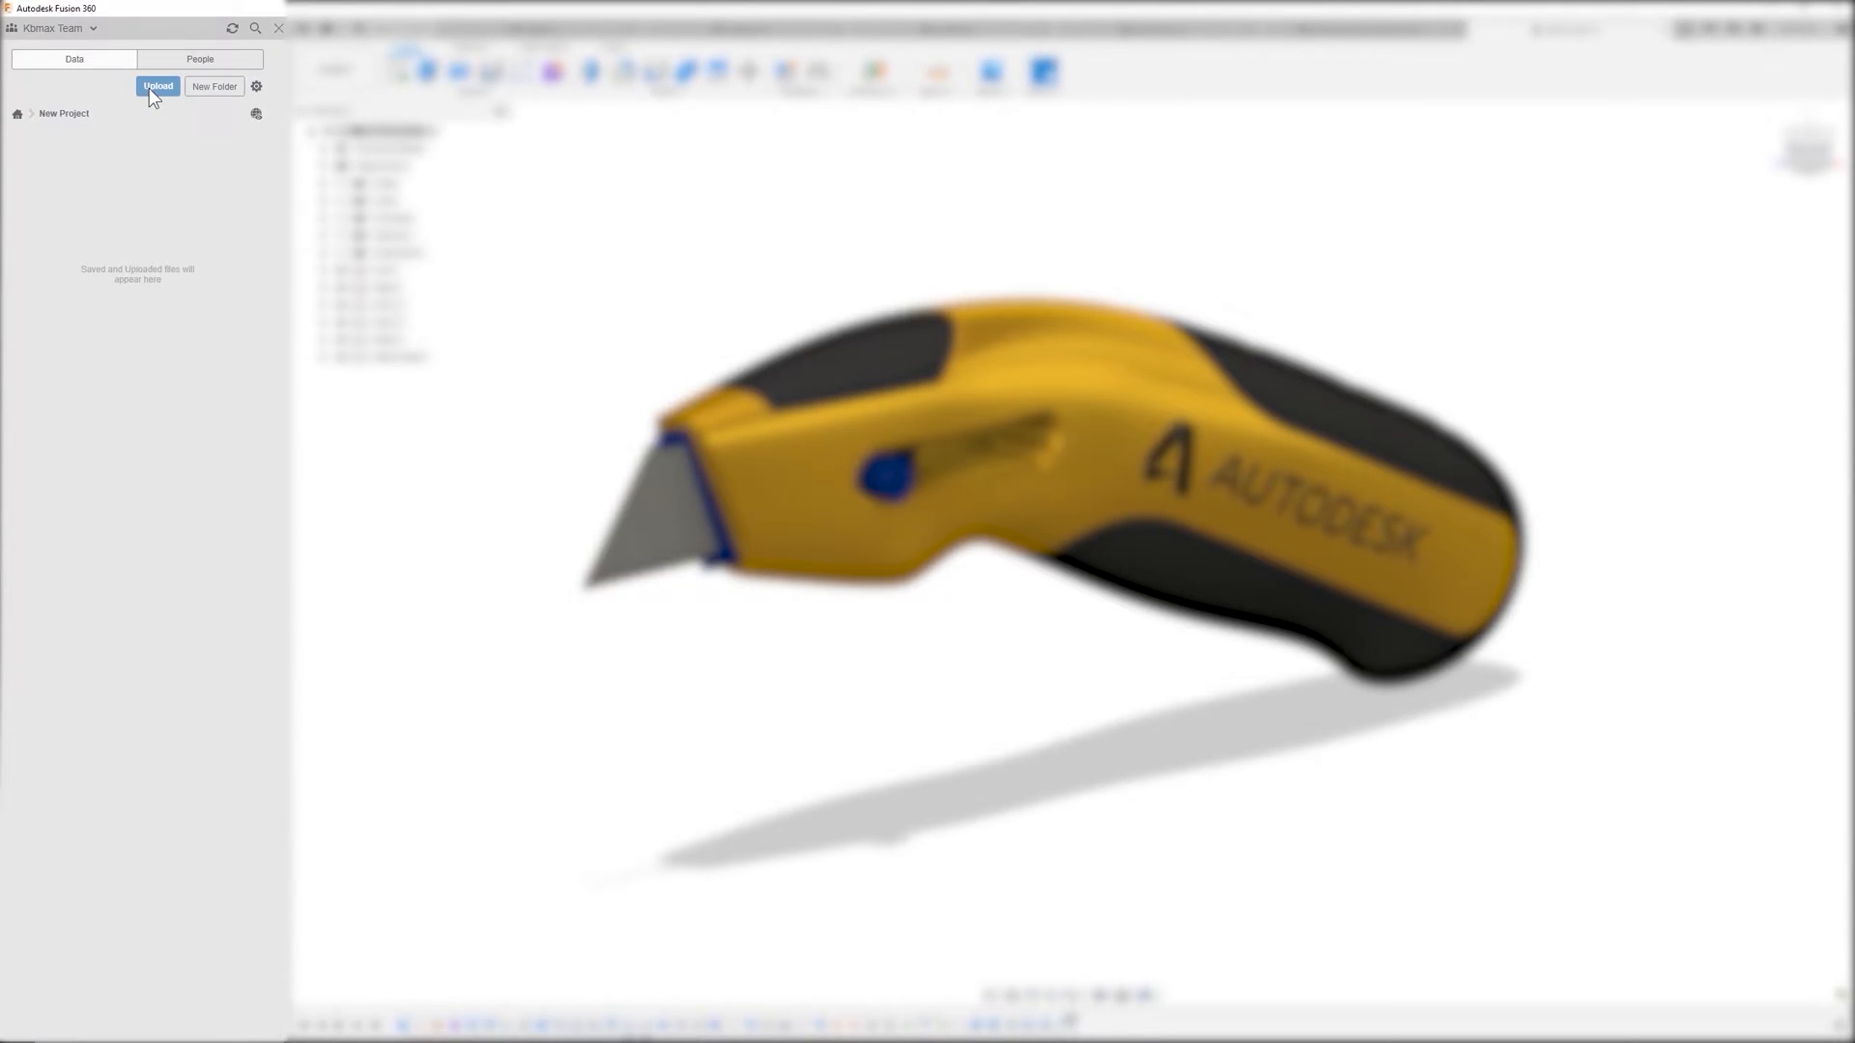
click(214, 85)
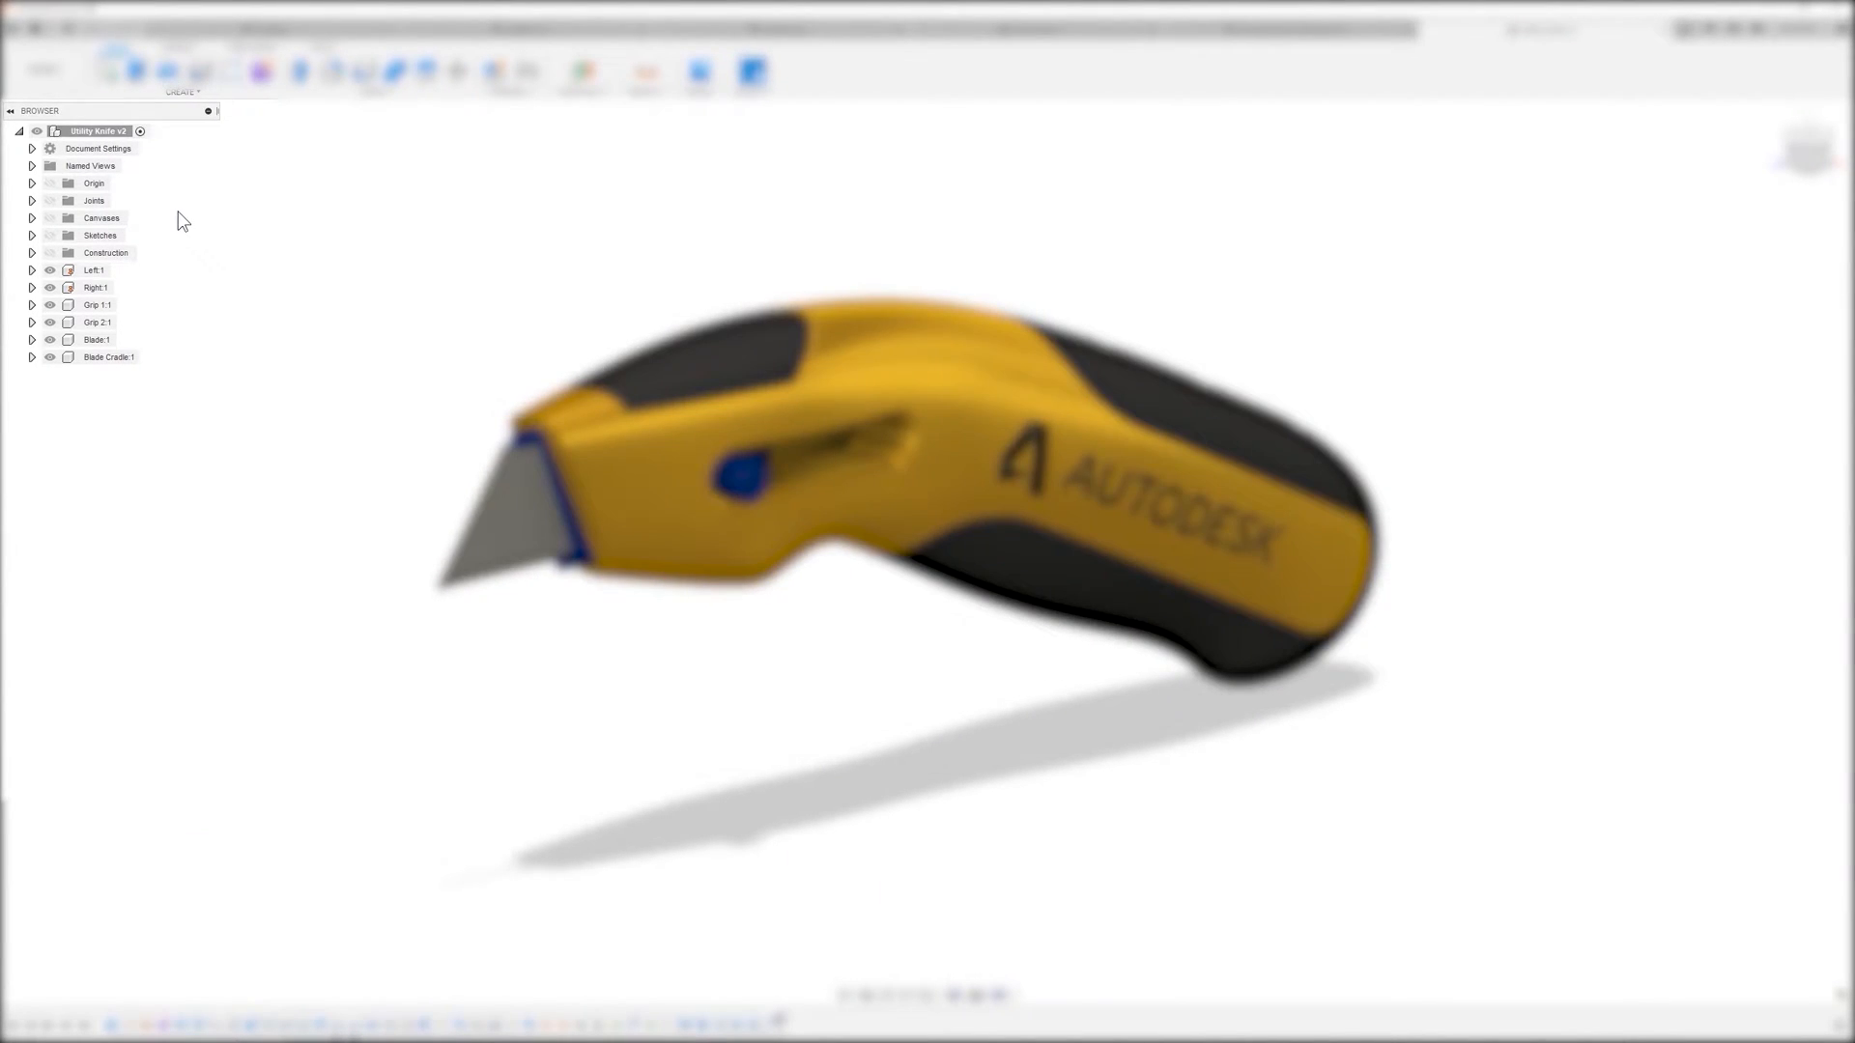
- Activate the Right:1 component and expand Left:1 to show its body
click(93, 270)
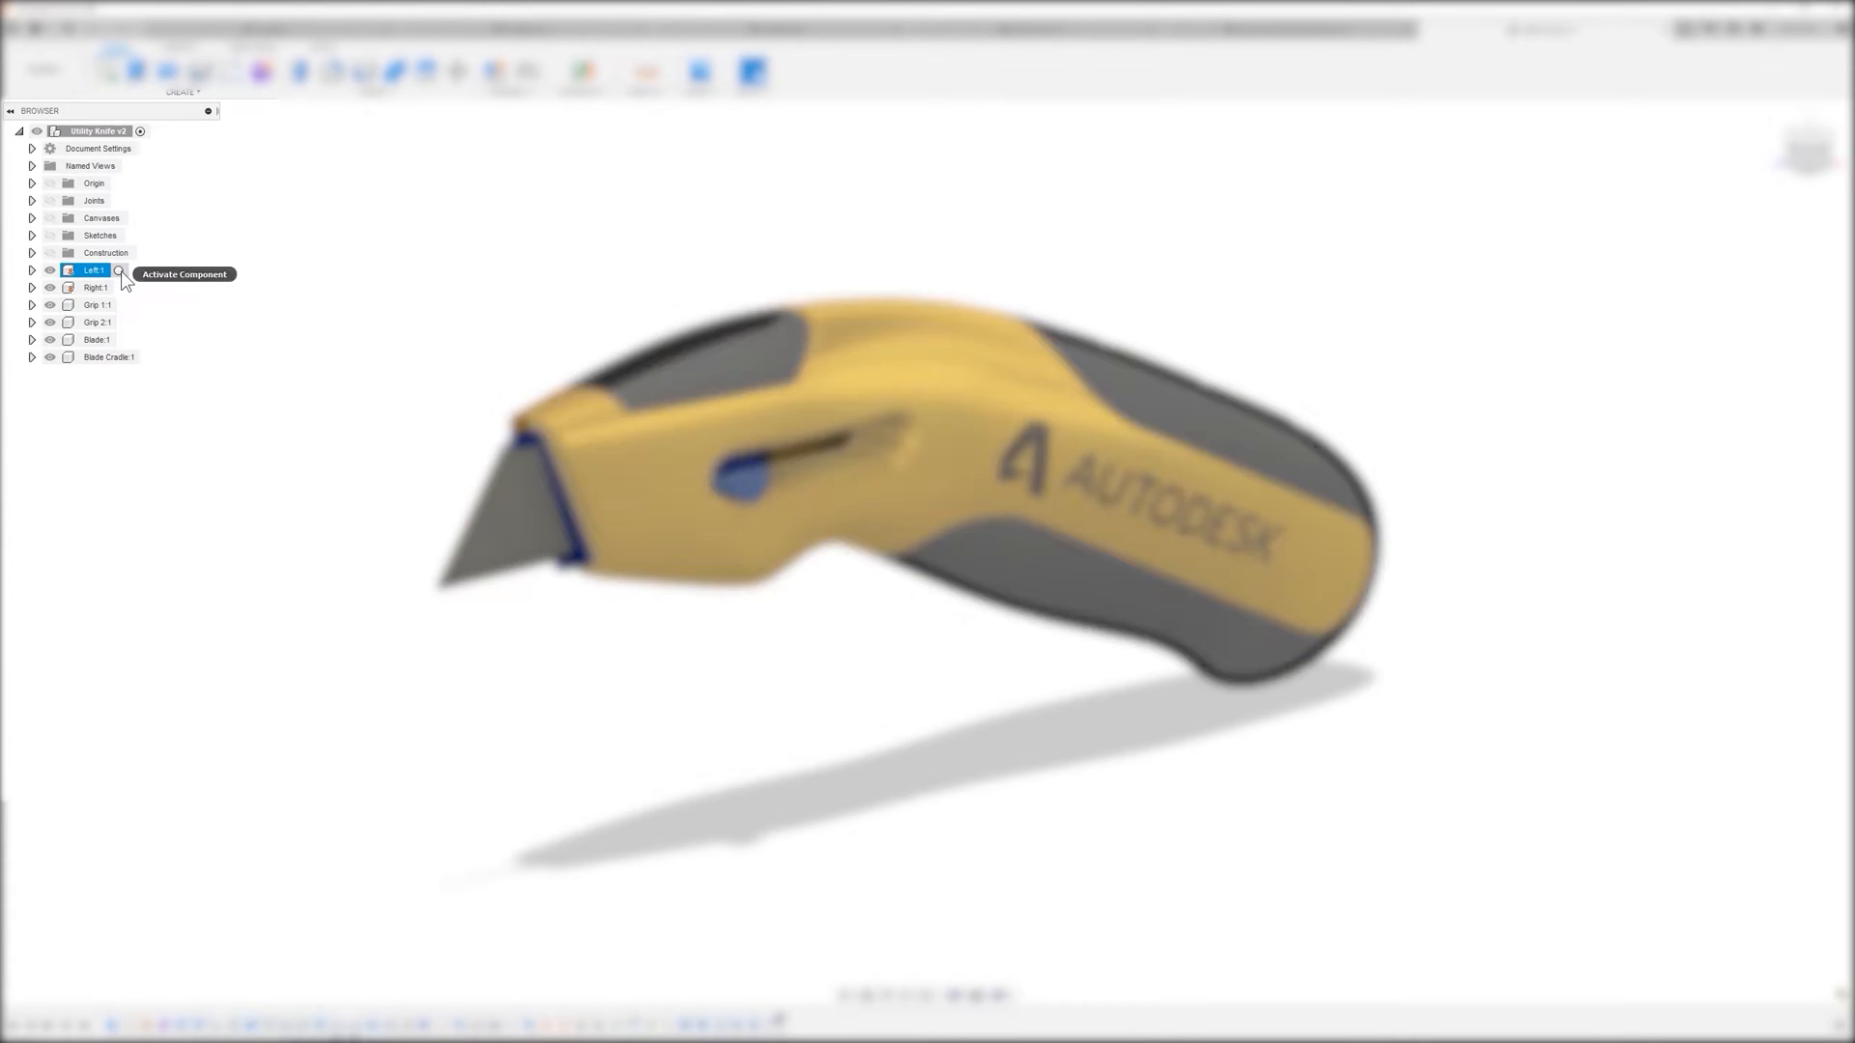
click(96, 287)
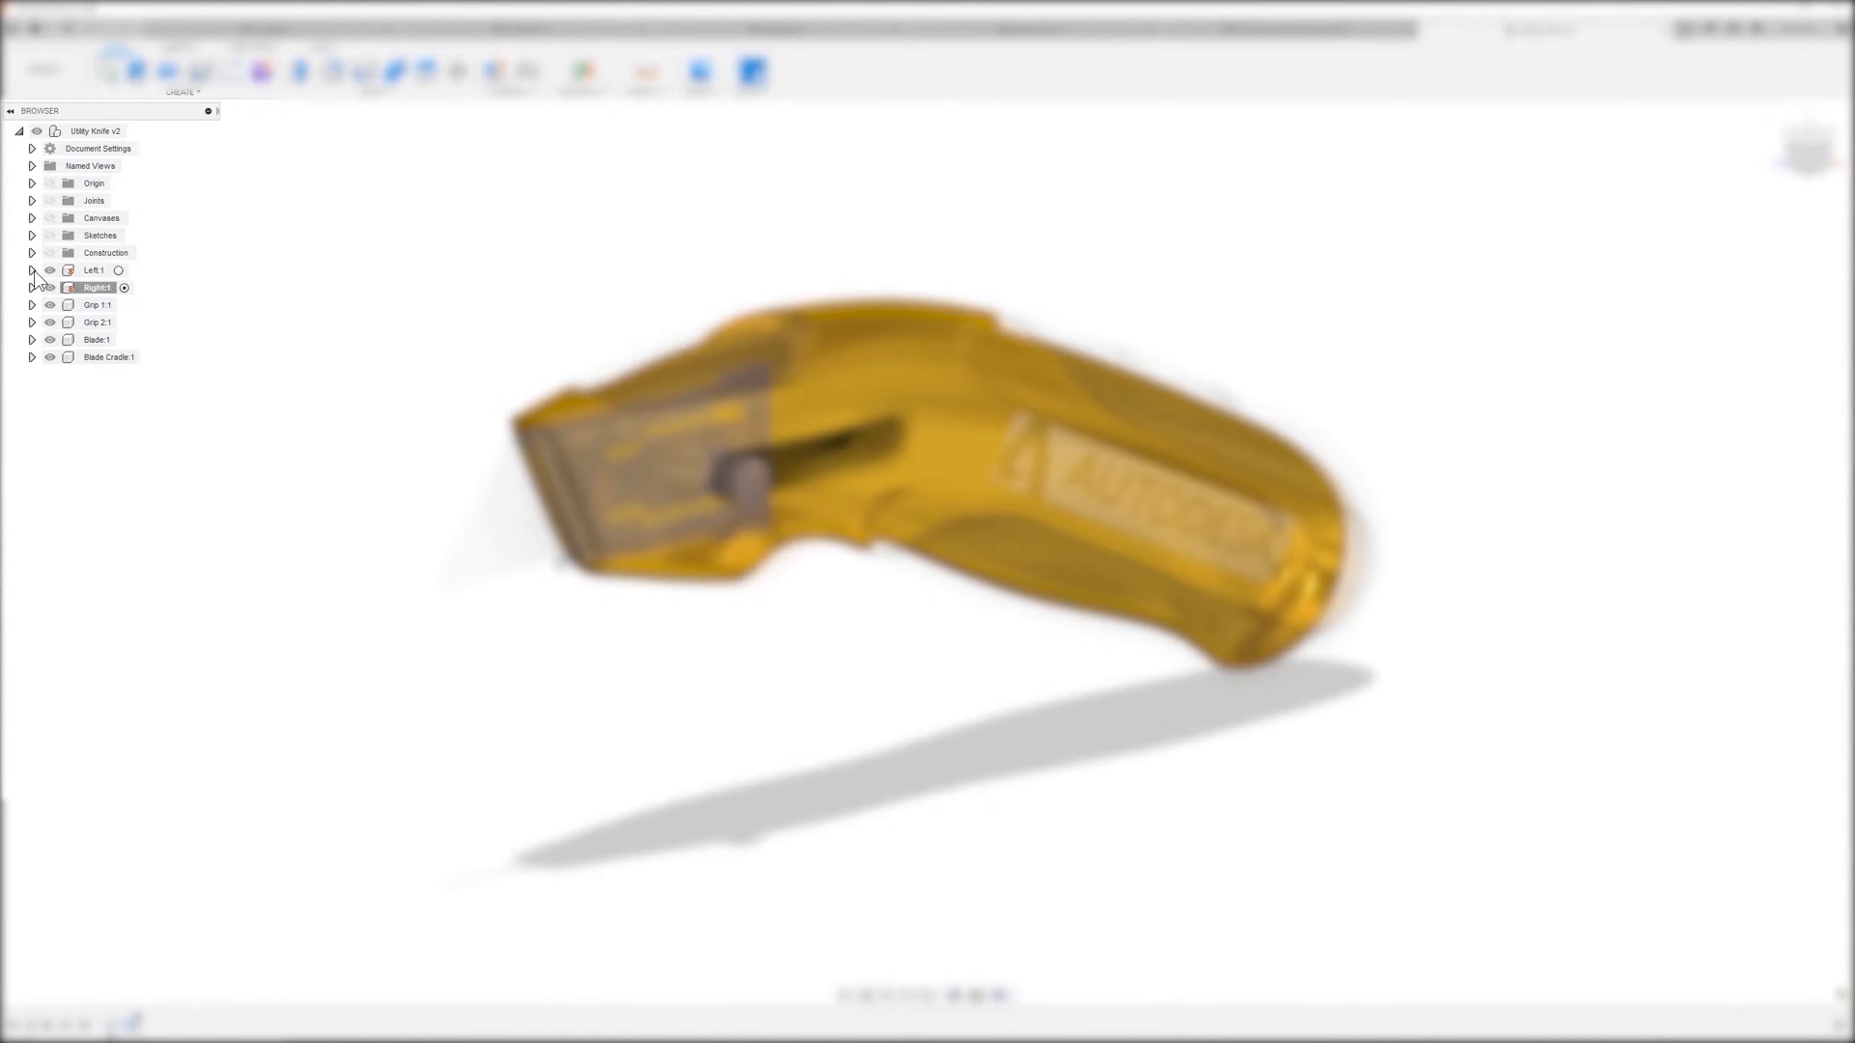
click(32, 269)
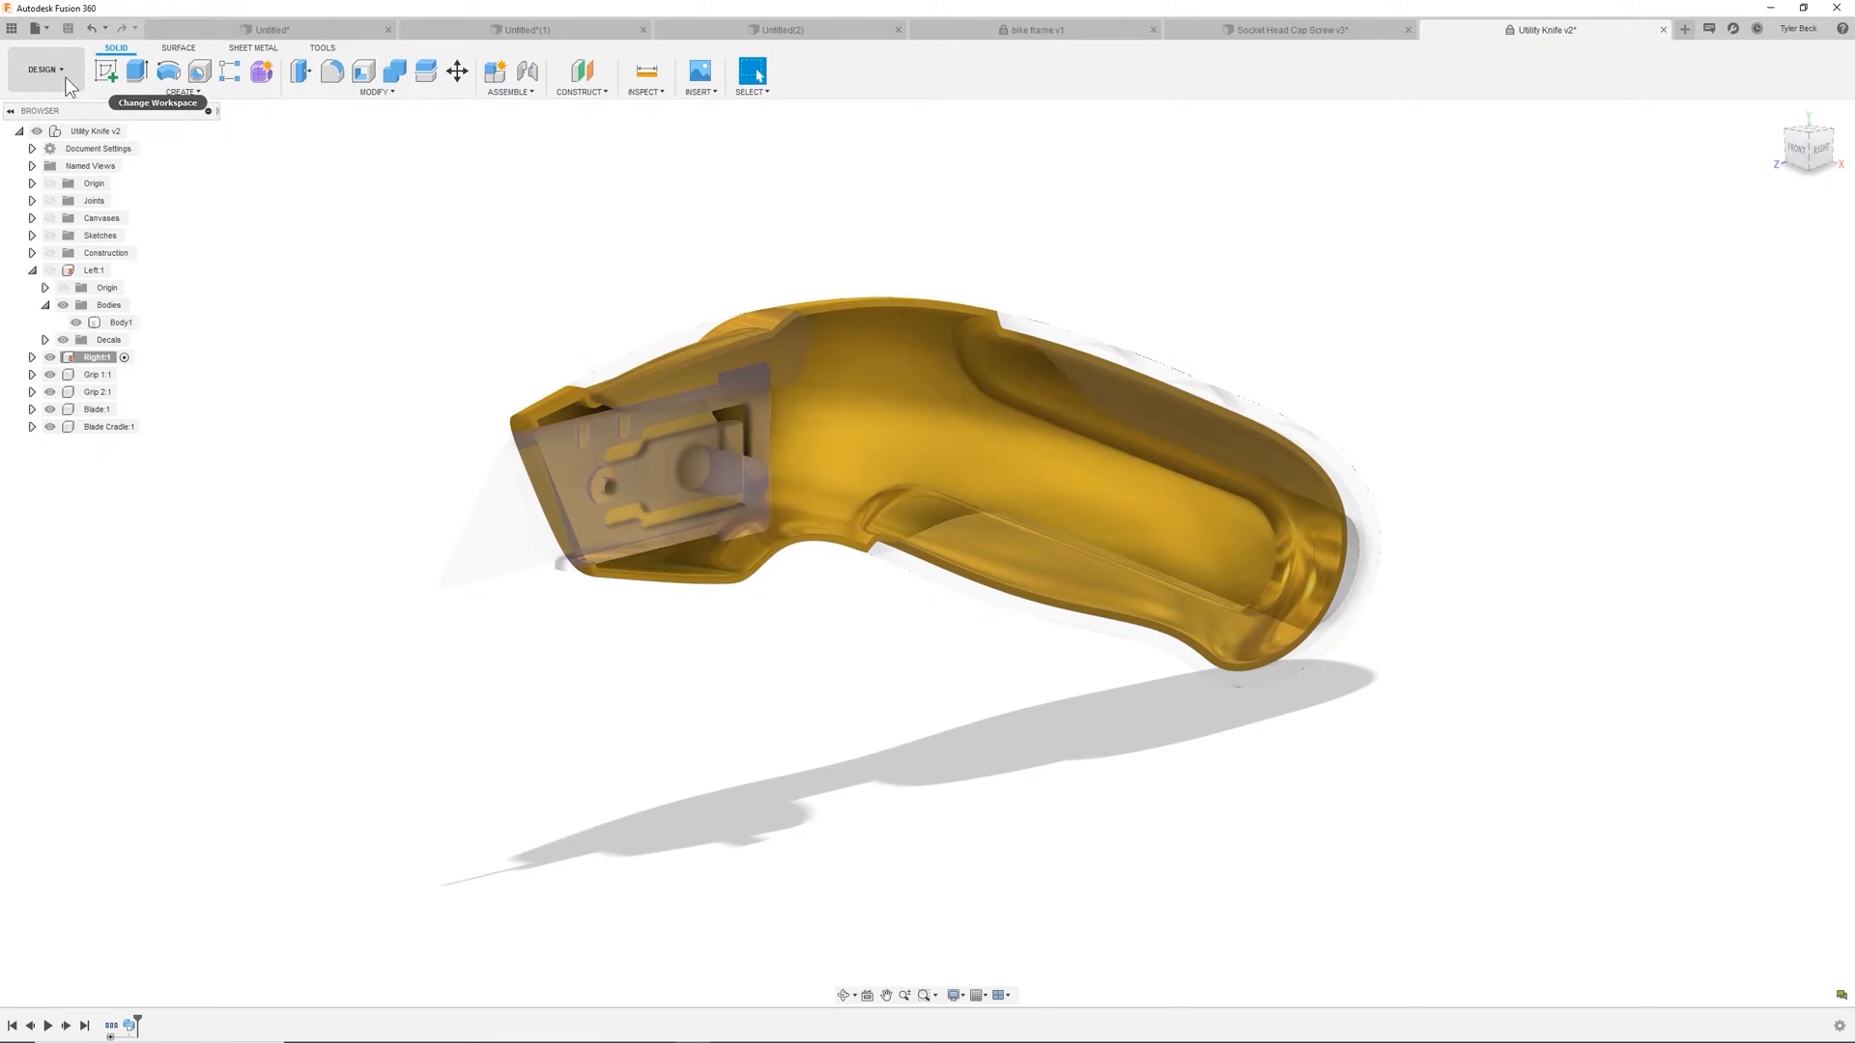
- Browse the Design workspace list, then start a new blank untitled design
click(46, 68)
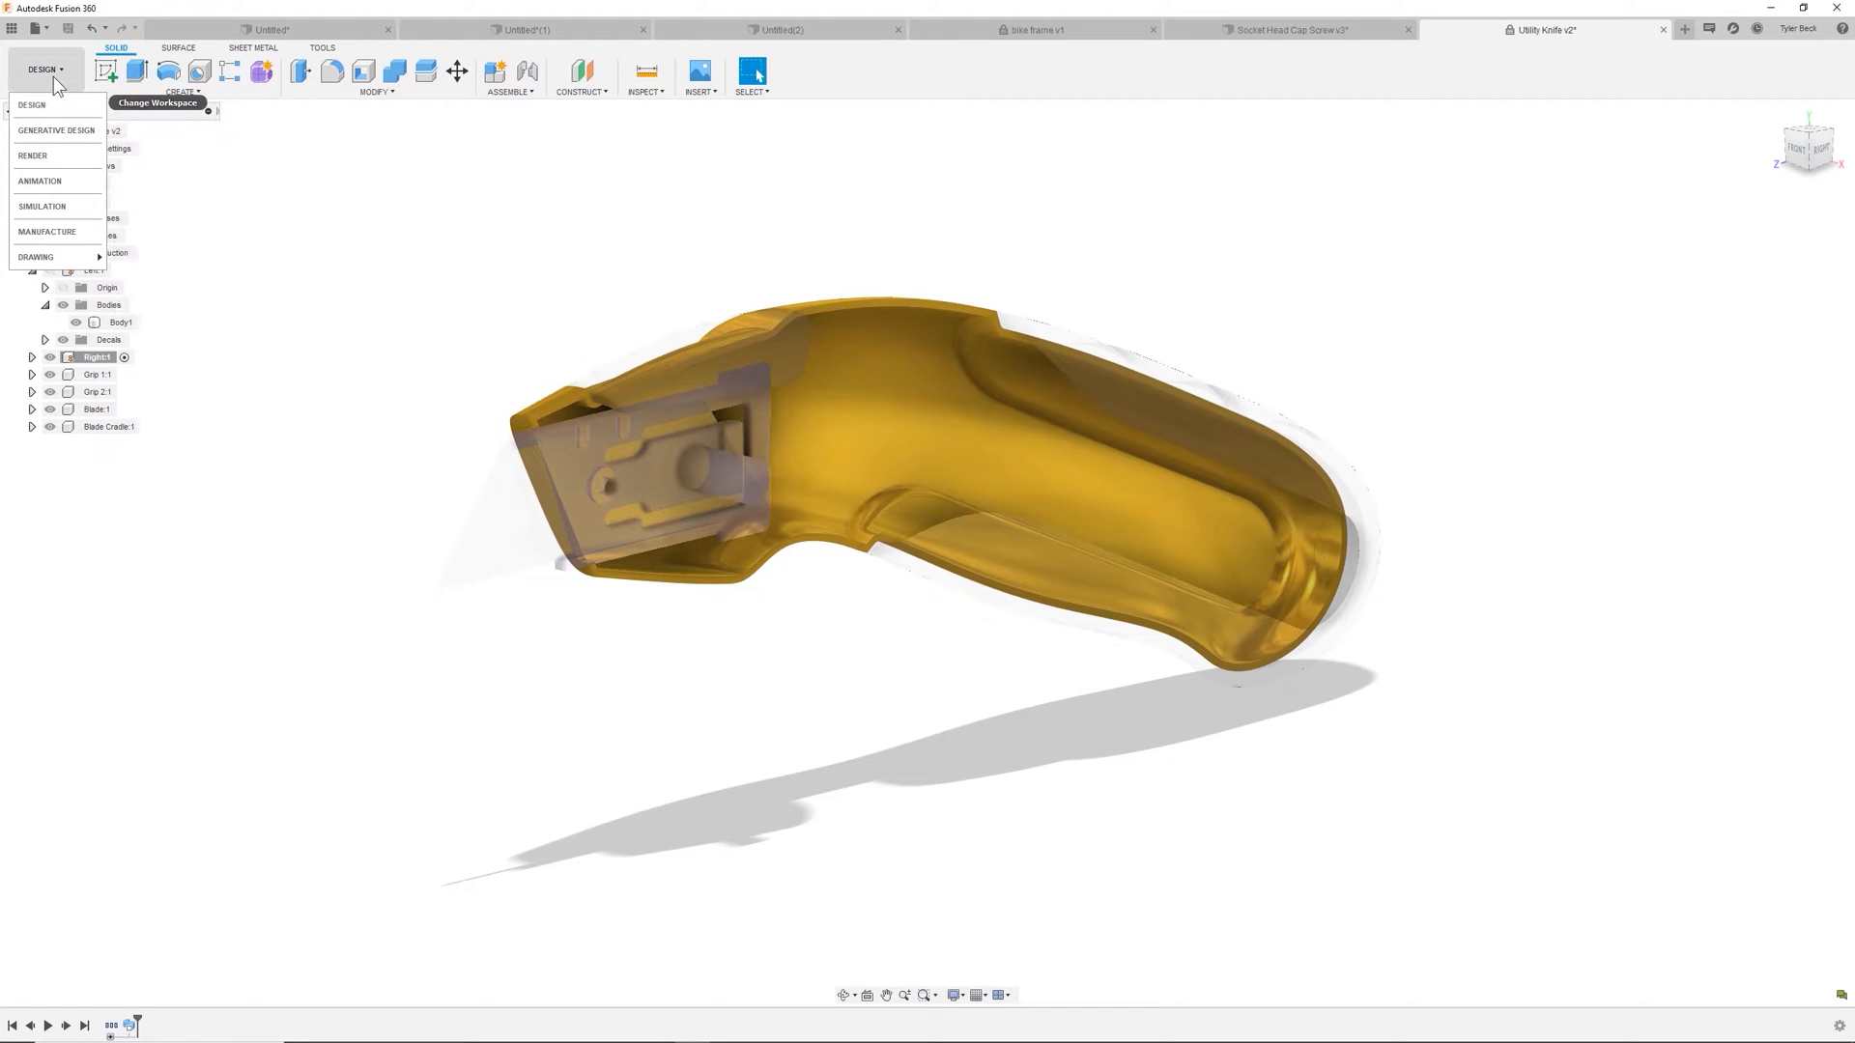
mouse_move(59, 157)
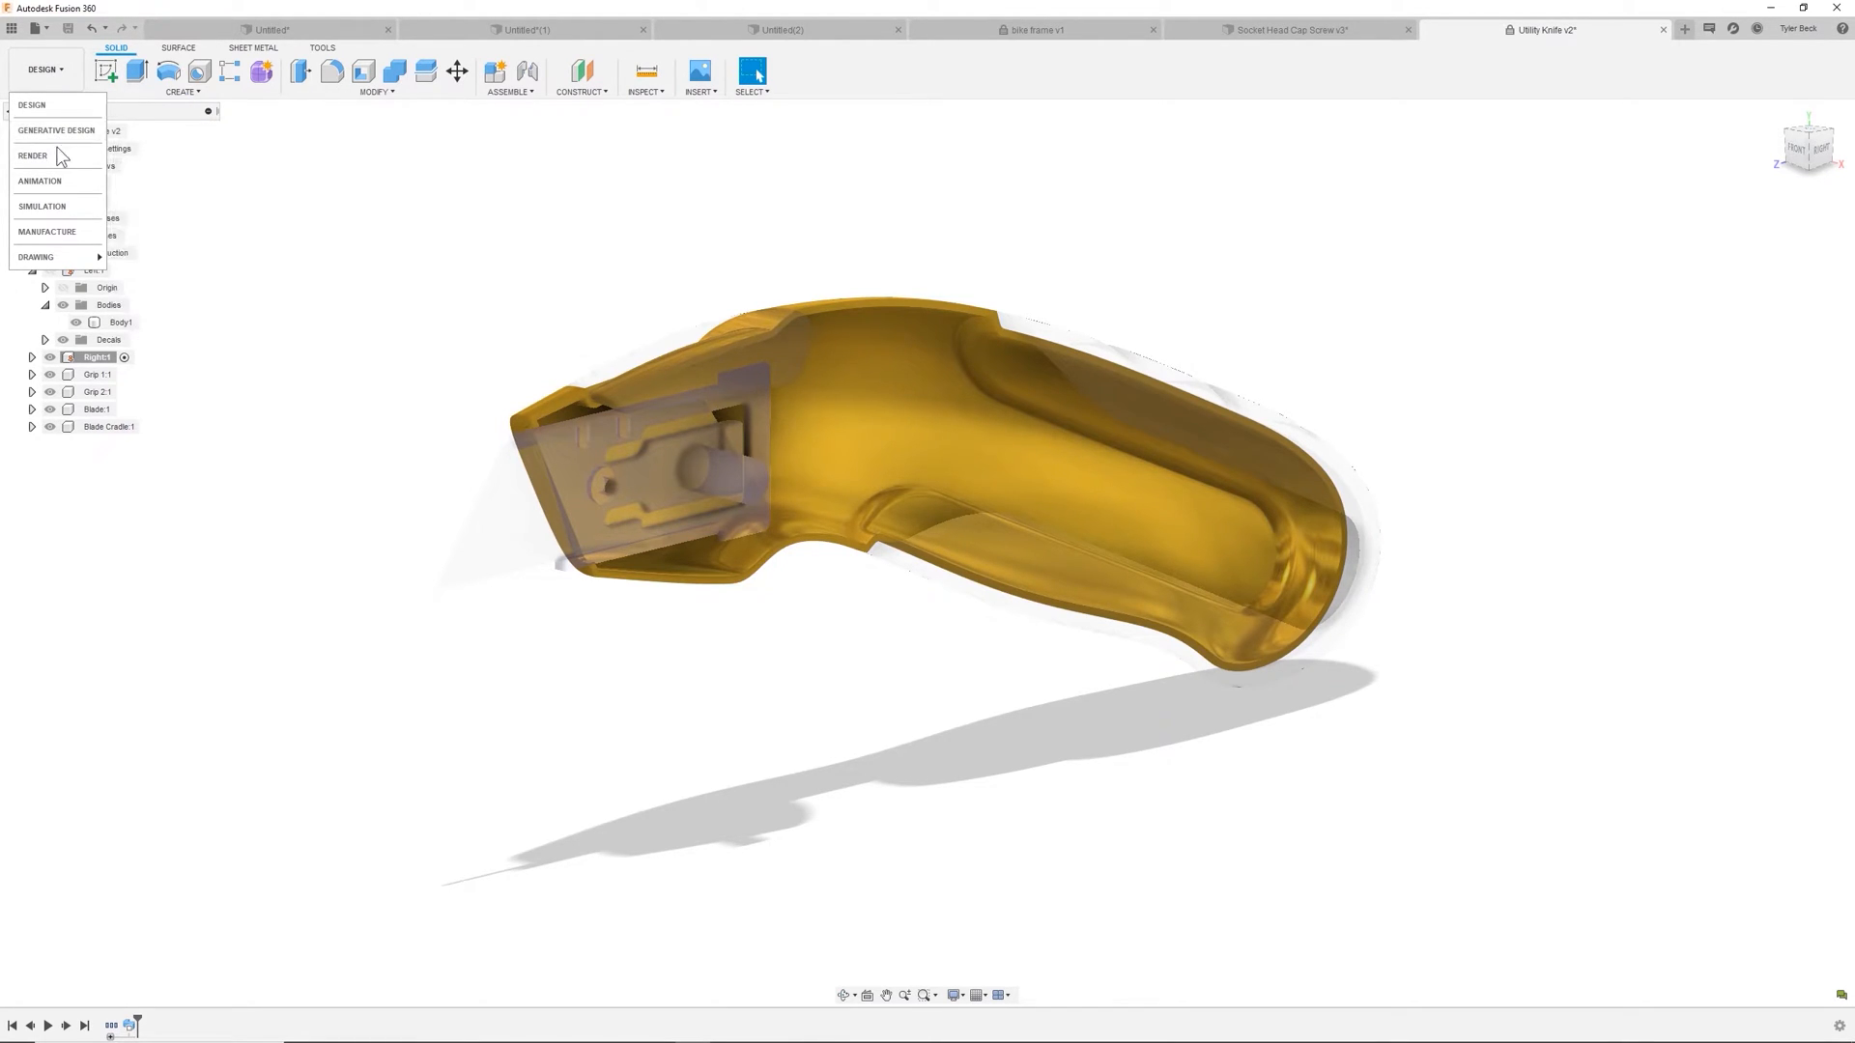
mouse_move(74, 210)
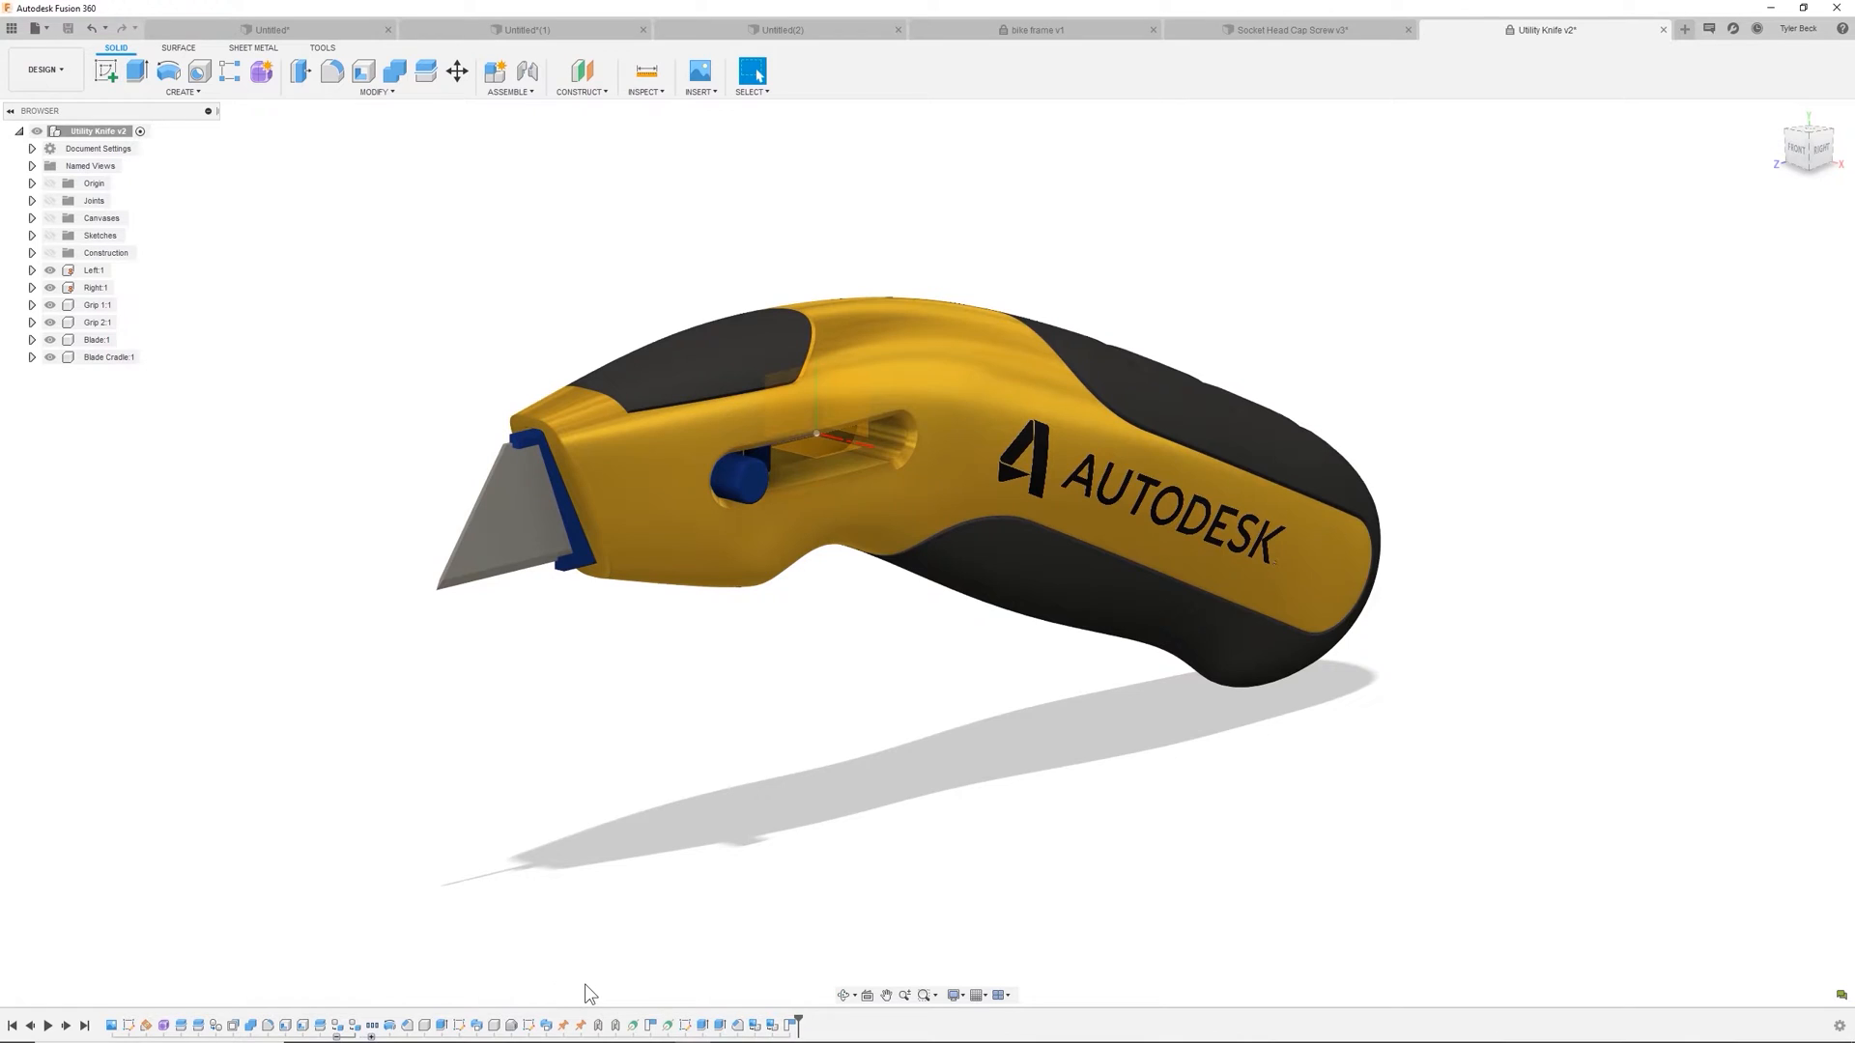
mouse_move(631, 997)
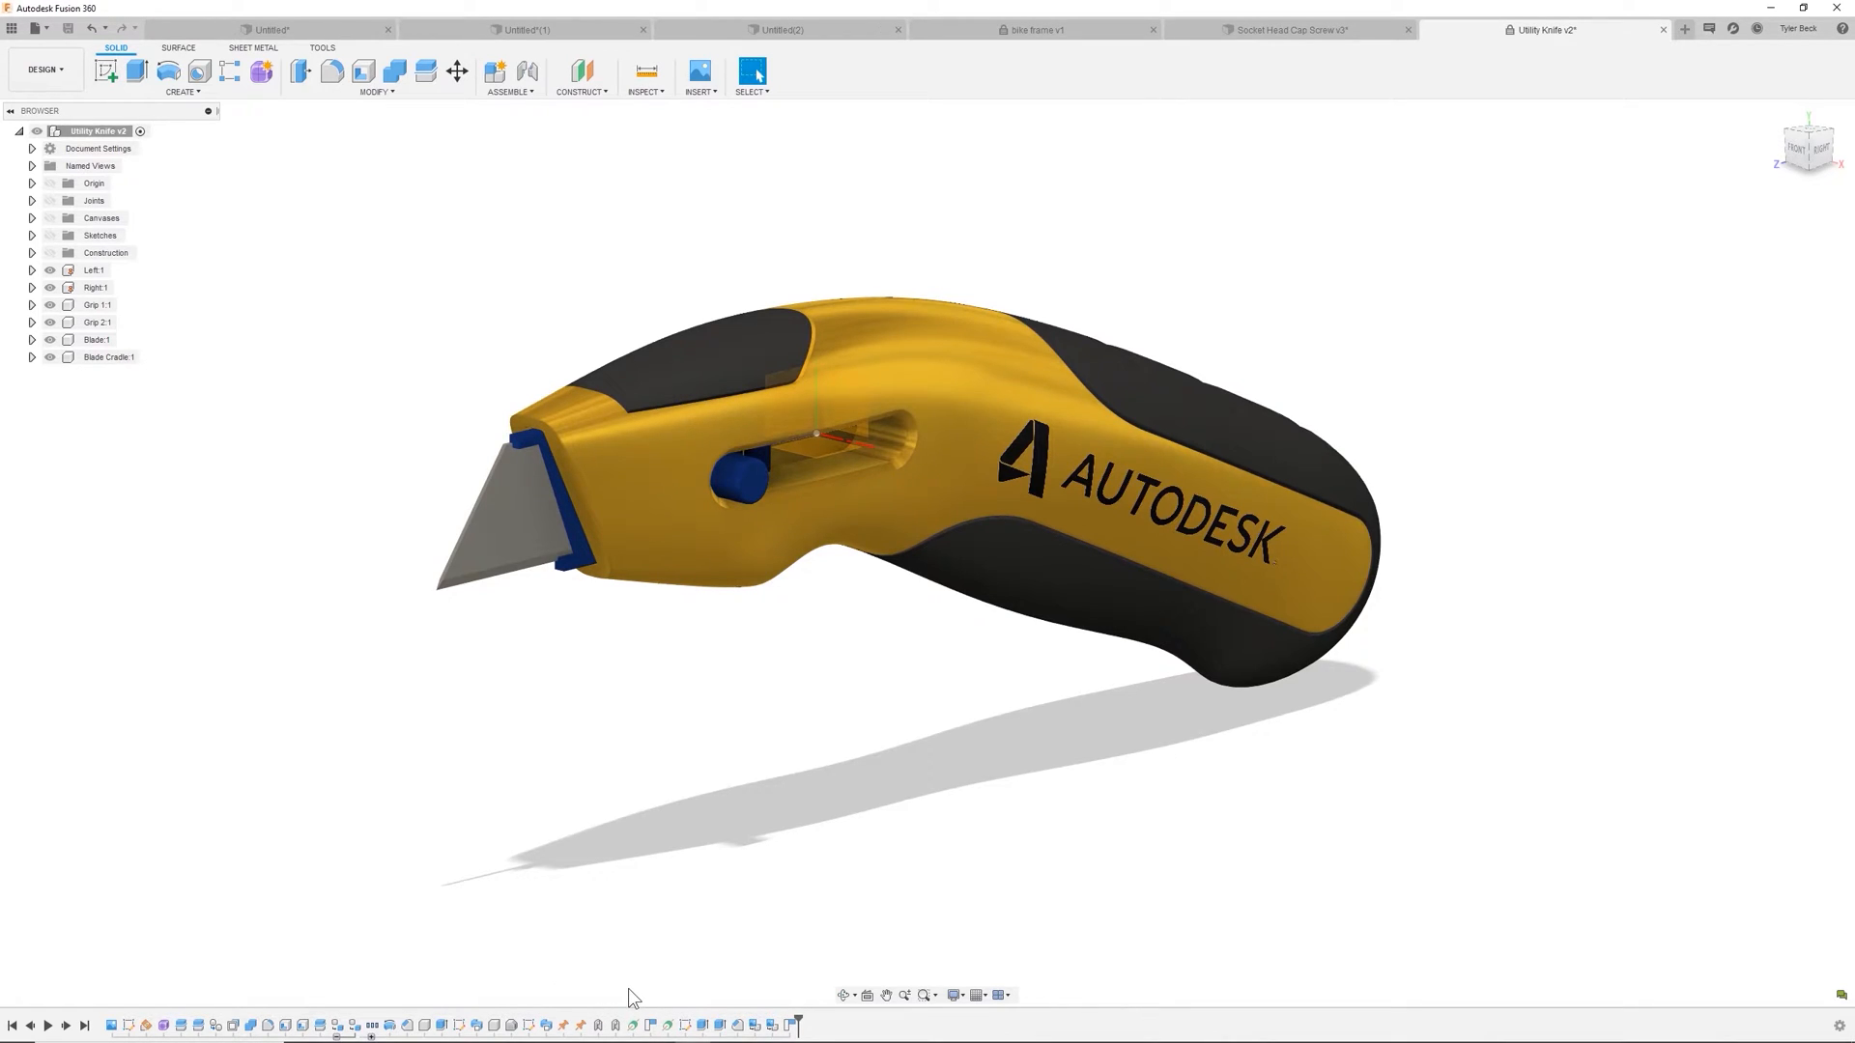
mouse_move(1683, 30)
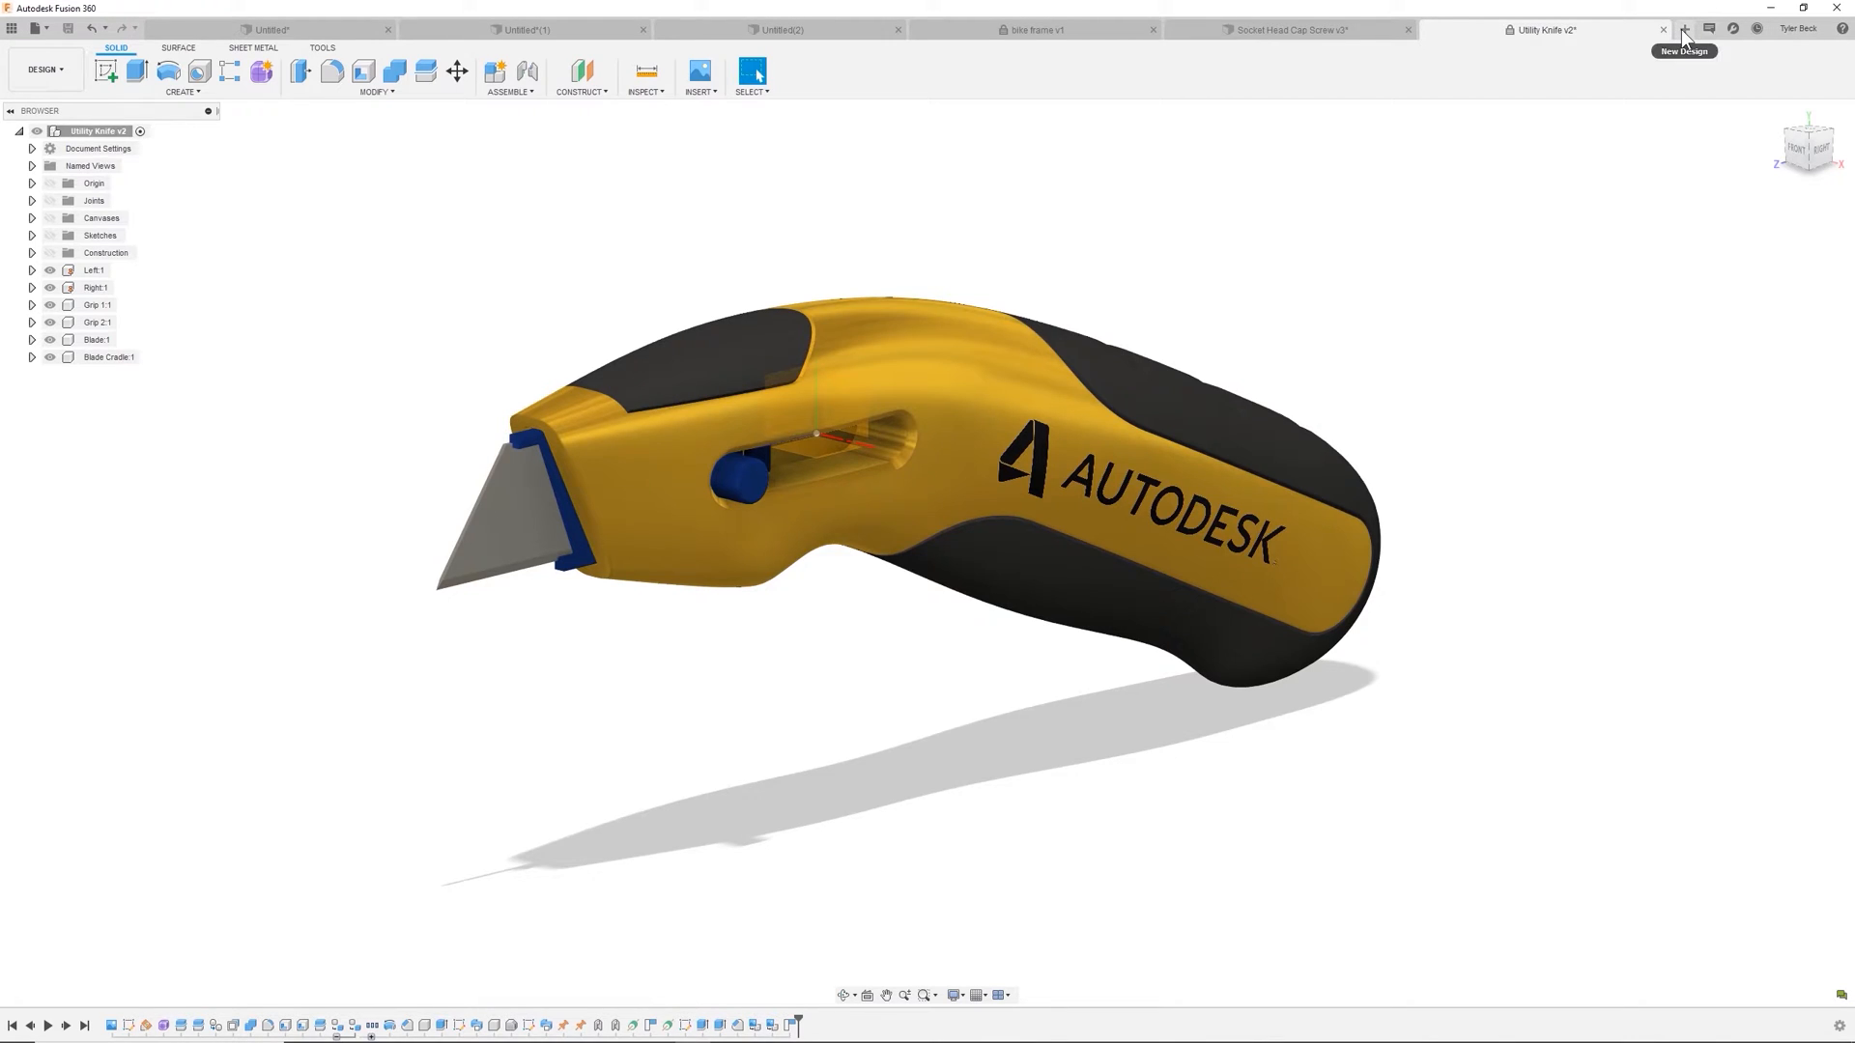
click(1682, 28)
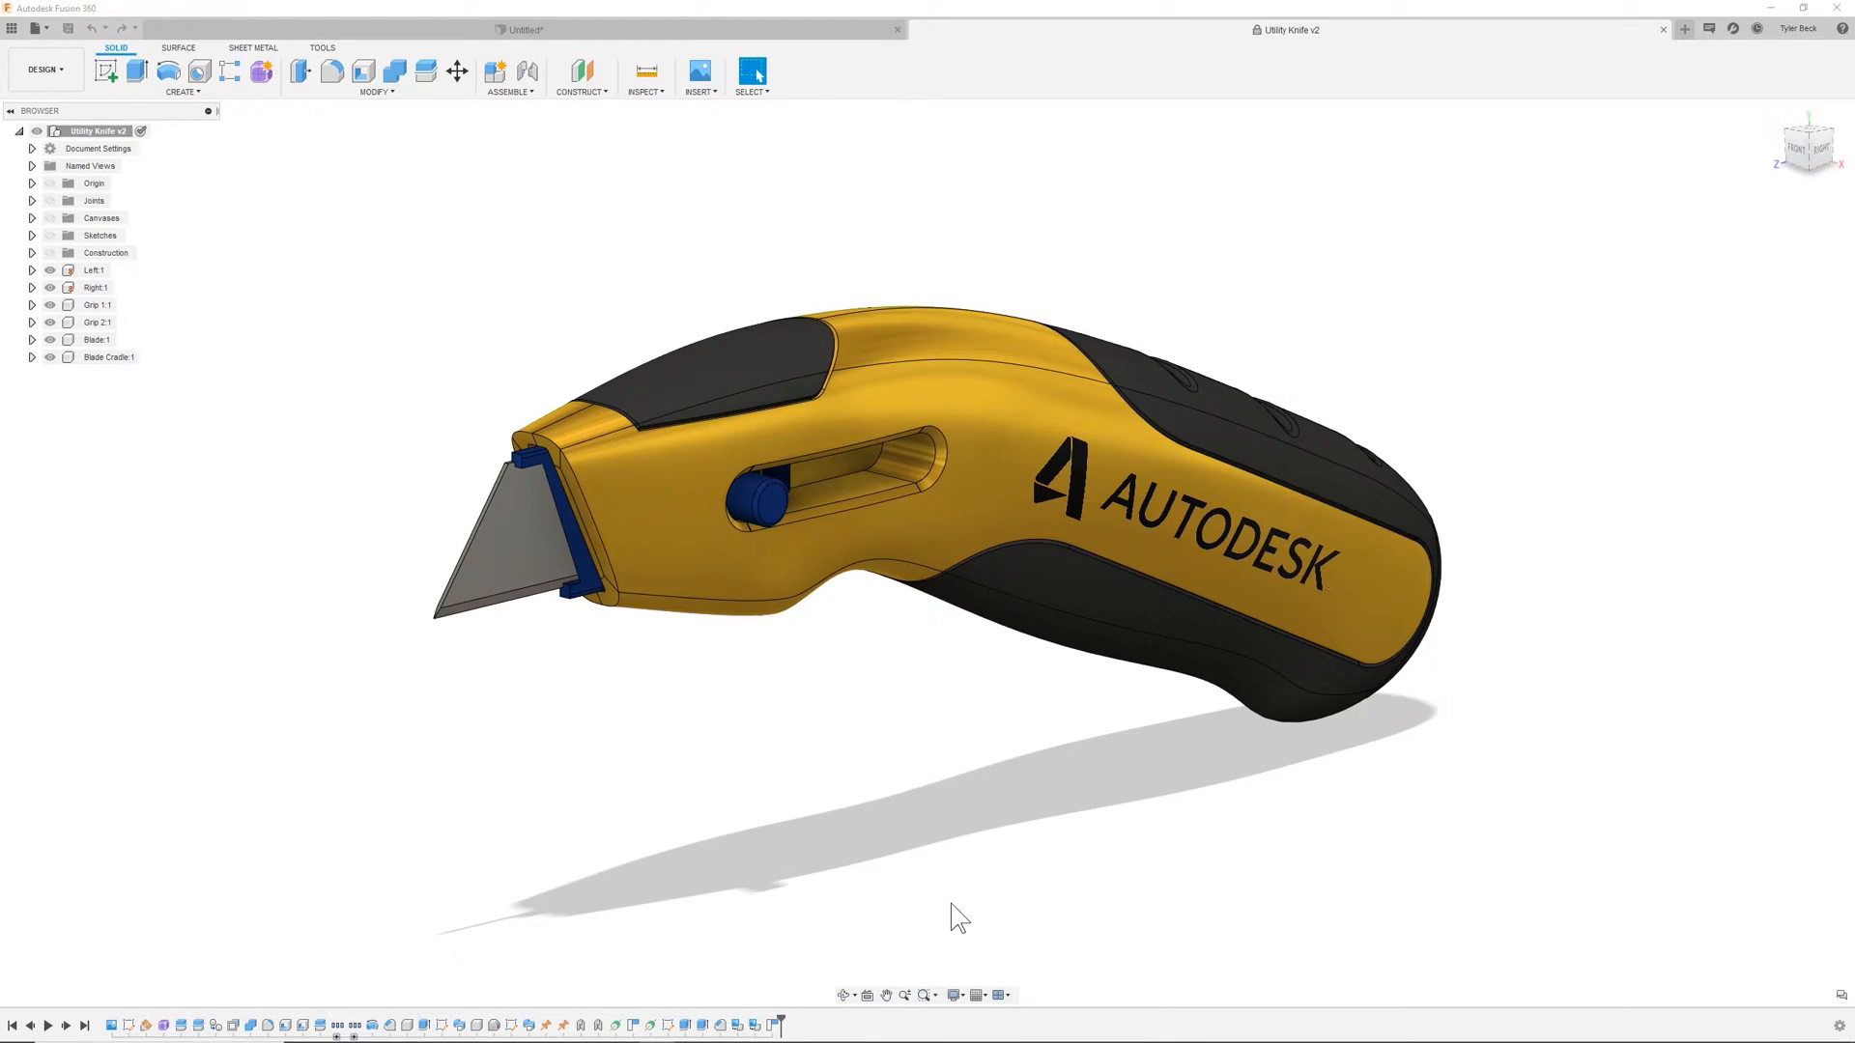
mouse_move(979, 995)
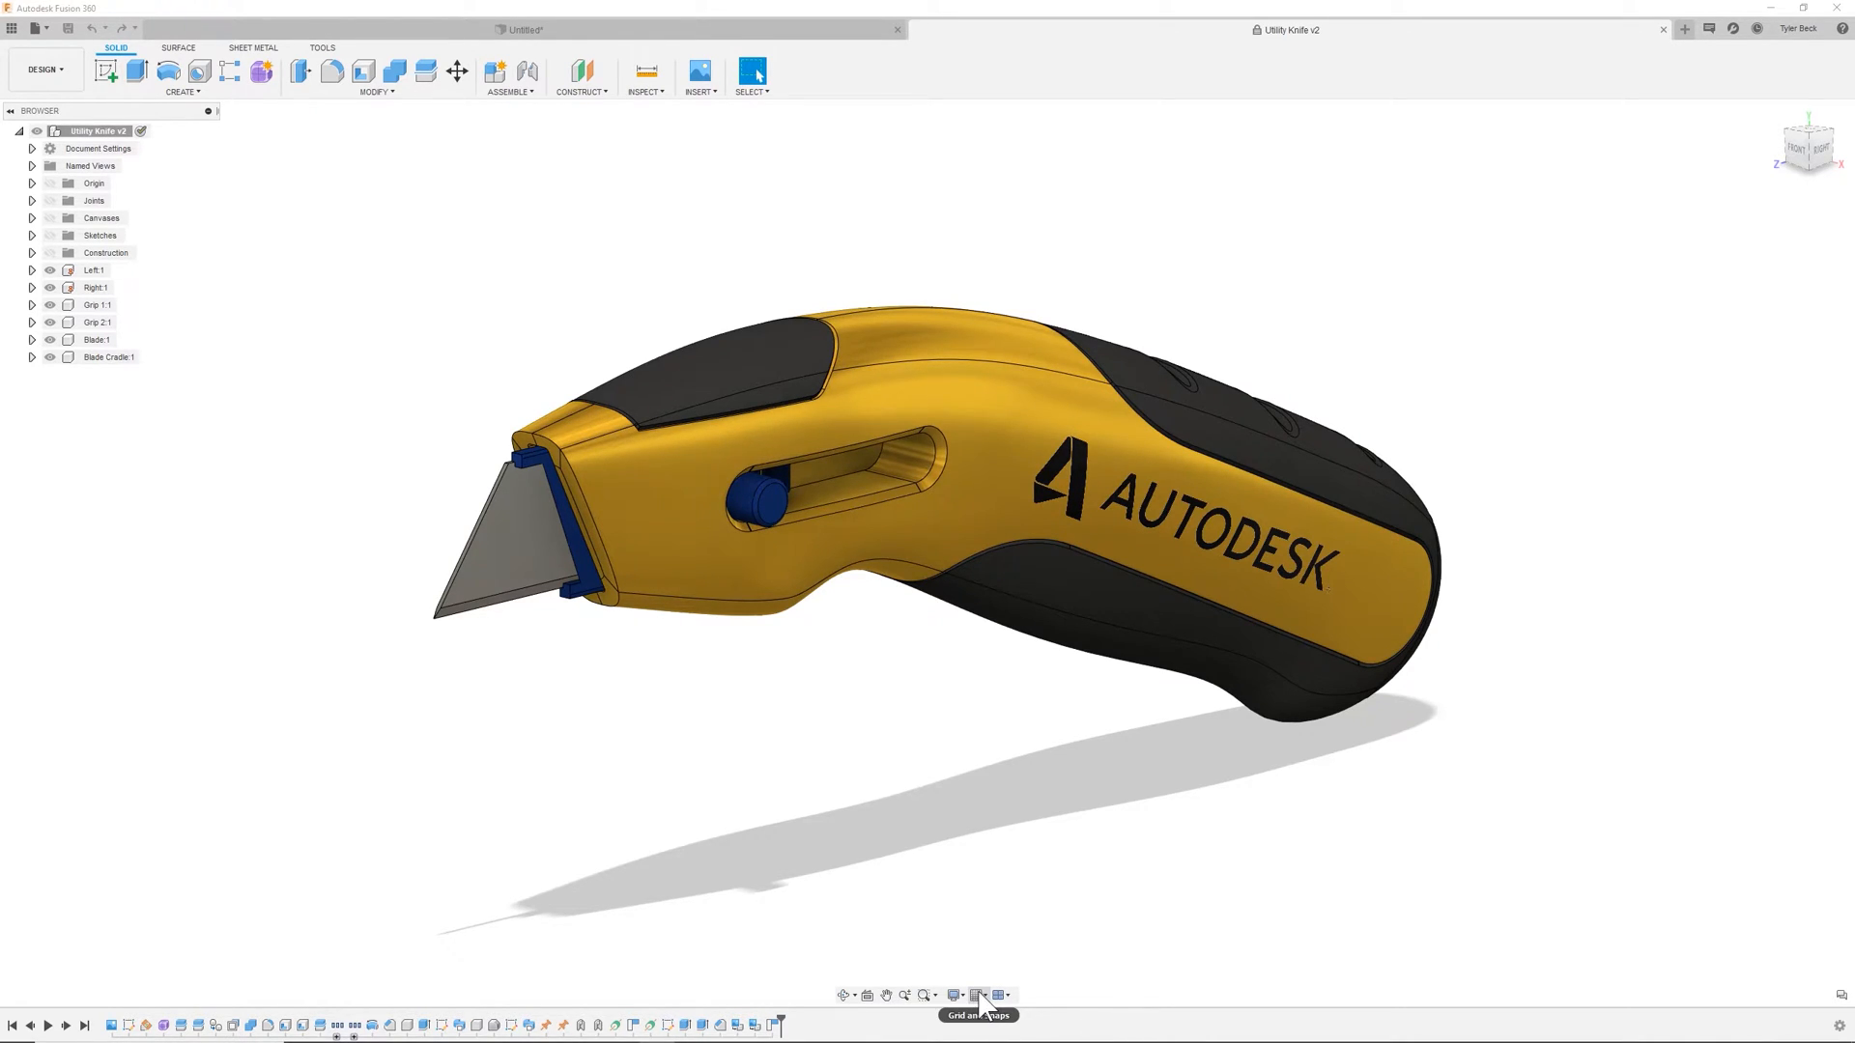
- Turn on the Layout Grid from the Grid and Snaps menu
click(977, 995)
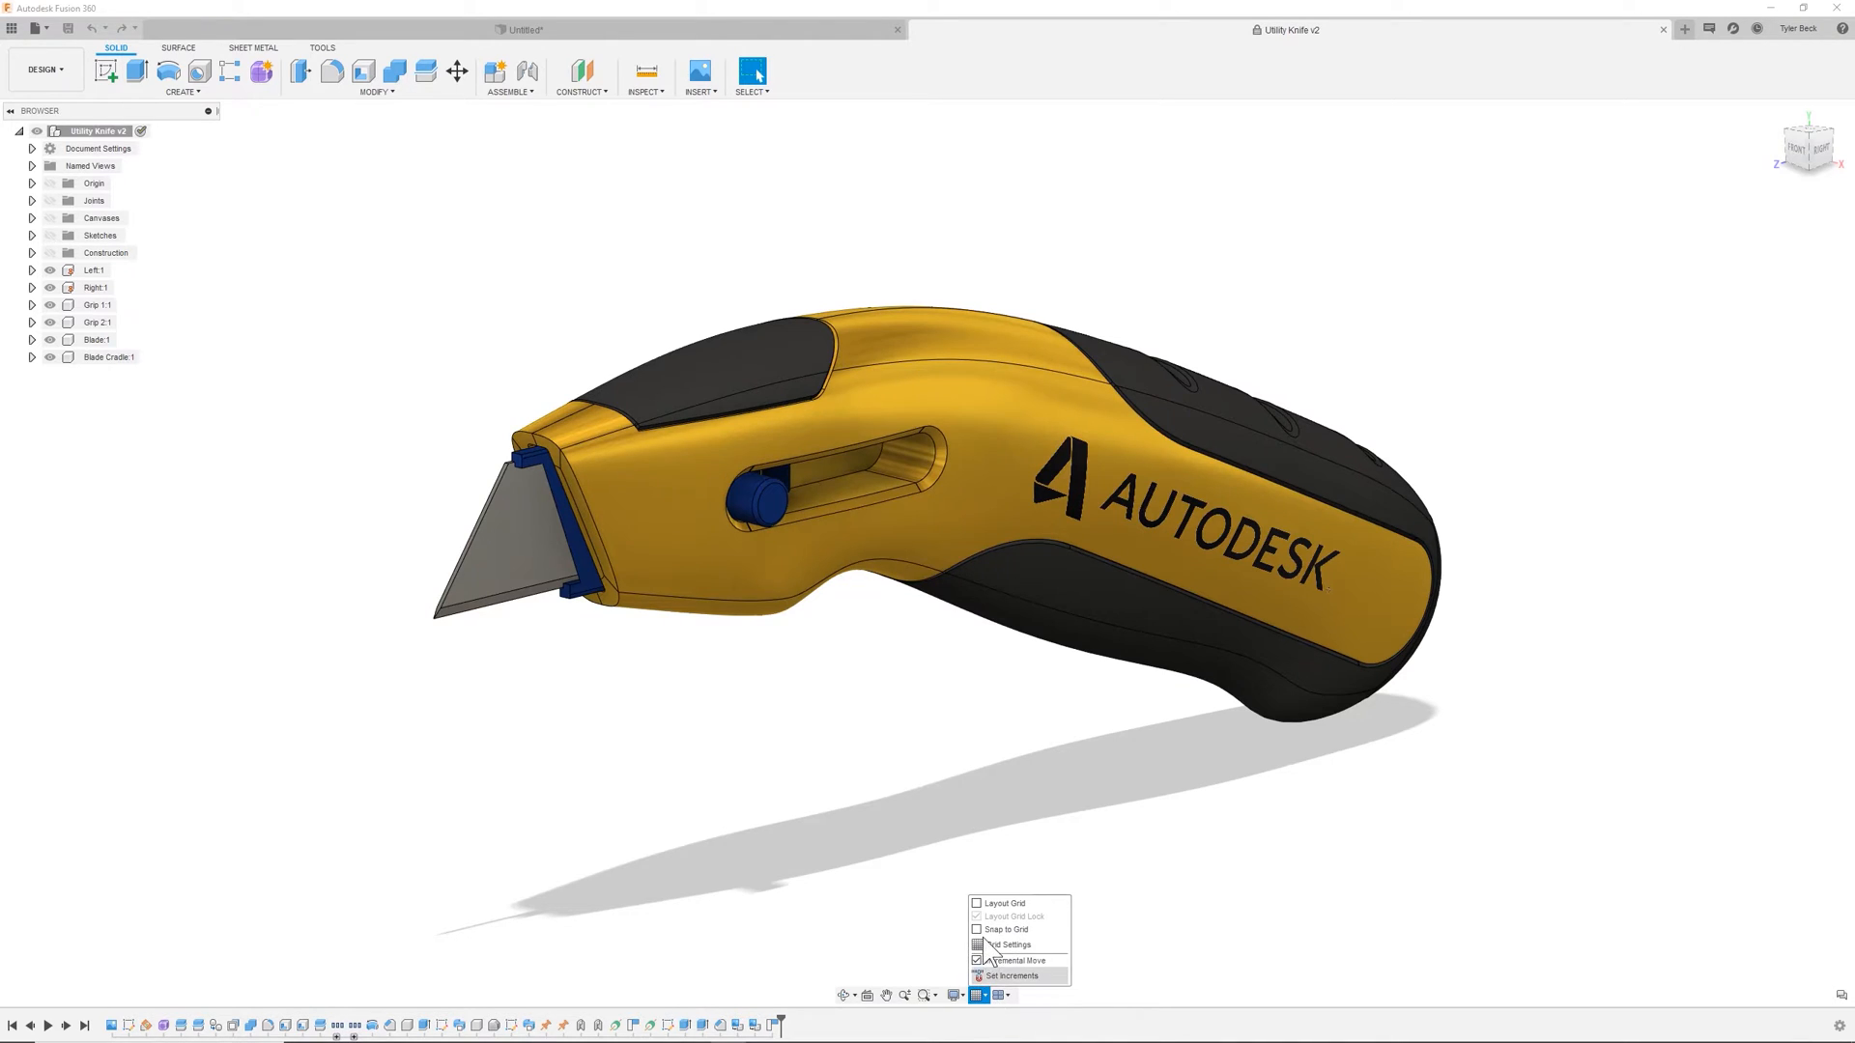
click(979, 903)
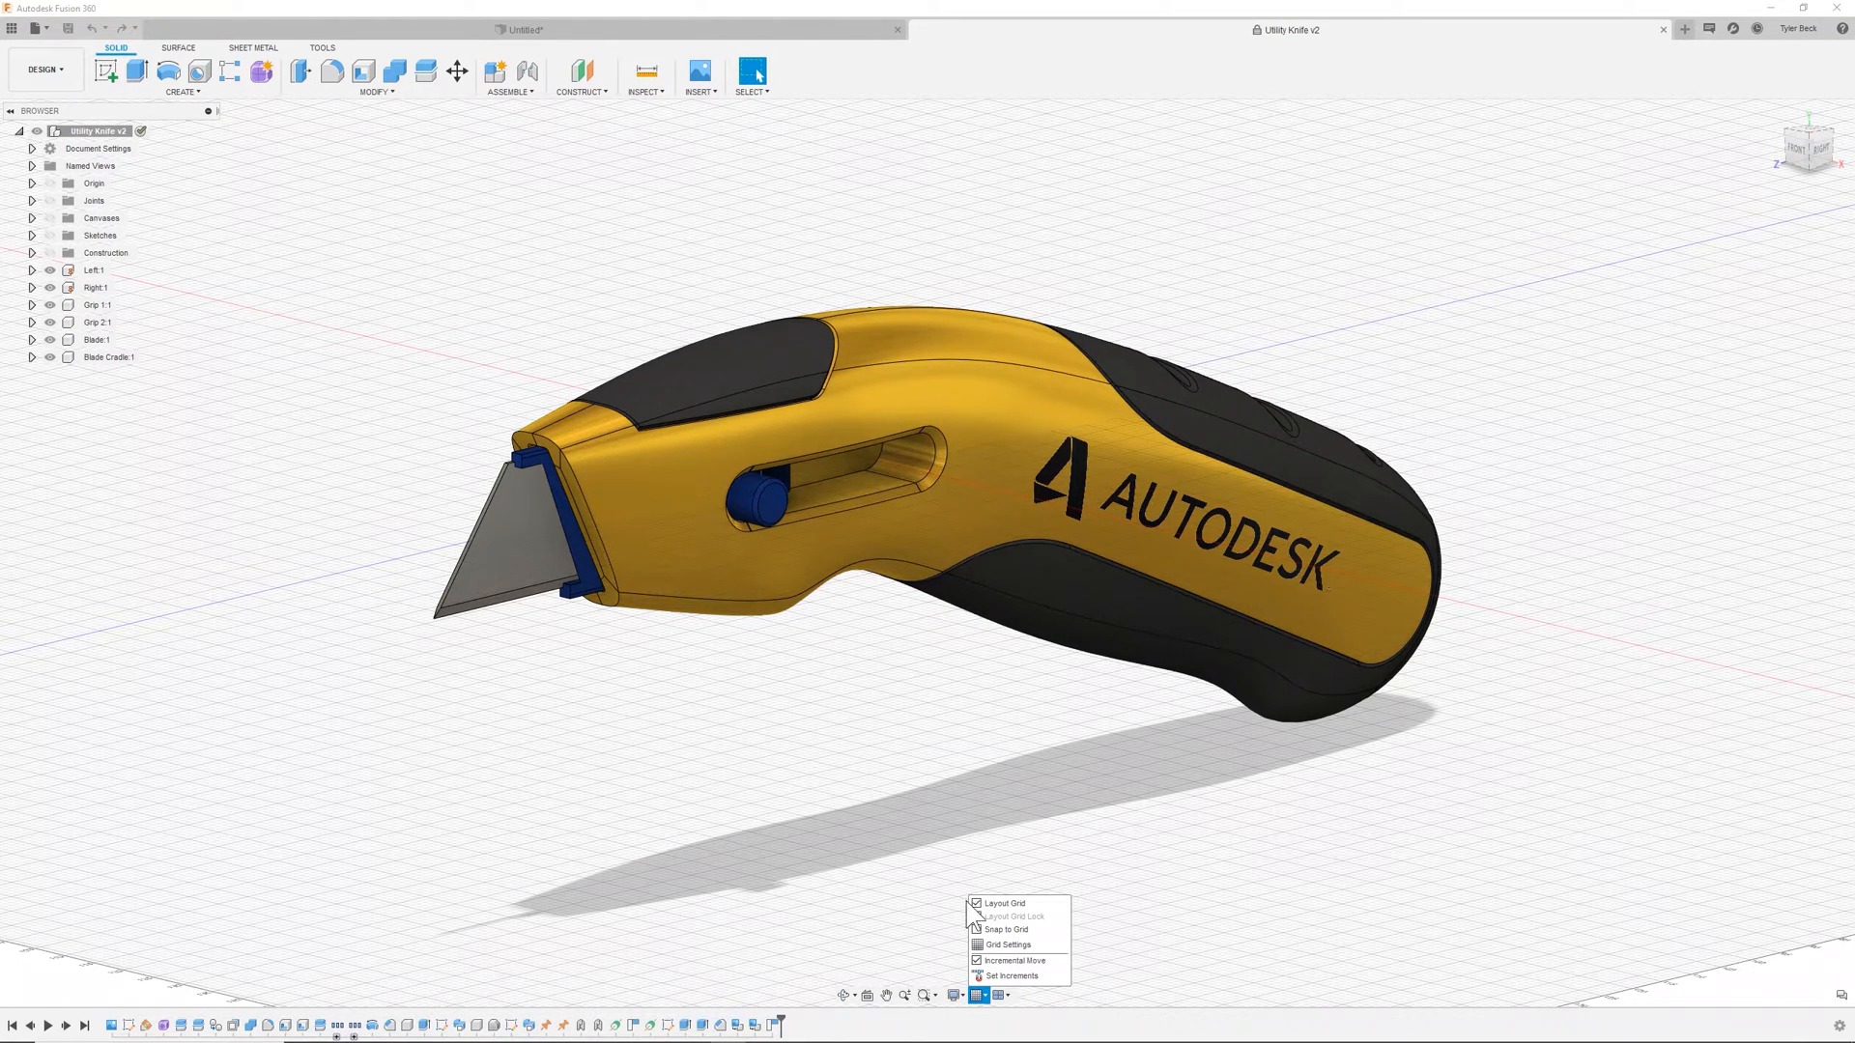
mouse_move(105, 73)
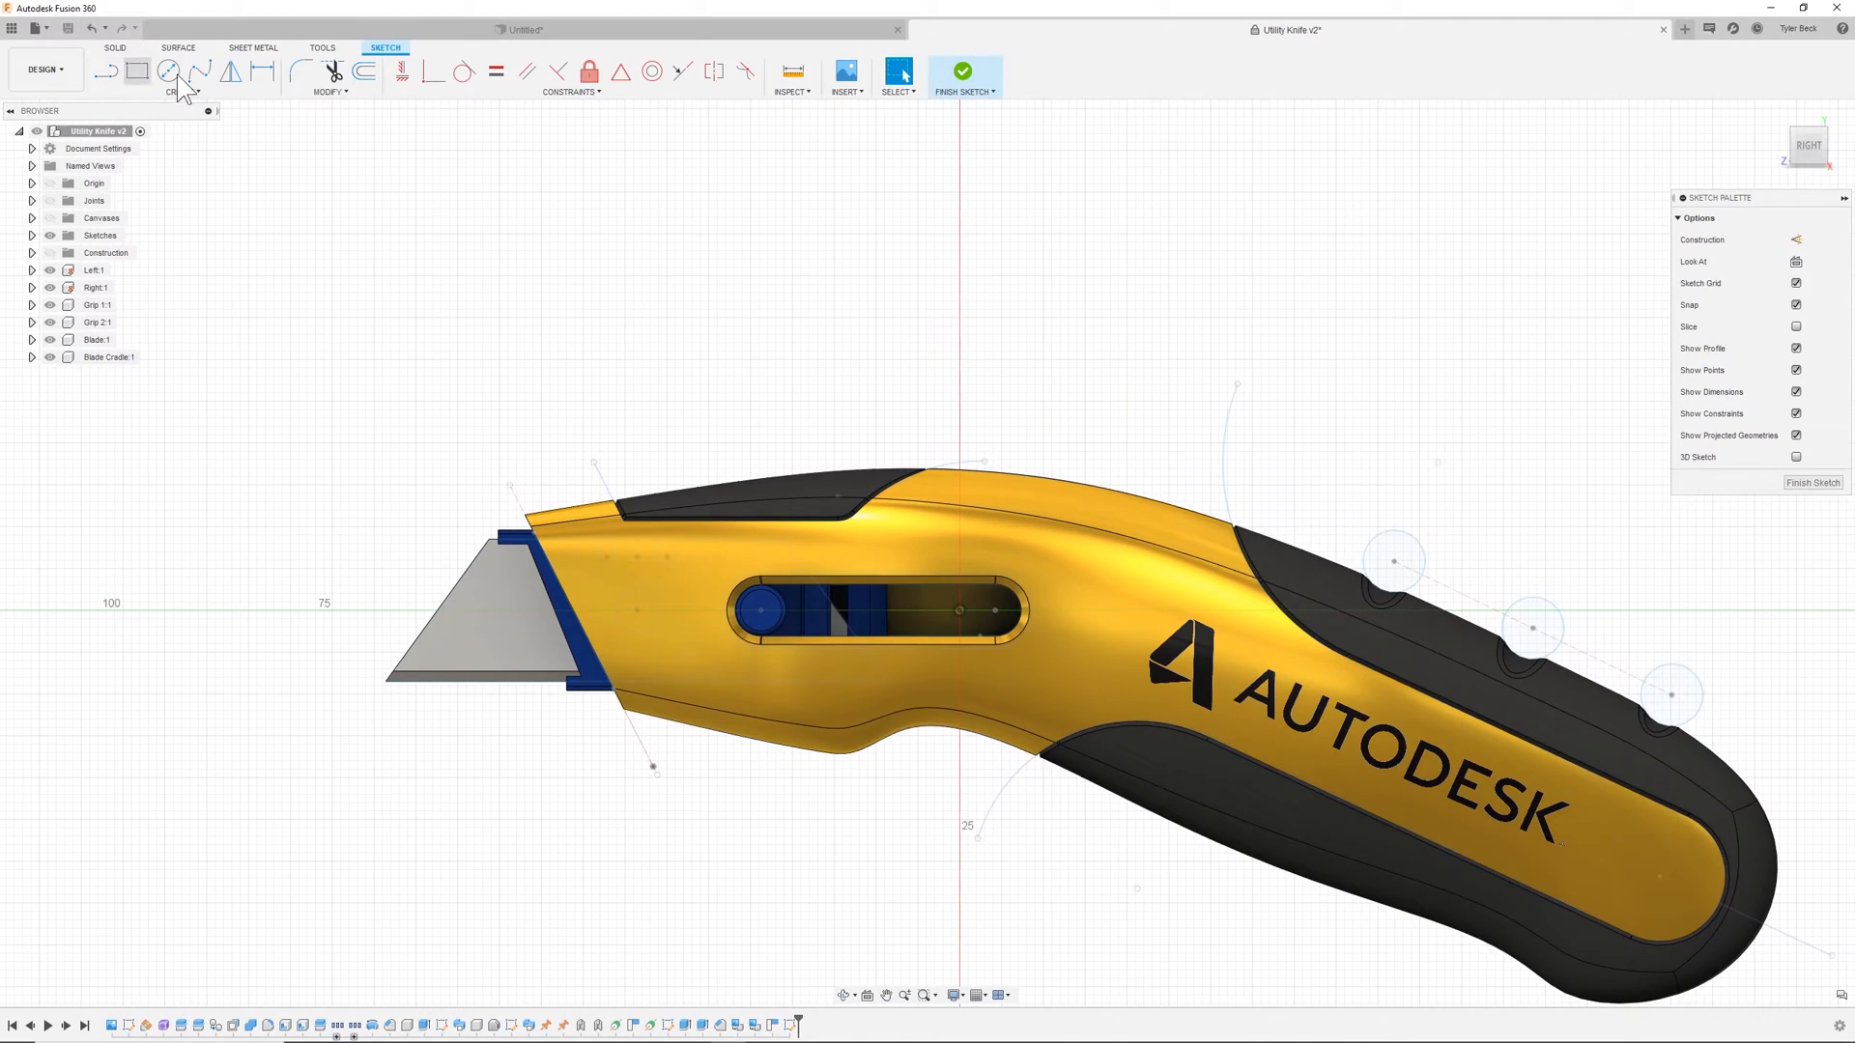
- Draw a 7 x 3 mm rectangle and set sketch grid spacing to Fixed
click(137, 70)
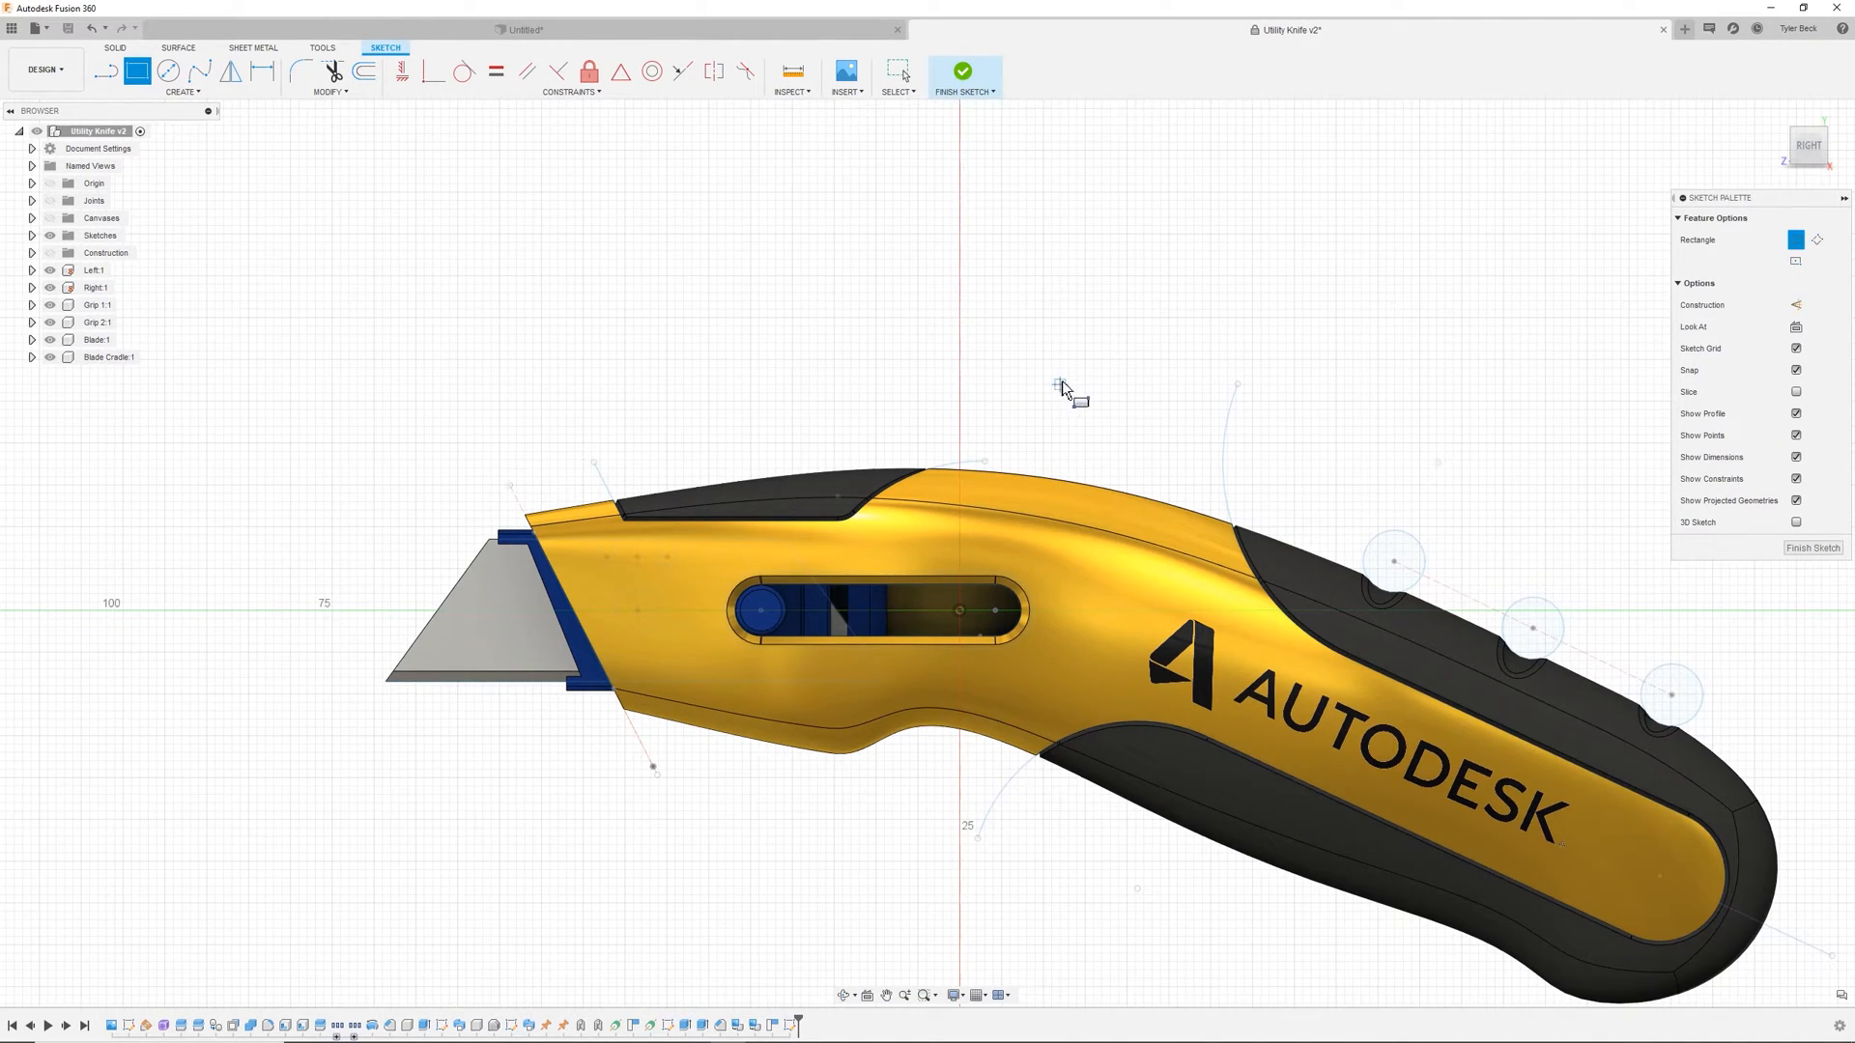
mouse_move(1079, 367)
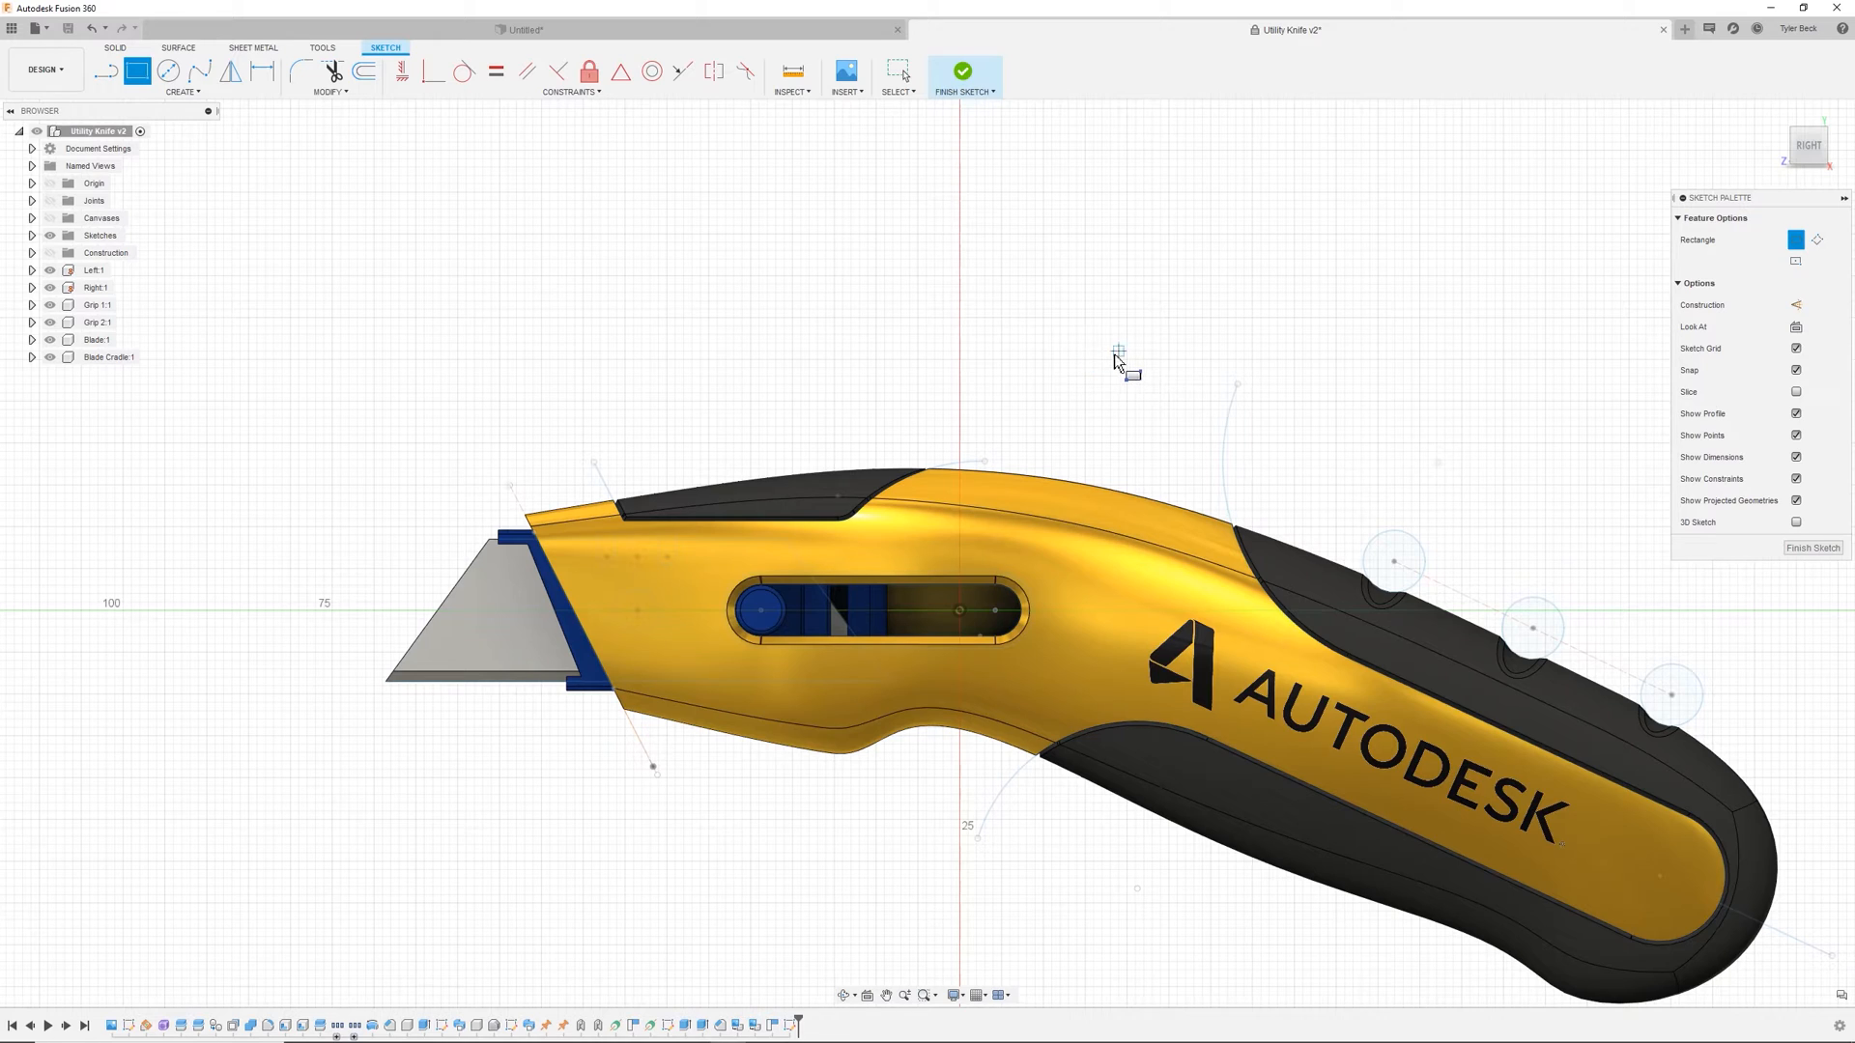
mouse_move(1112, 328)
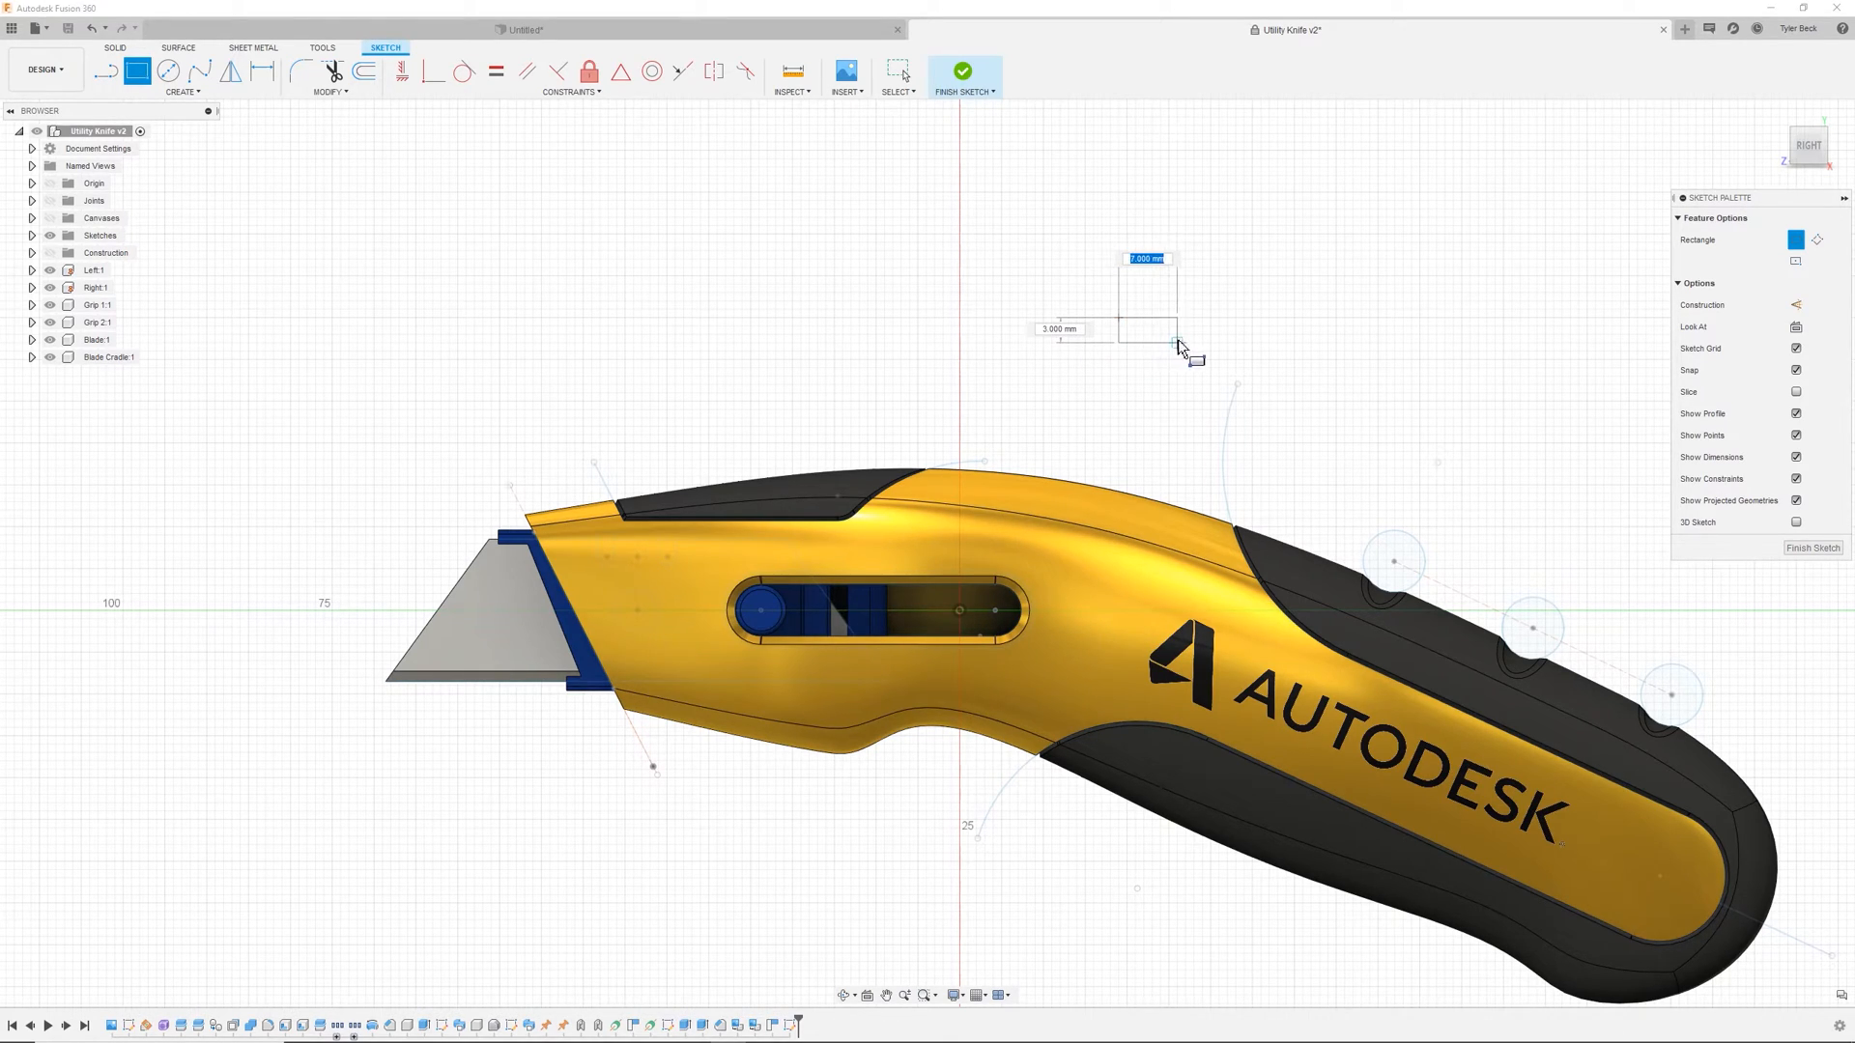
click(978, 995)
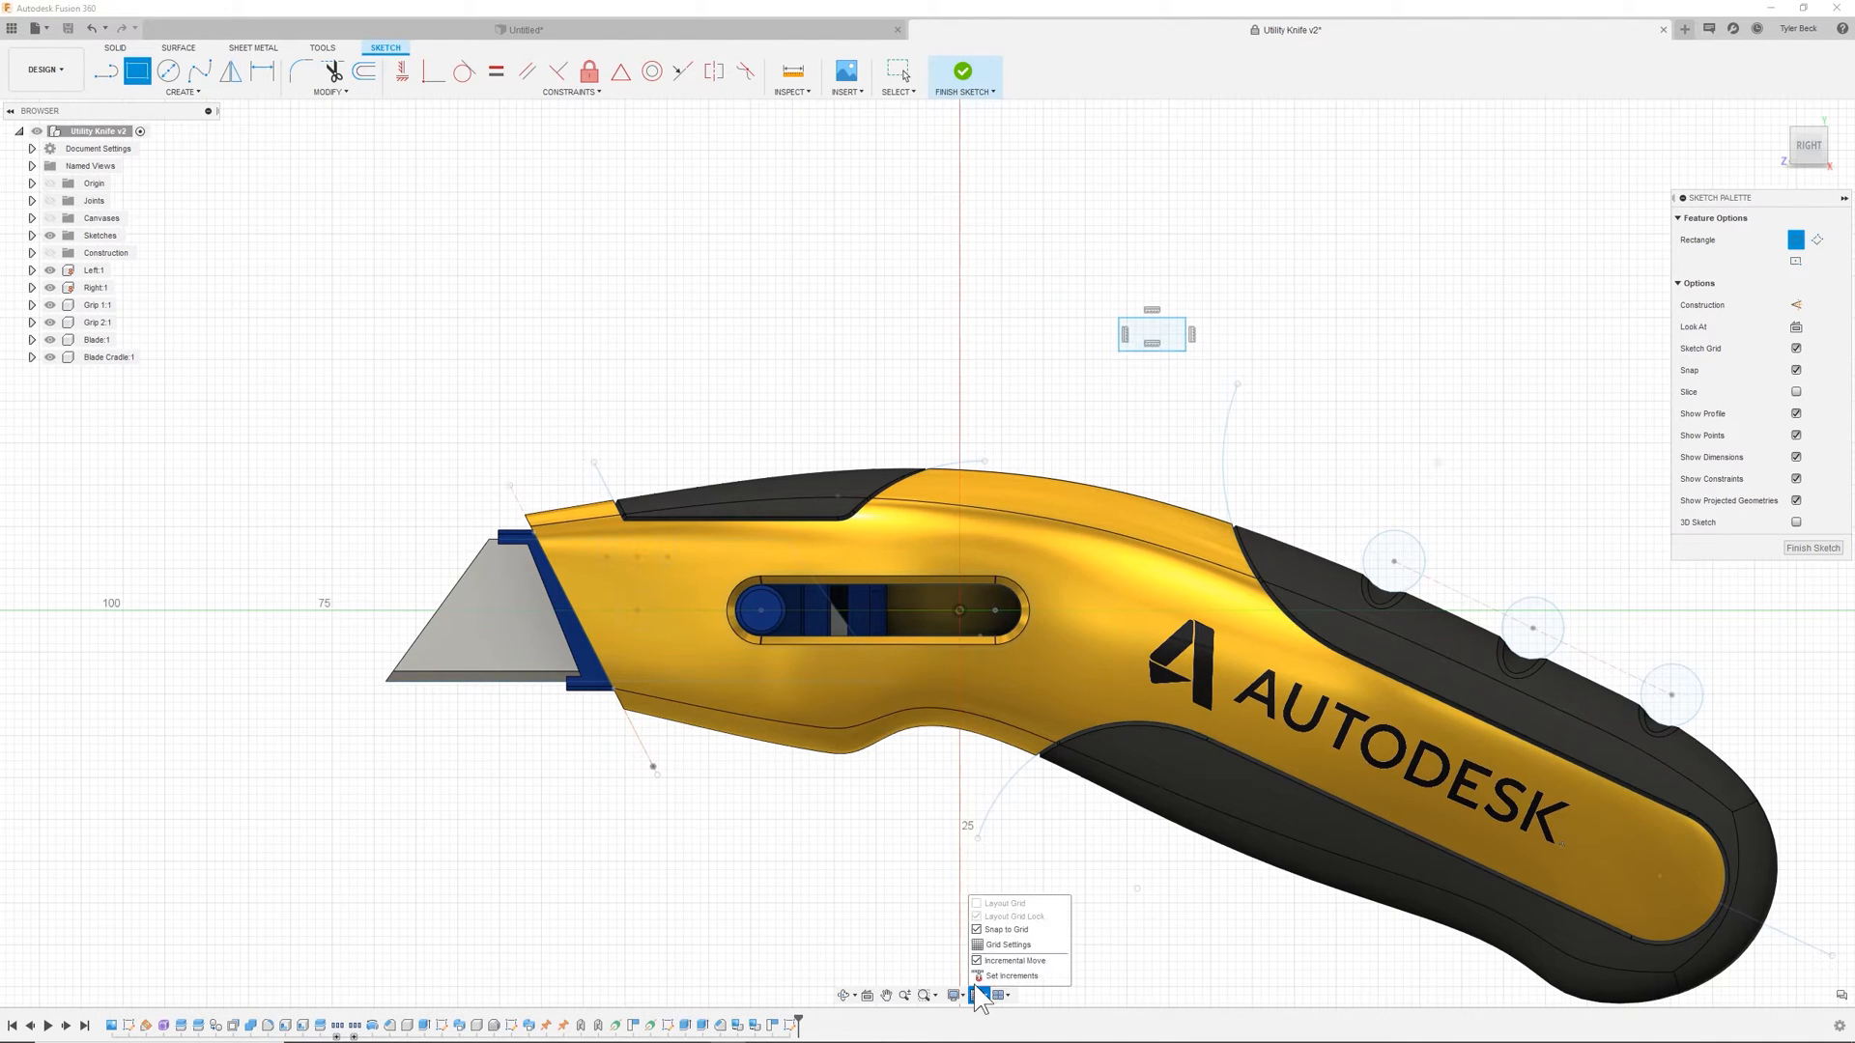
click(1006, 945)
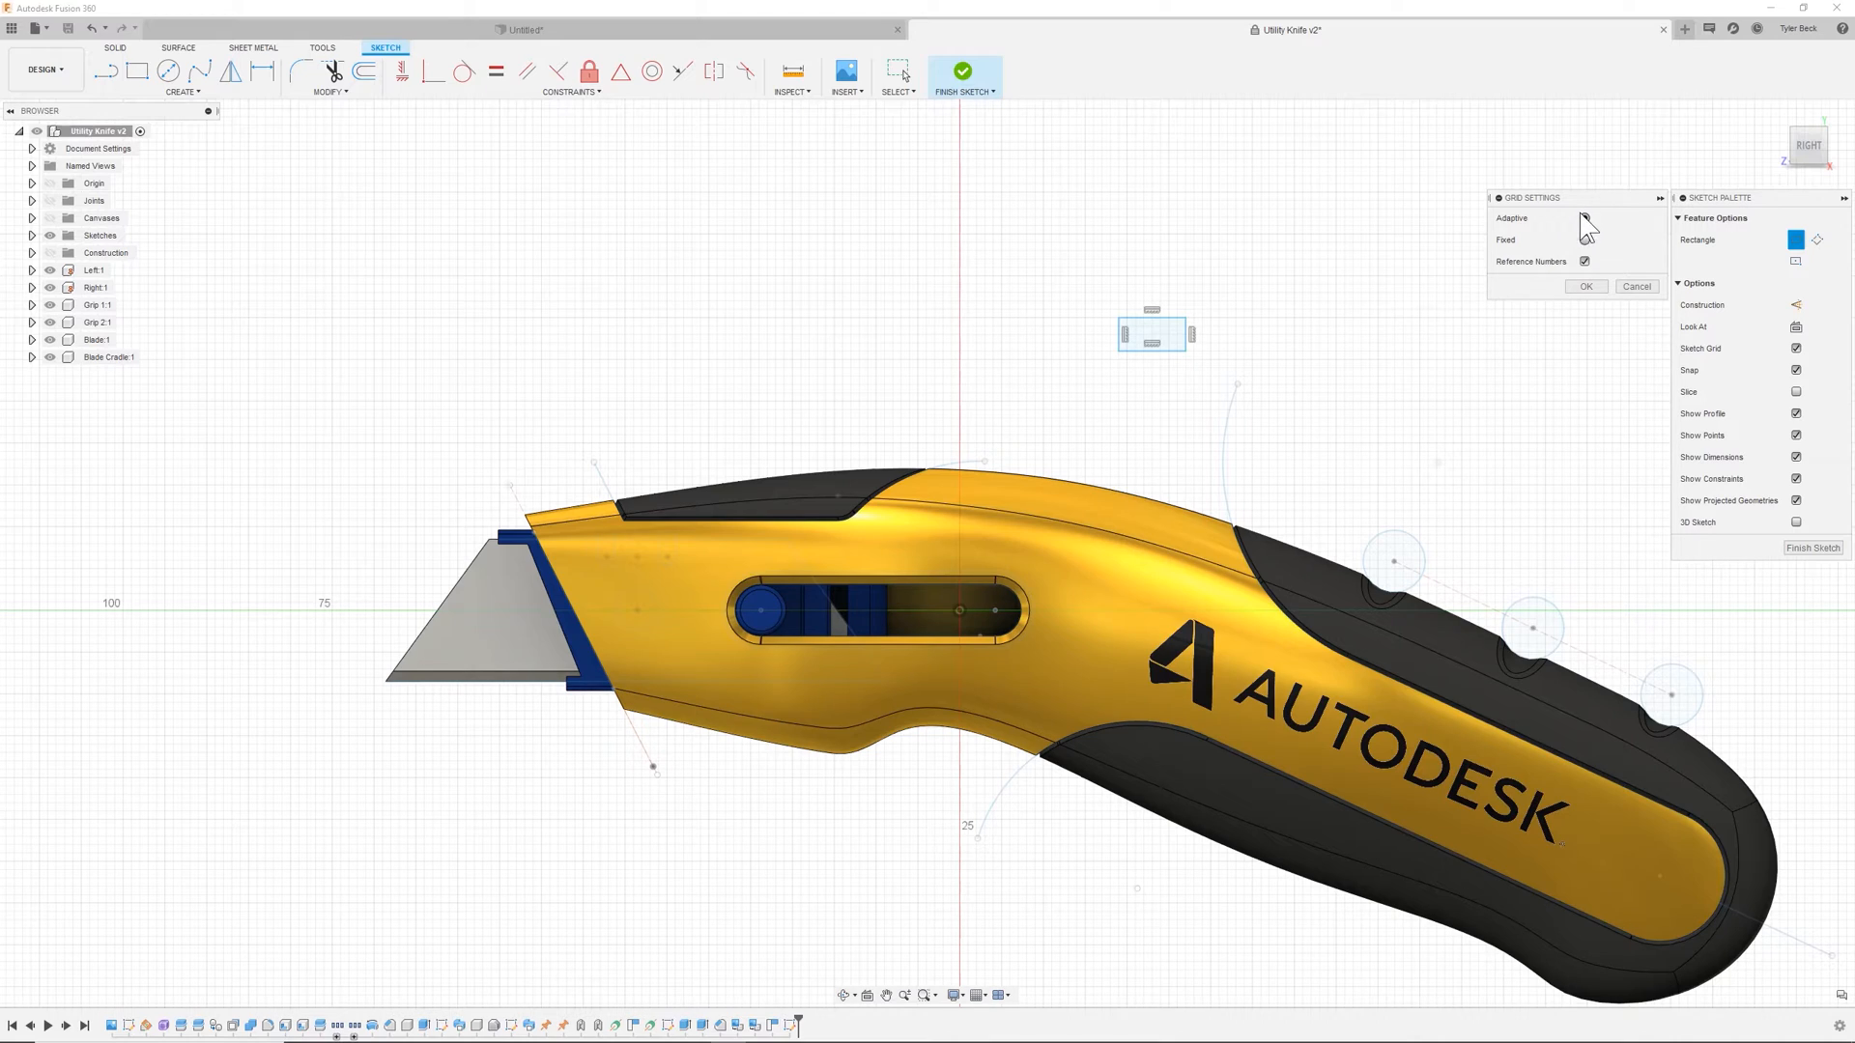
click(1585, 217)
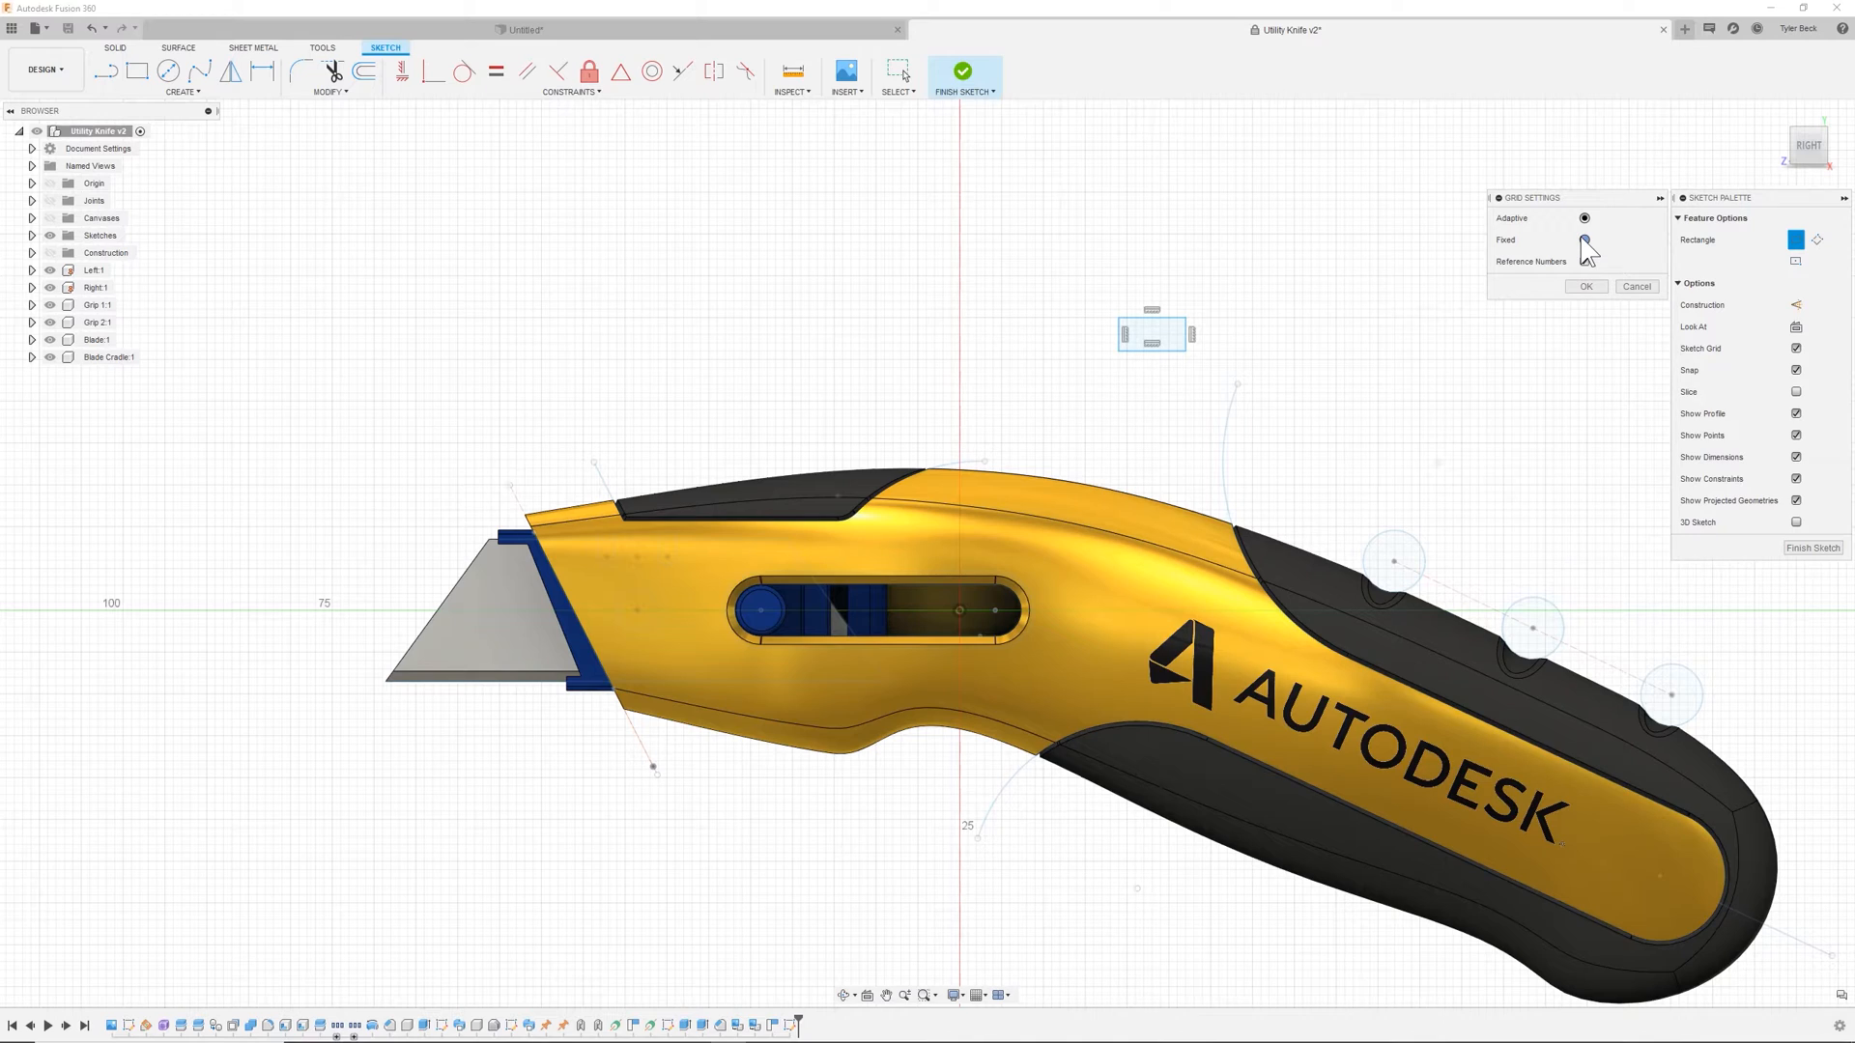
click(1584, 241)
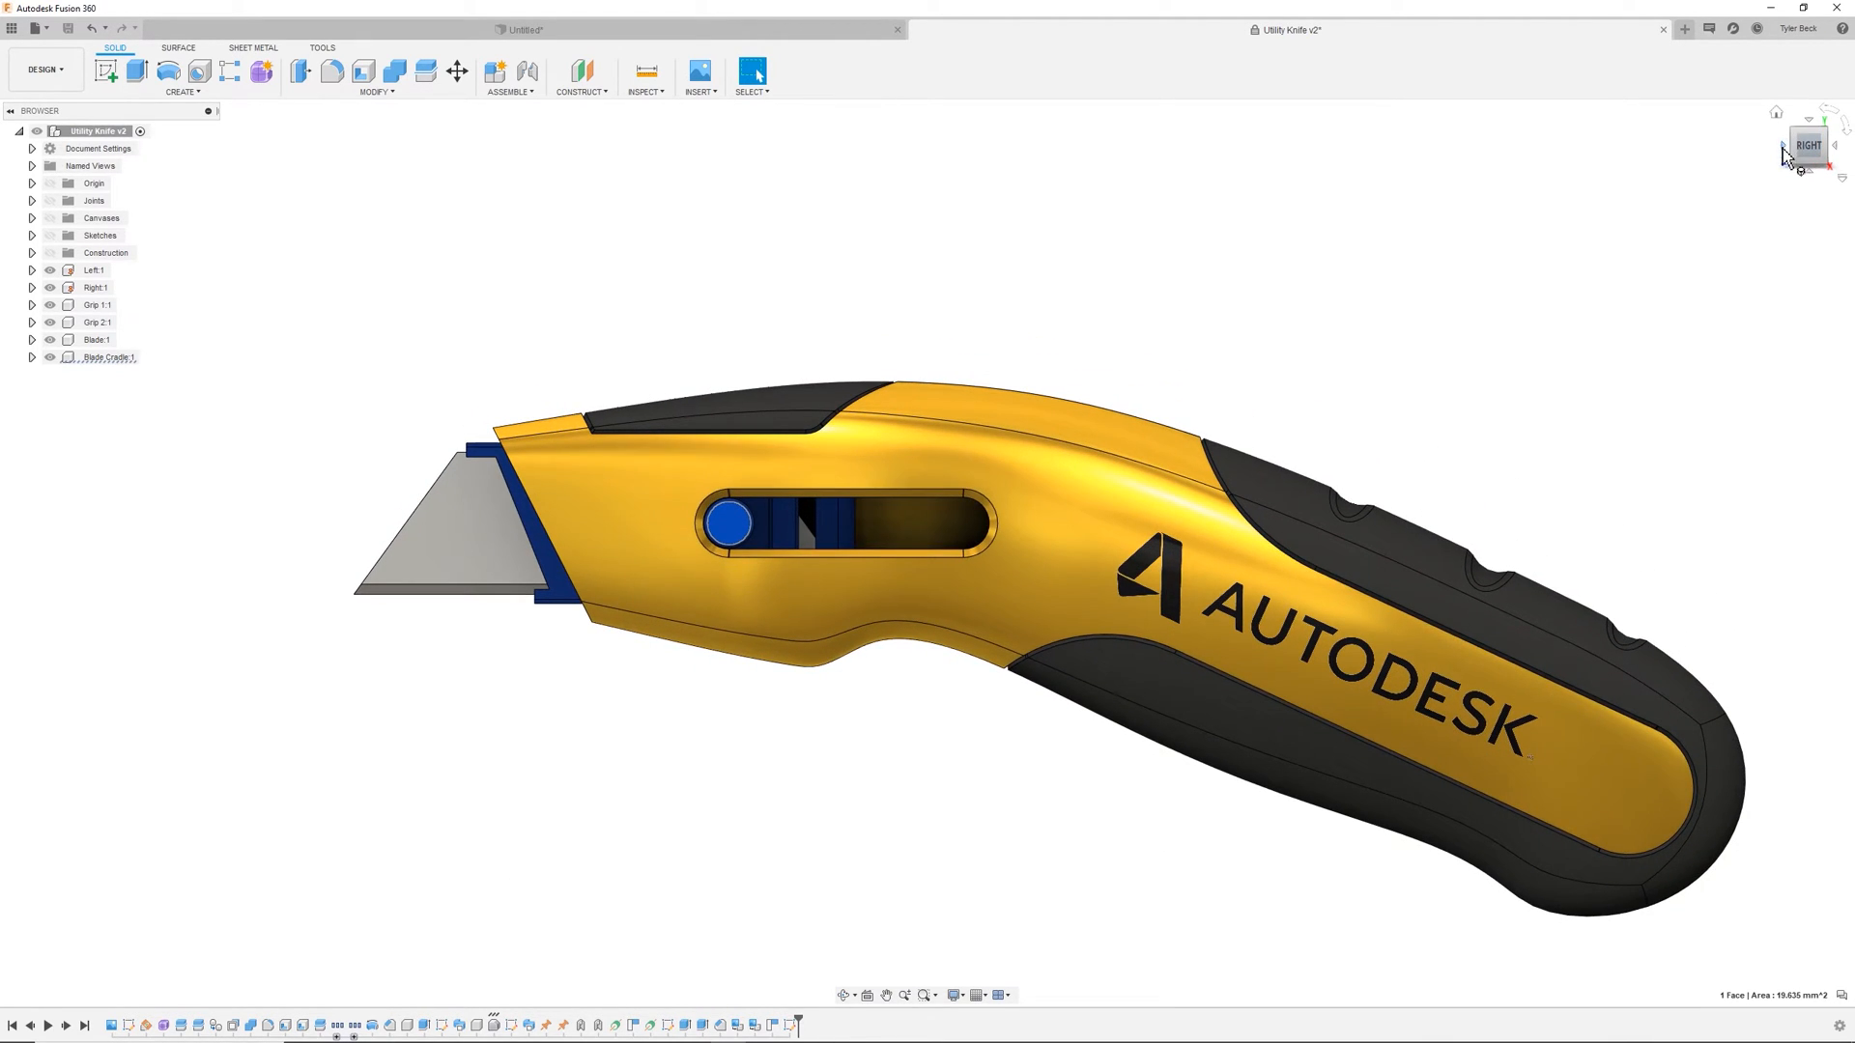
- Reset to the home view, pan and fit the knife to inspect the blade
click(1782, 153)
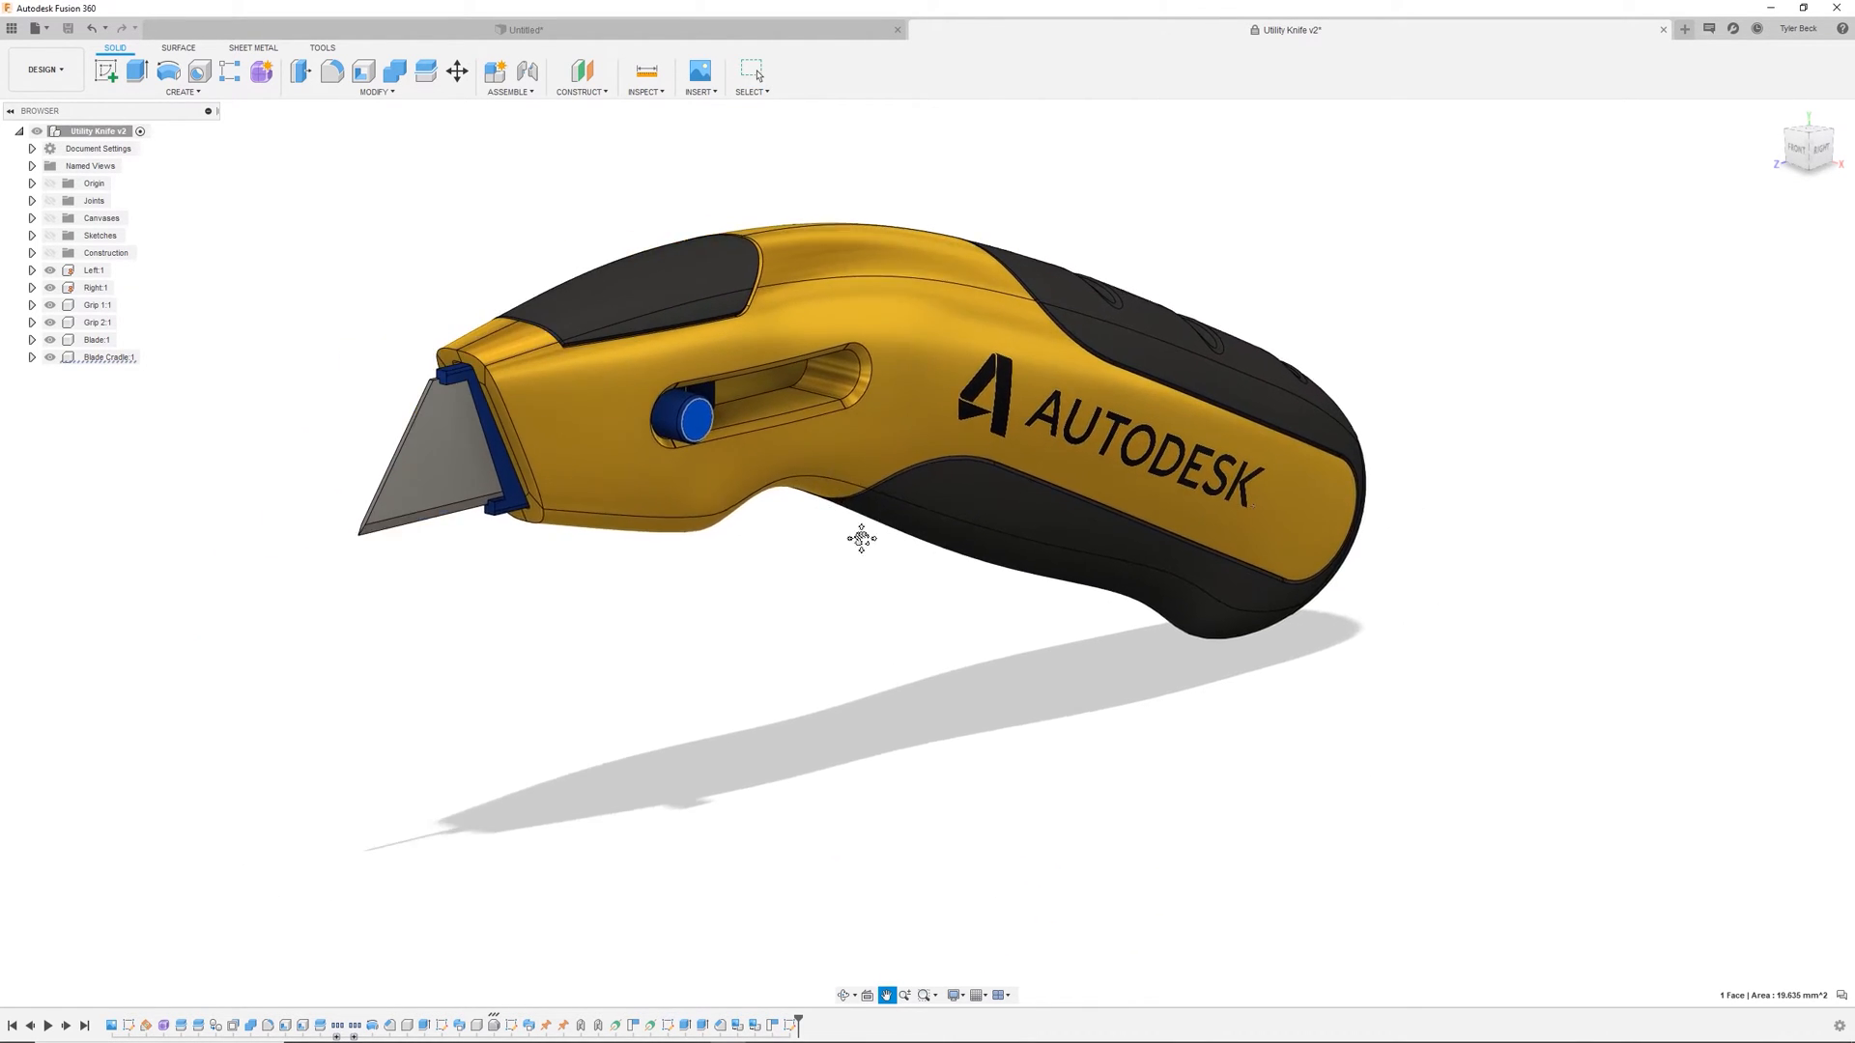
click(921, 995)
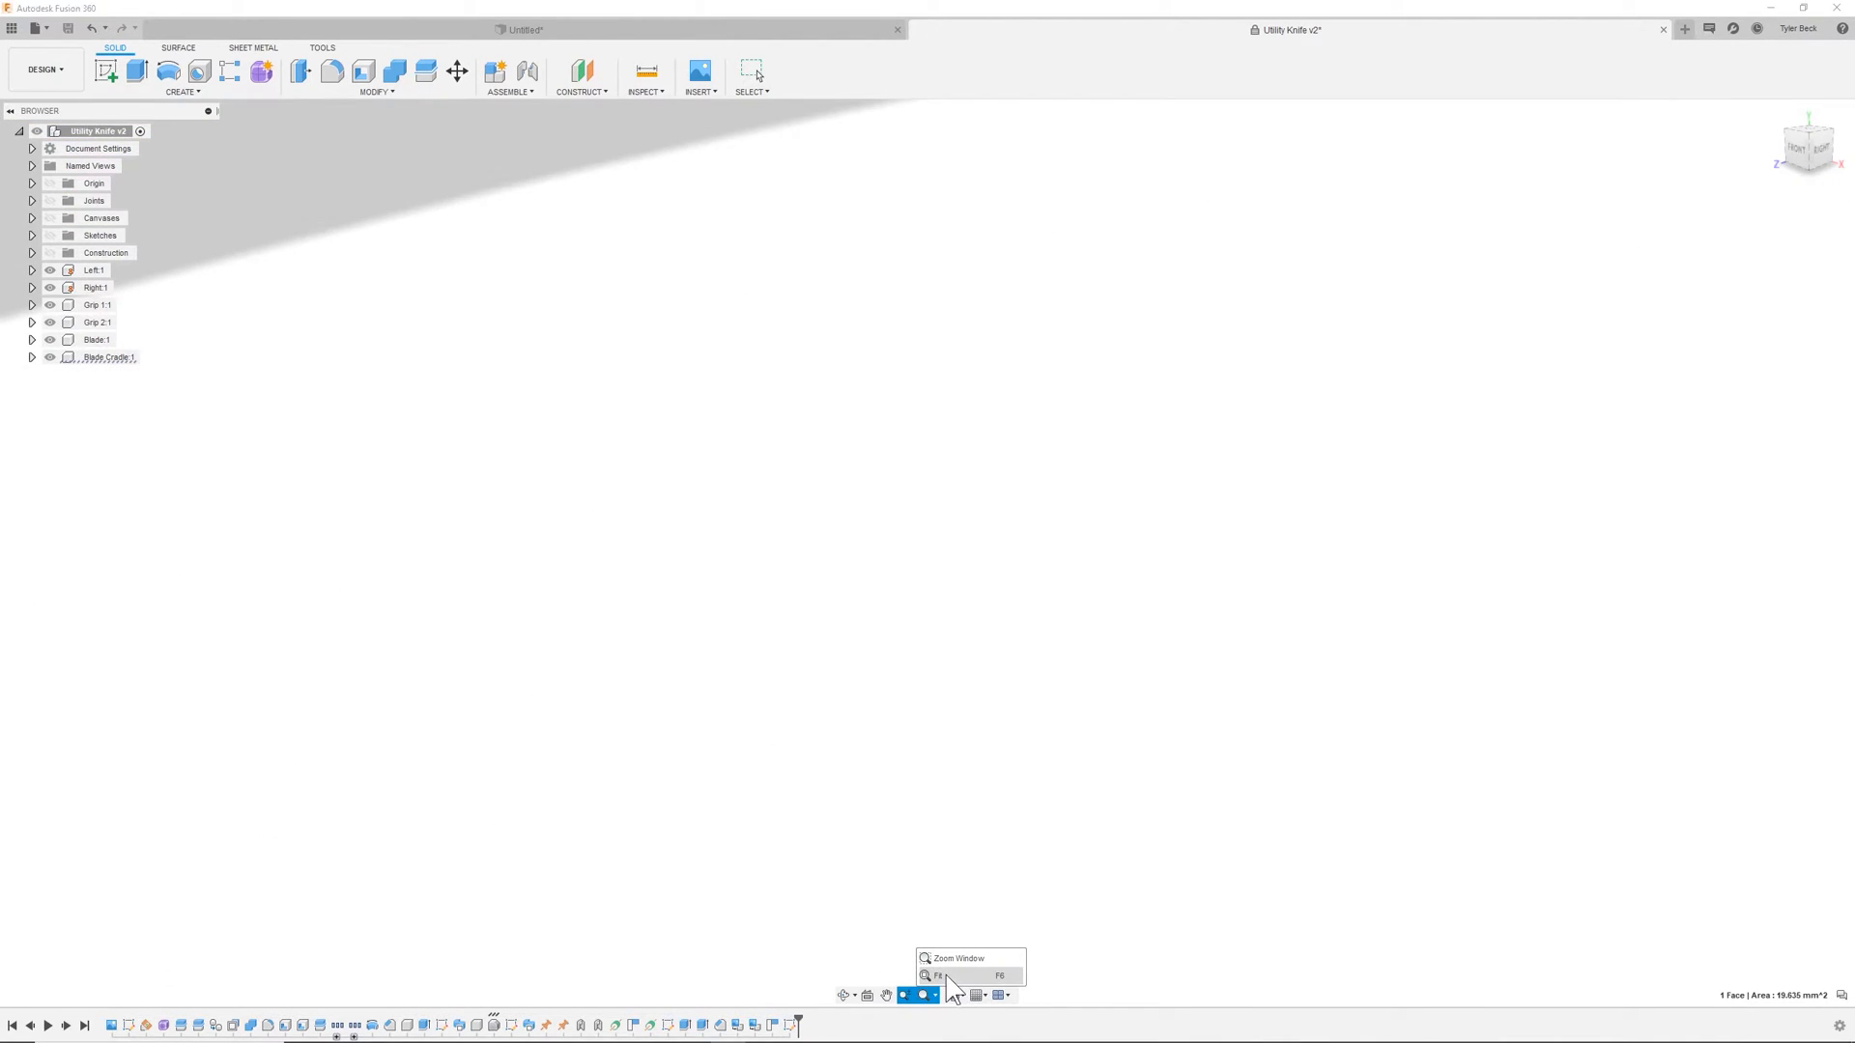
click(937, 974)
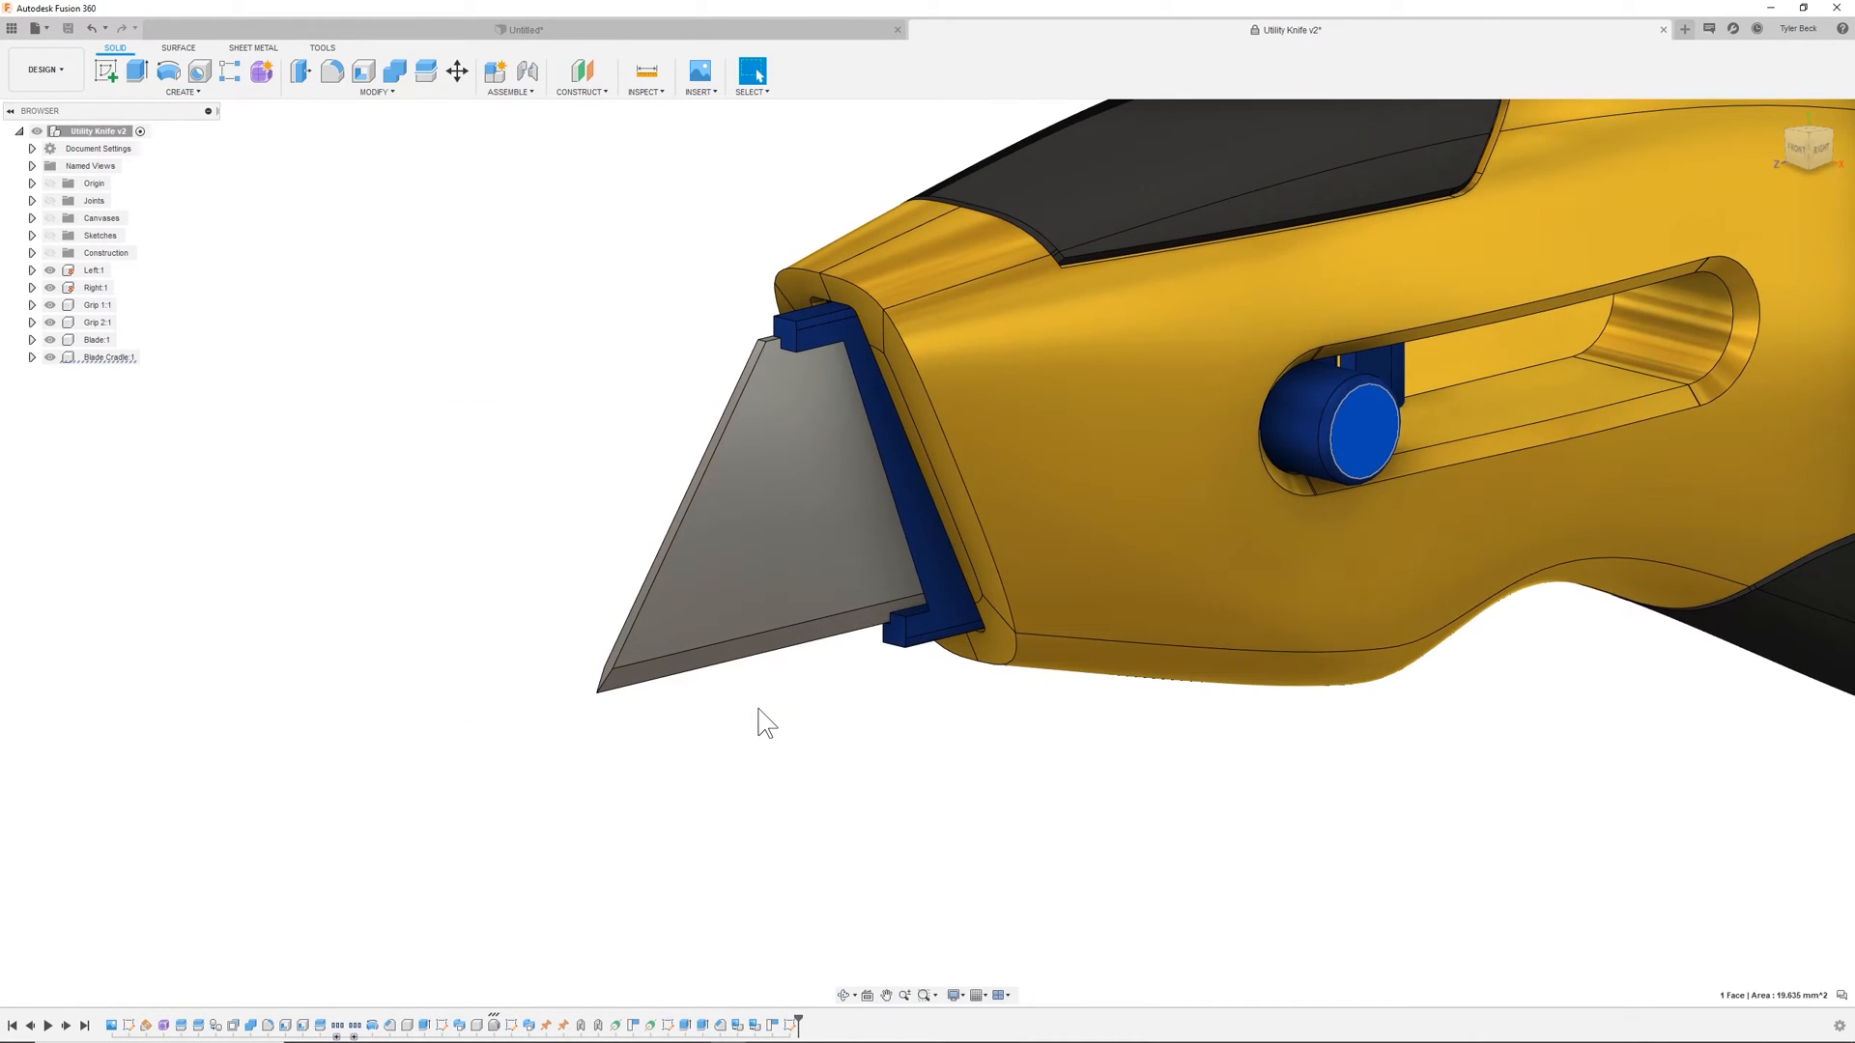
- Switch the knife's visual style to Wireframe, then back to Shaded
click(954, 995)
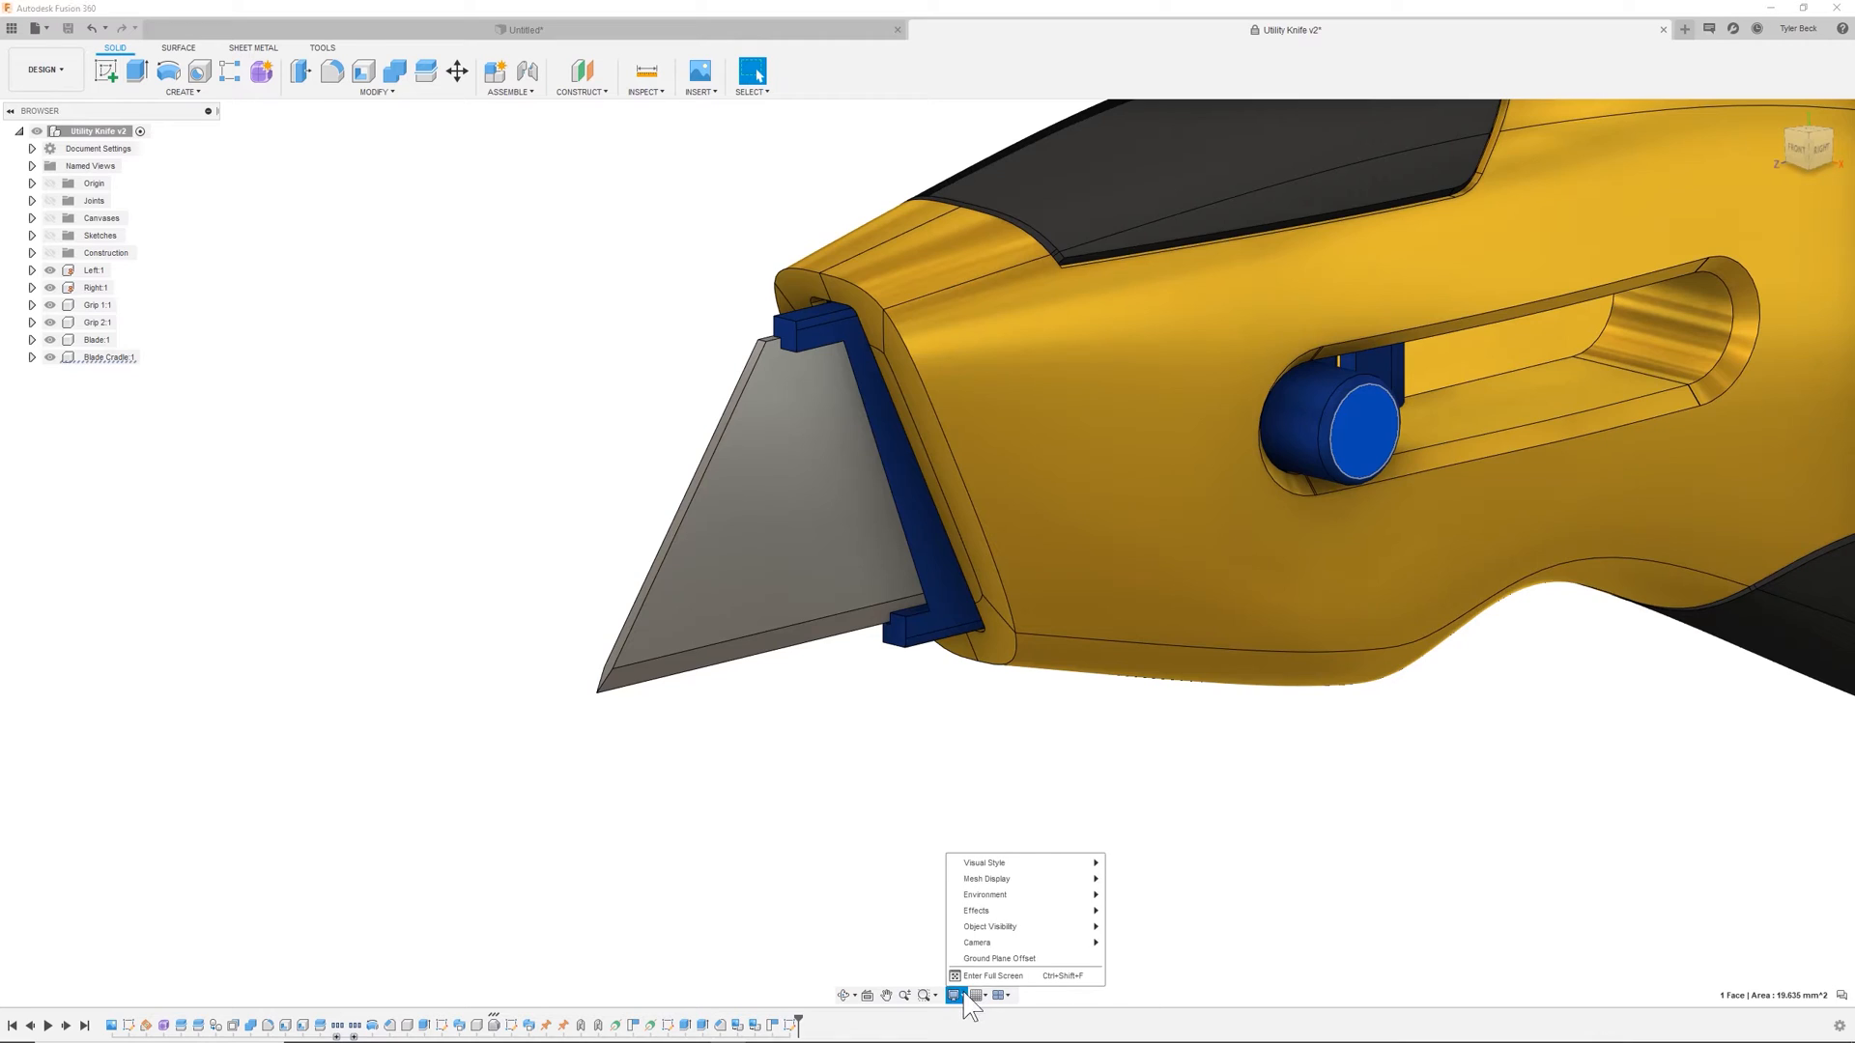
mouse_move(984, 861)
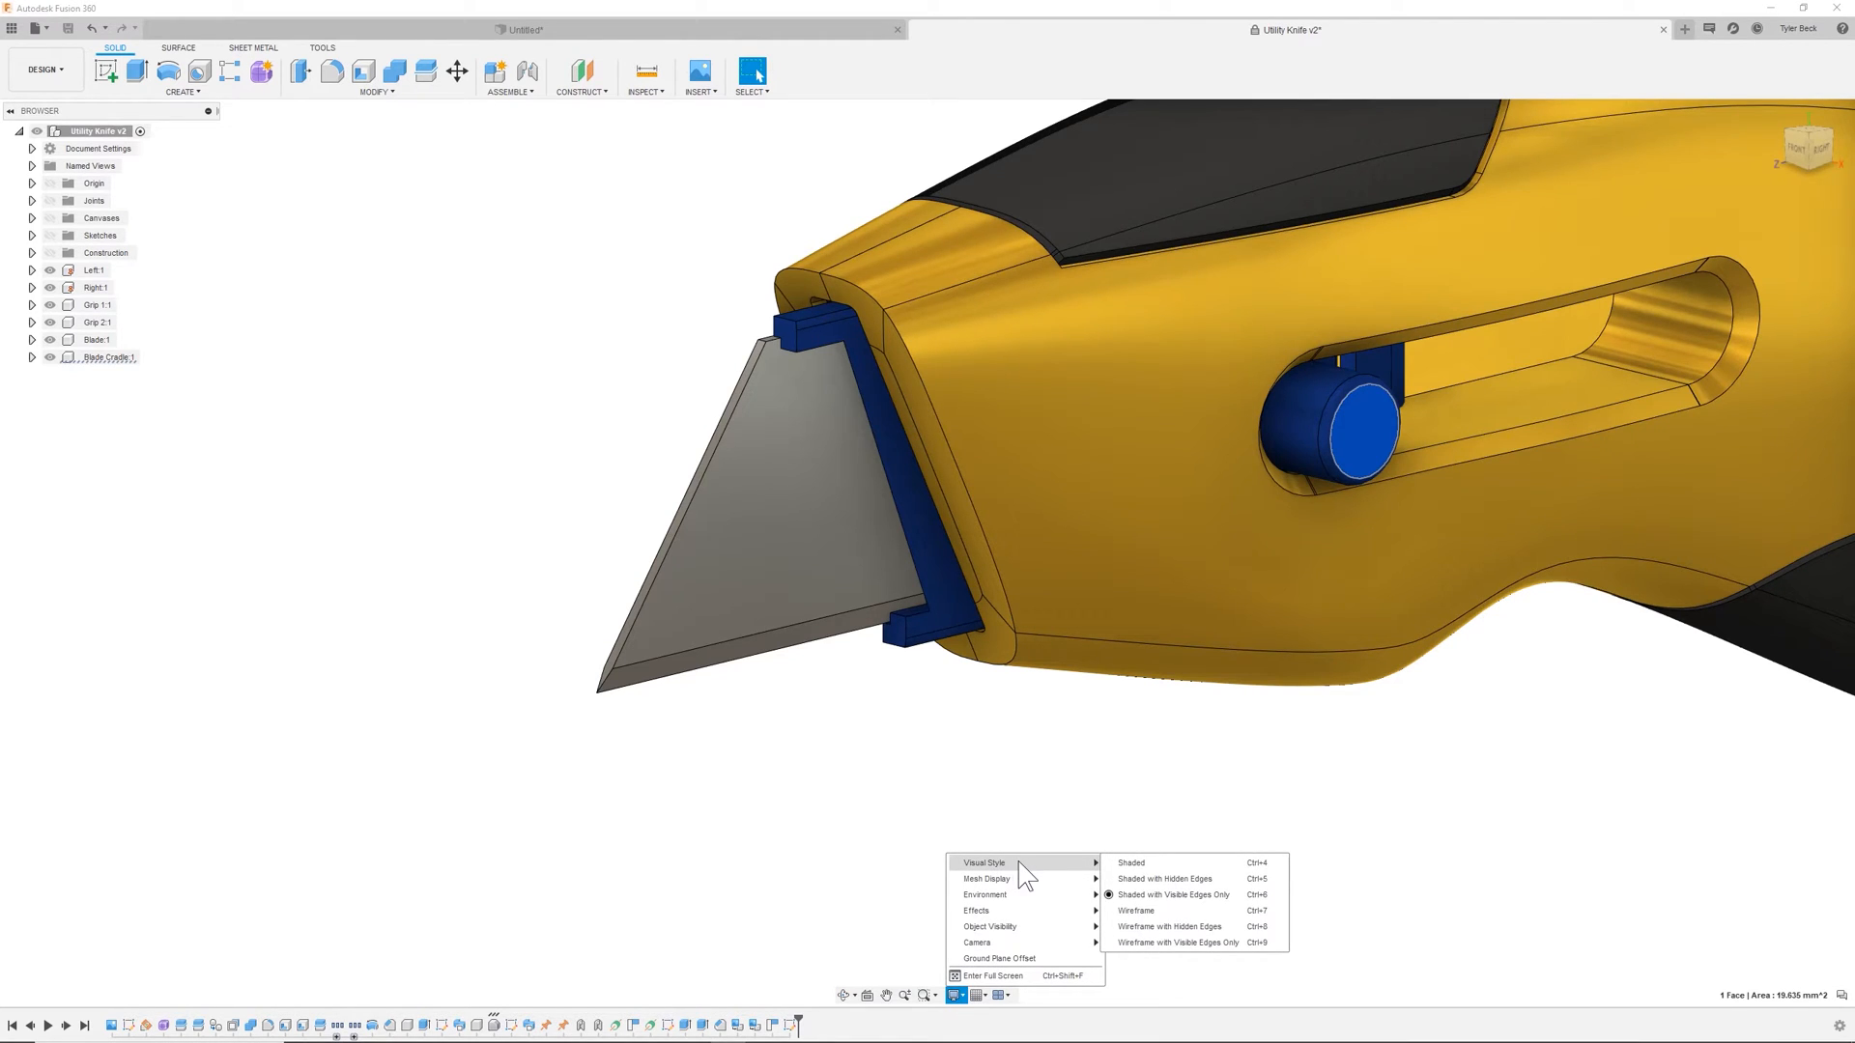
click(1134, 911)
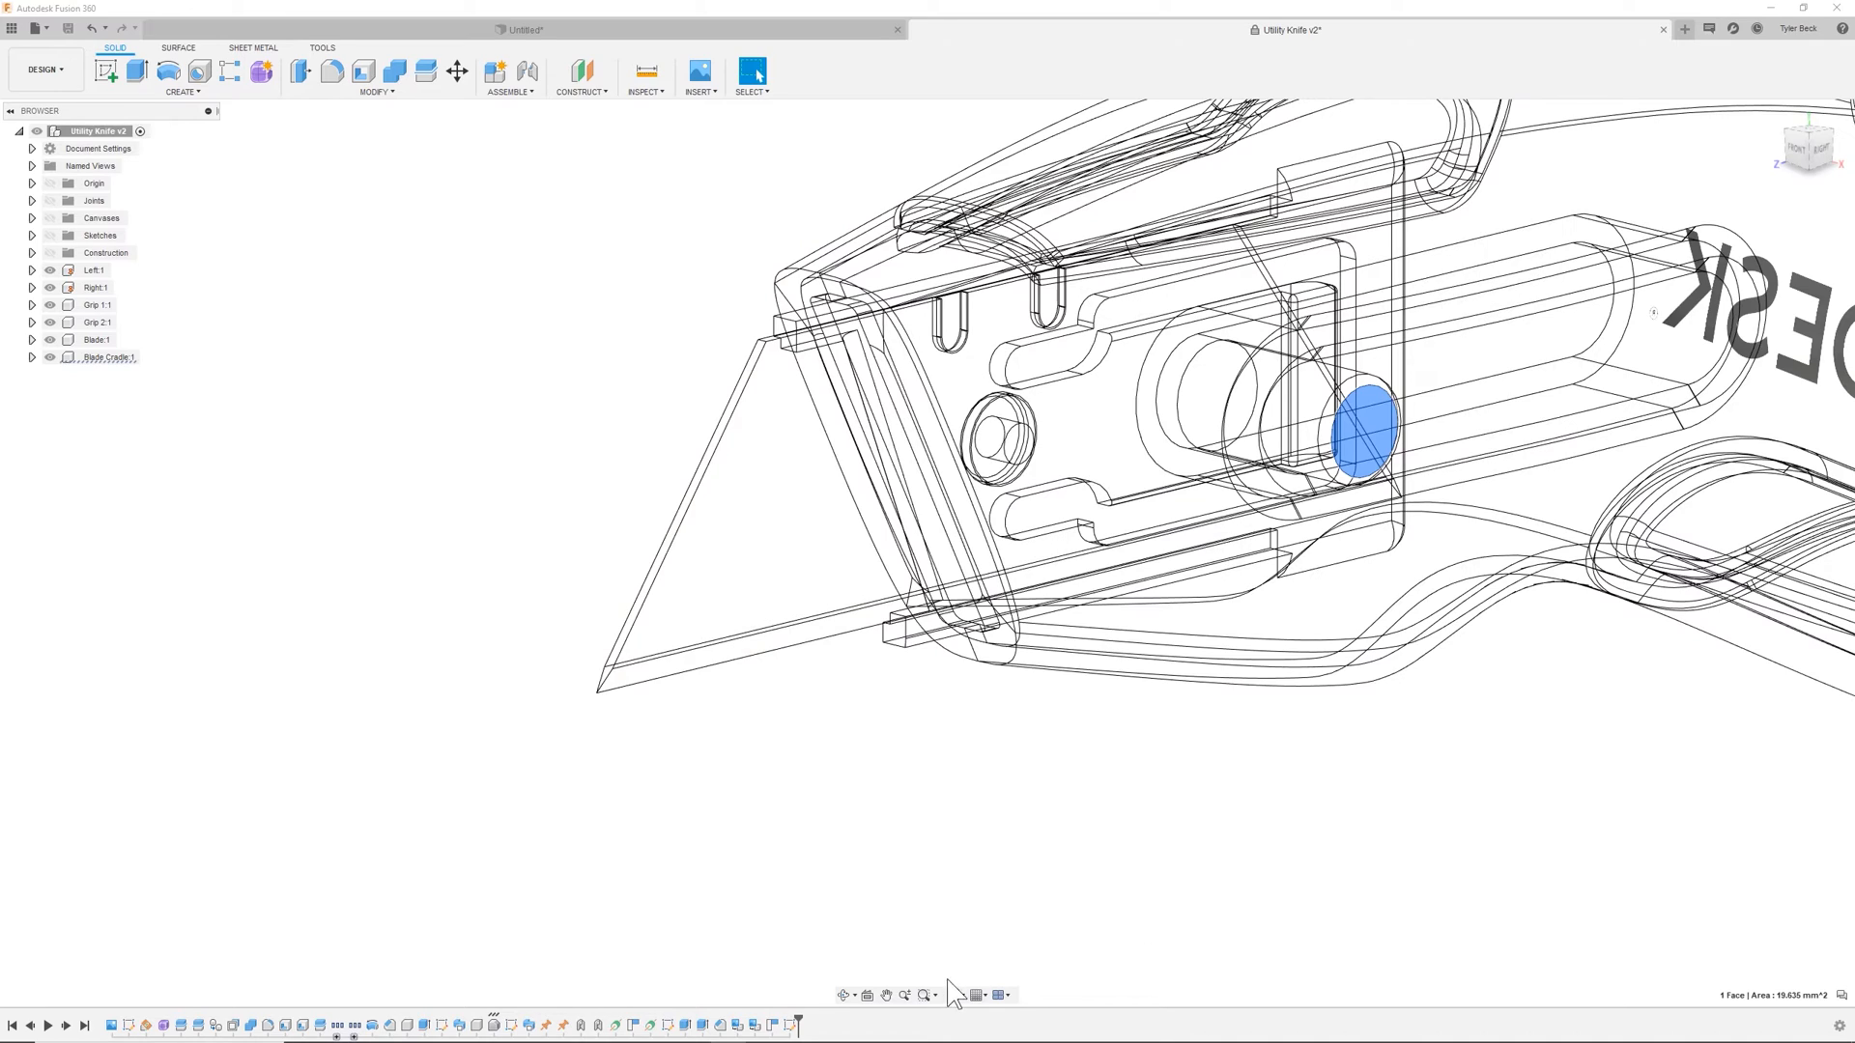
click(954, 995)
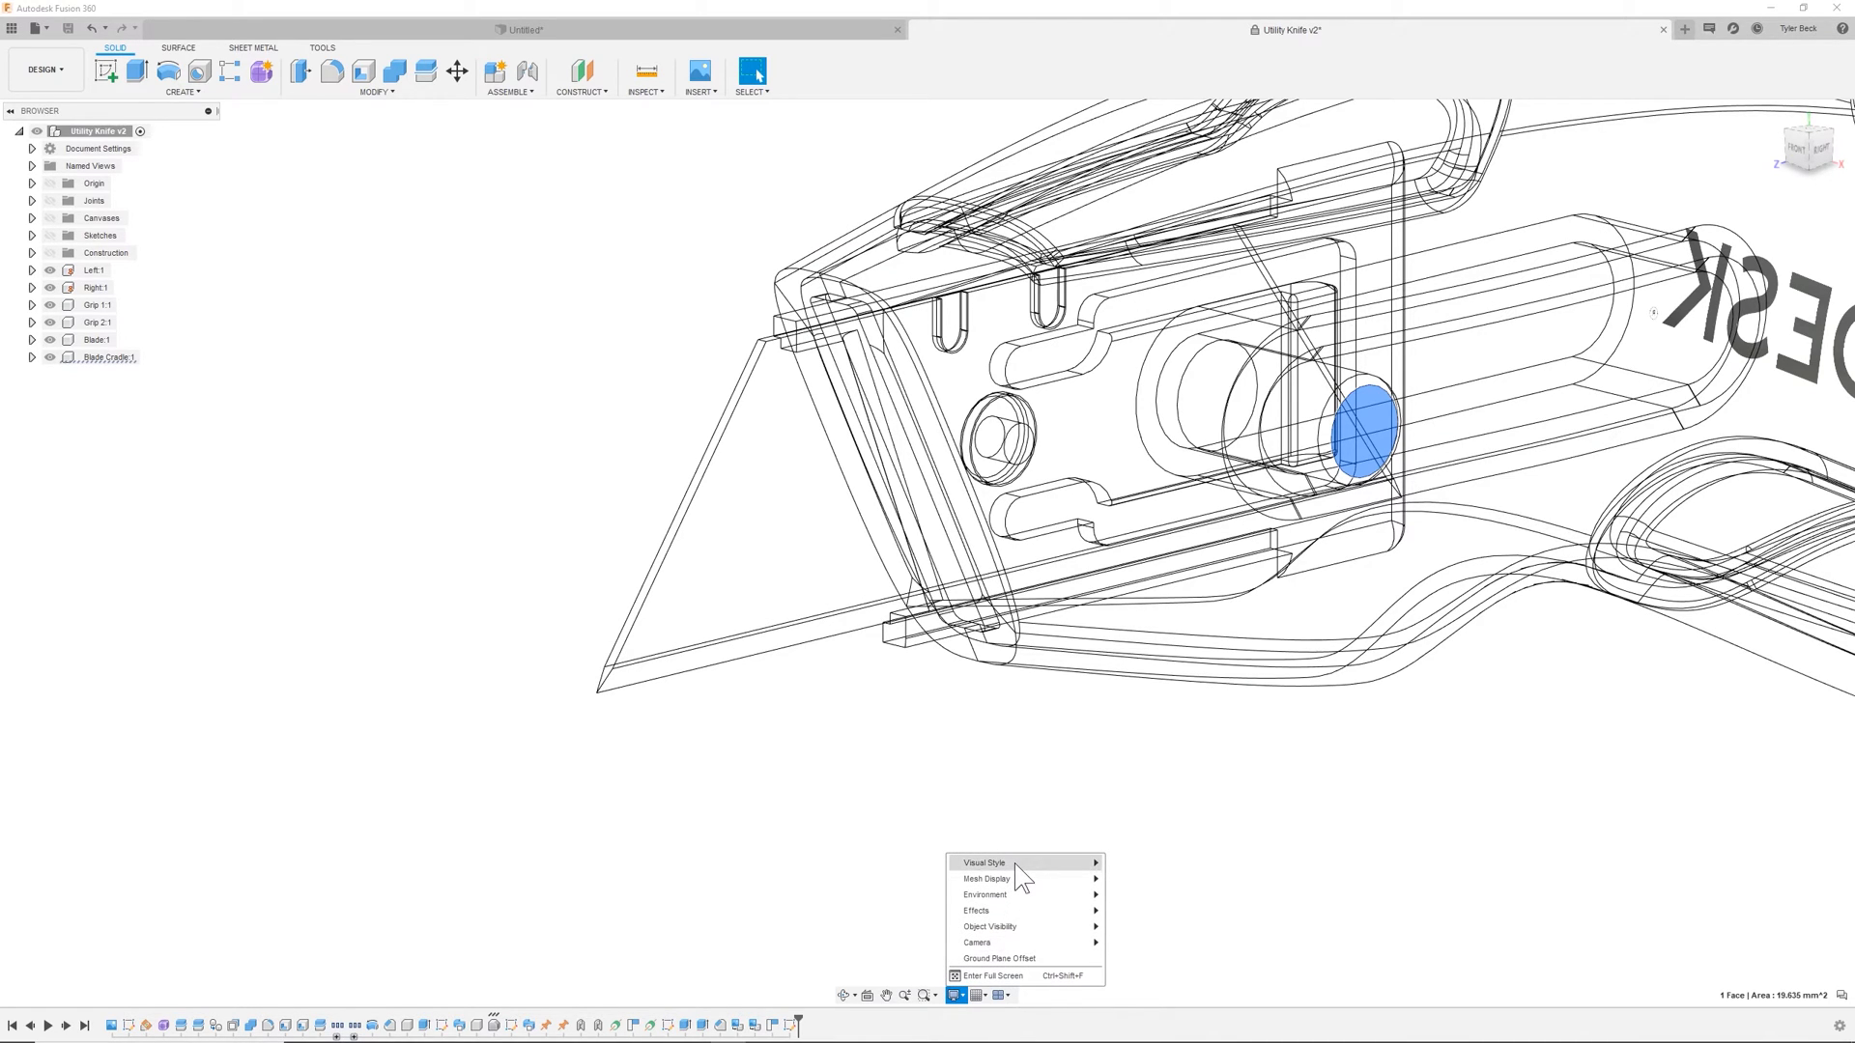
mouse_move(983, 861)
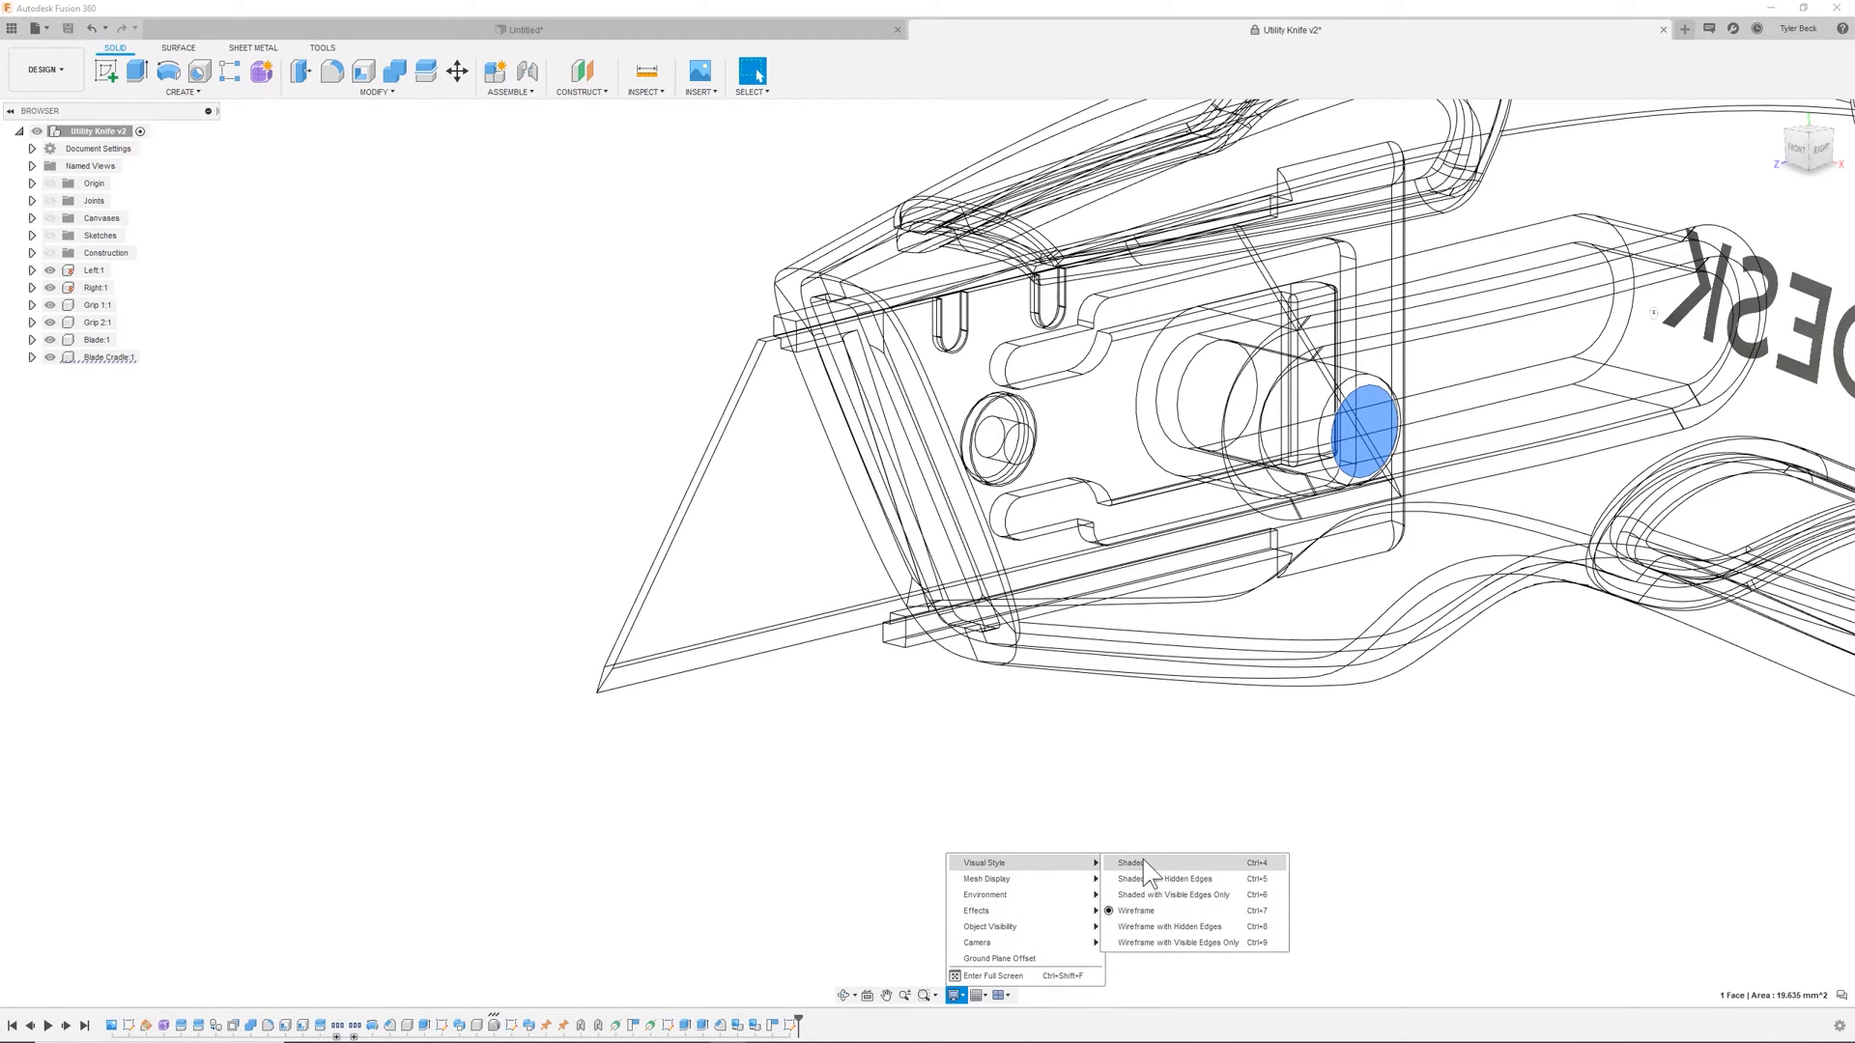
click(1131, 863)
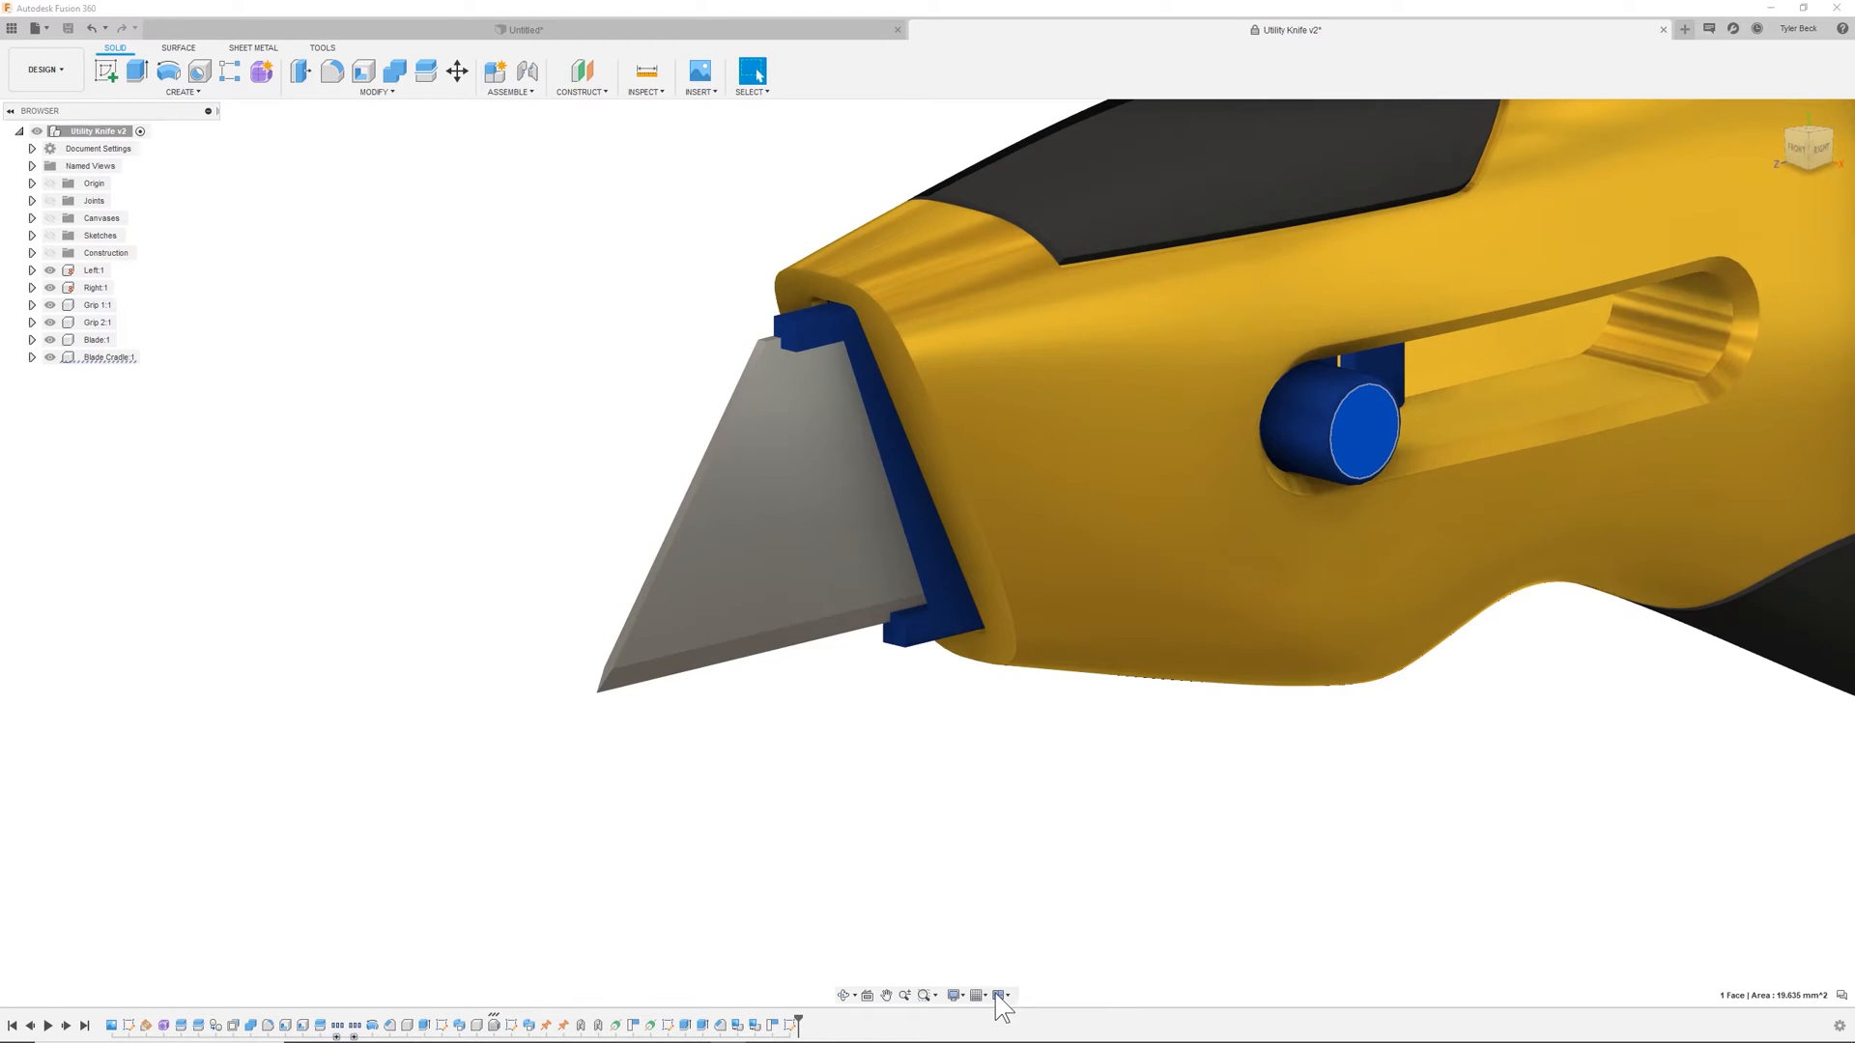
click(1000, 995)
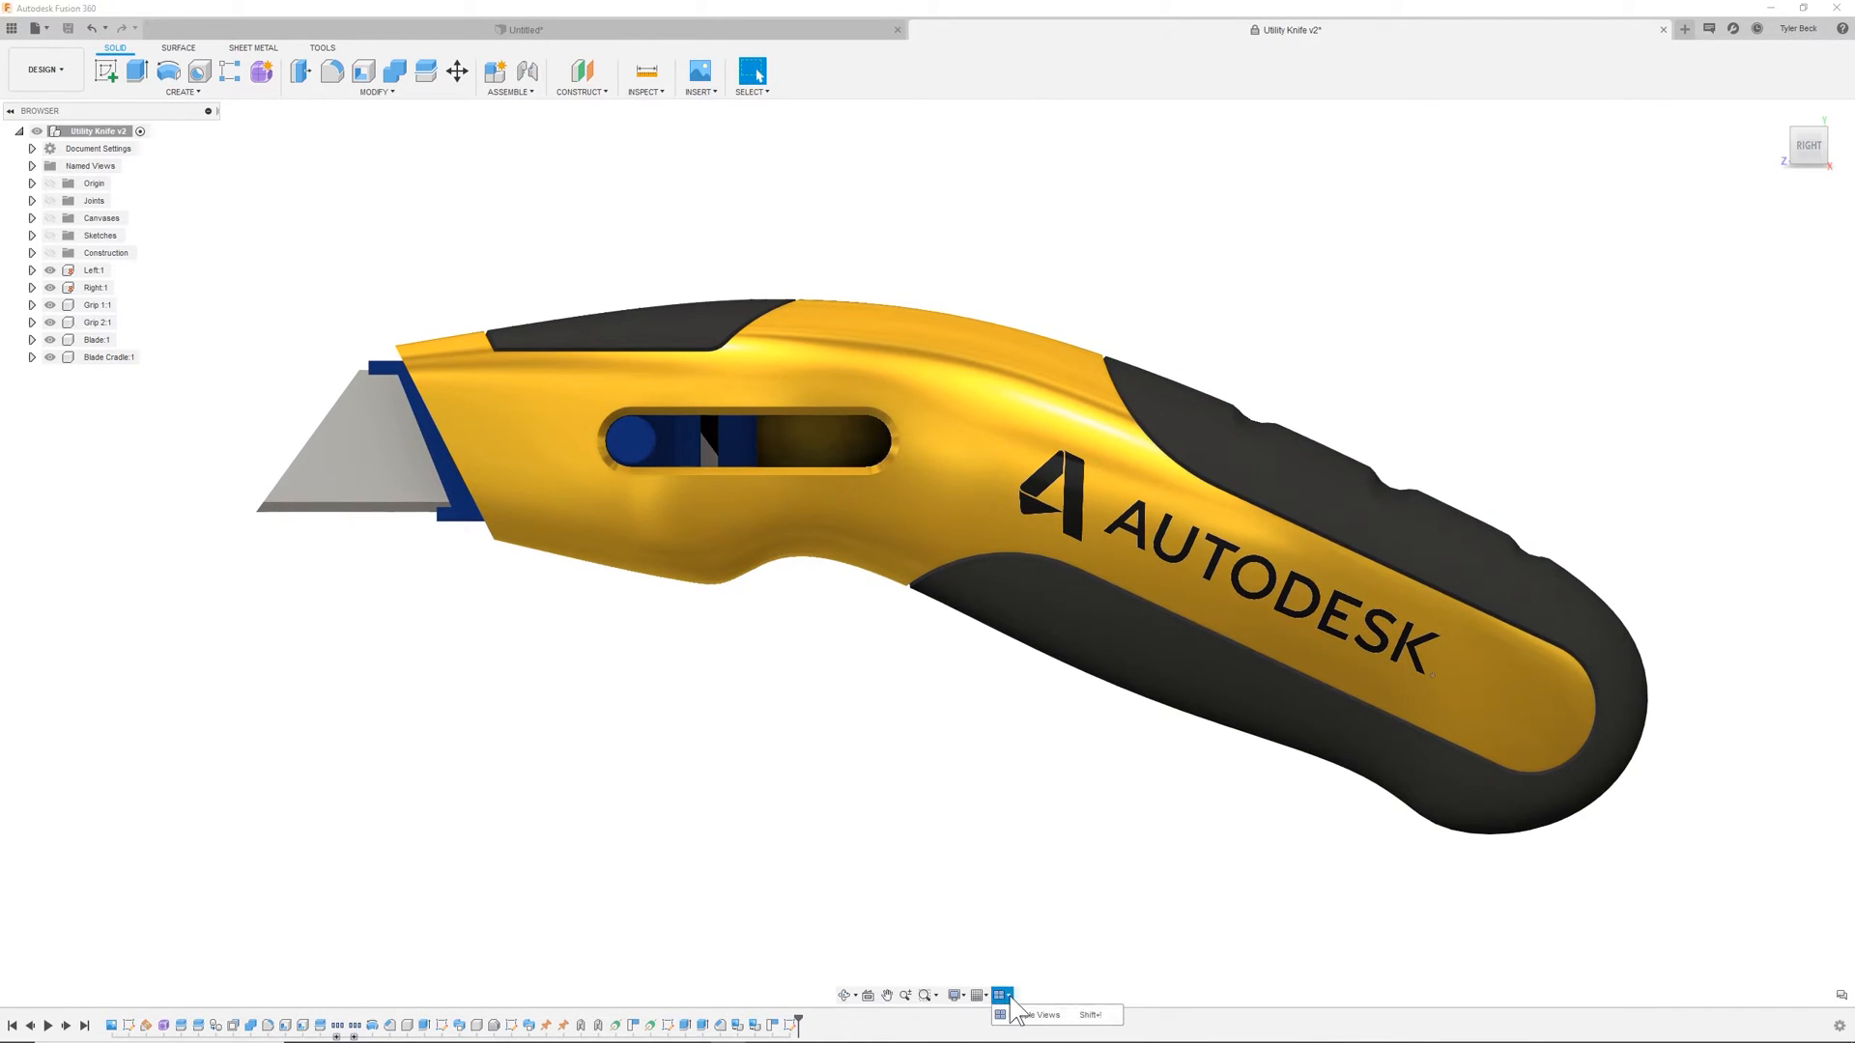
- Switch to Multiple Views with four panes and activate the front-view pane
click(1001, 995)
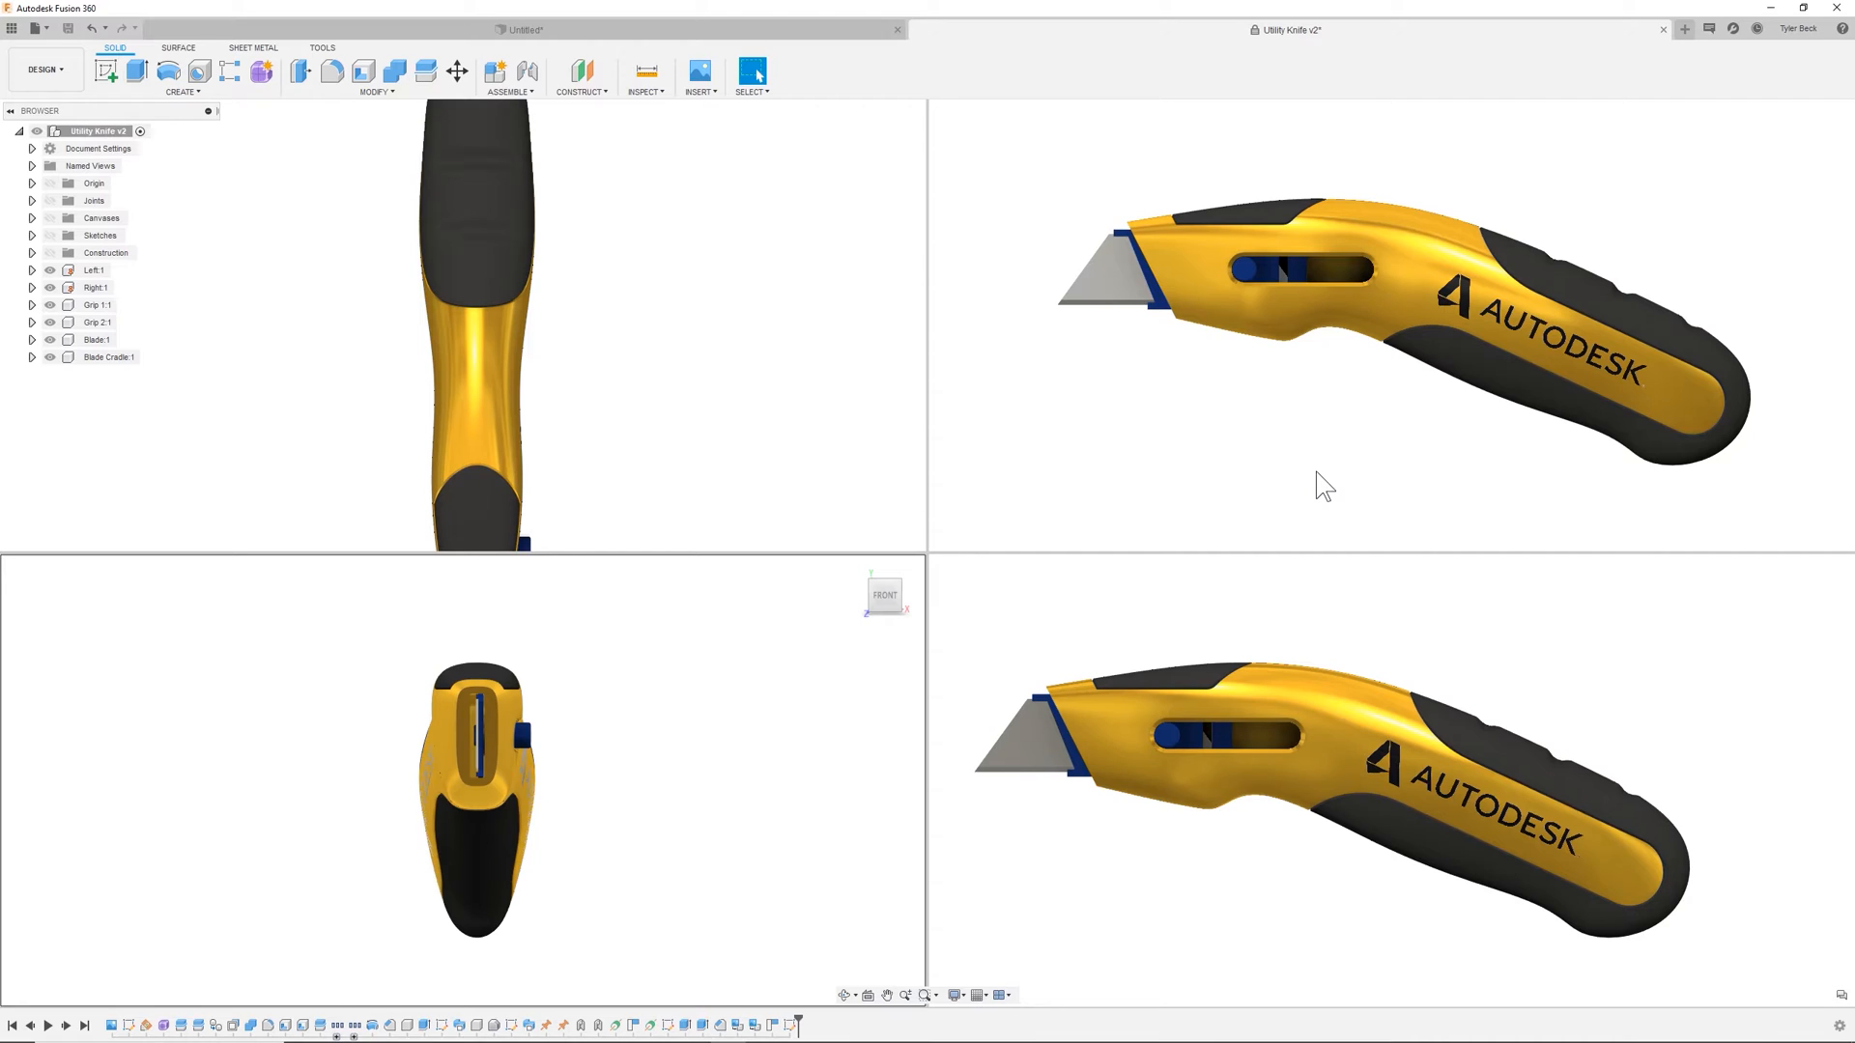
mouse_move(778, 743)
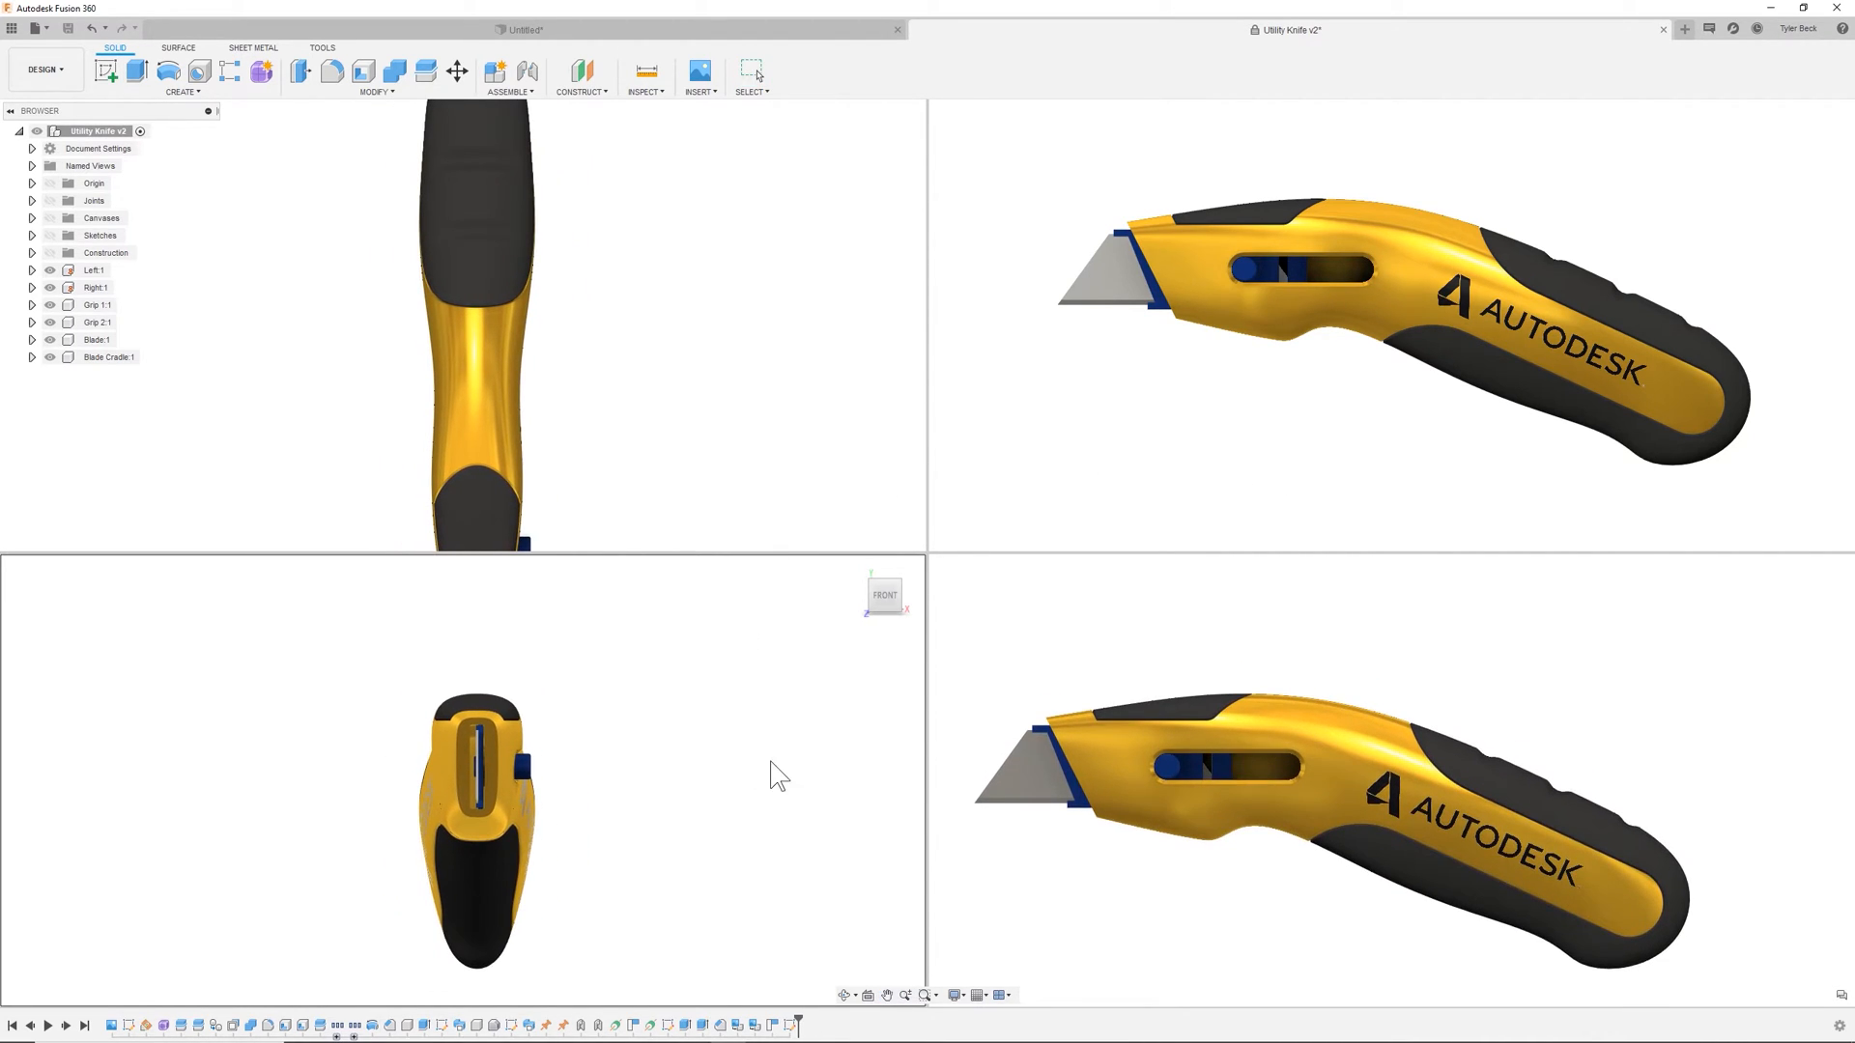
click(752, 71)
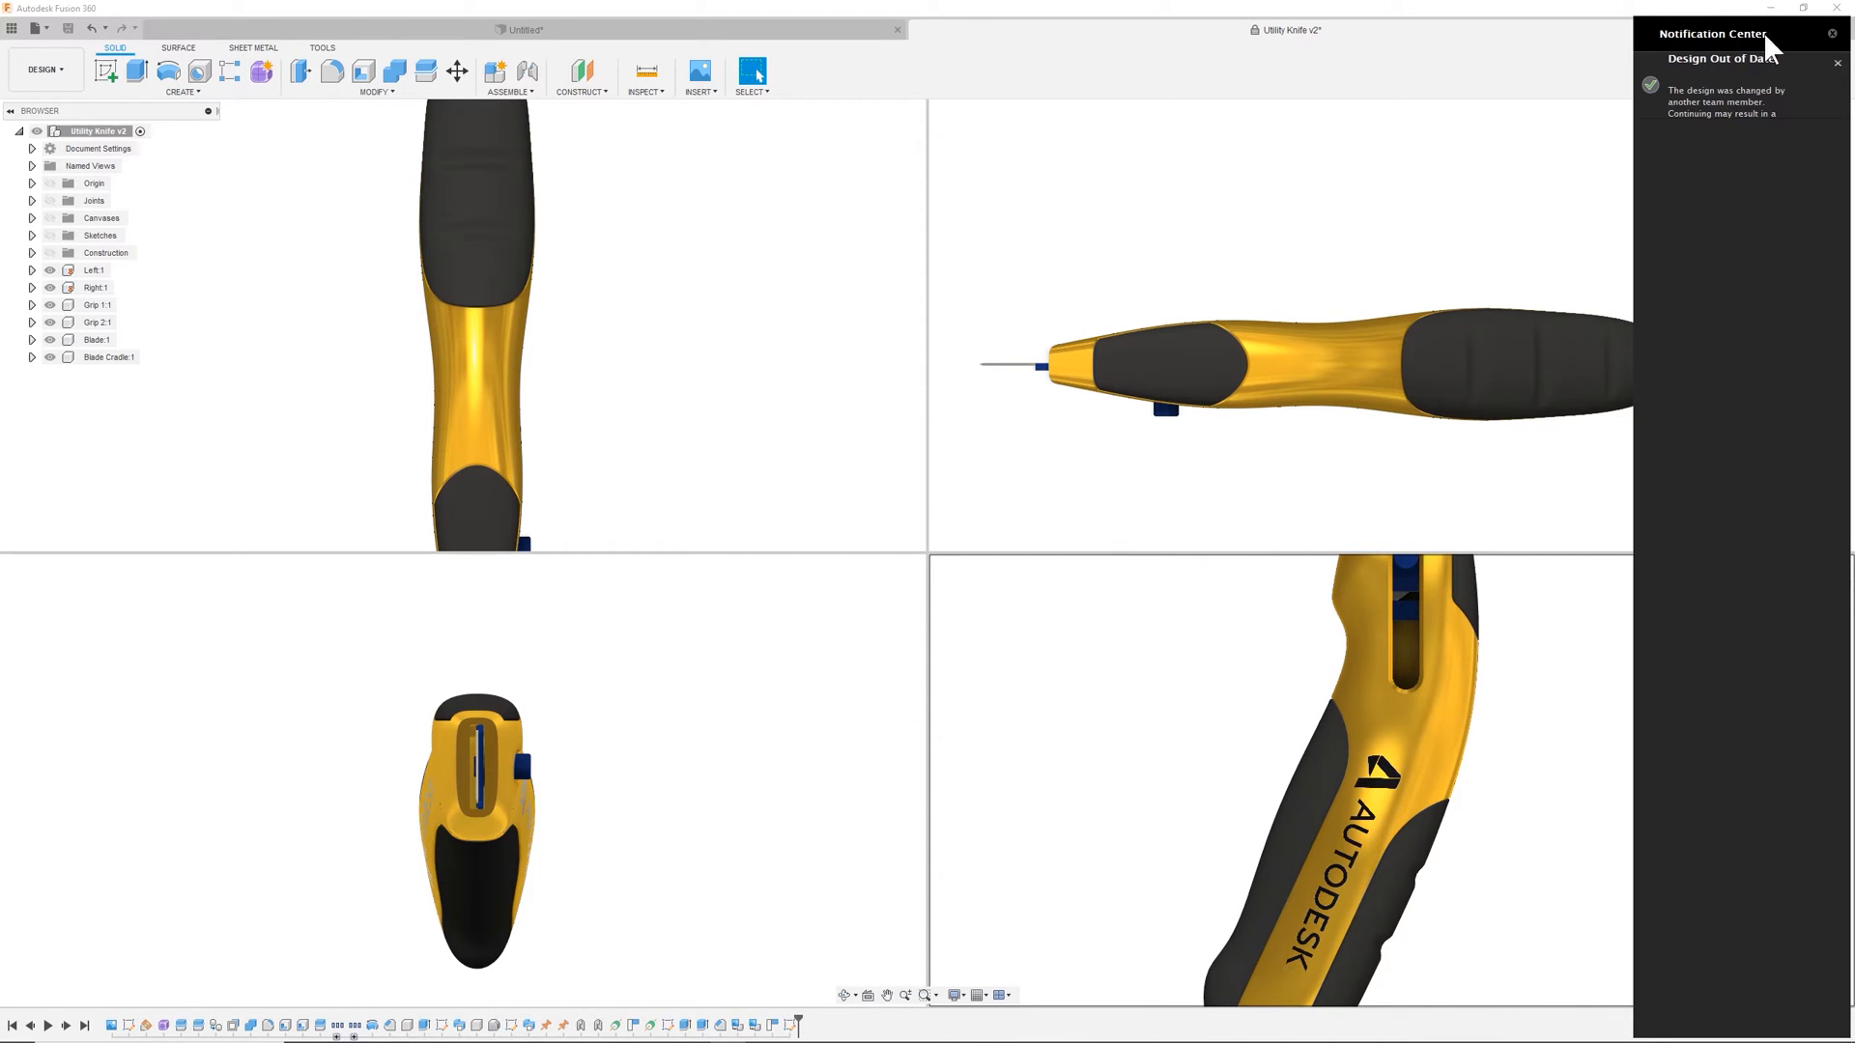
click(1838, 64)
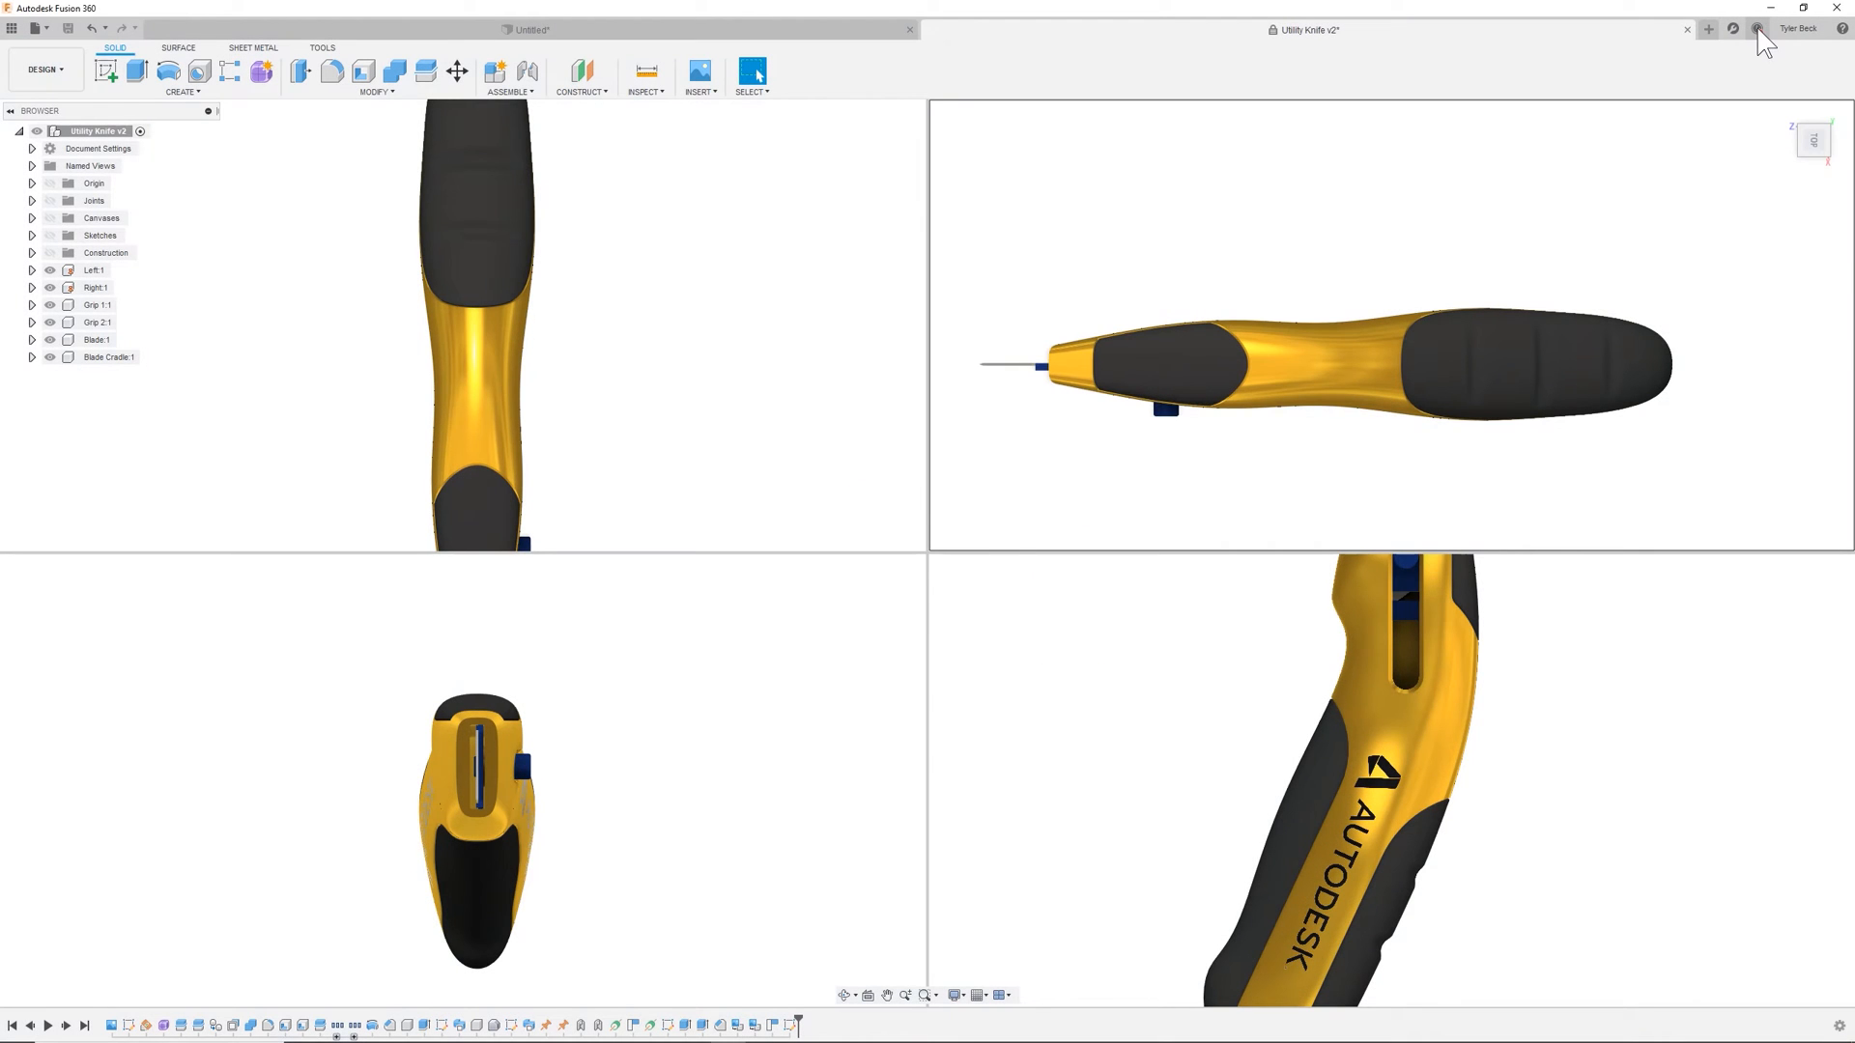
click(1757, 28)
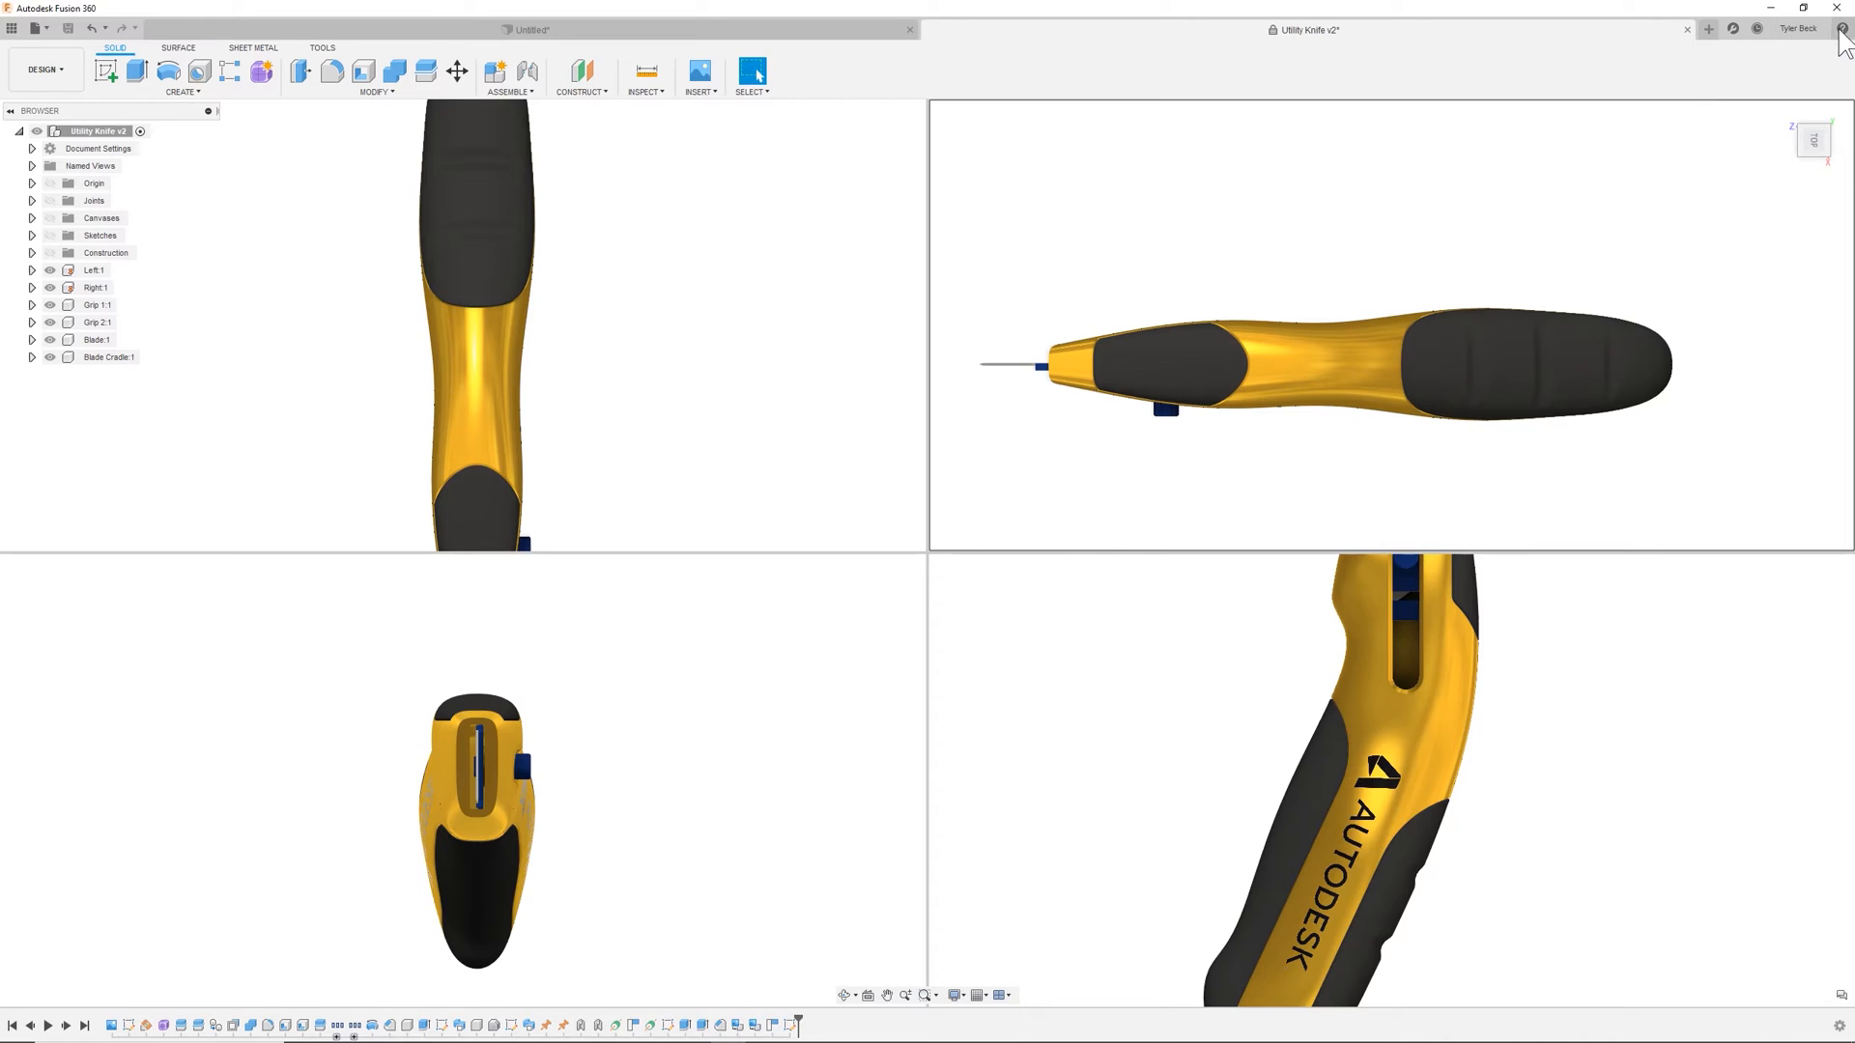
- Open the Help menu to browse the Learning, Documentation and Community links
click(1841, 27)
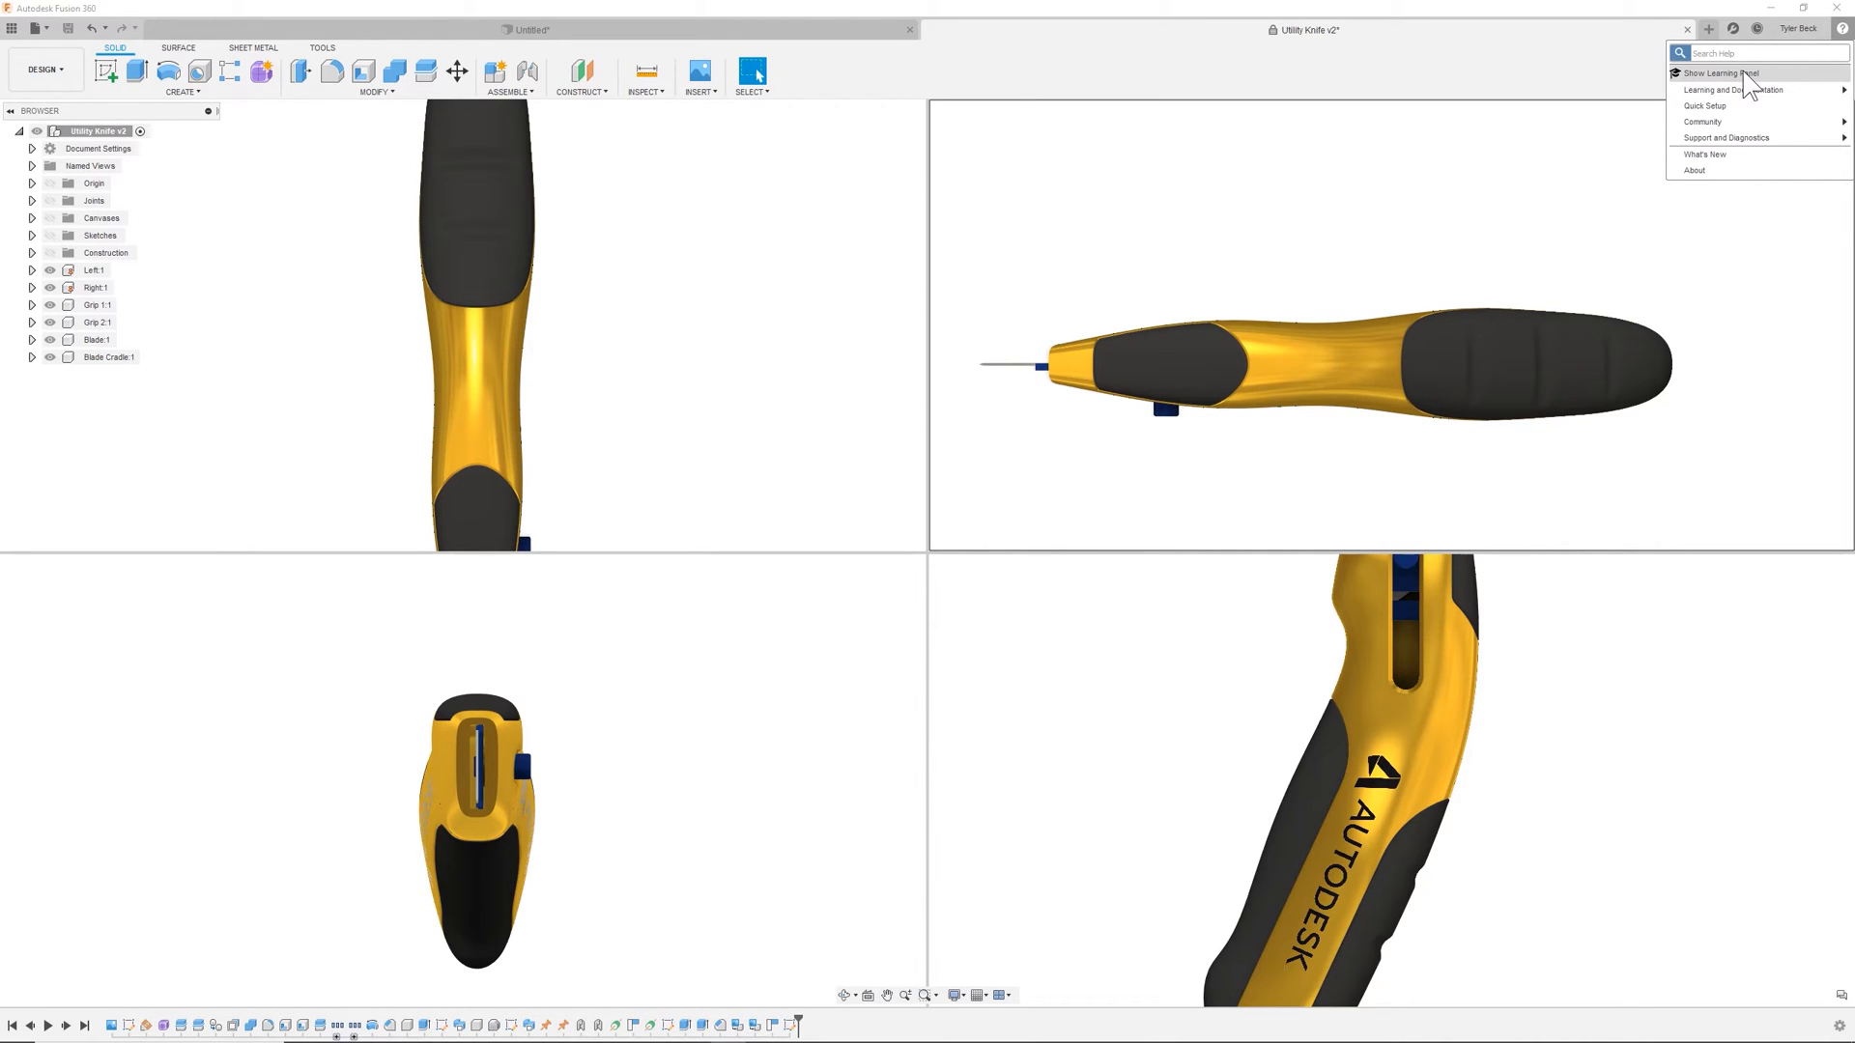
mouse_move(1732, 89)
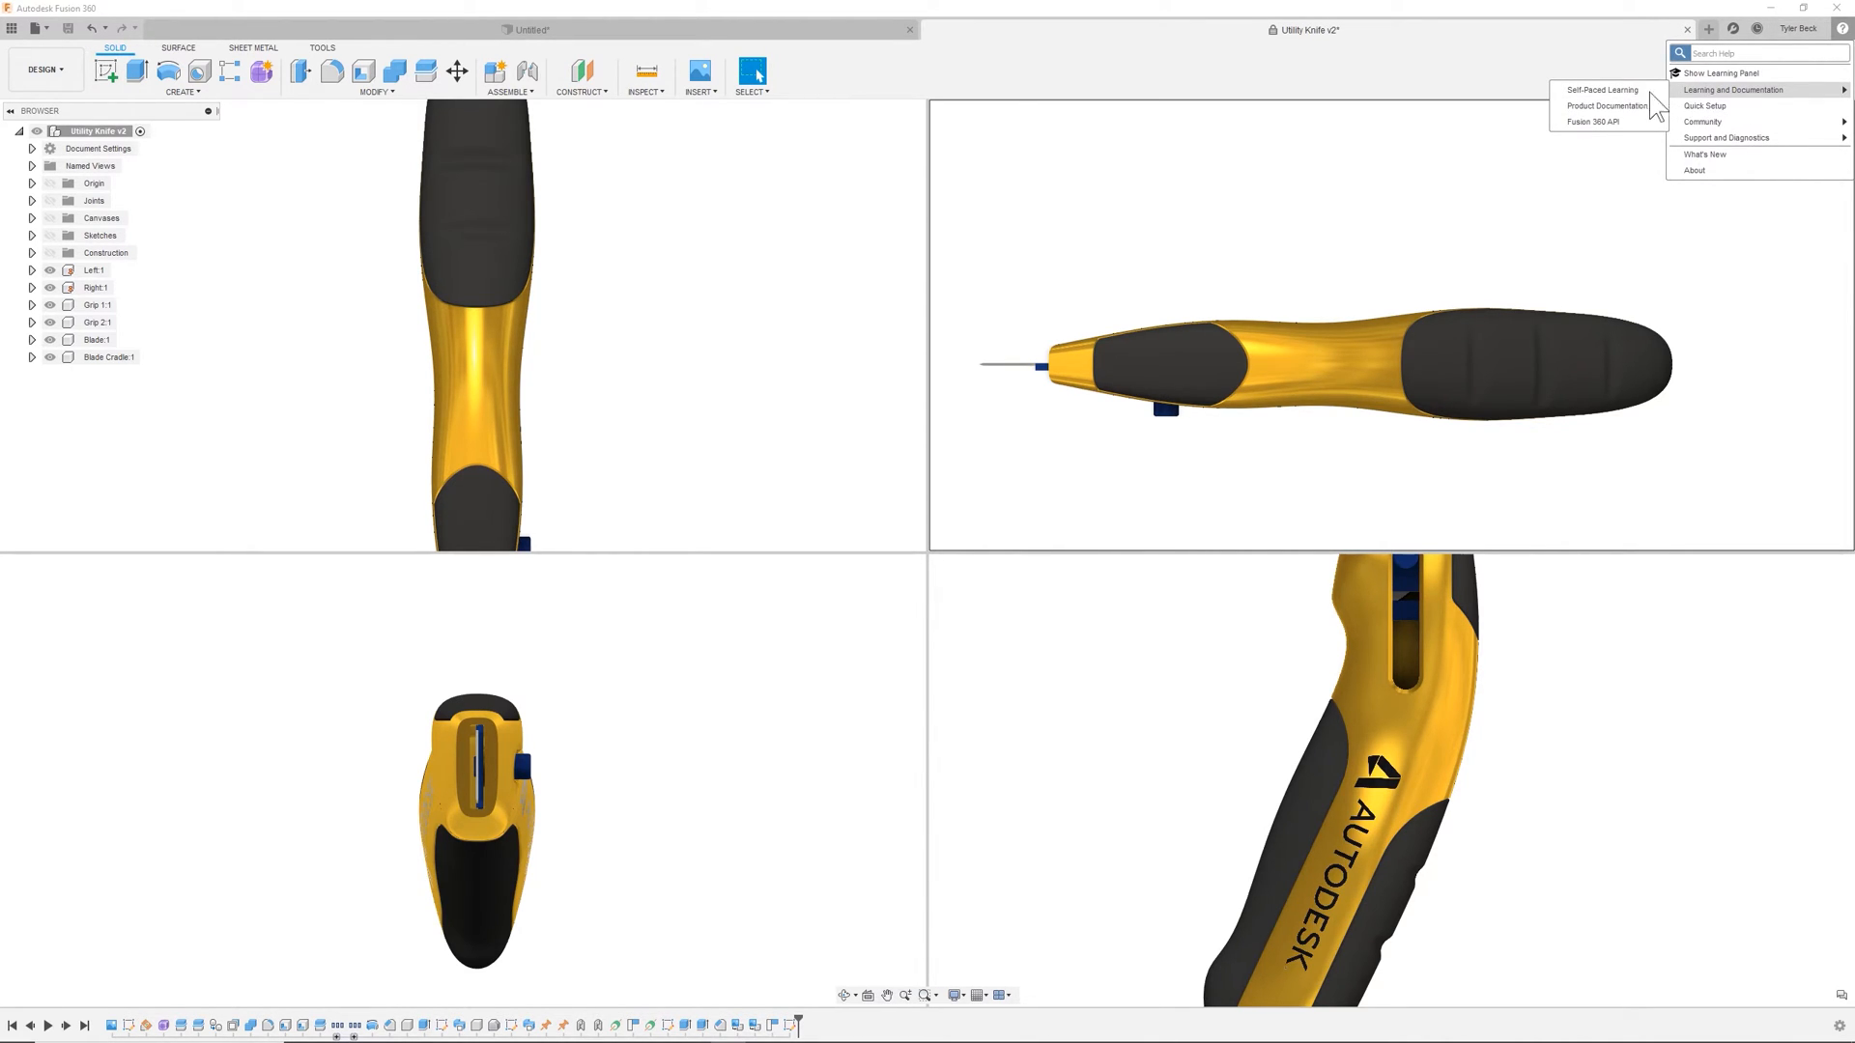
mouse_move(1702, 122)
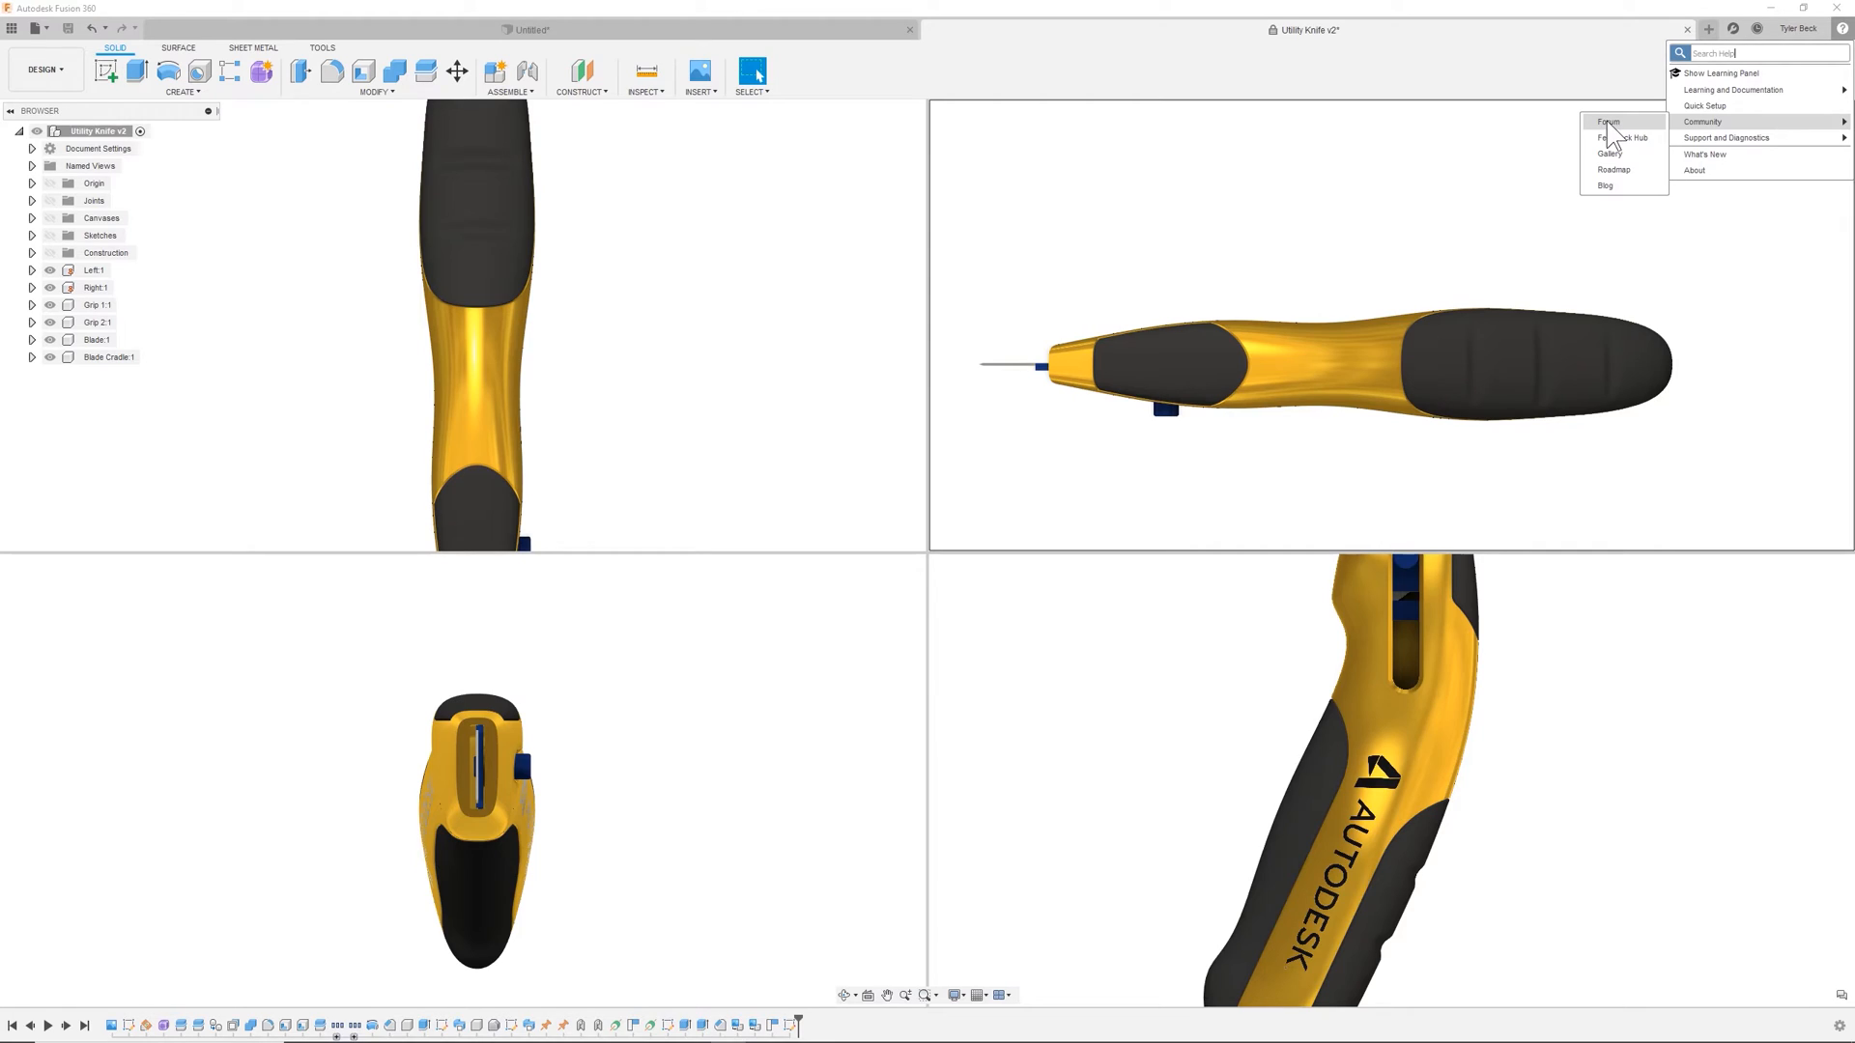
mouse_move(1610, 154)
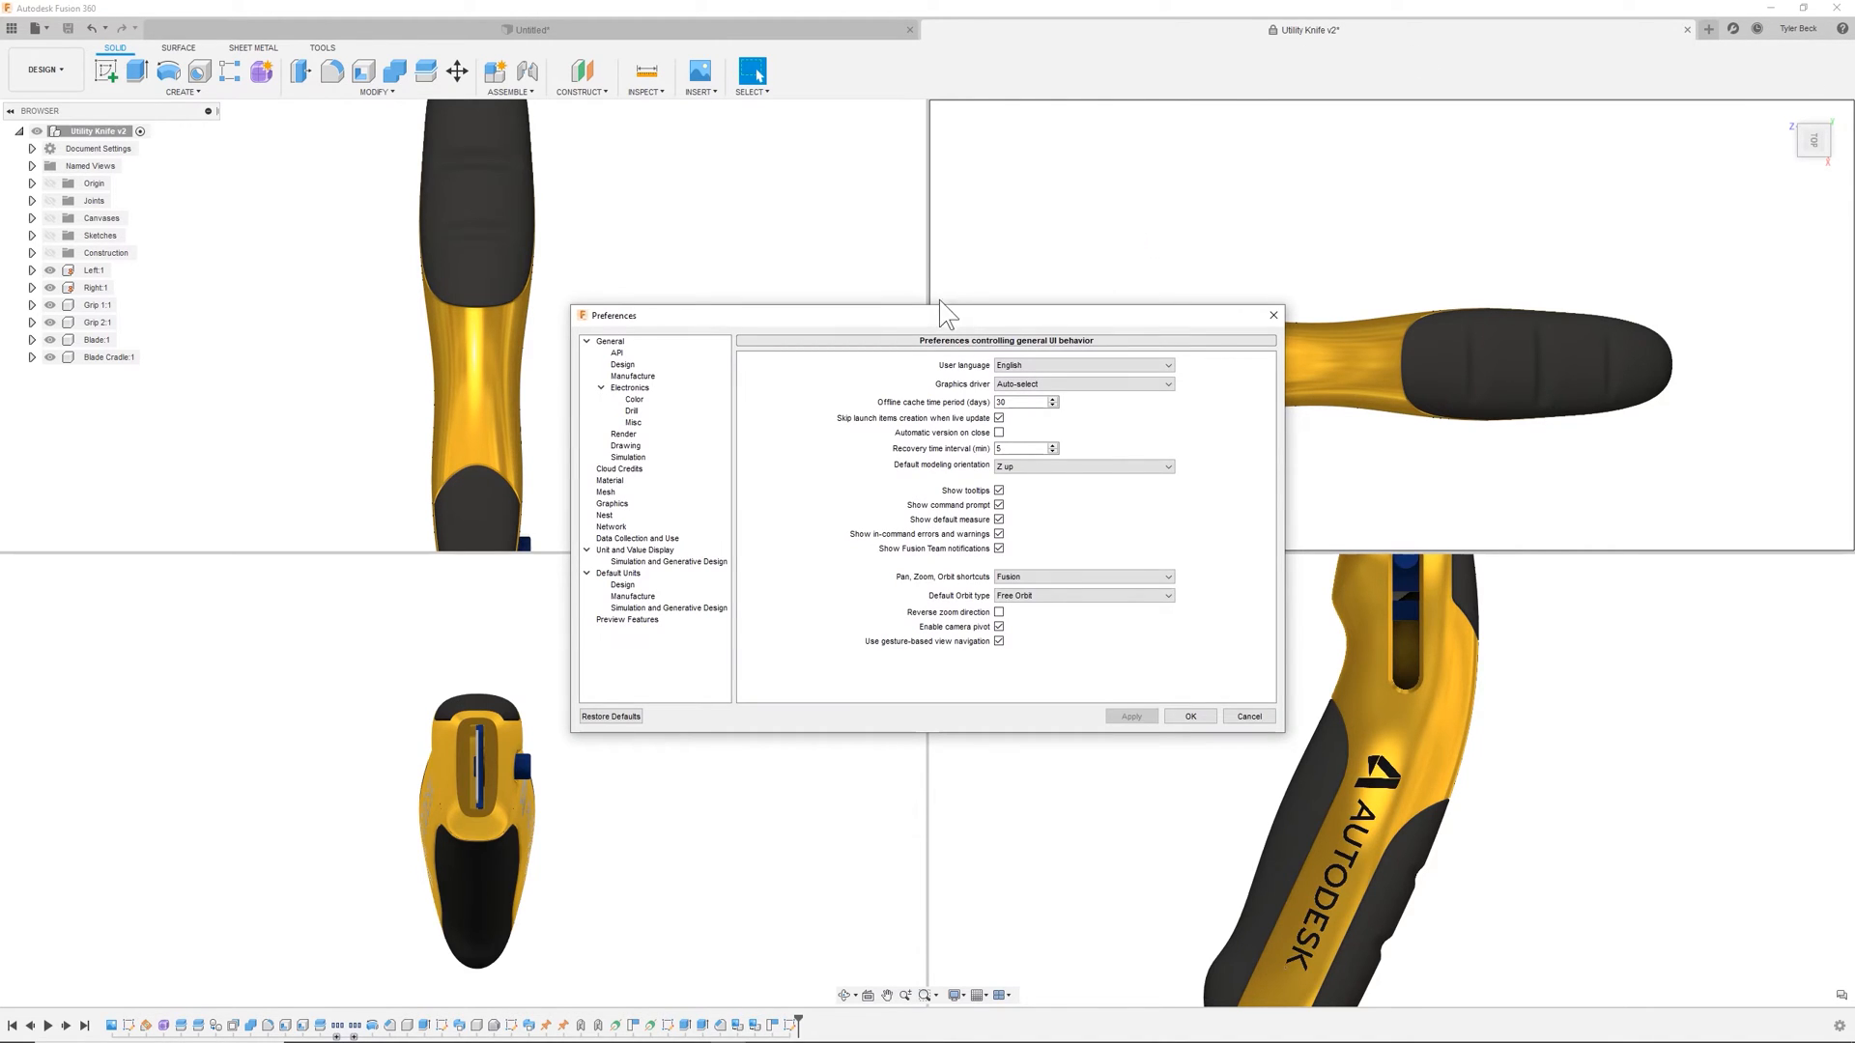
- In Preferences, review the Graphics driver choices and set the offline cache period to 60 days
drag(947, 316, 931, 307)
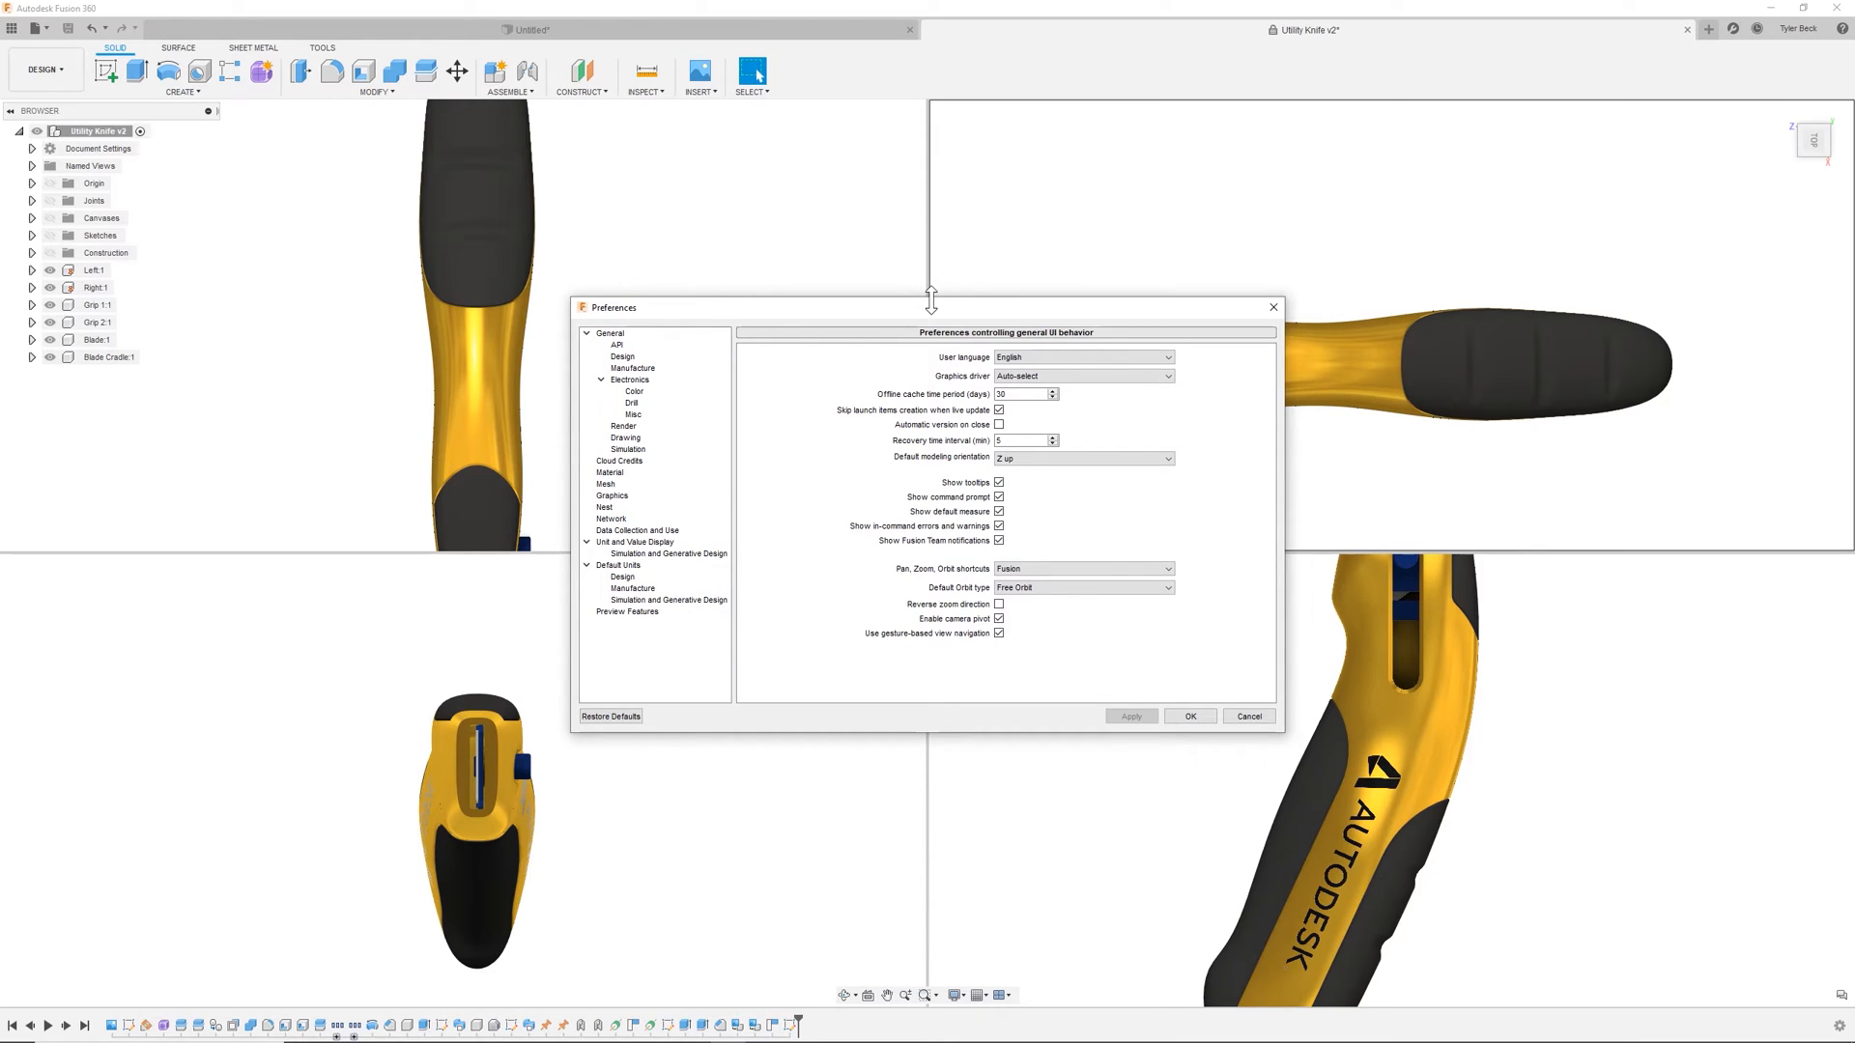
mouse_move(895, 374)
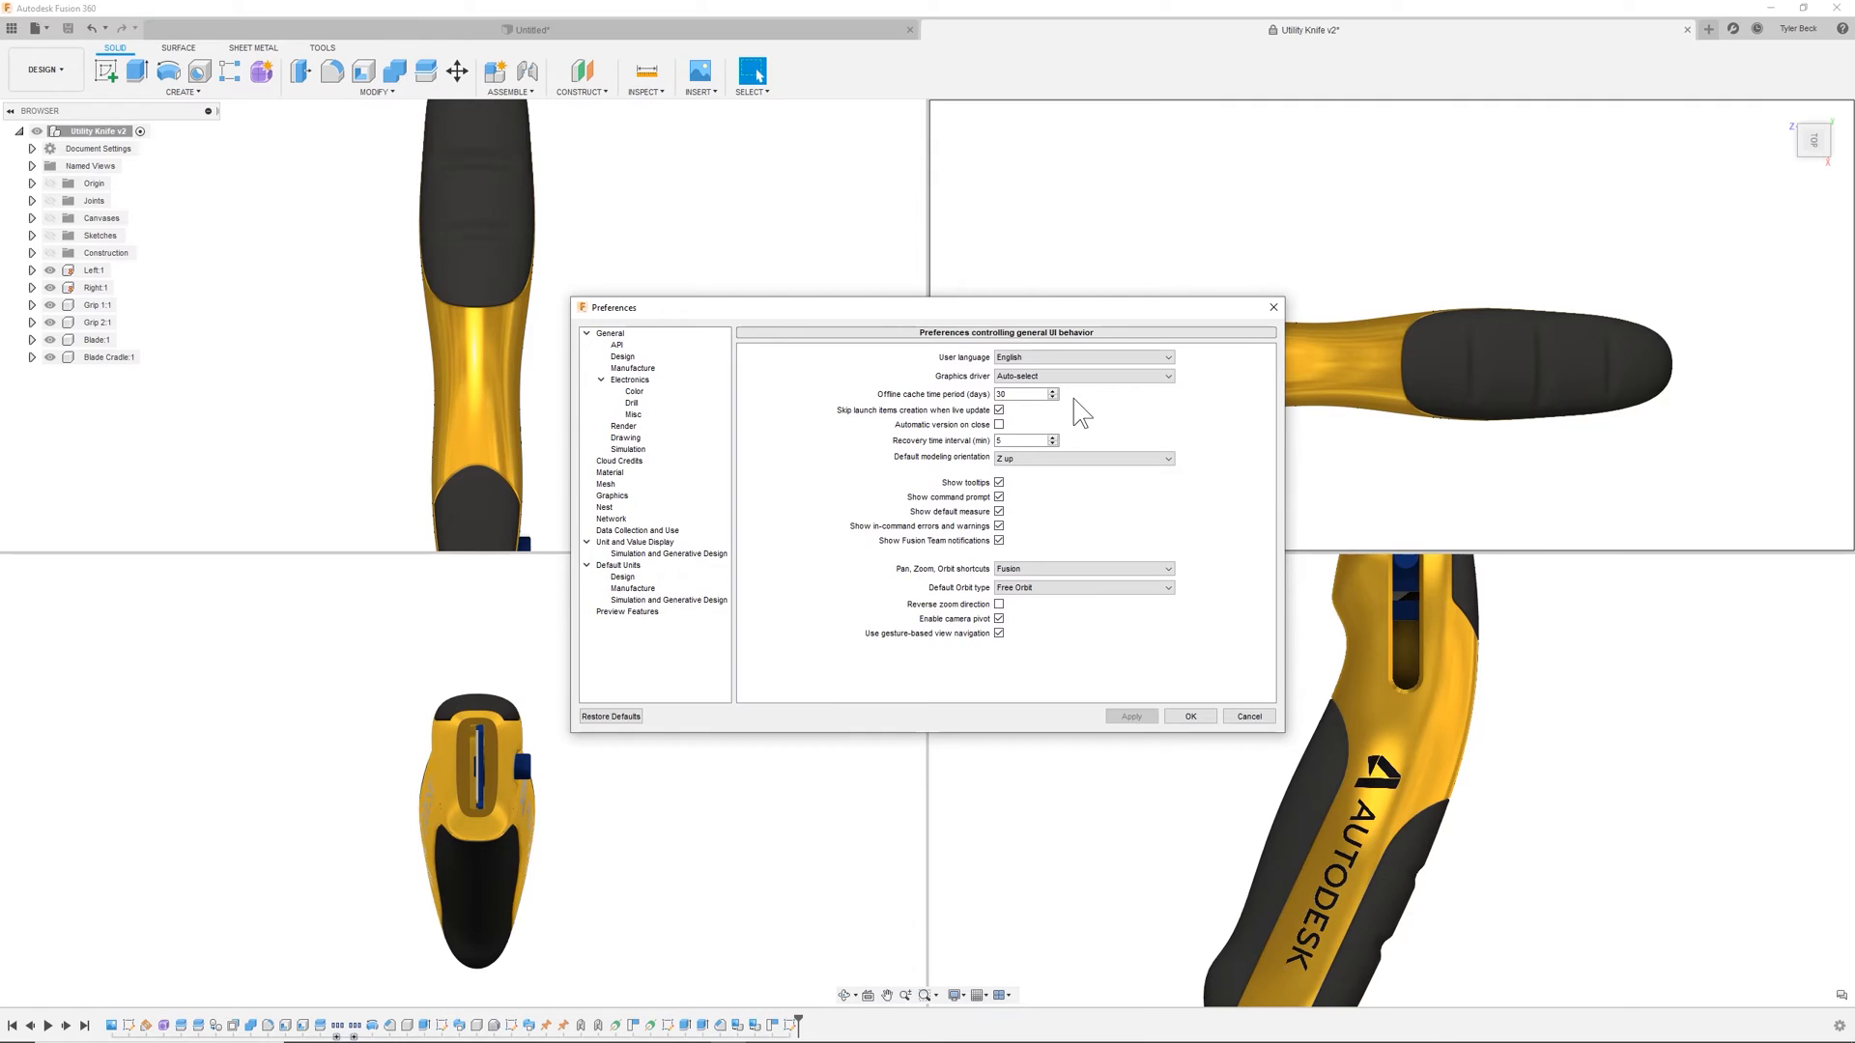
click(1082, 375)
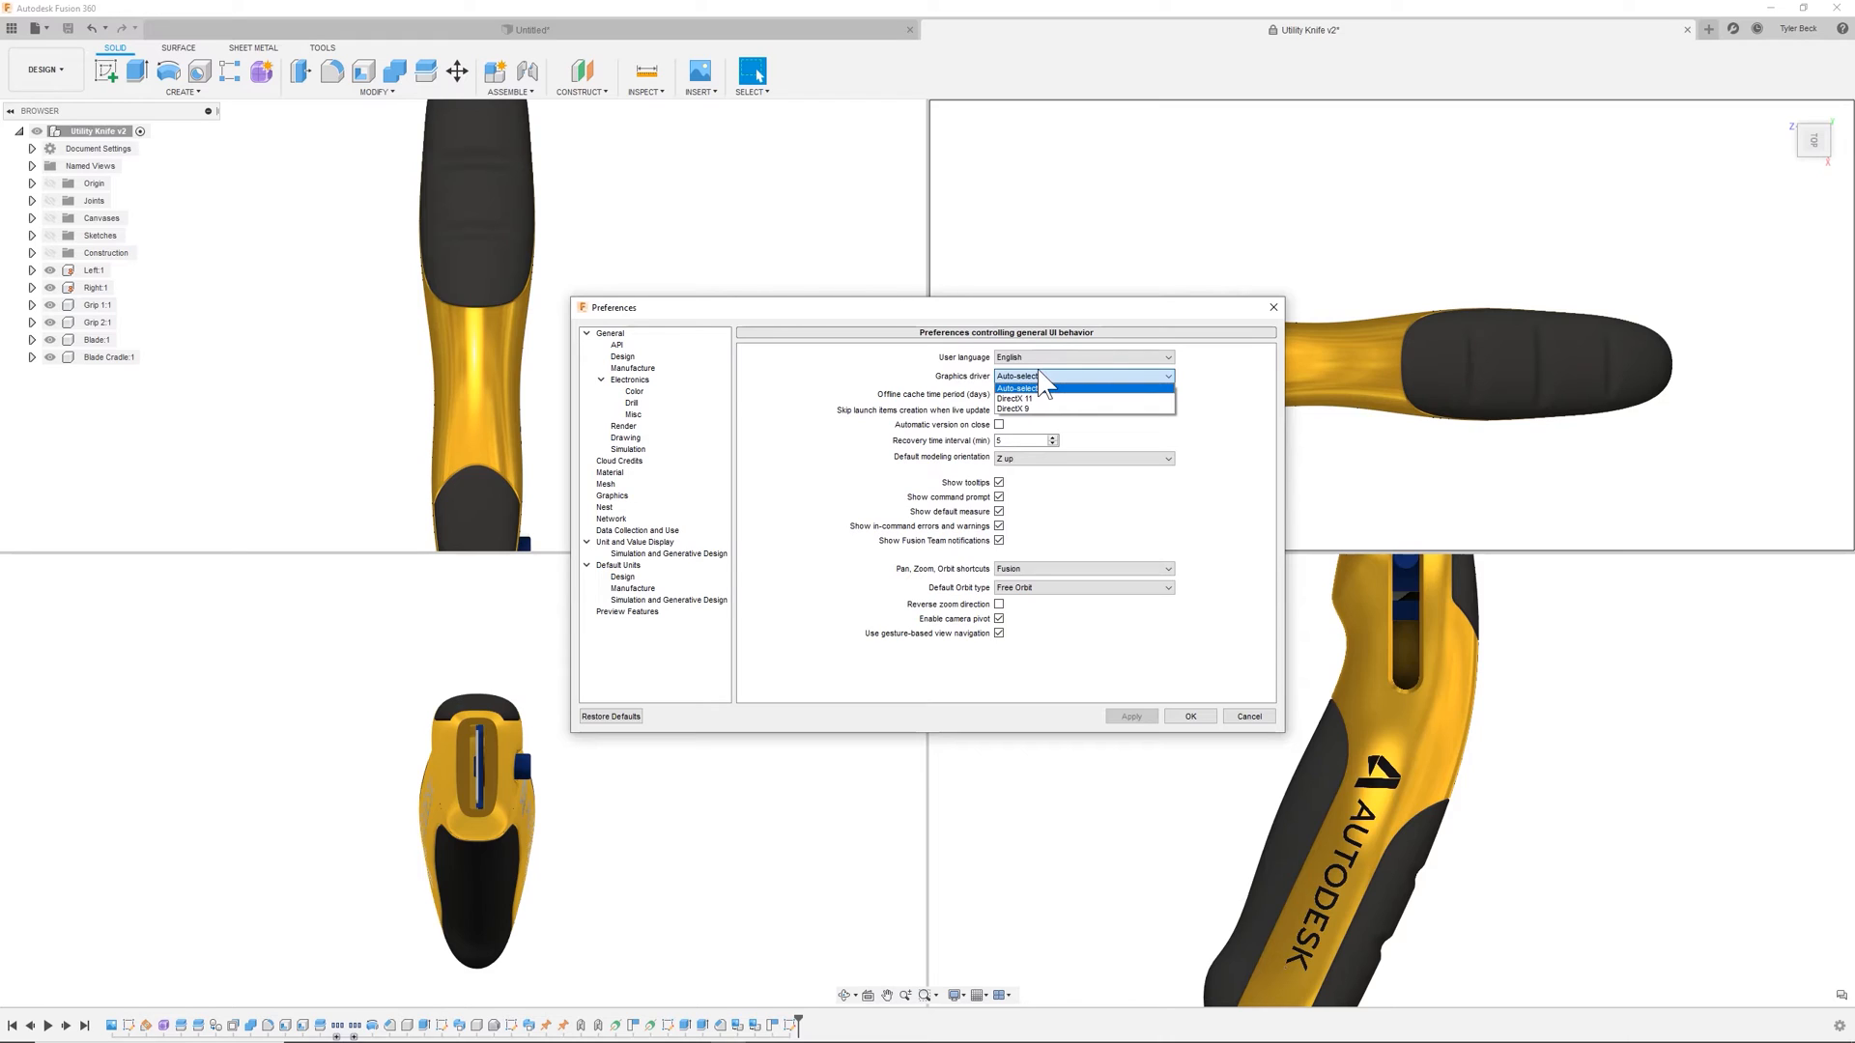
mouse_move(840, 381)
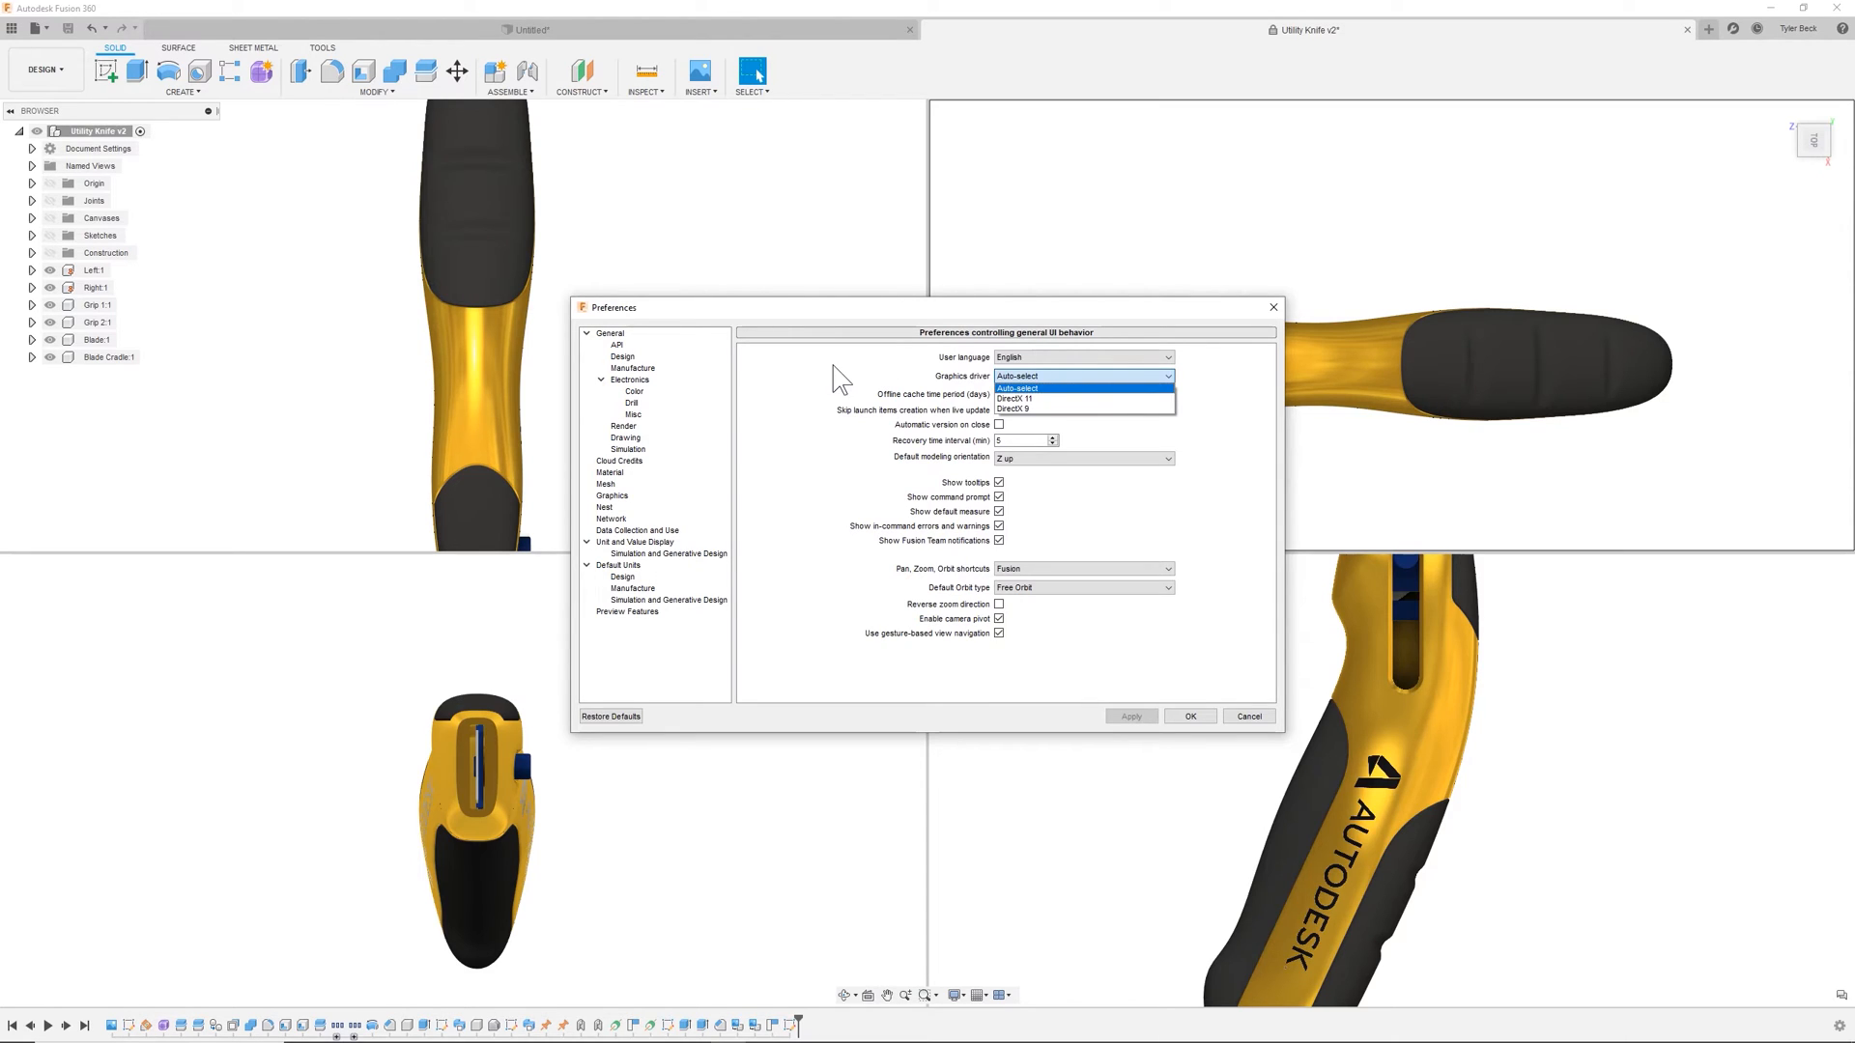
click(1016, 388)
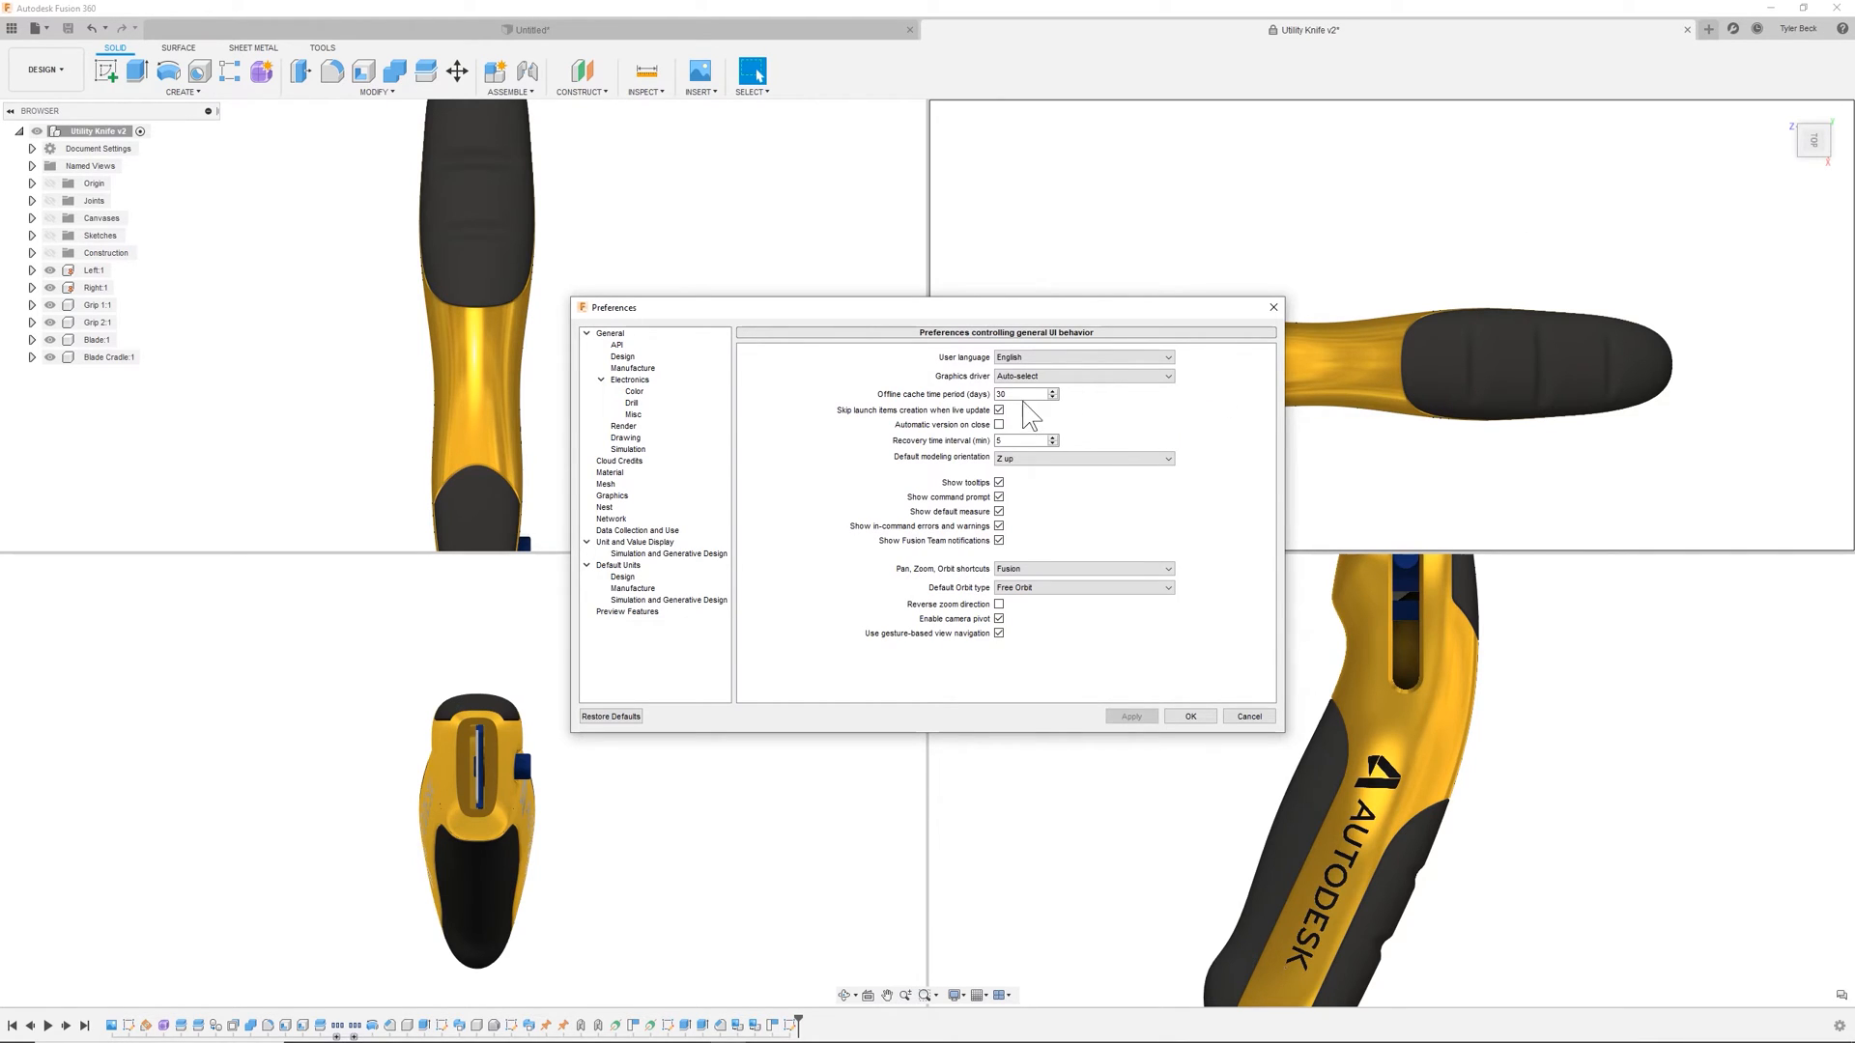
click(1020, 394)
text(60)
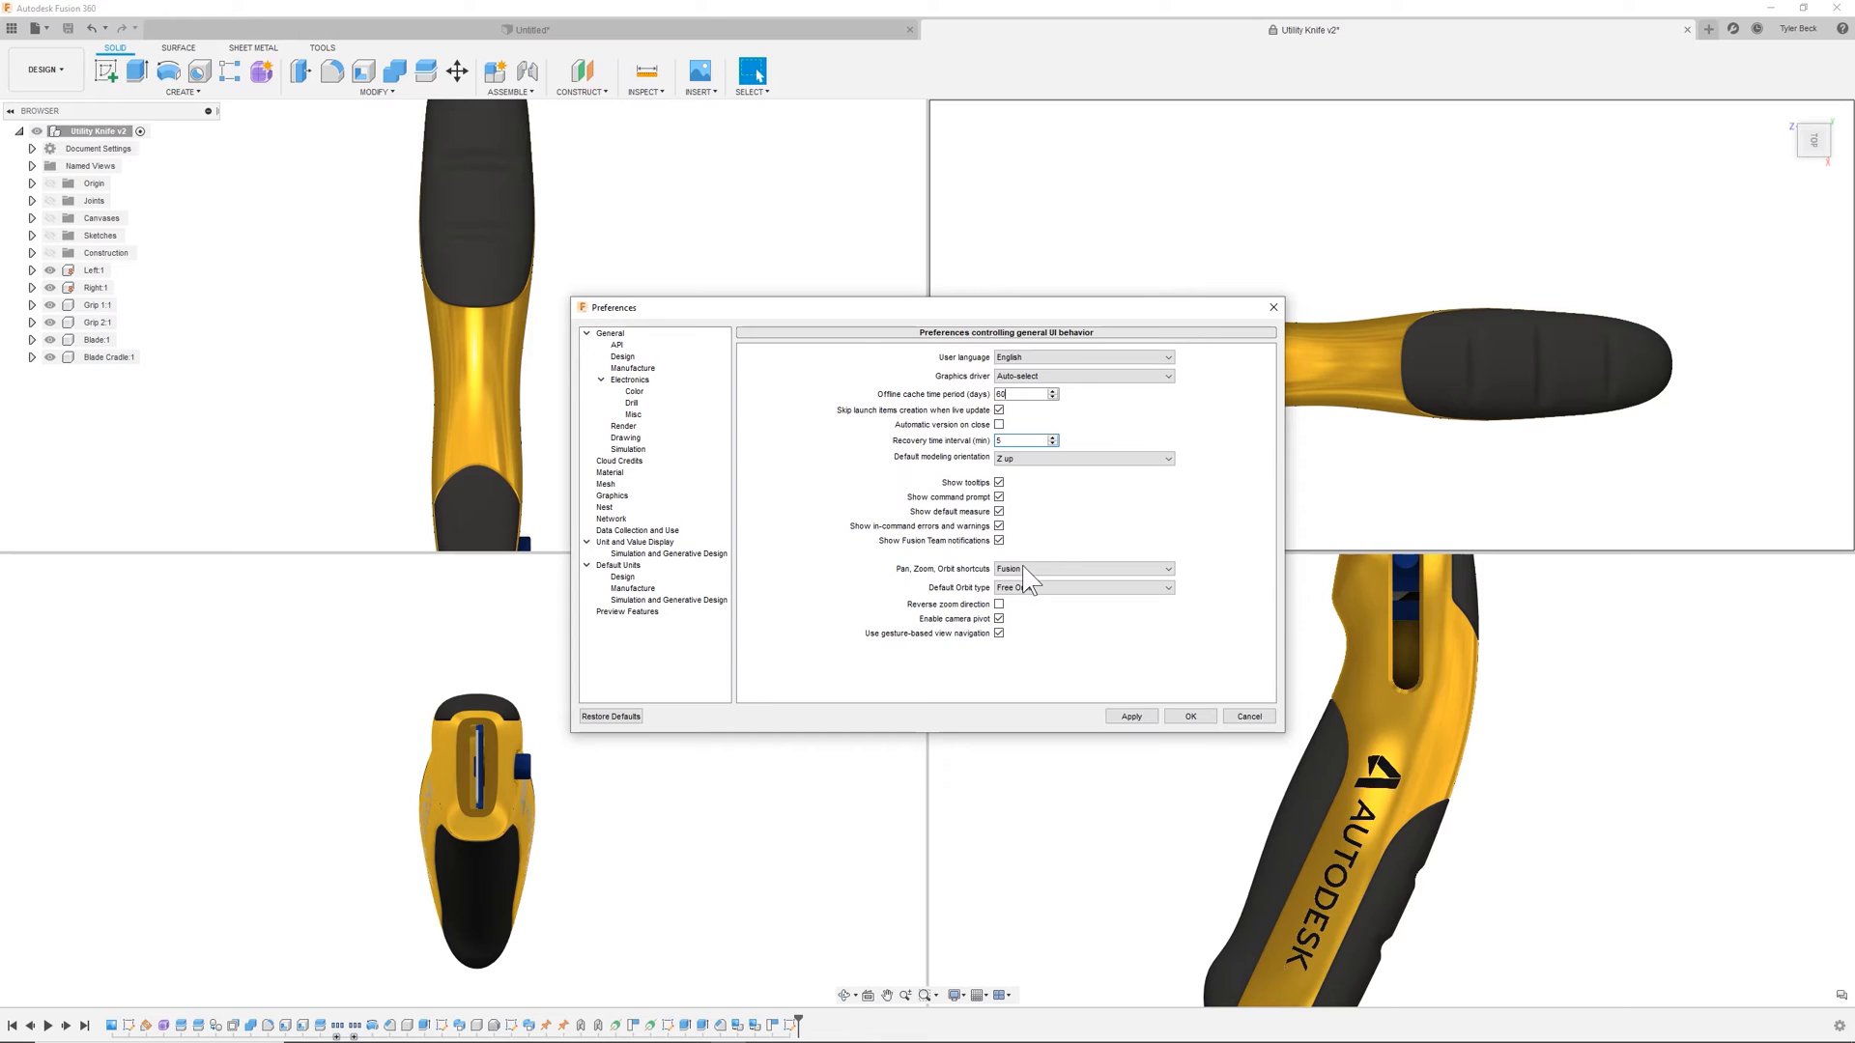
- Switch the Pan, Zoom, Orbit shortcuts preference from Fusion to Solidworks
click(1080, 569)
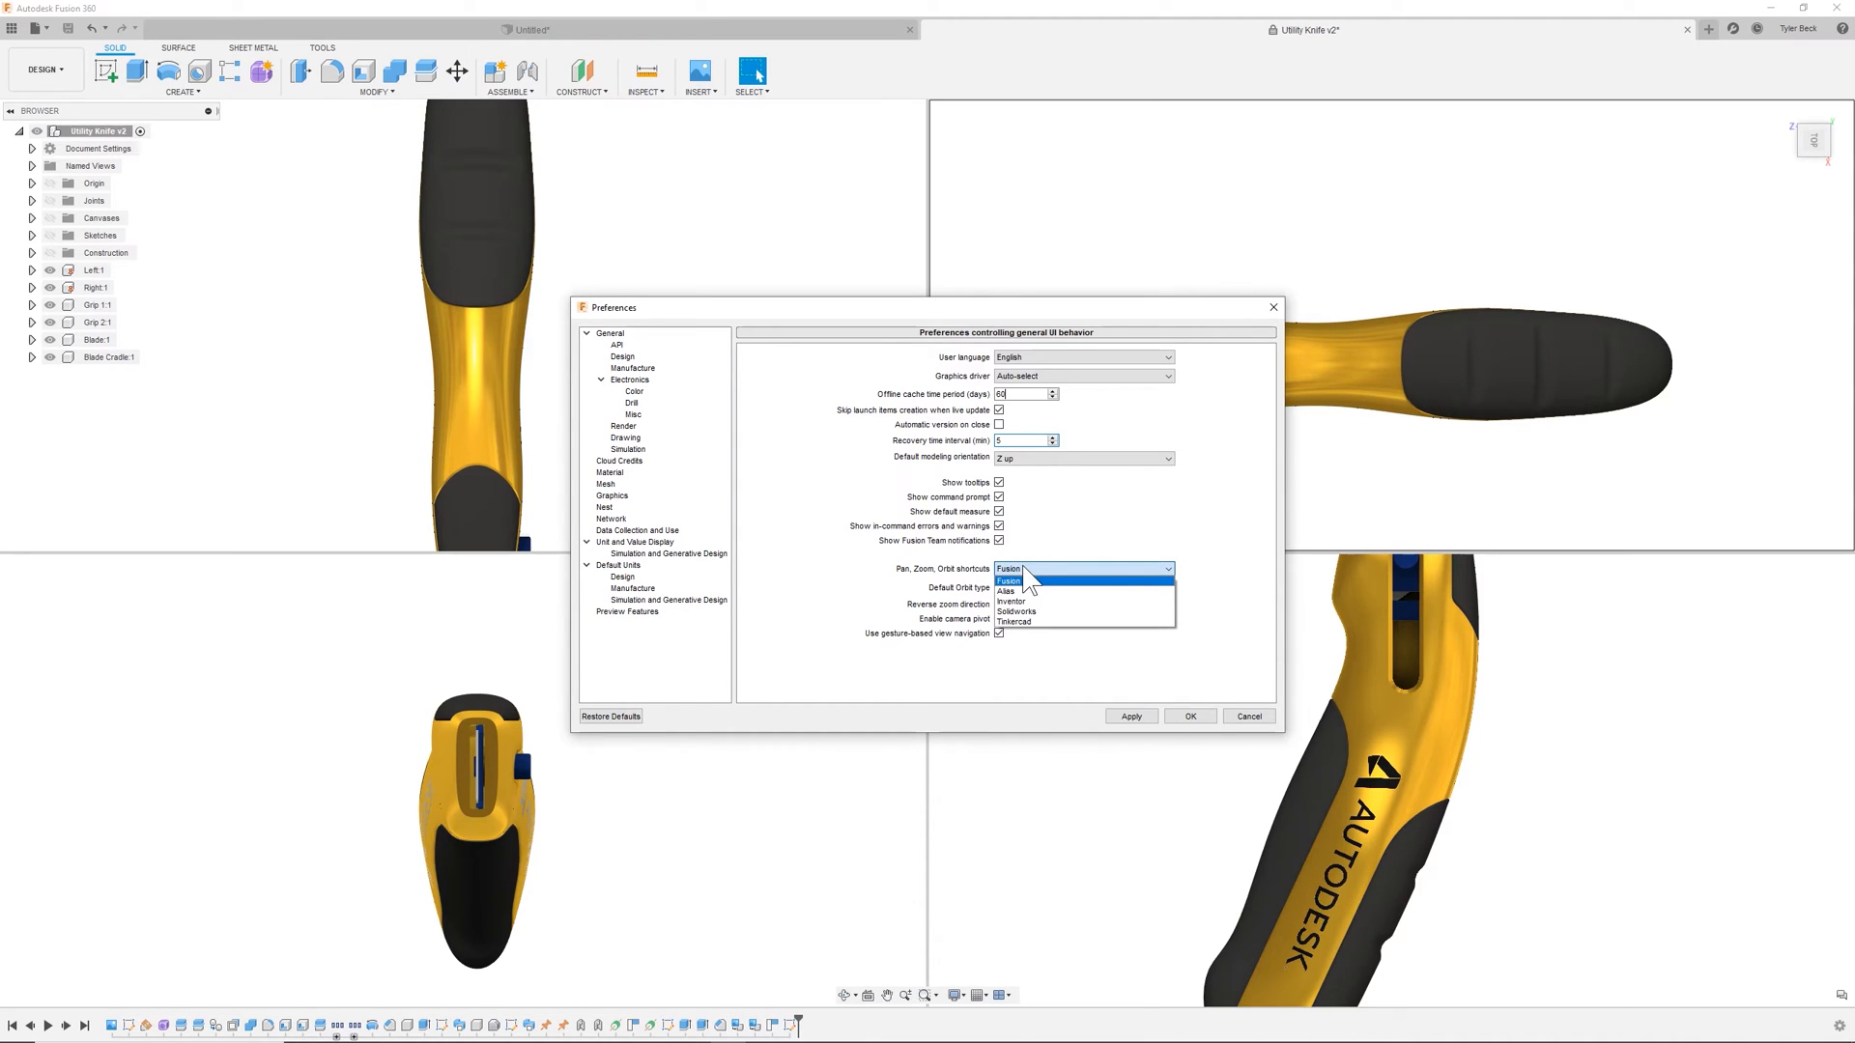
mouse_move(1021, 591)
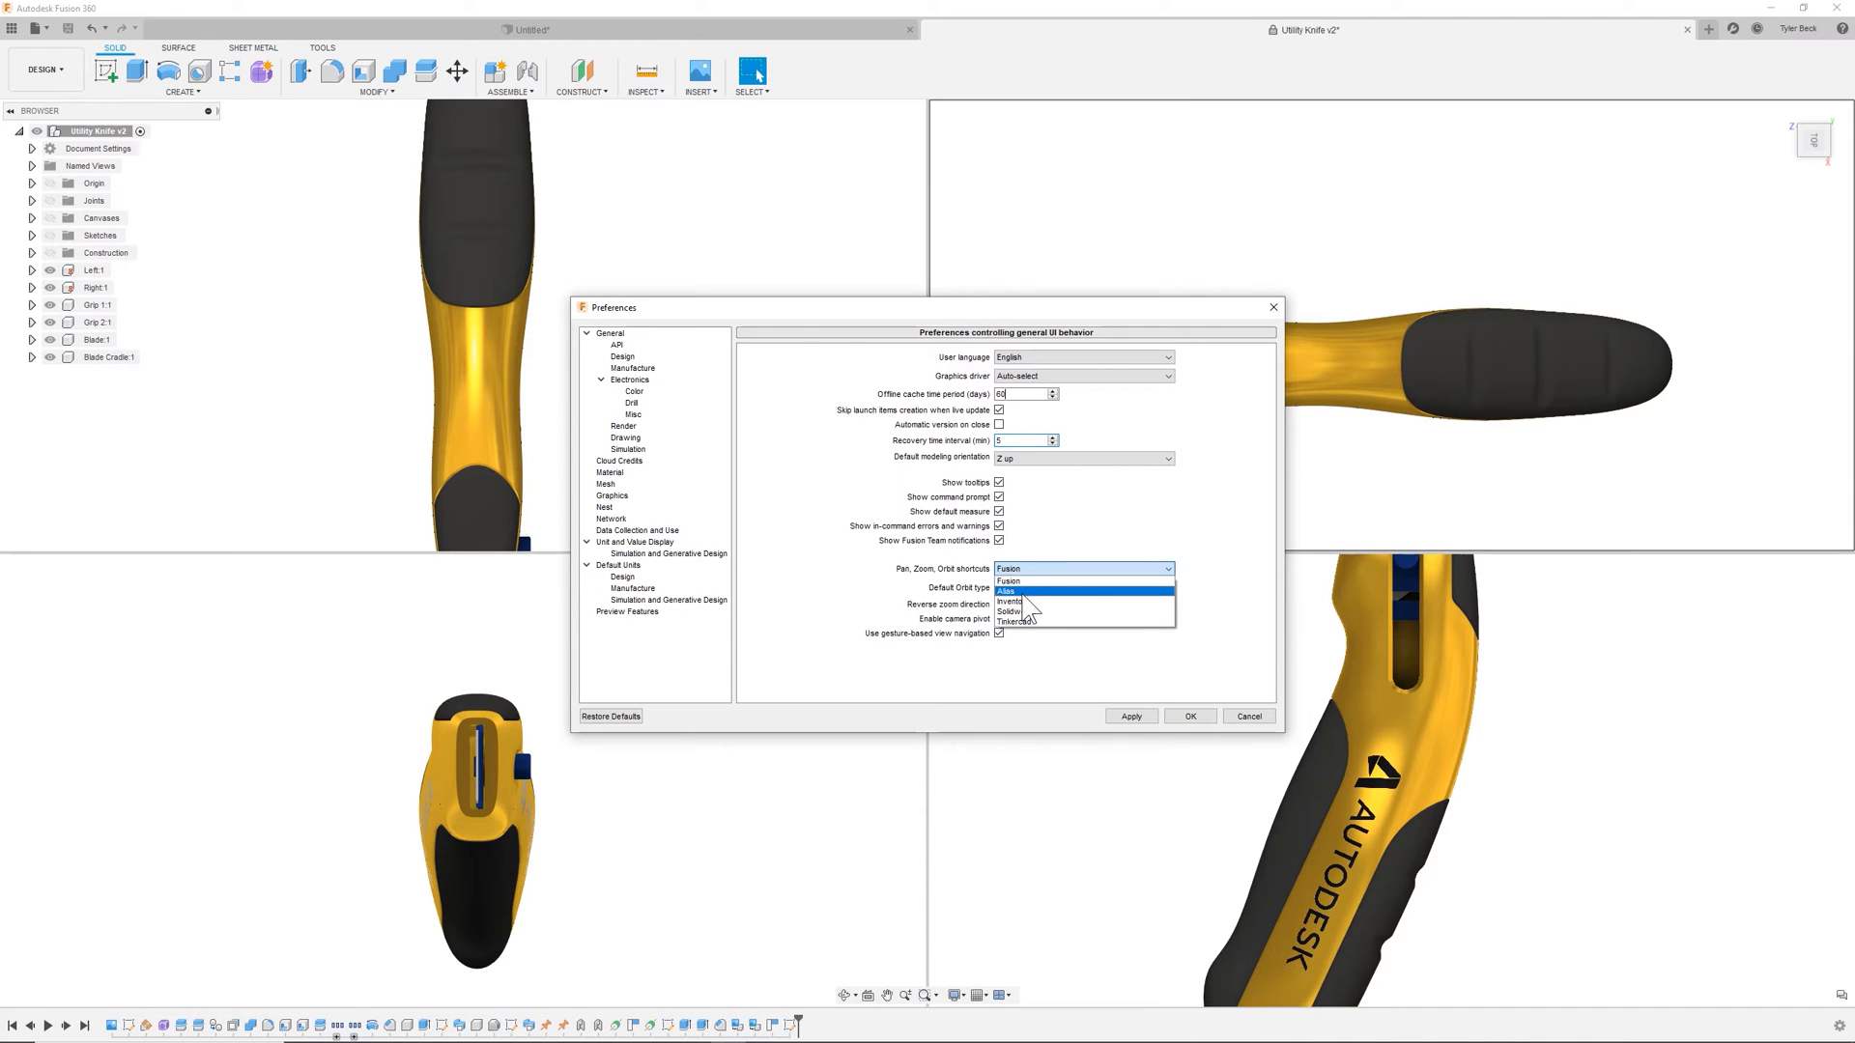
mouse_move(1021, 613)
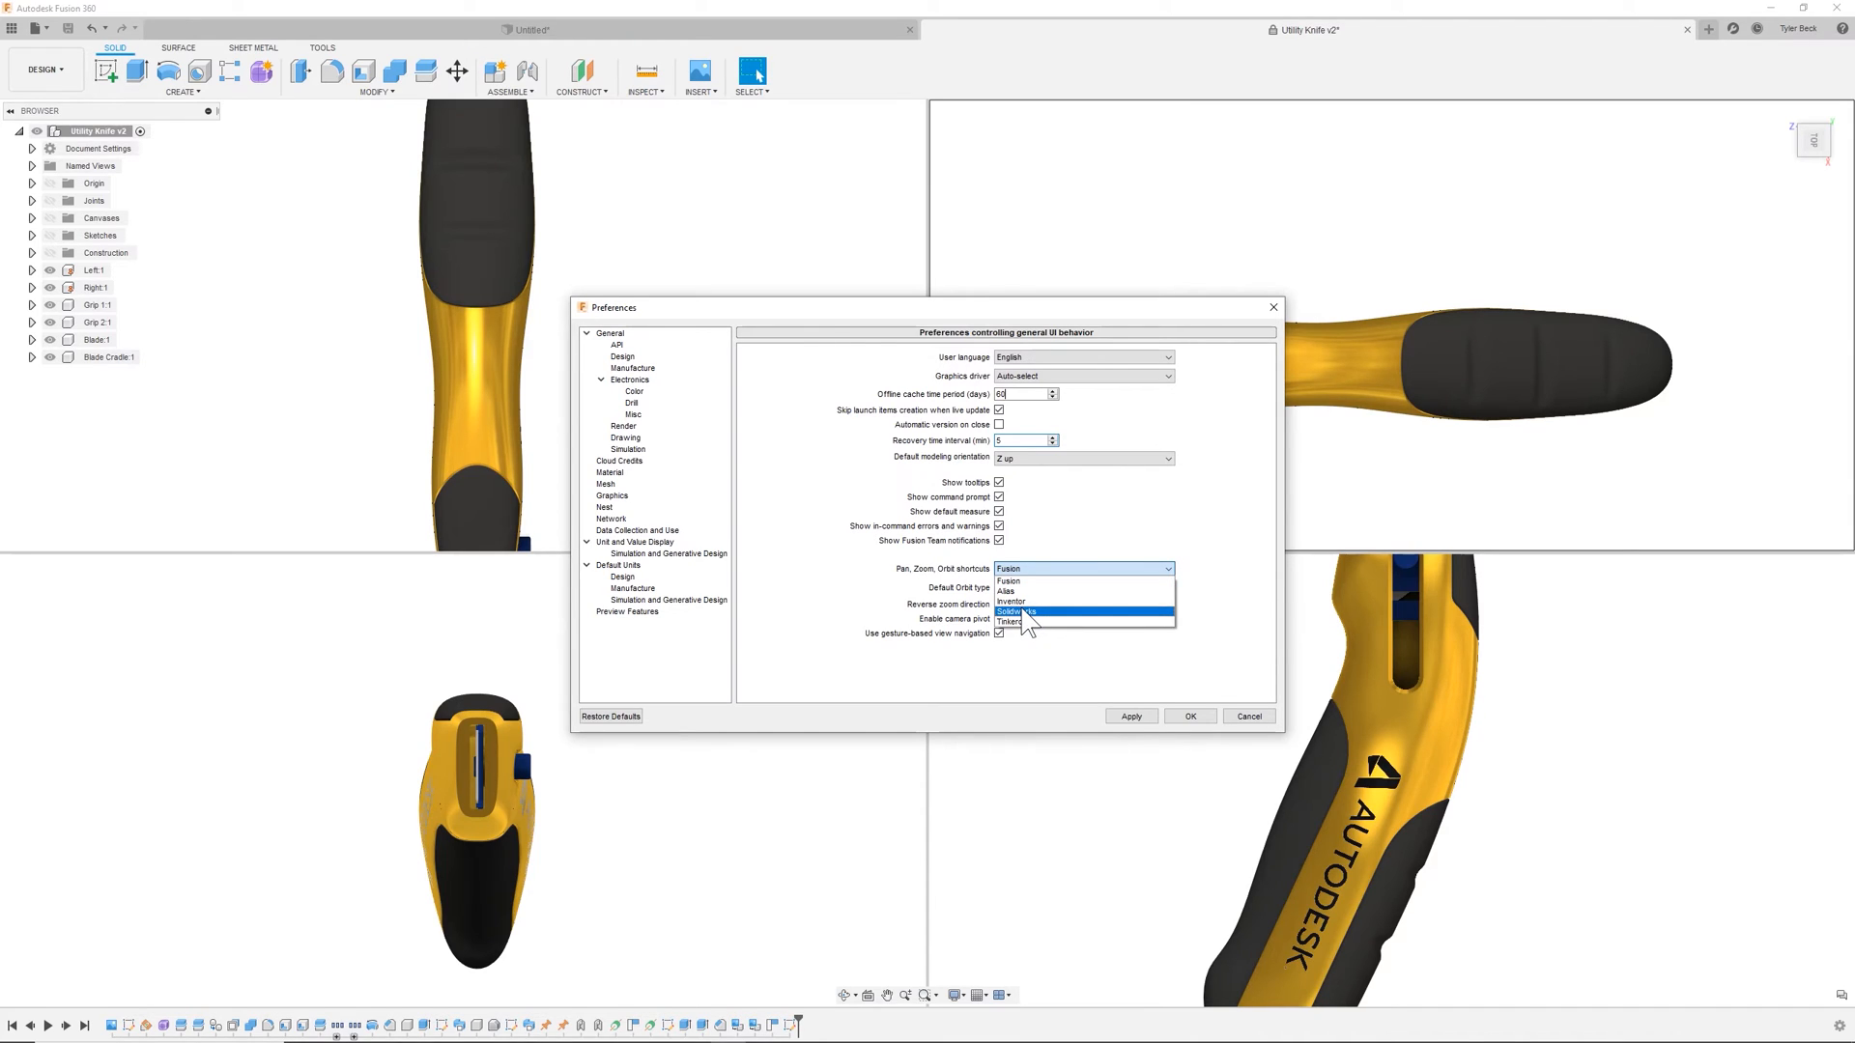
click(1017, 611)
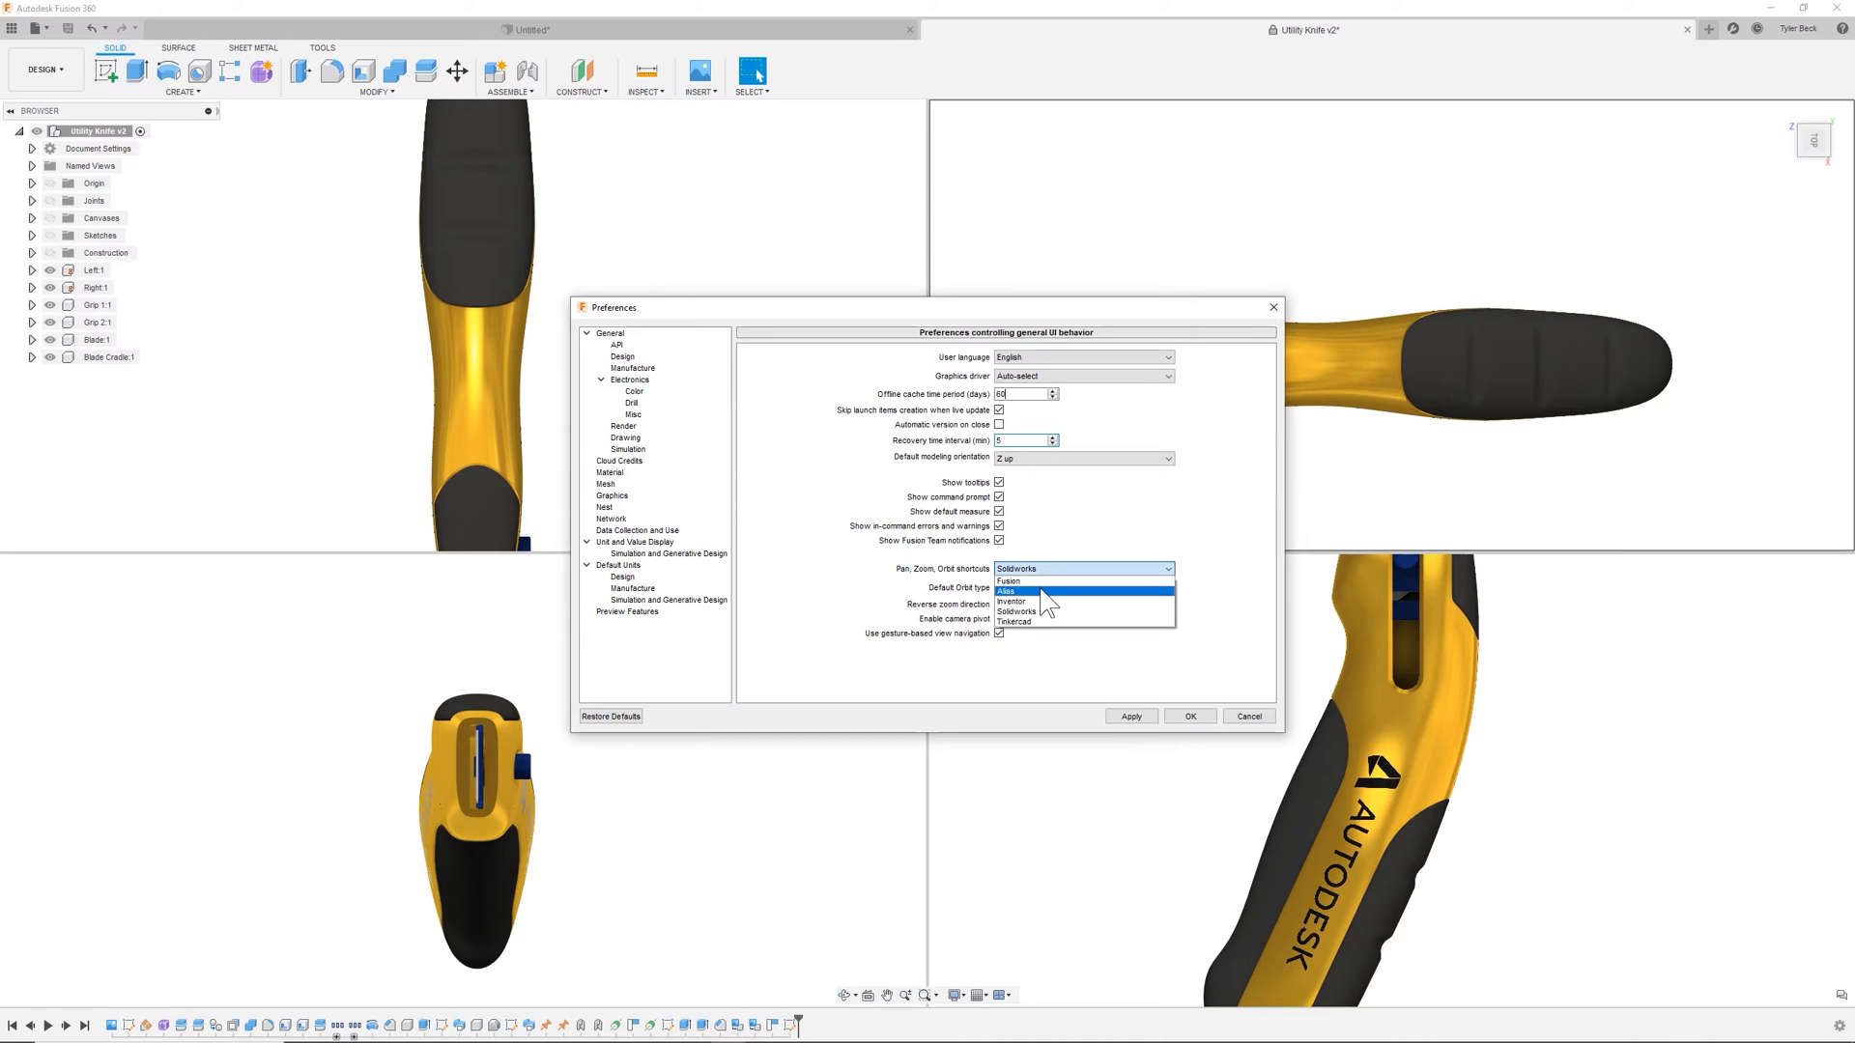
mouse_move(1037, 615)
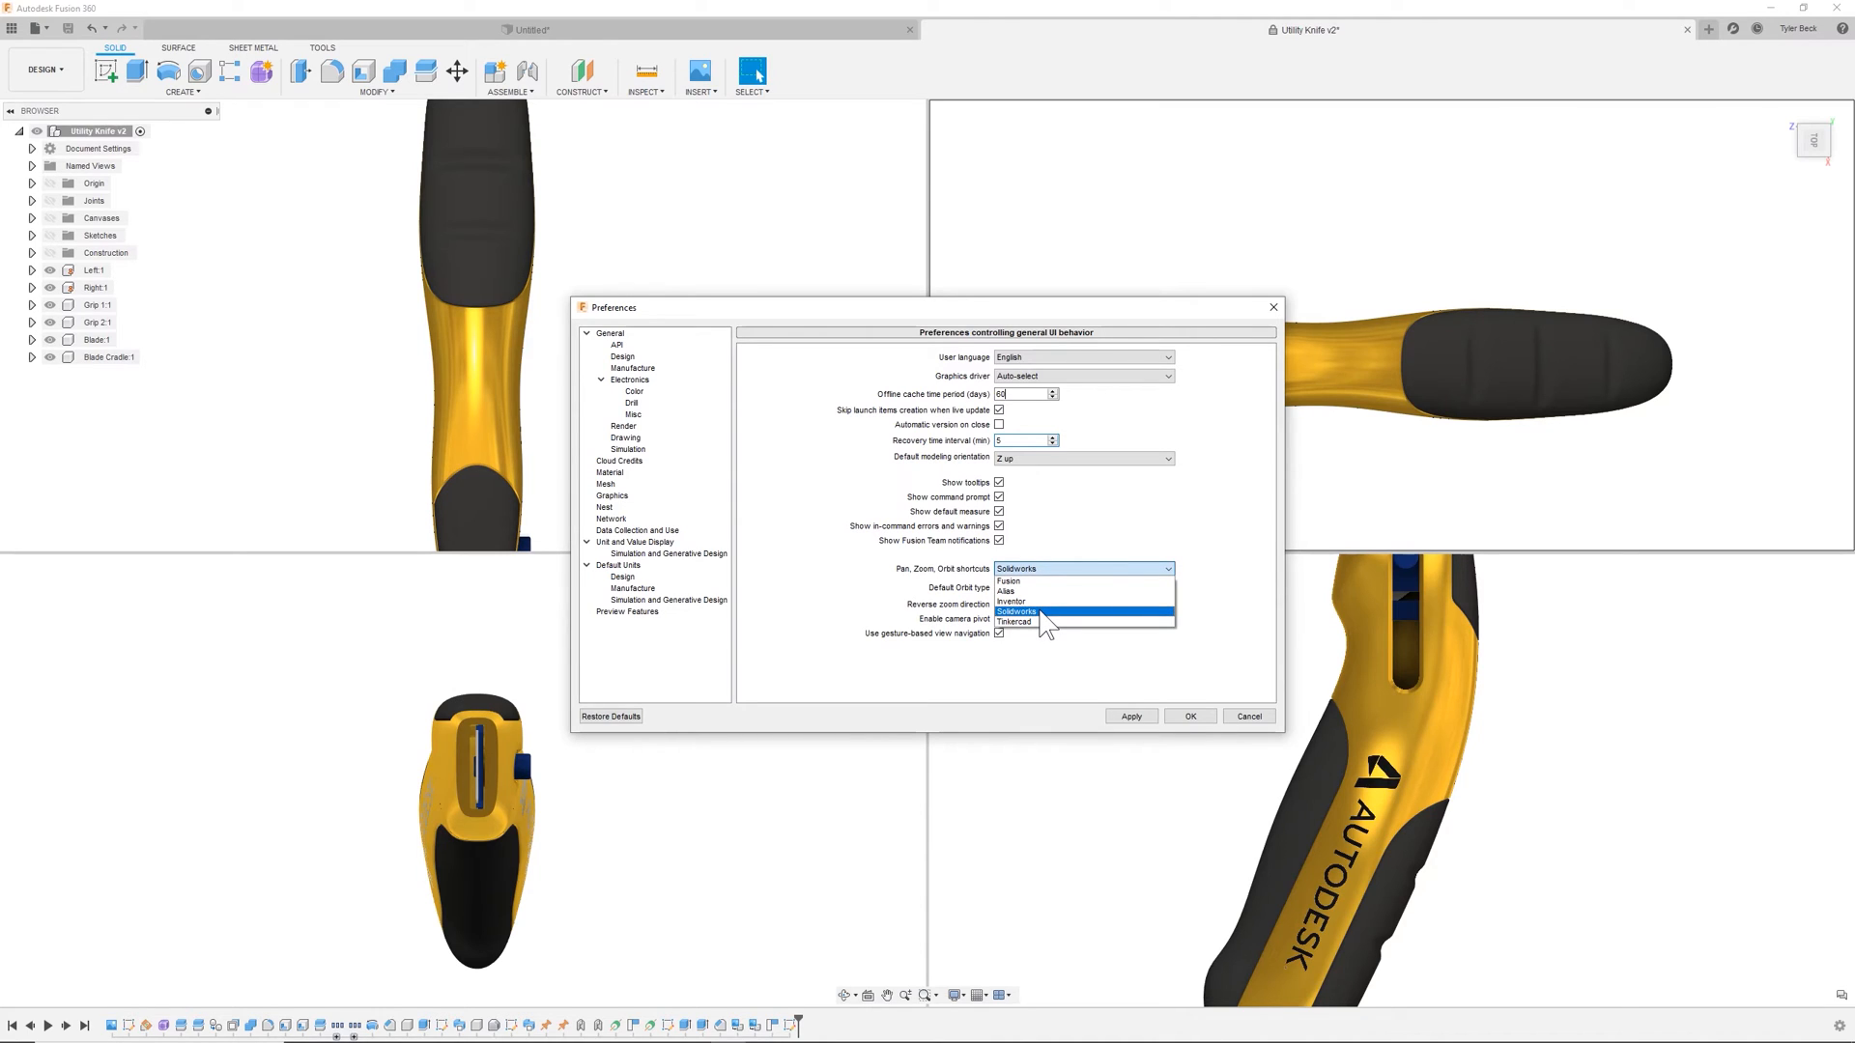
click(1016, 612)
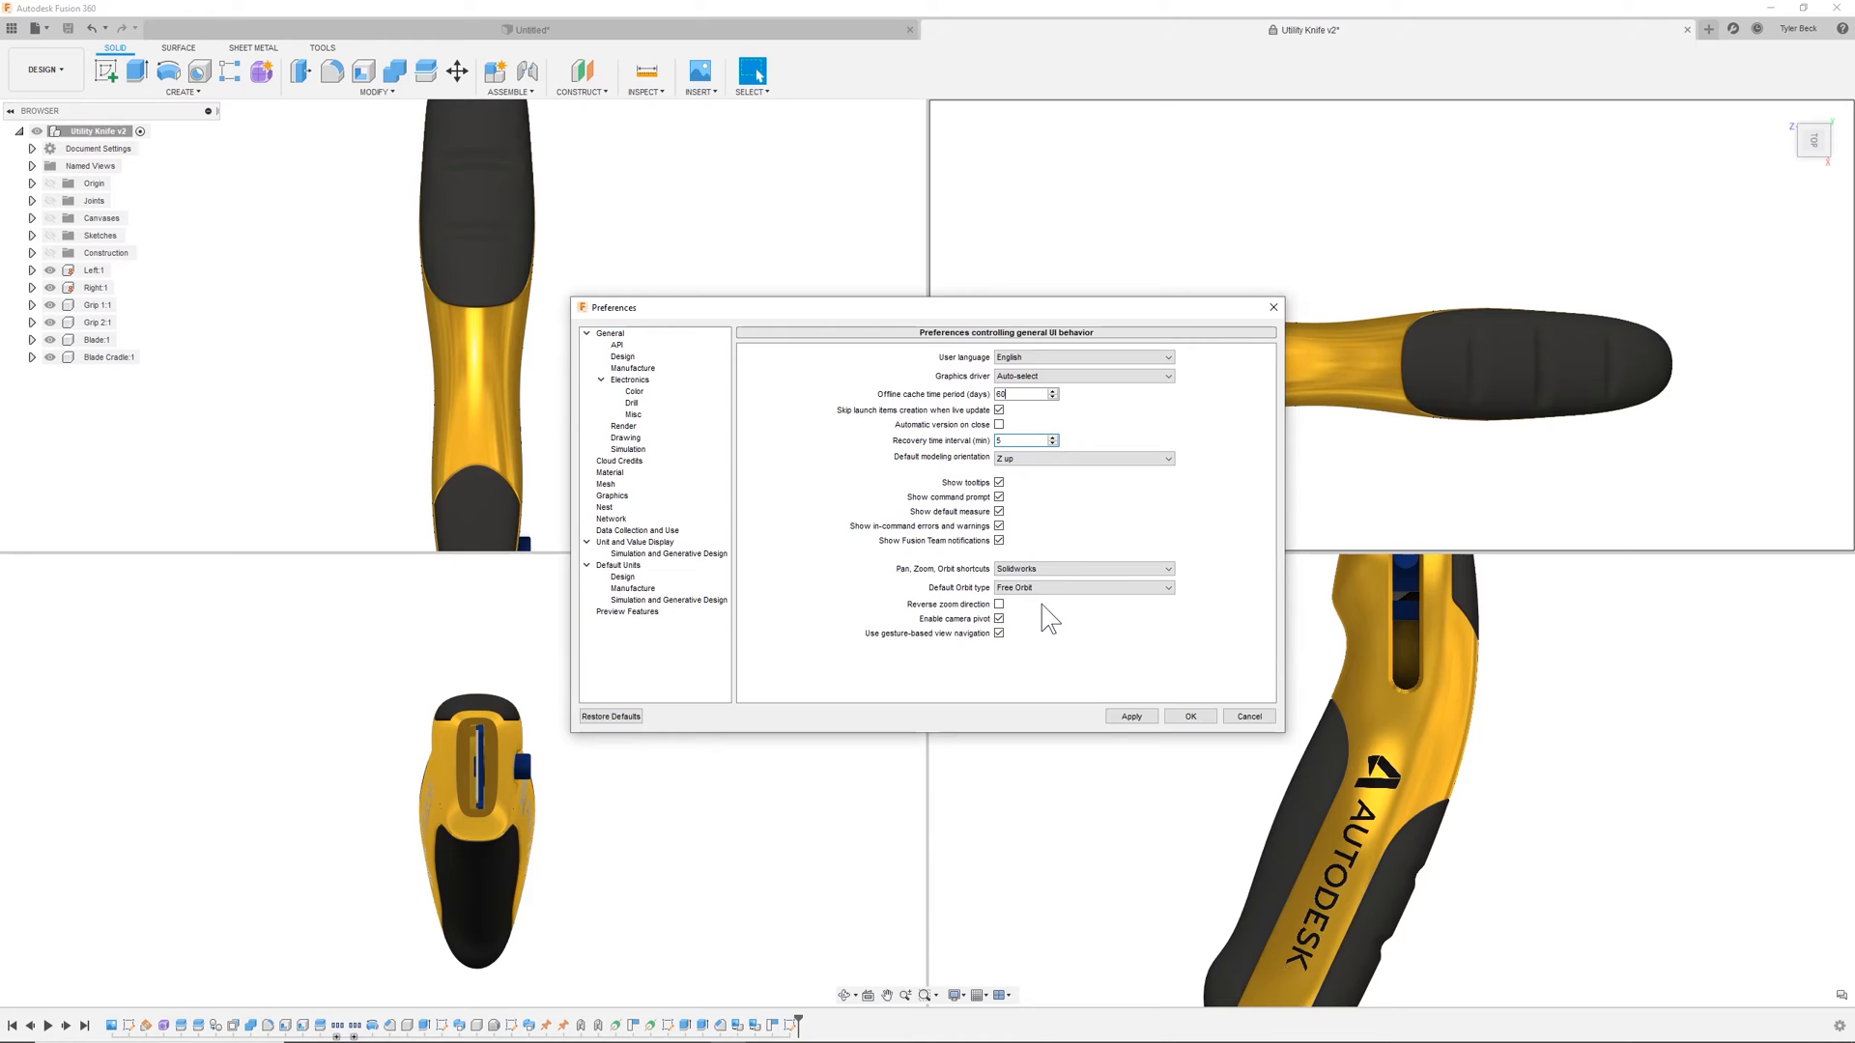
click(1080, 569)
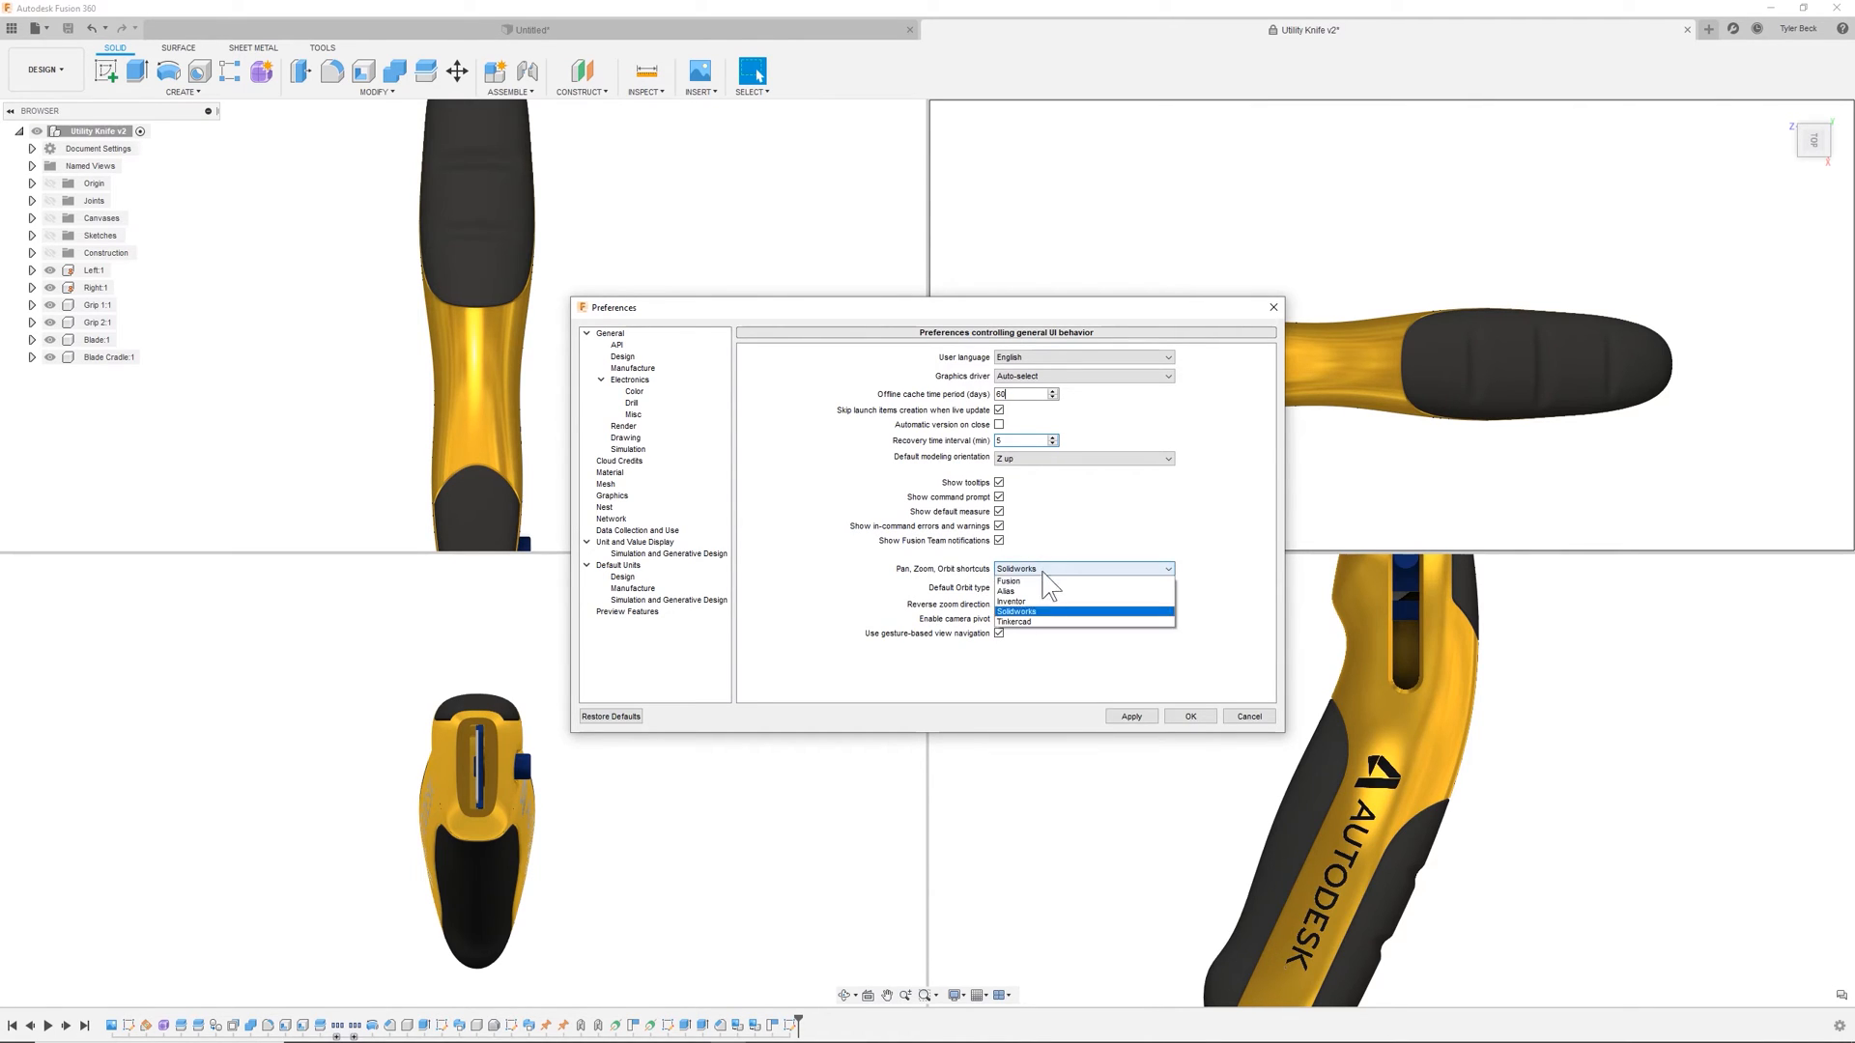
mouse_move(1020, 580)
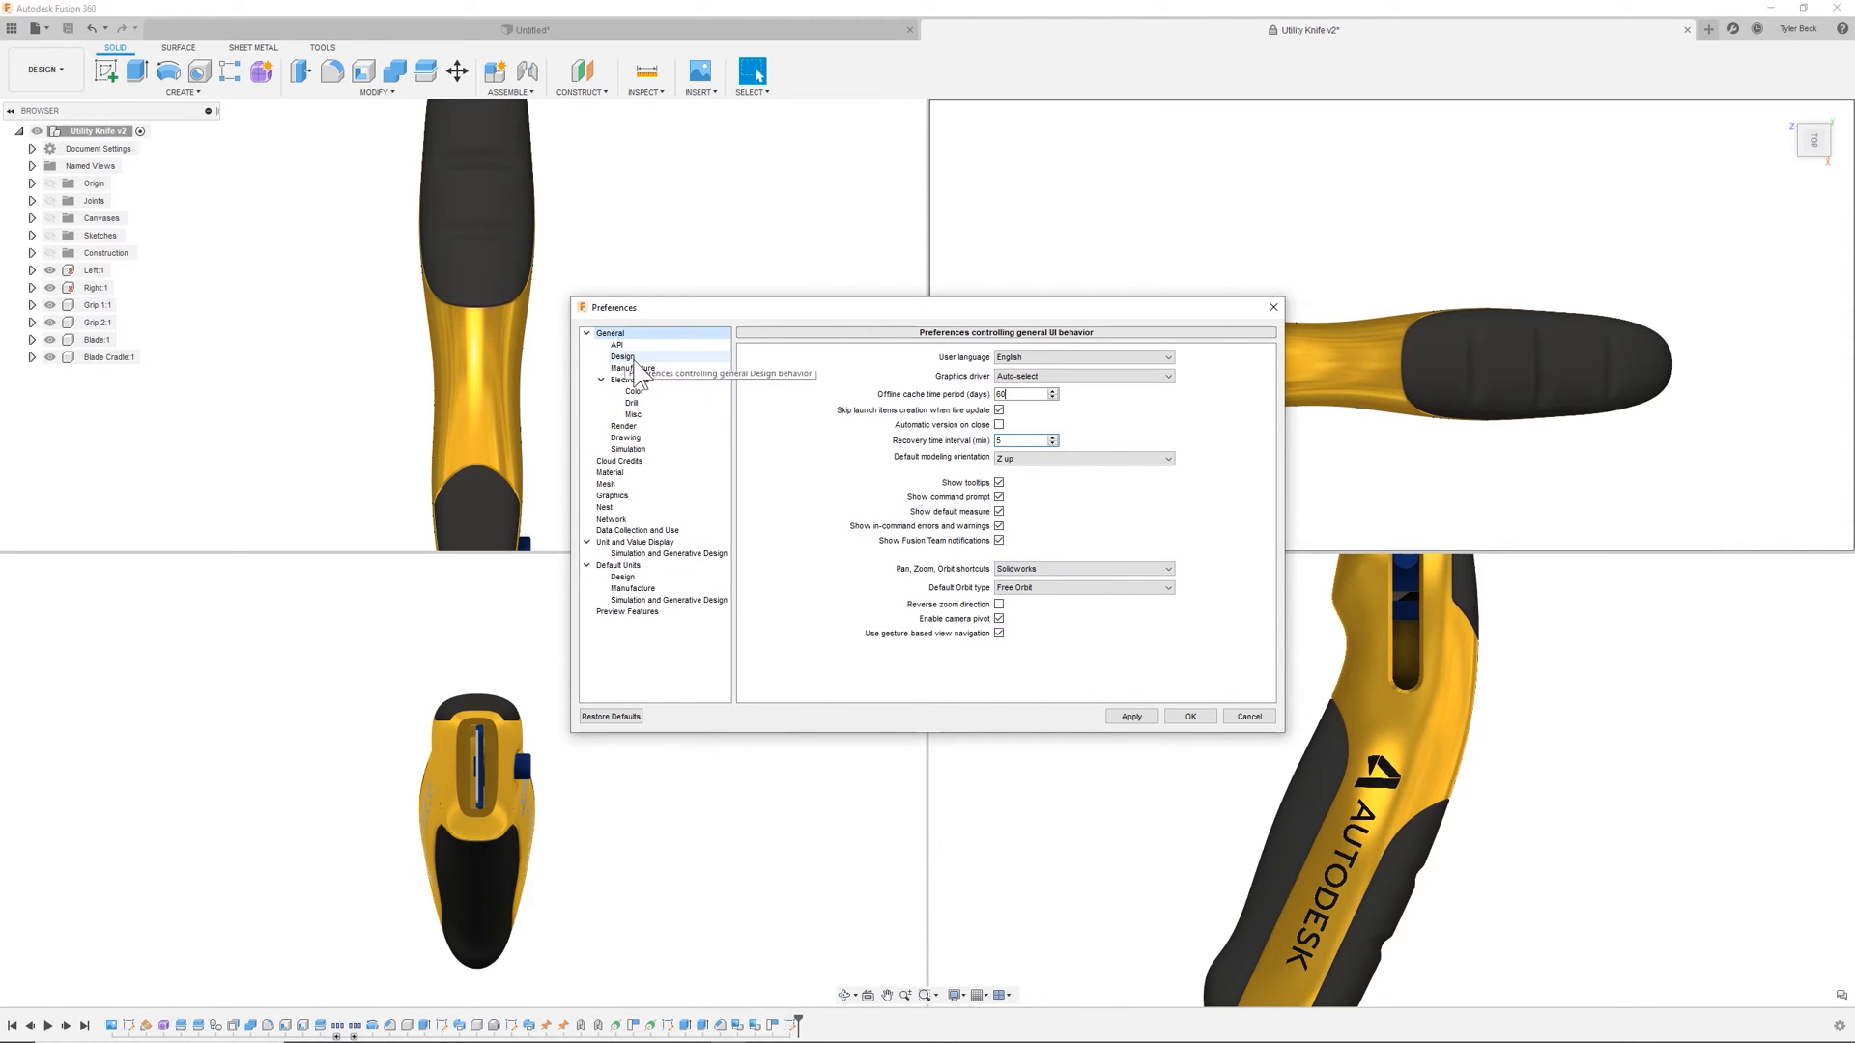
- On the Design preferences page, enable Scale entire sketch and disable Auto hide sketch
click(622, 358)
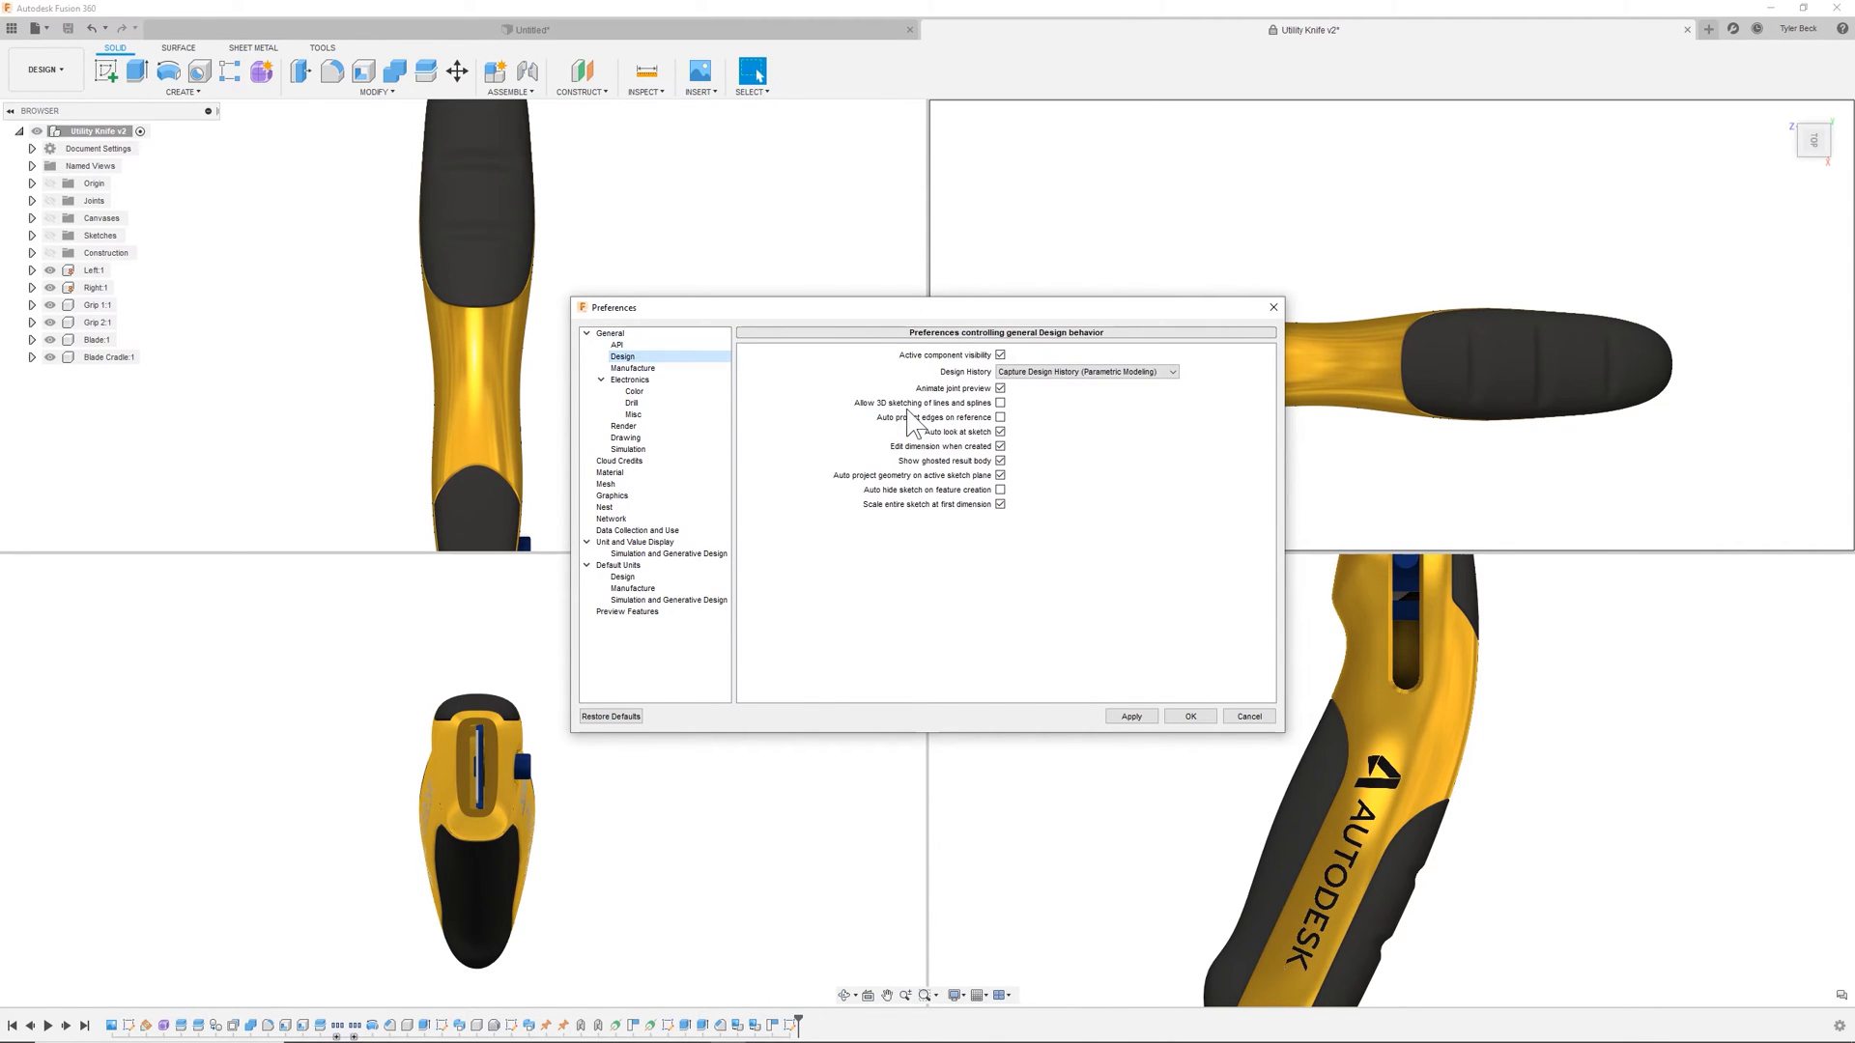
click(1086, 371)
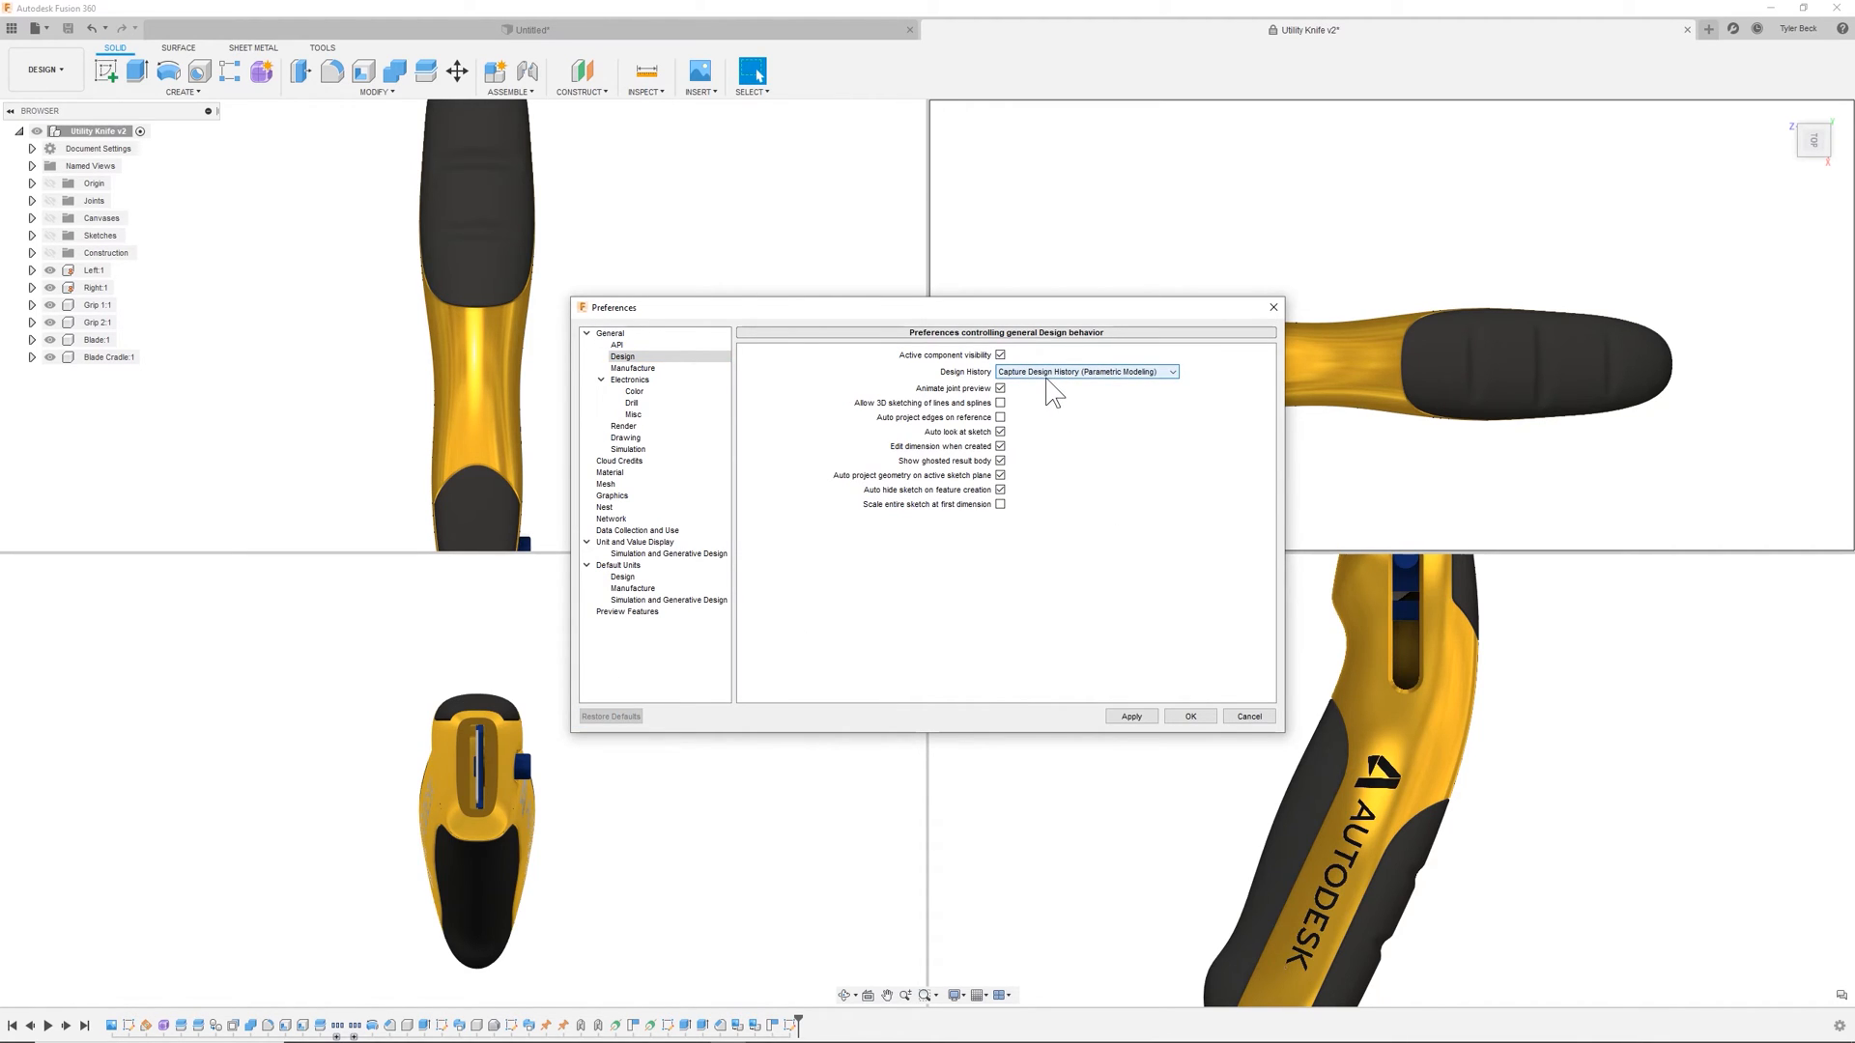
mouse_move(1006, 376)
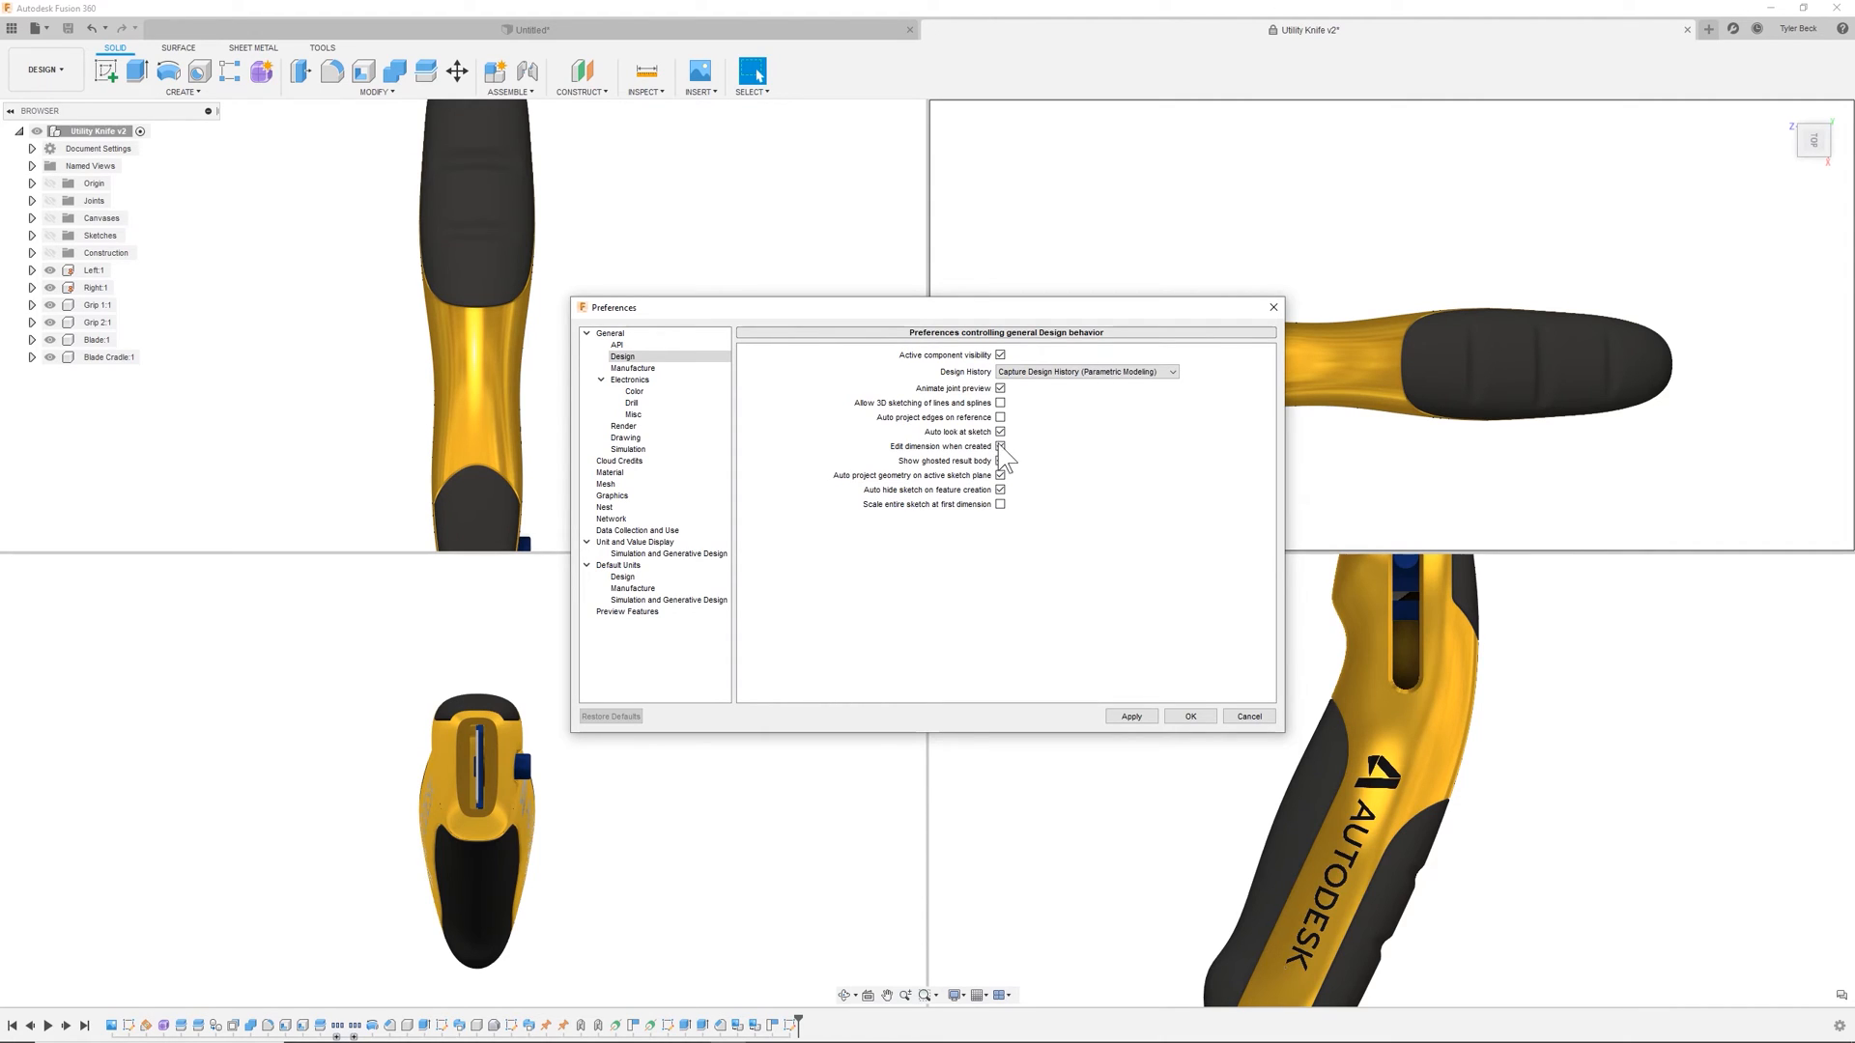
mouse_move(1001, 447)
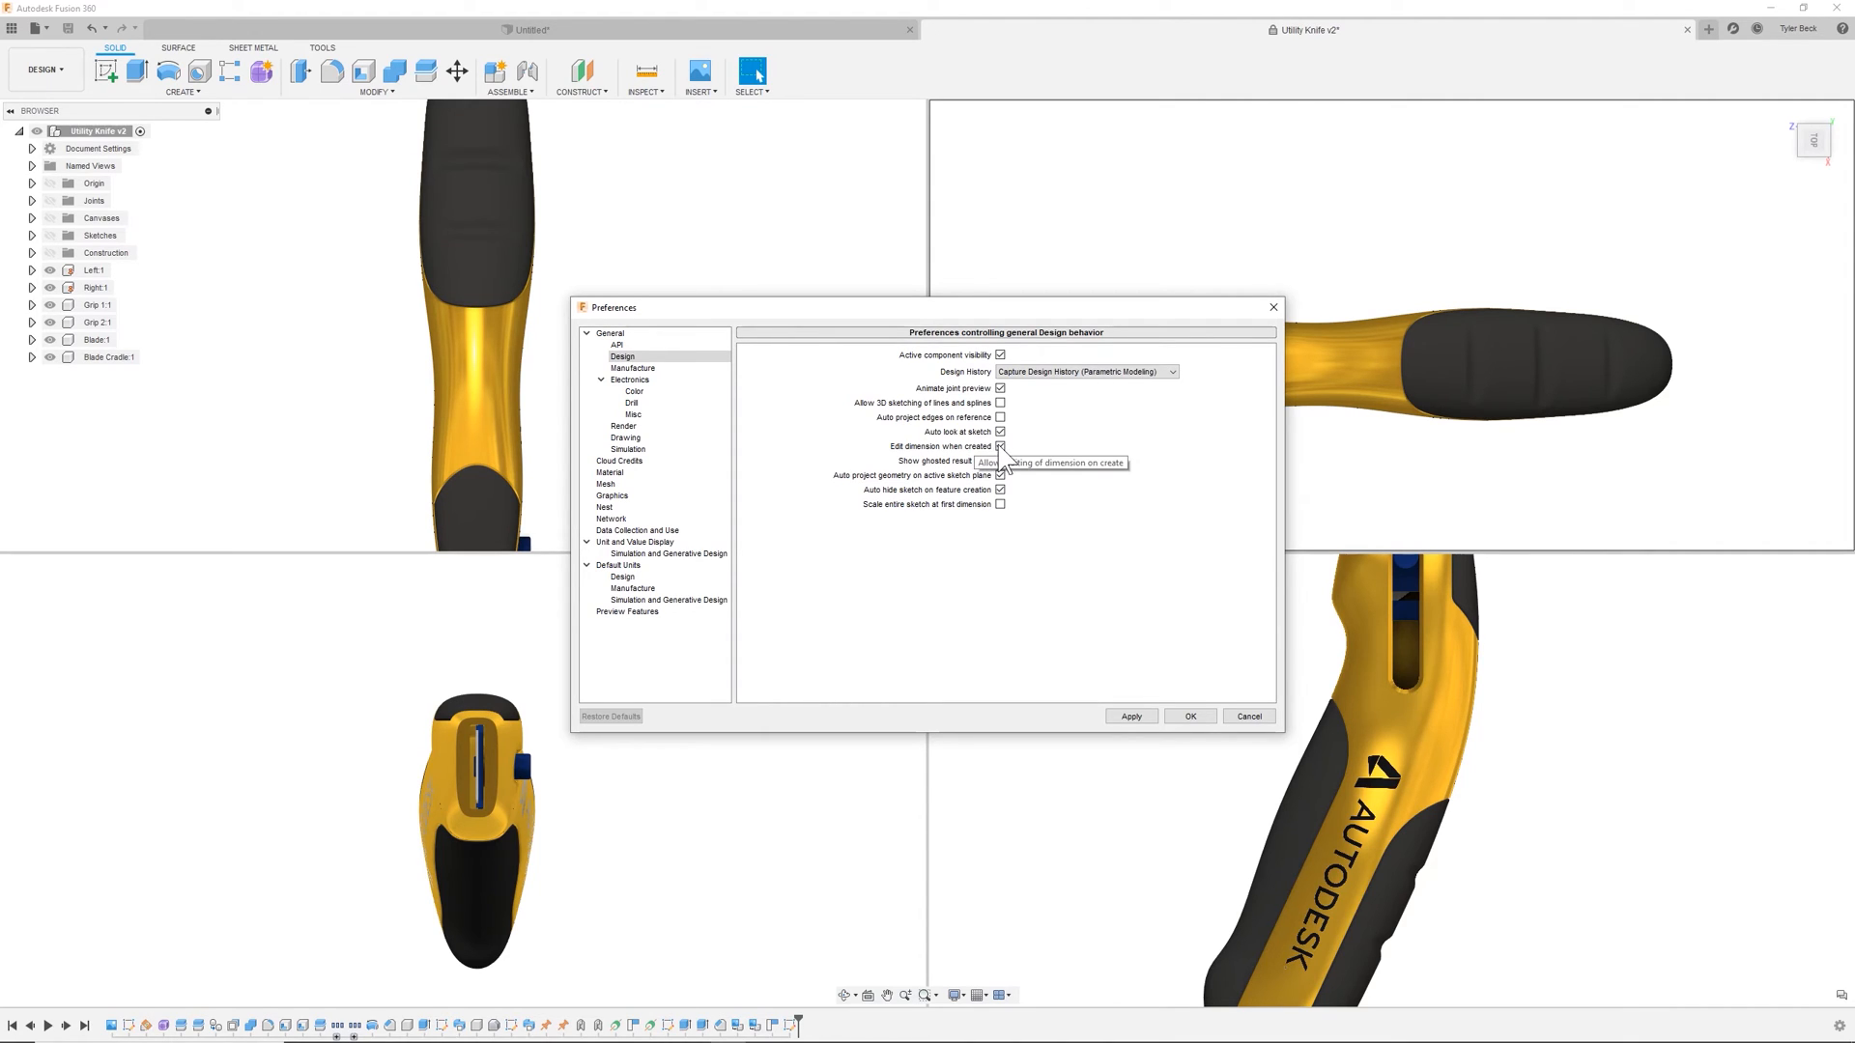
mouse_move(953, 506)
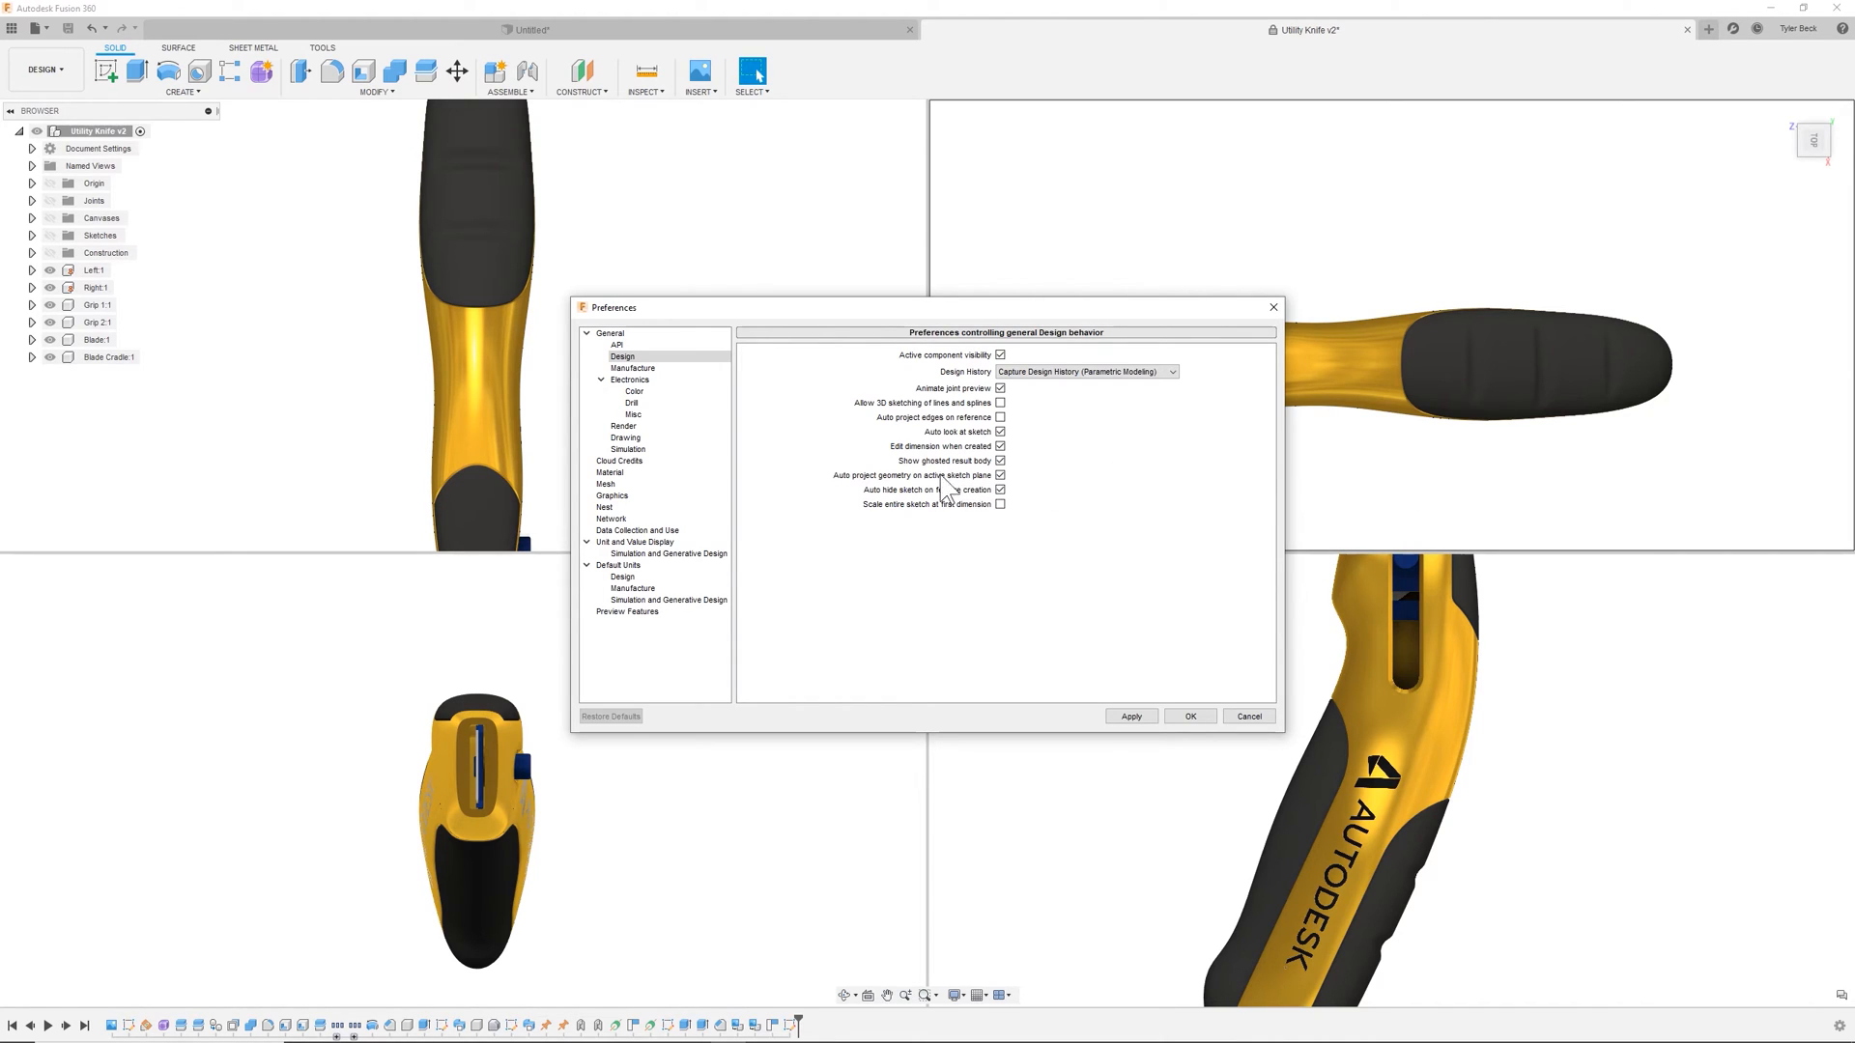
mouse_move(953, 490)
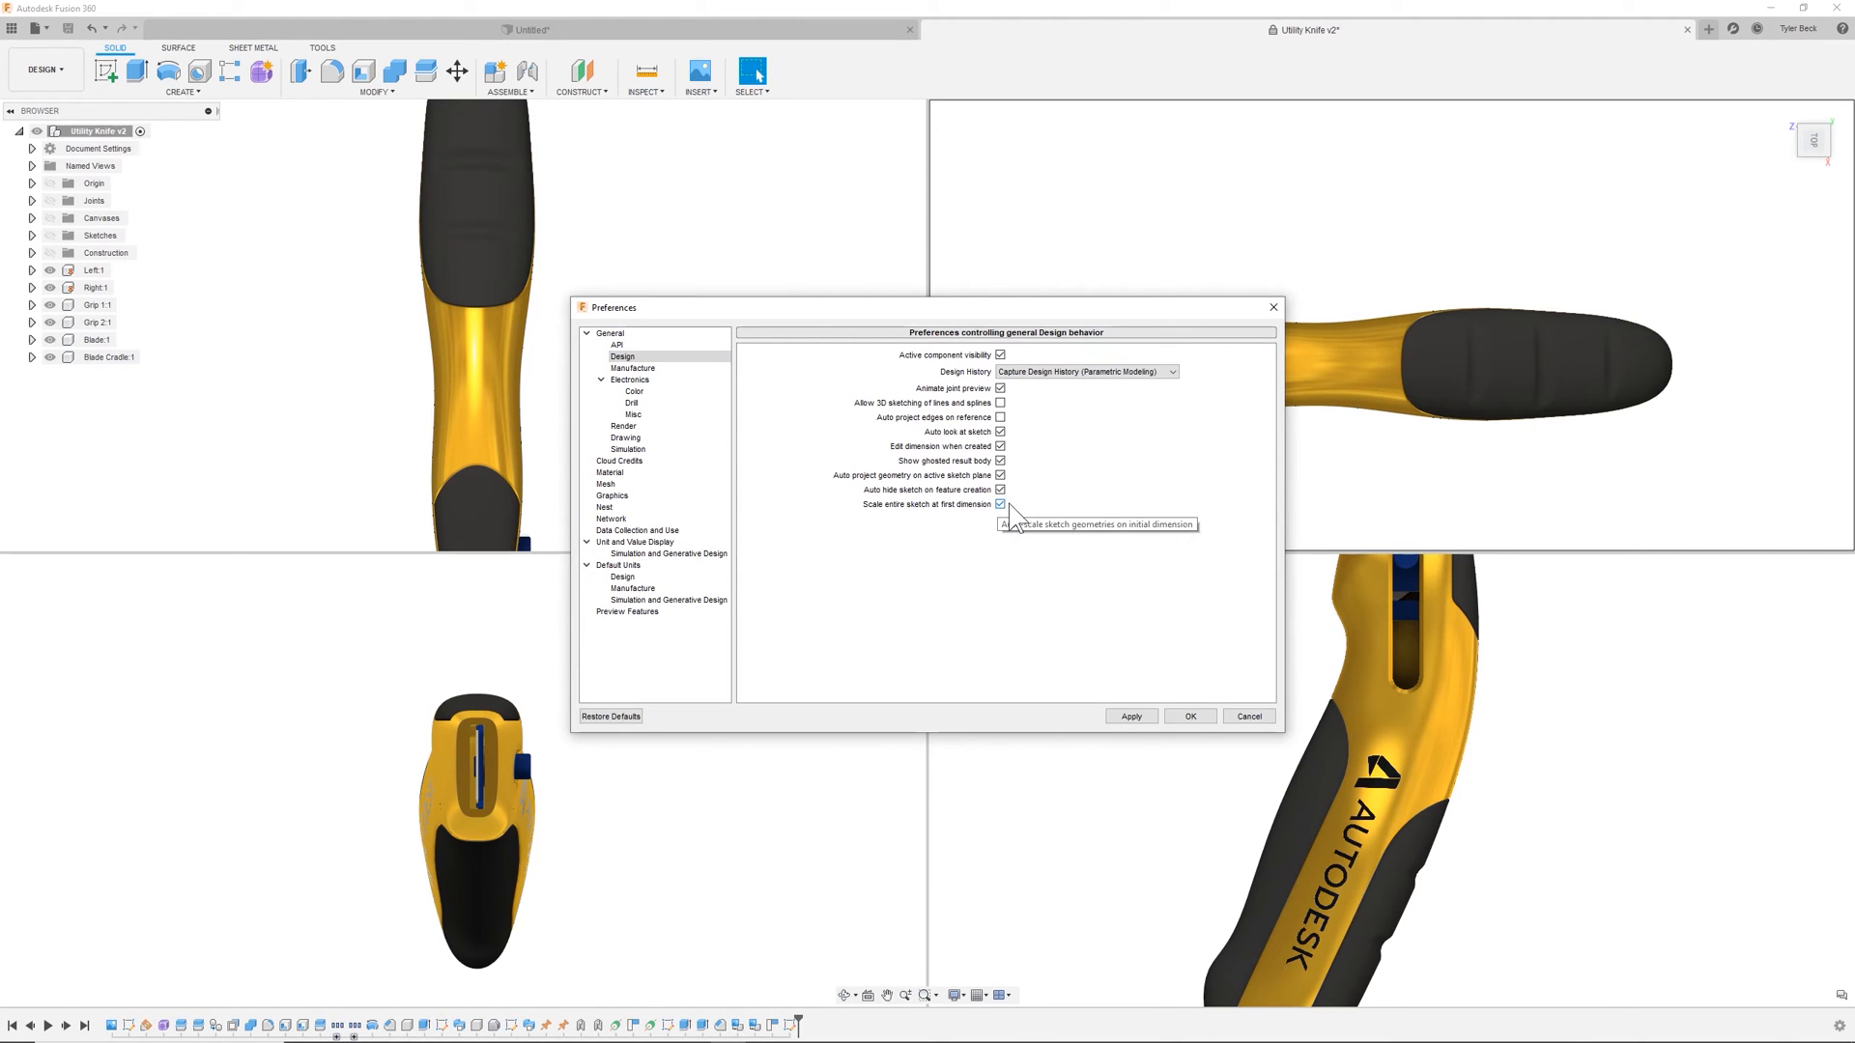
click(1000, 505)
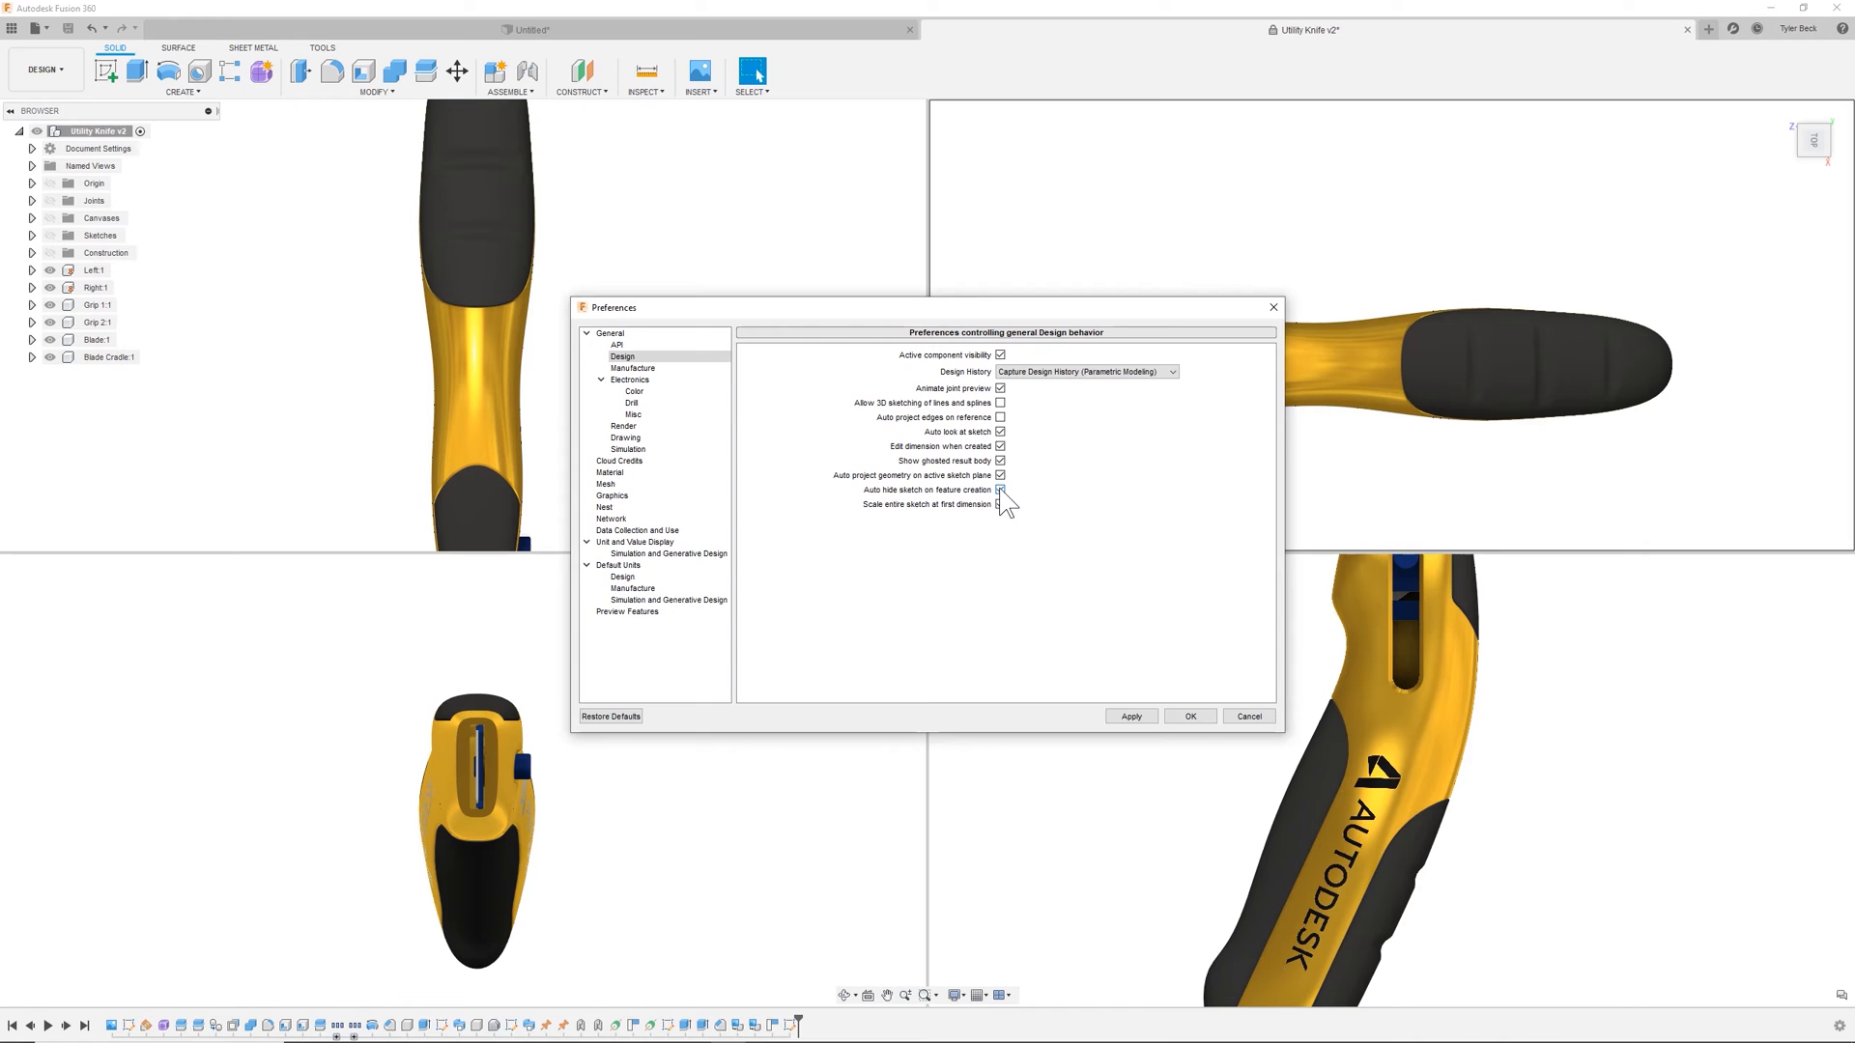
click(1000, 489)
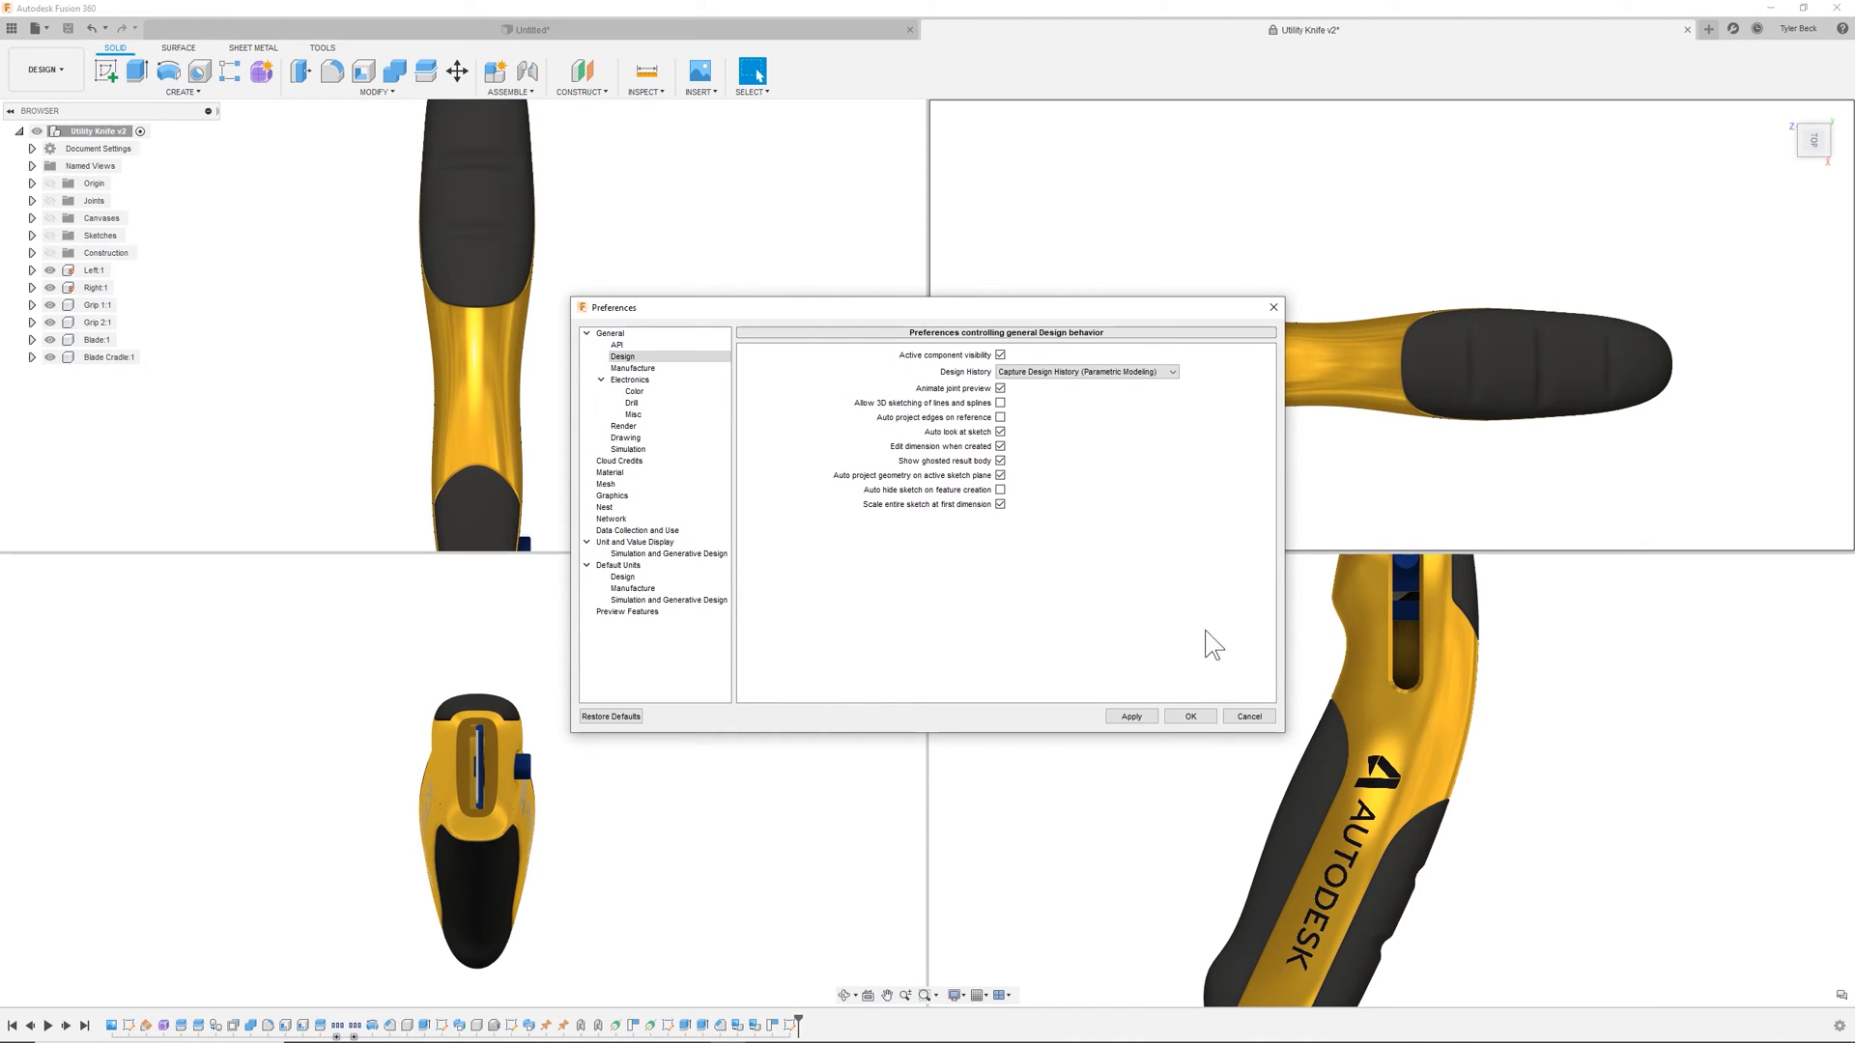
click(1191, 716)
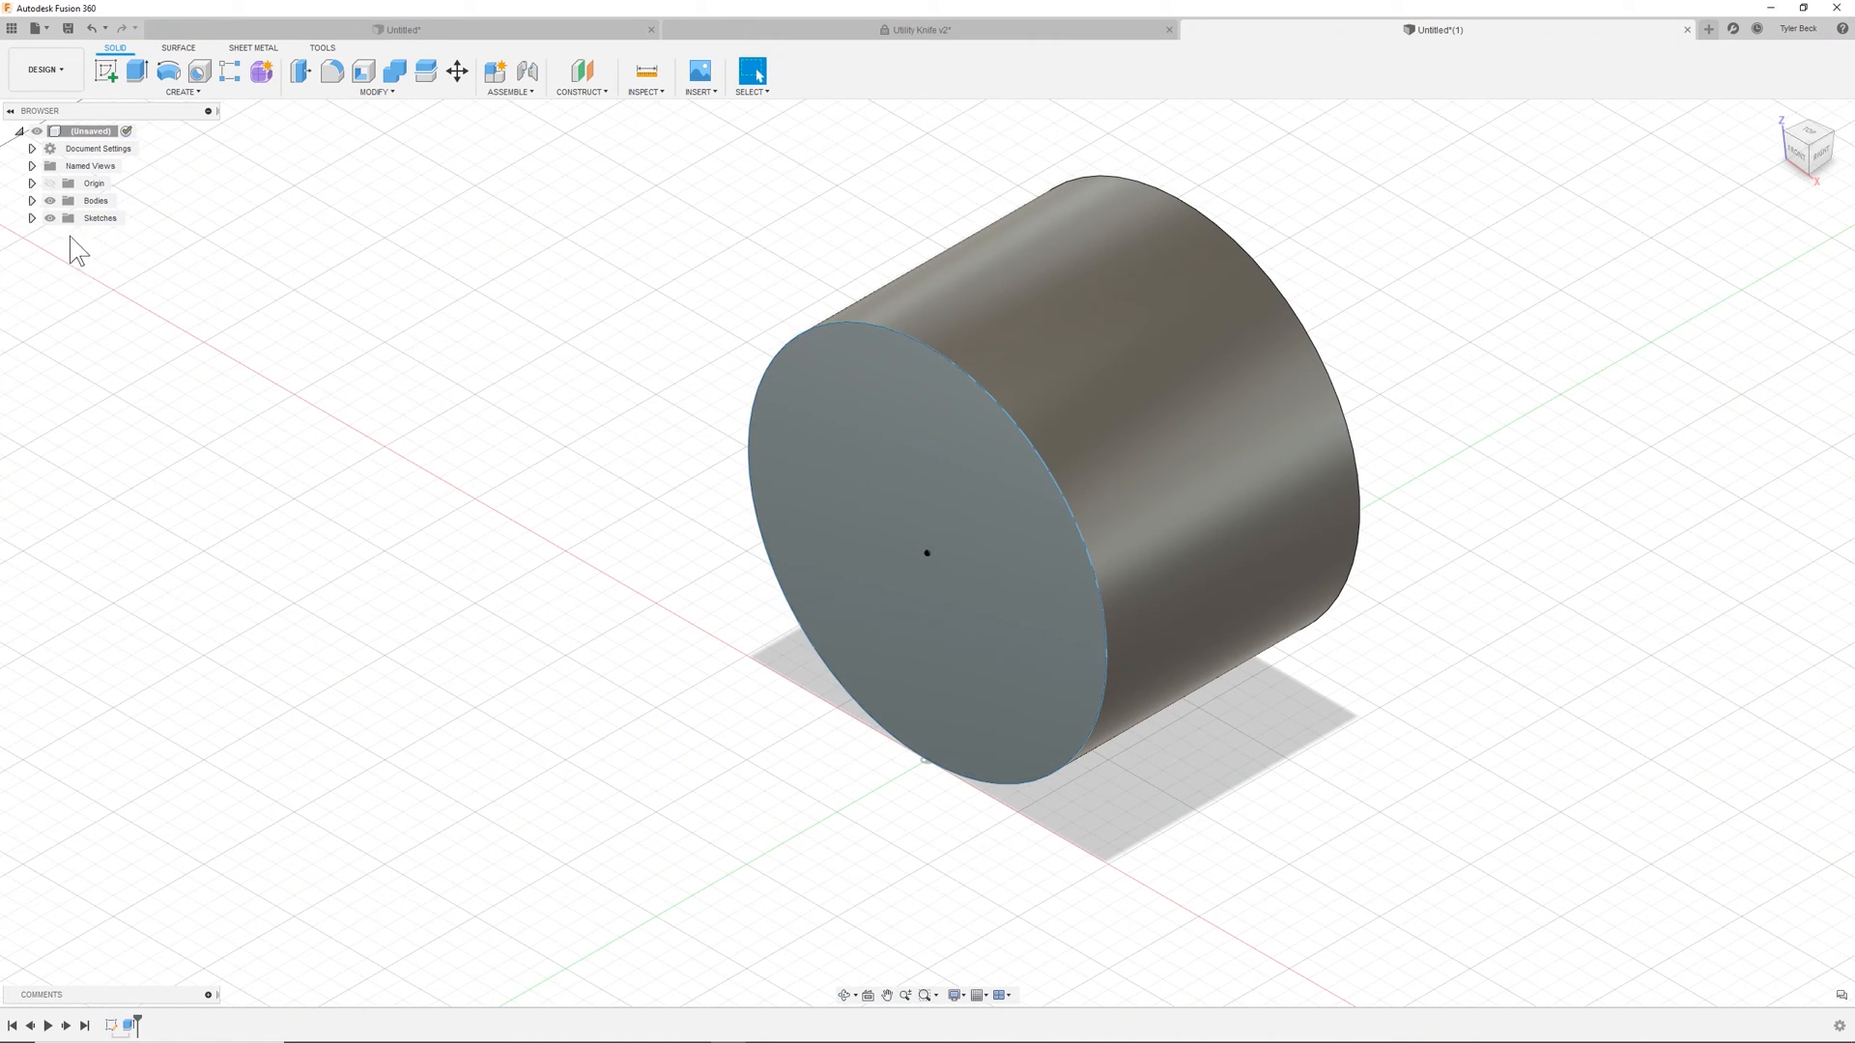
- Expand Sketches to show Sketch1, then open Preferences from the profile menu
click(32, 217)
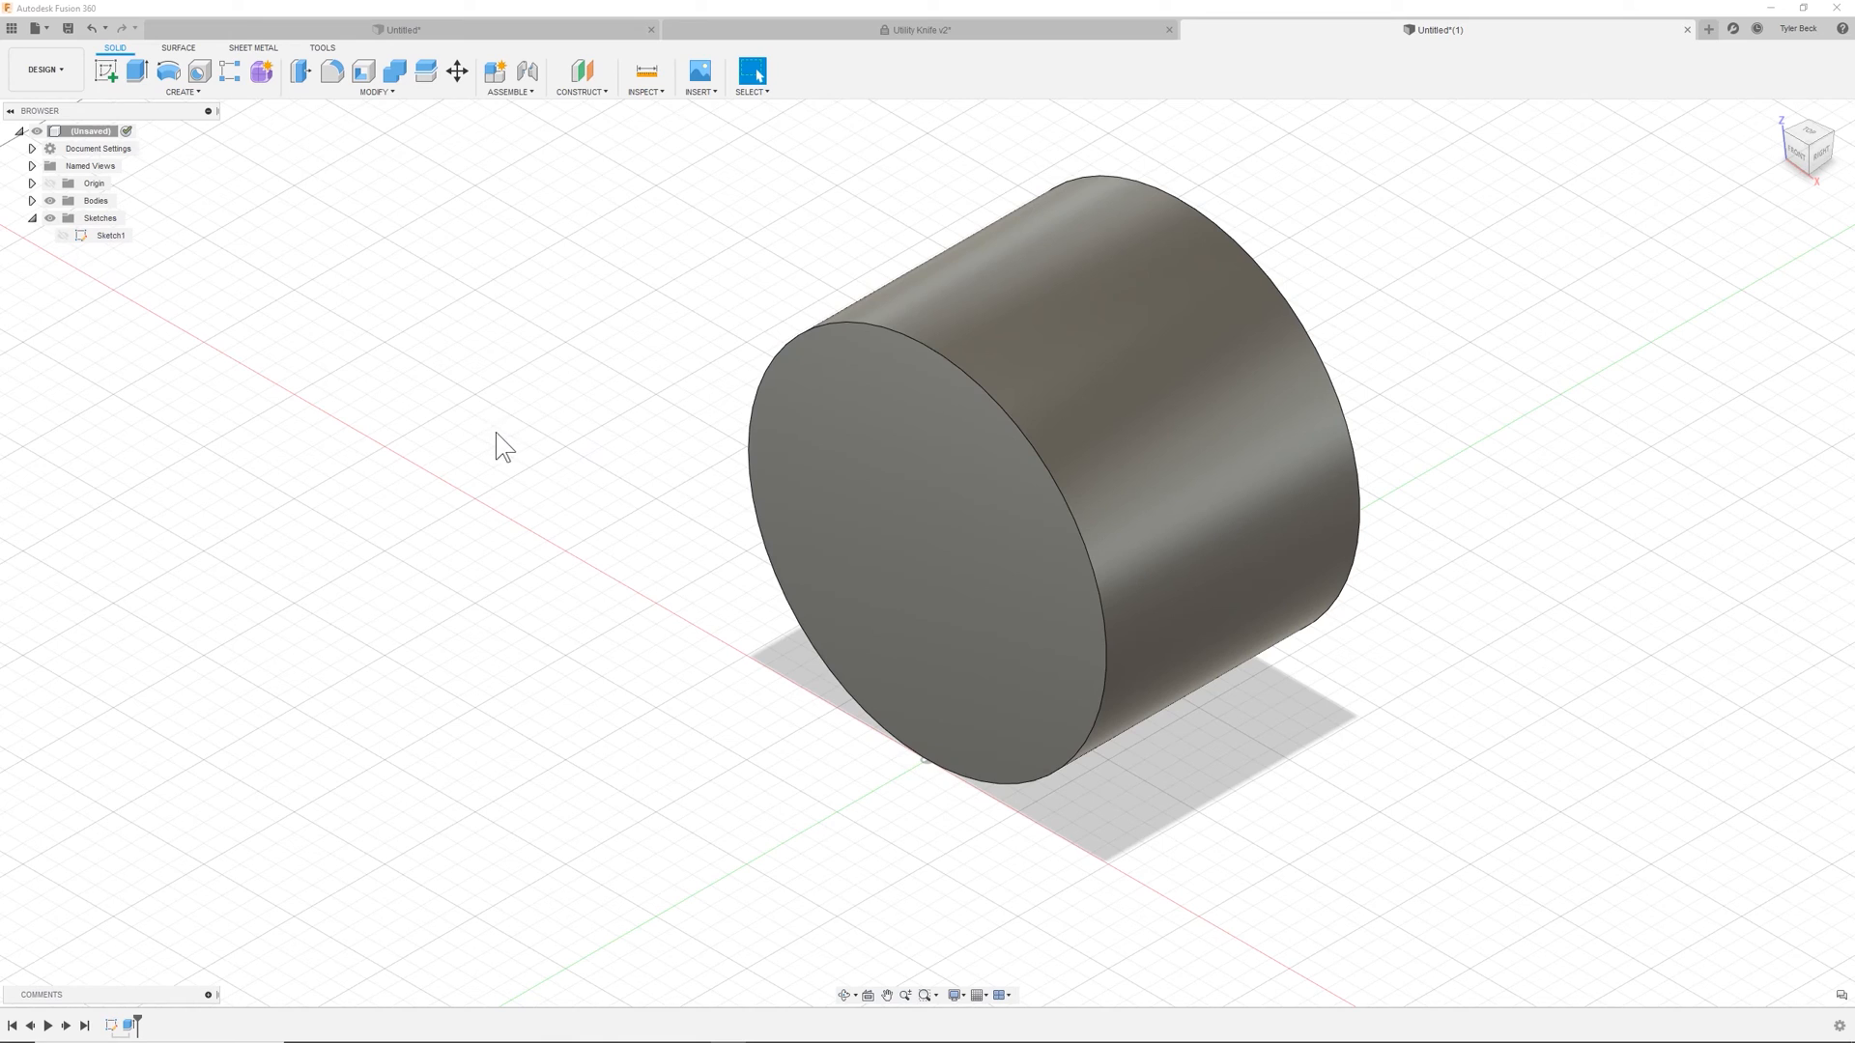
click(109, 236)
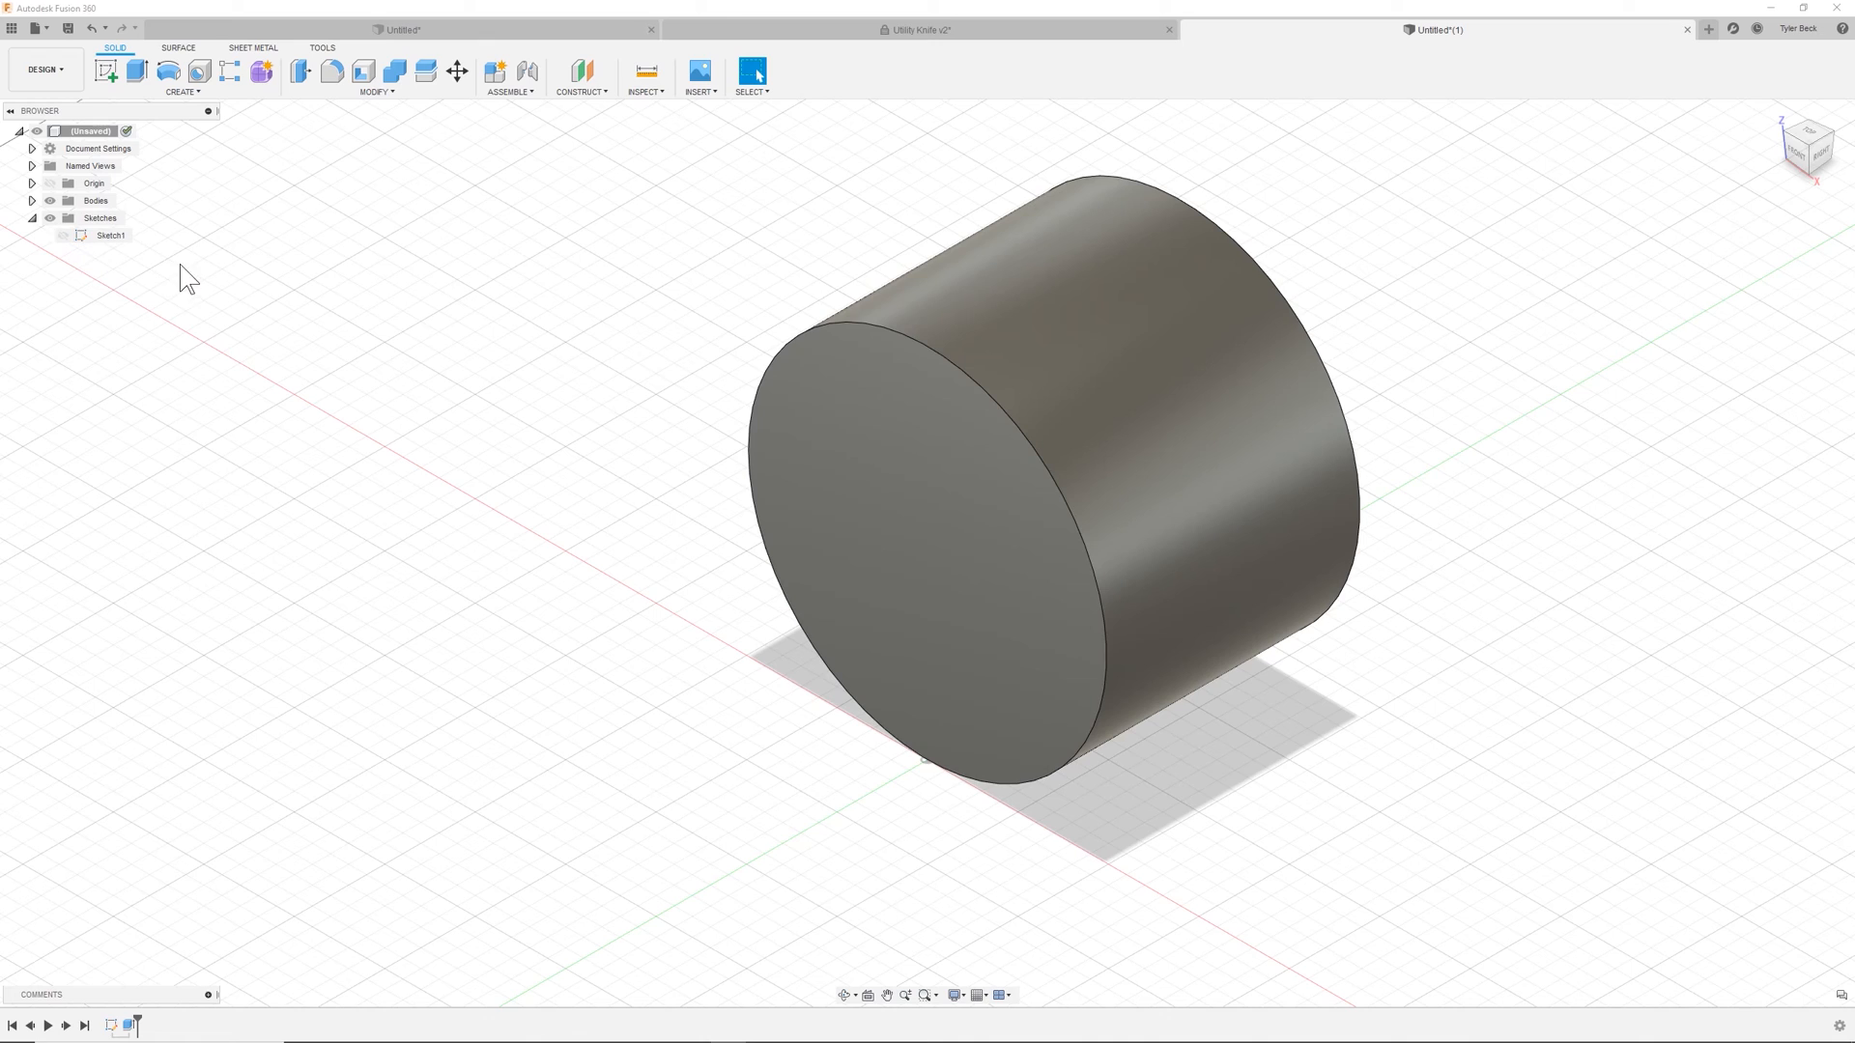
click(63, 236)
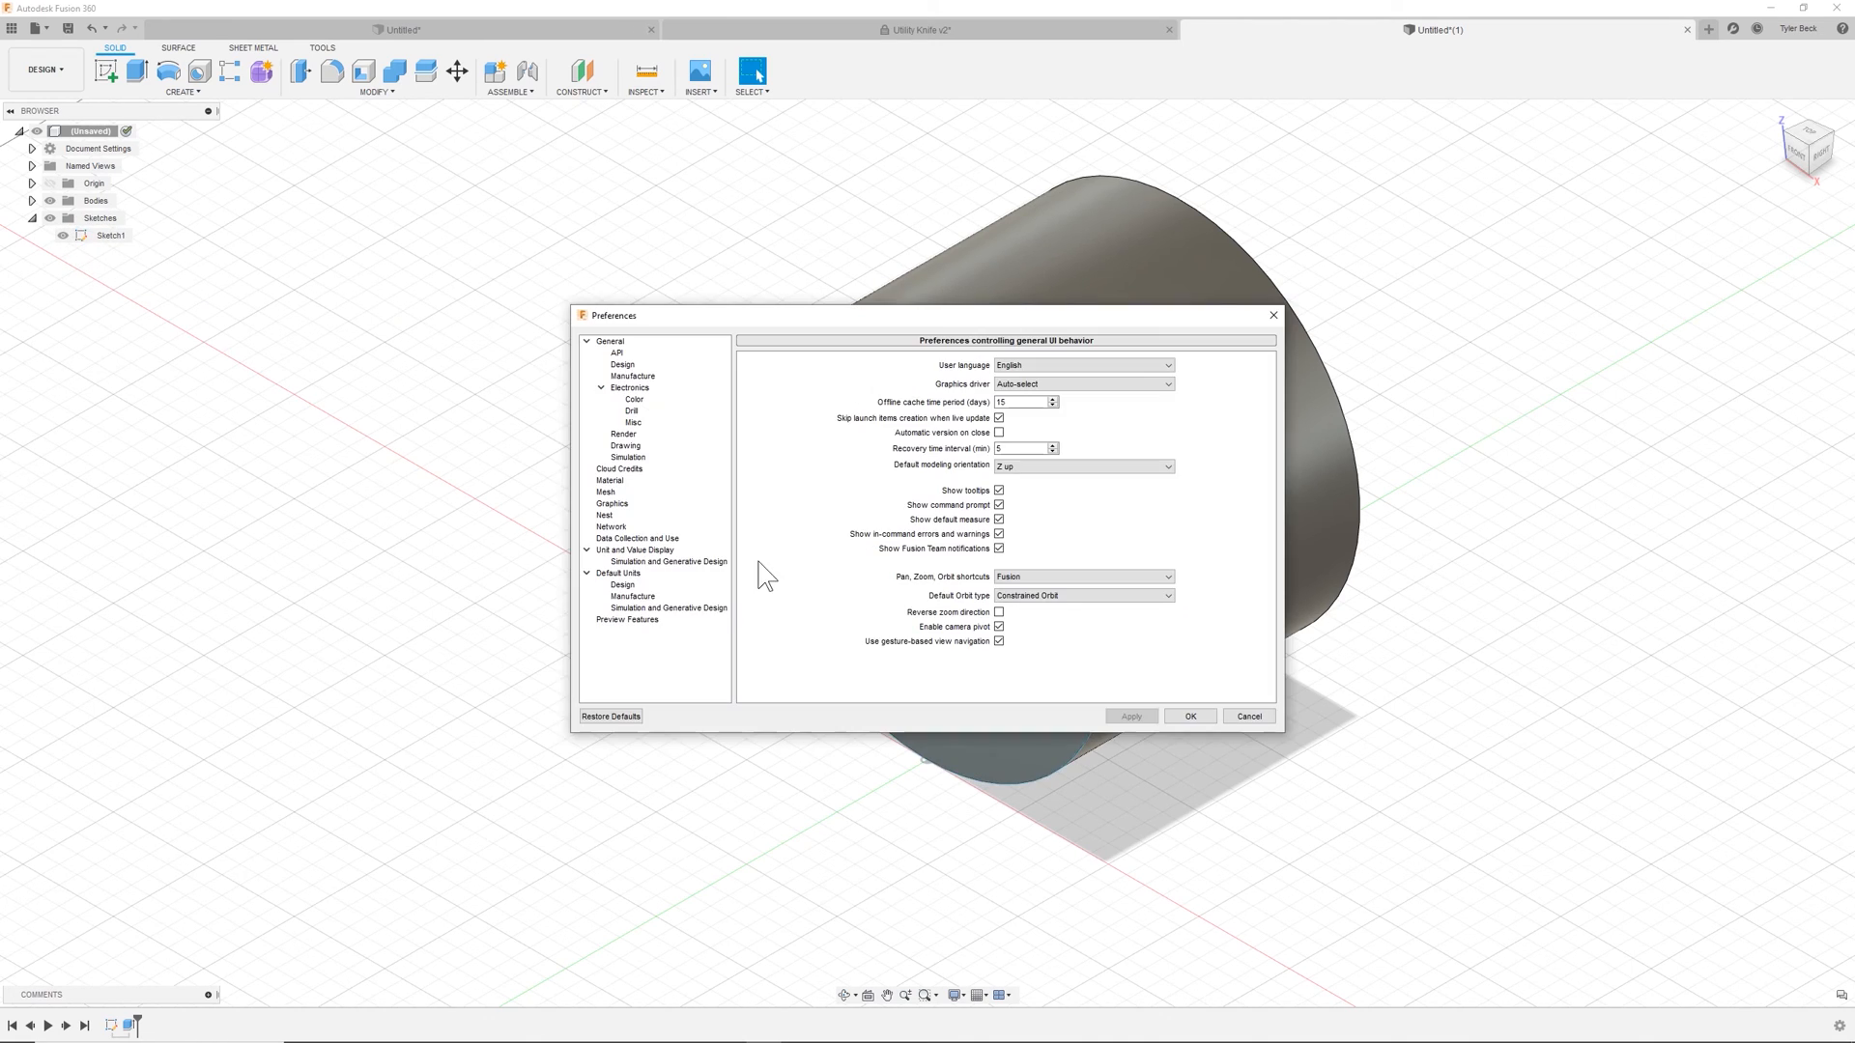
- Show the Preview Features page and scroll through AnyCAD, Edit In Place and Mesh Workspace
click(627, 618)
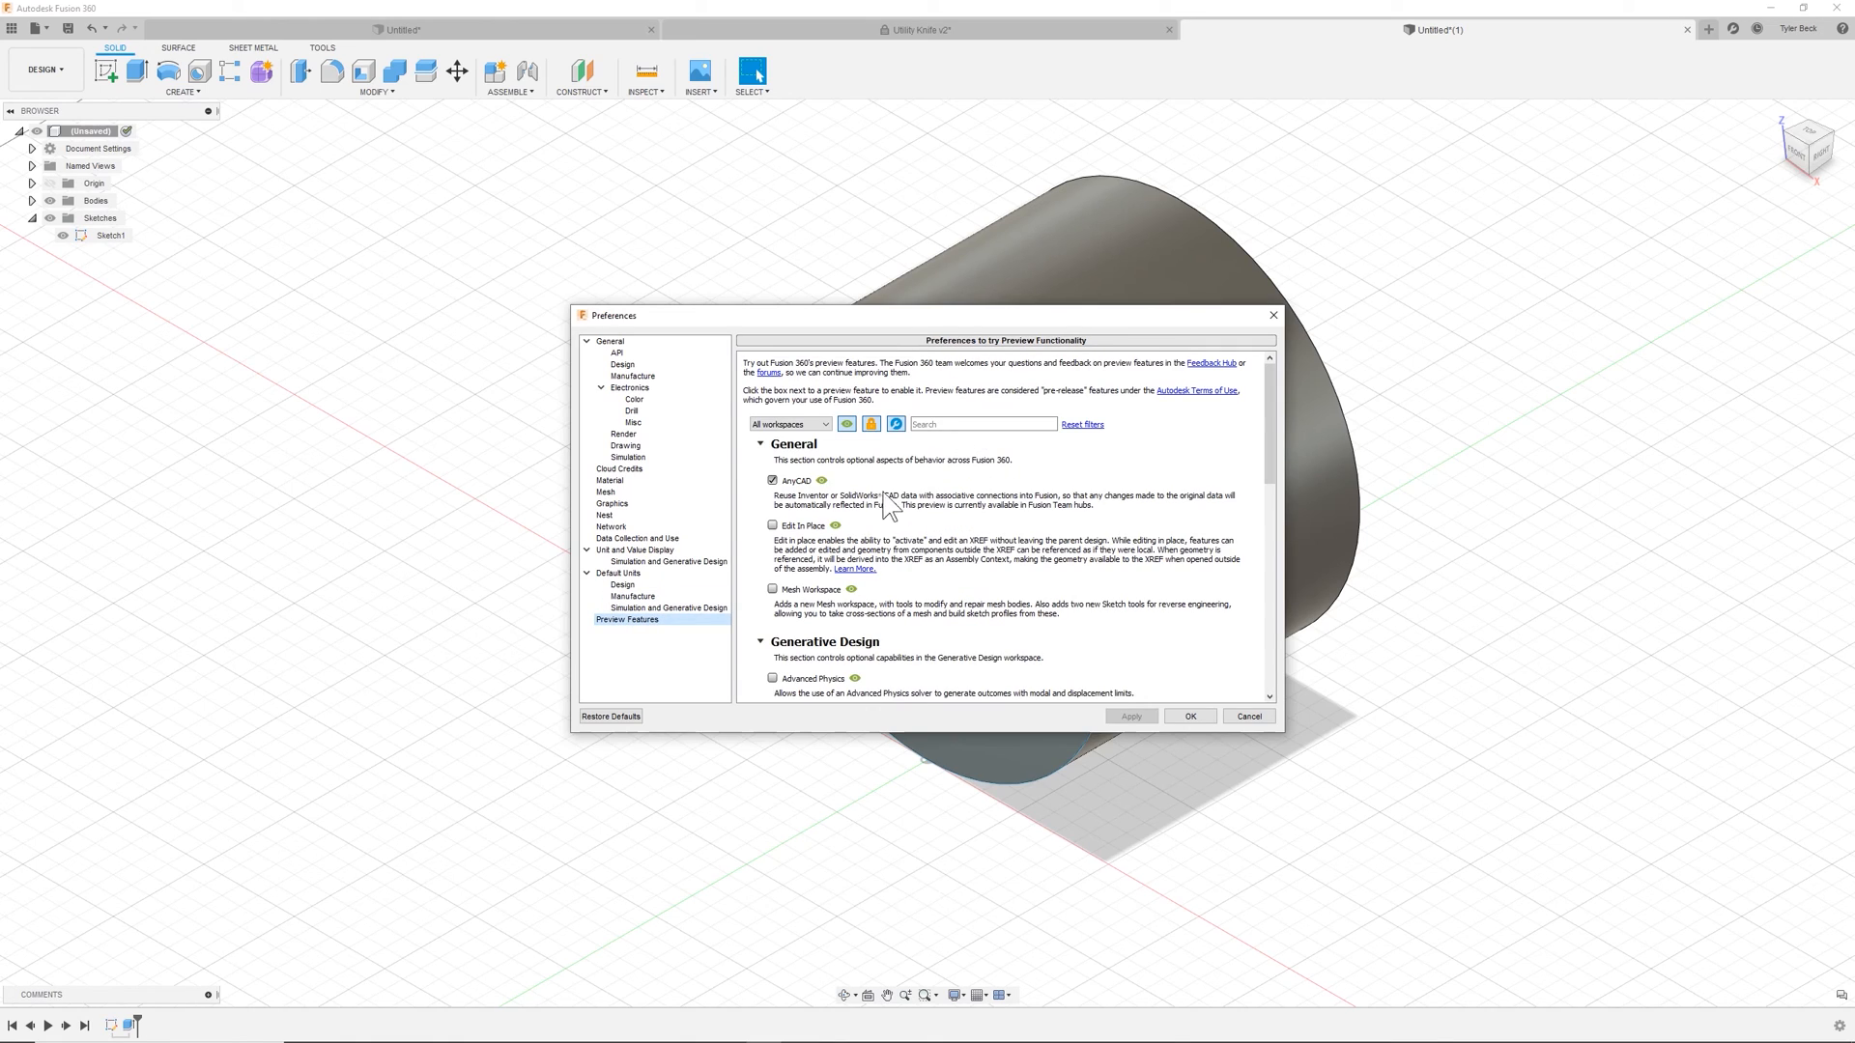
mouse_move(881, 542)
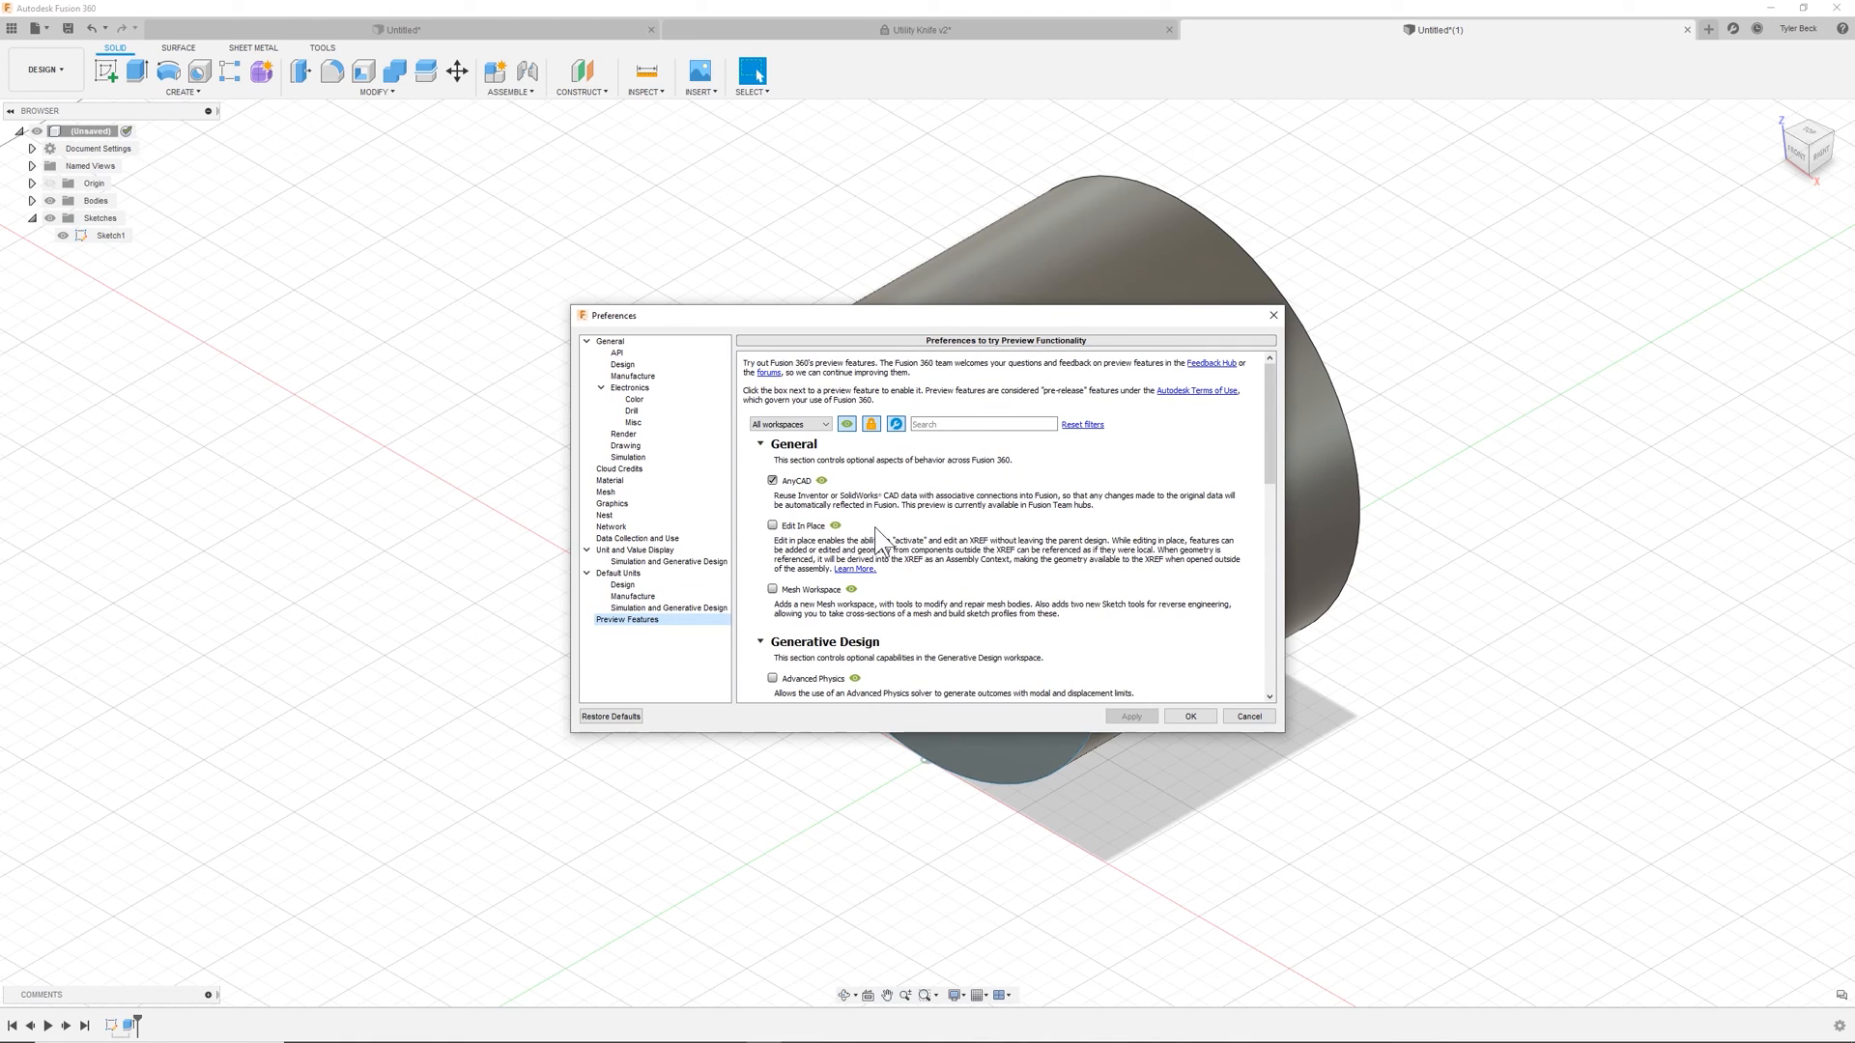
mouse_move(763, 554)
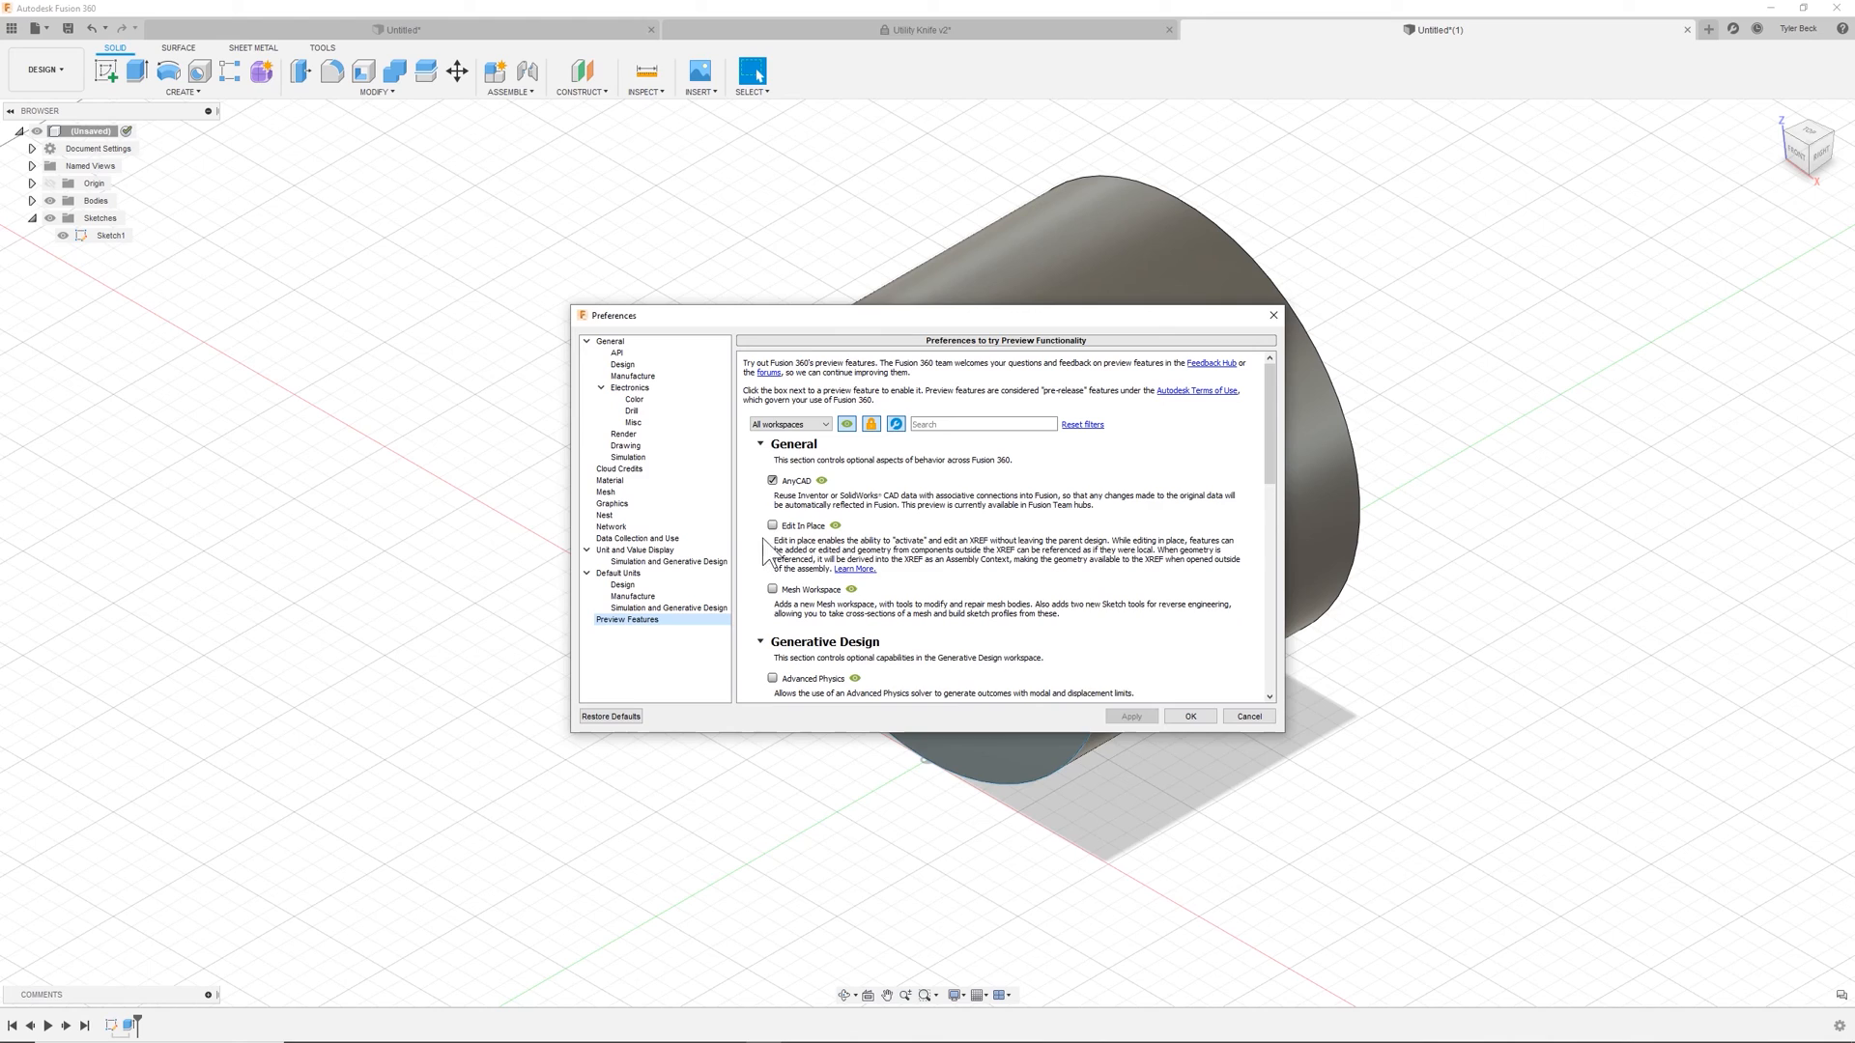
mouse_move(935, 545)
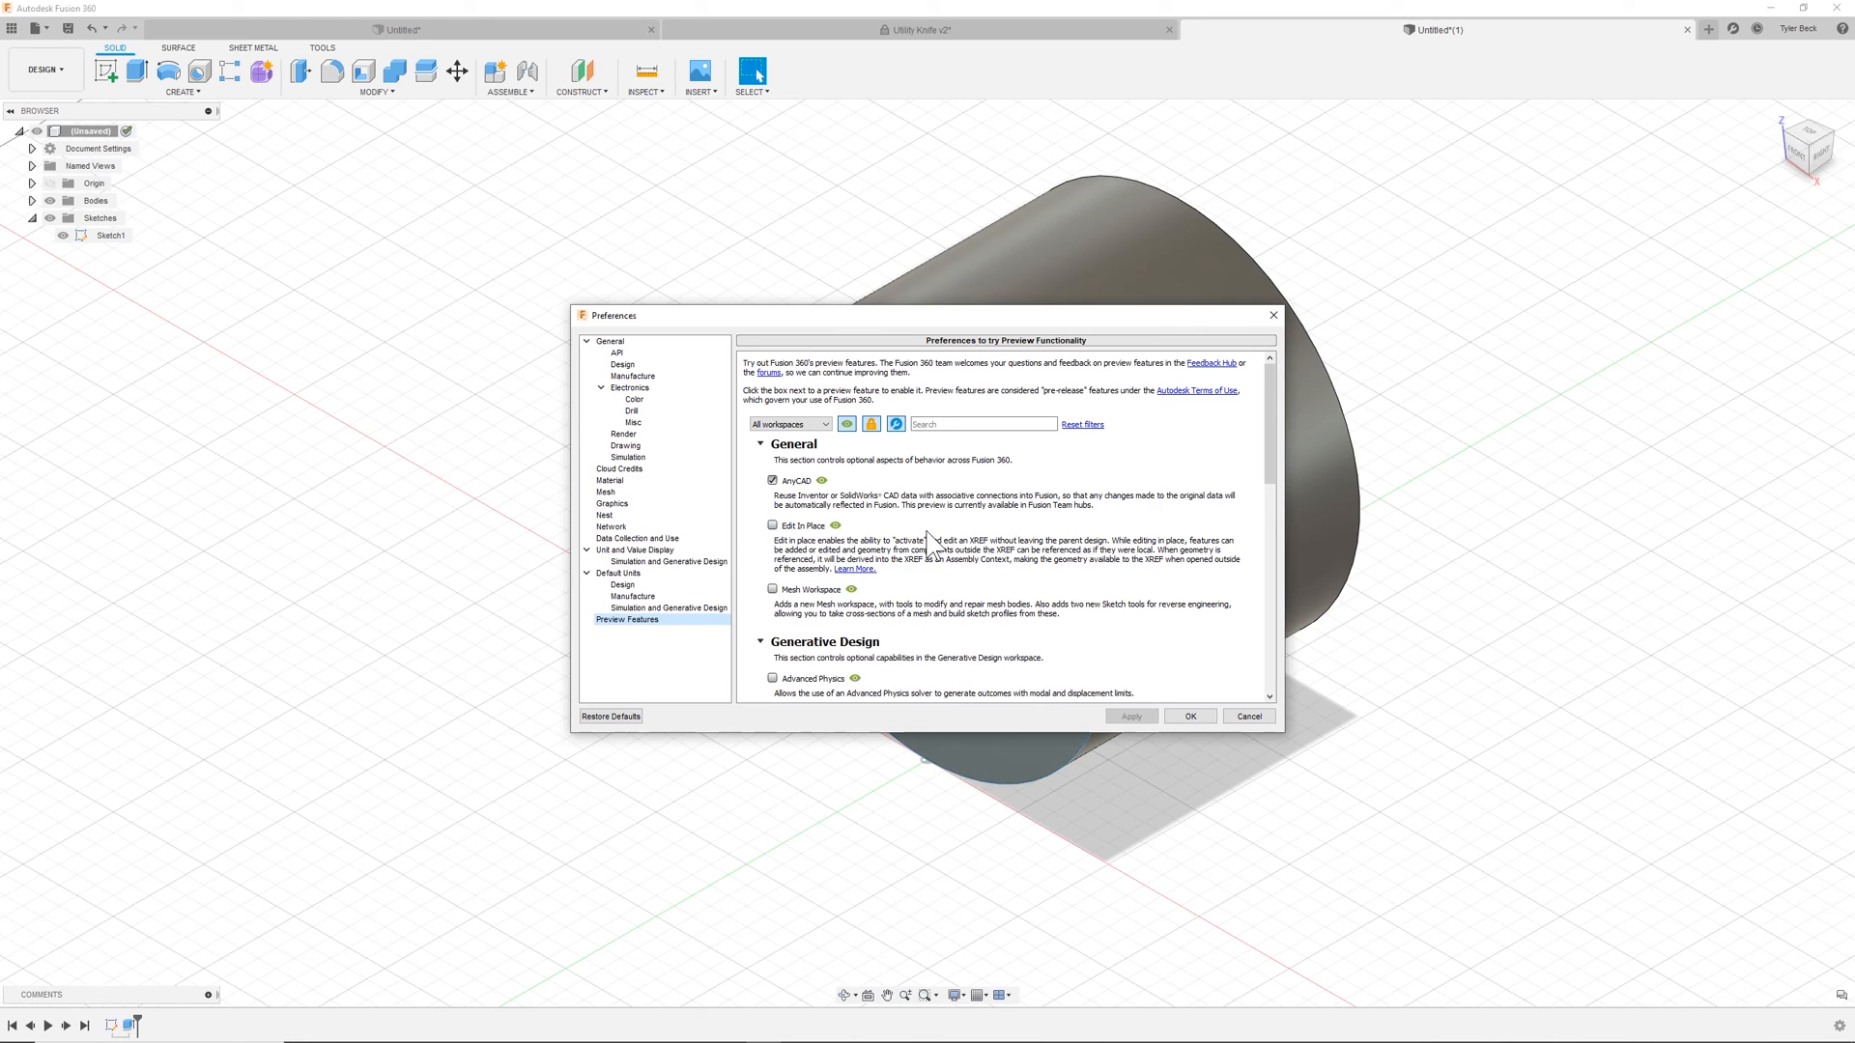
scroll(down, 3)
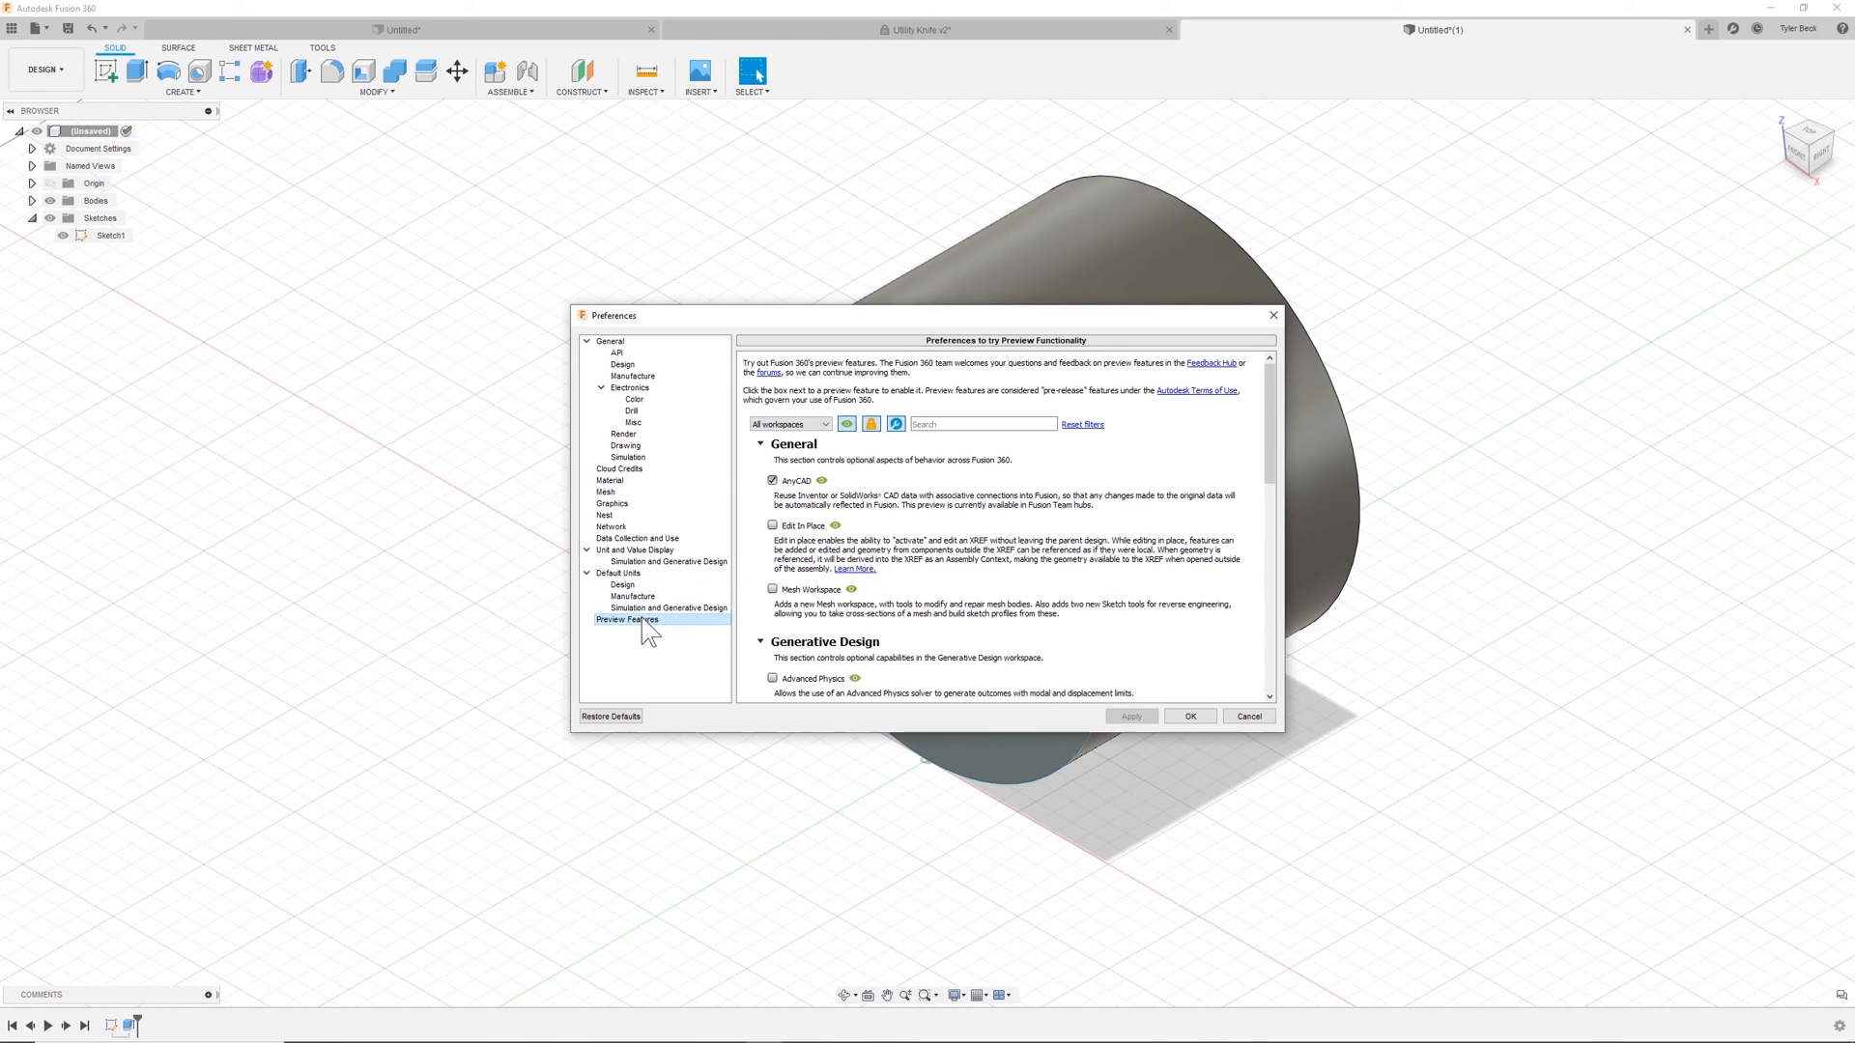
mouse_move(944, 600)
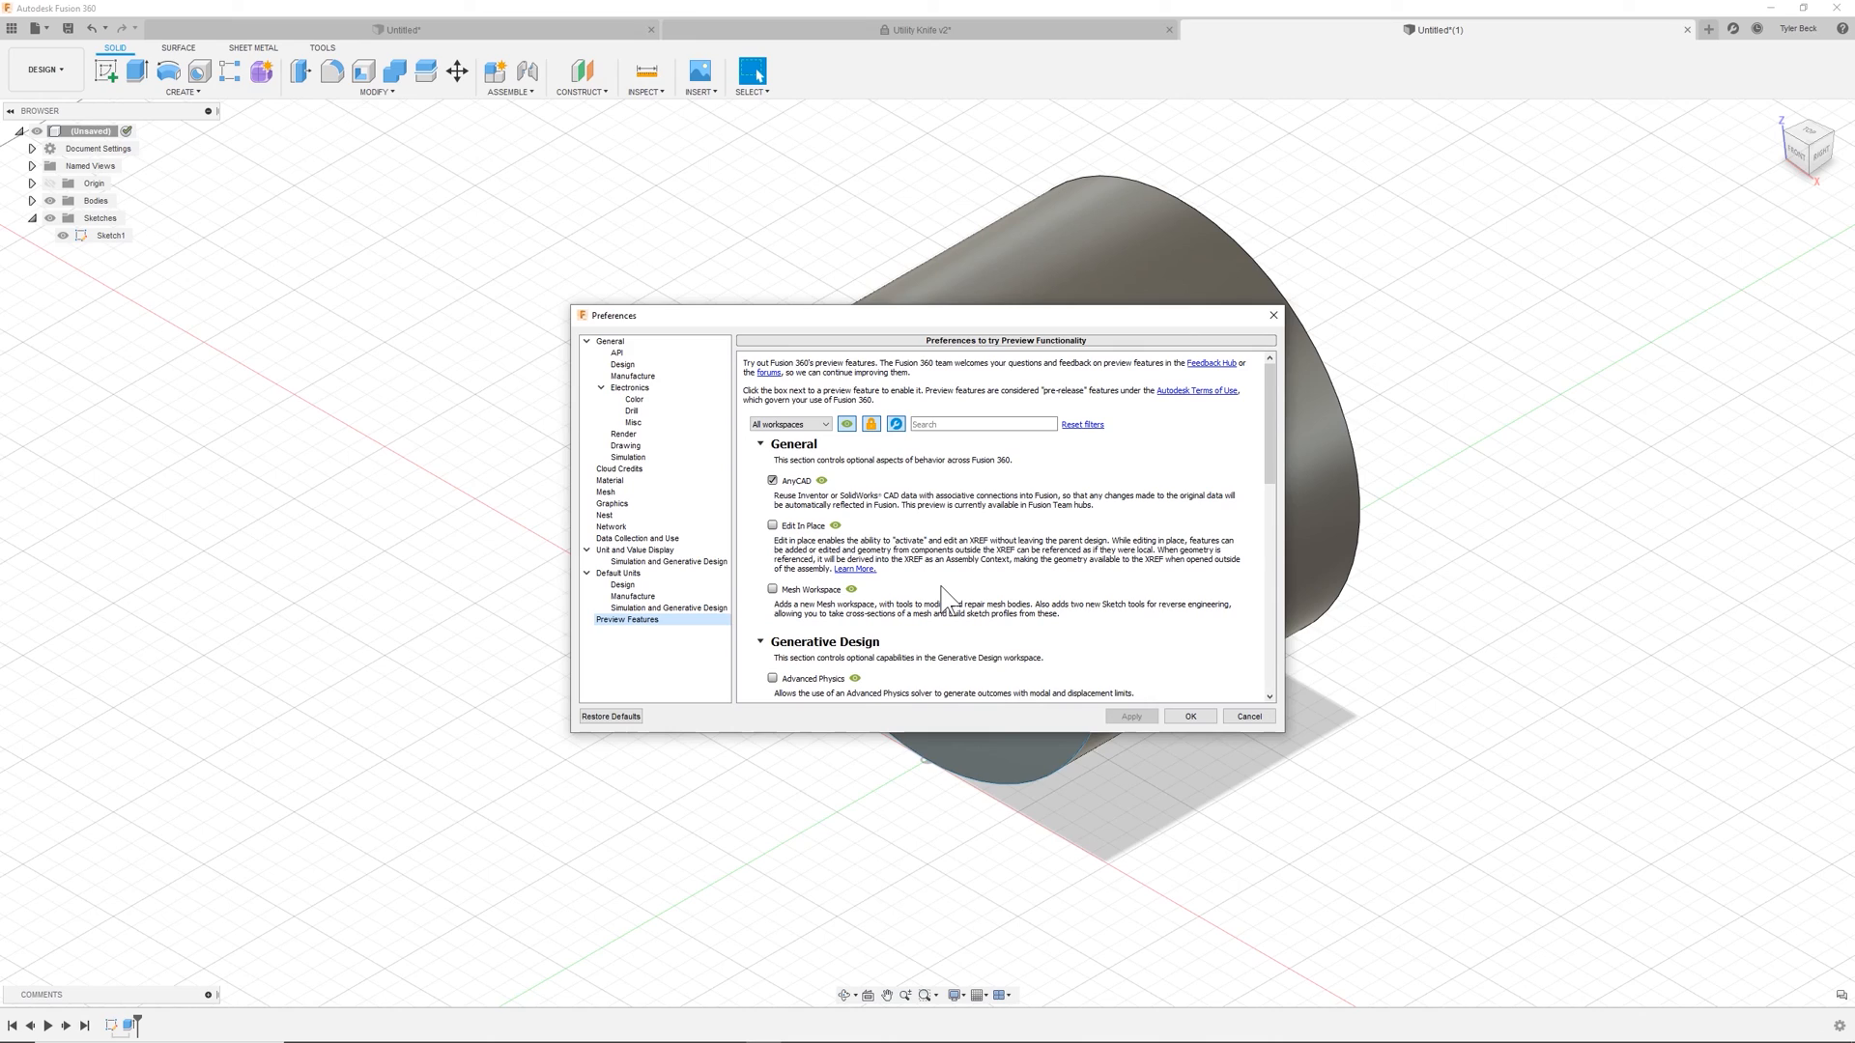
mouse_move(1012, 552)
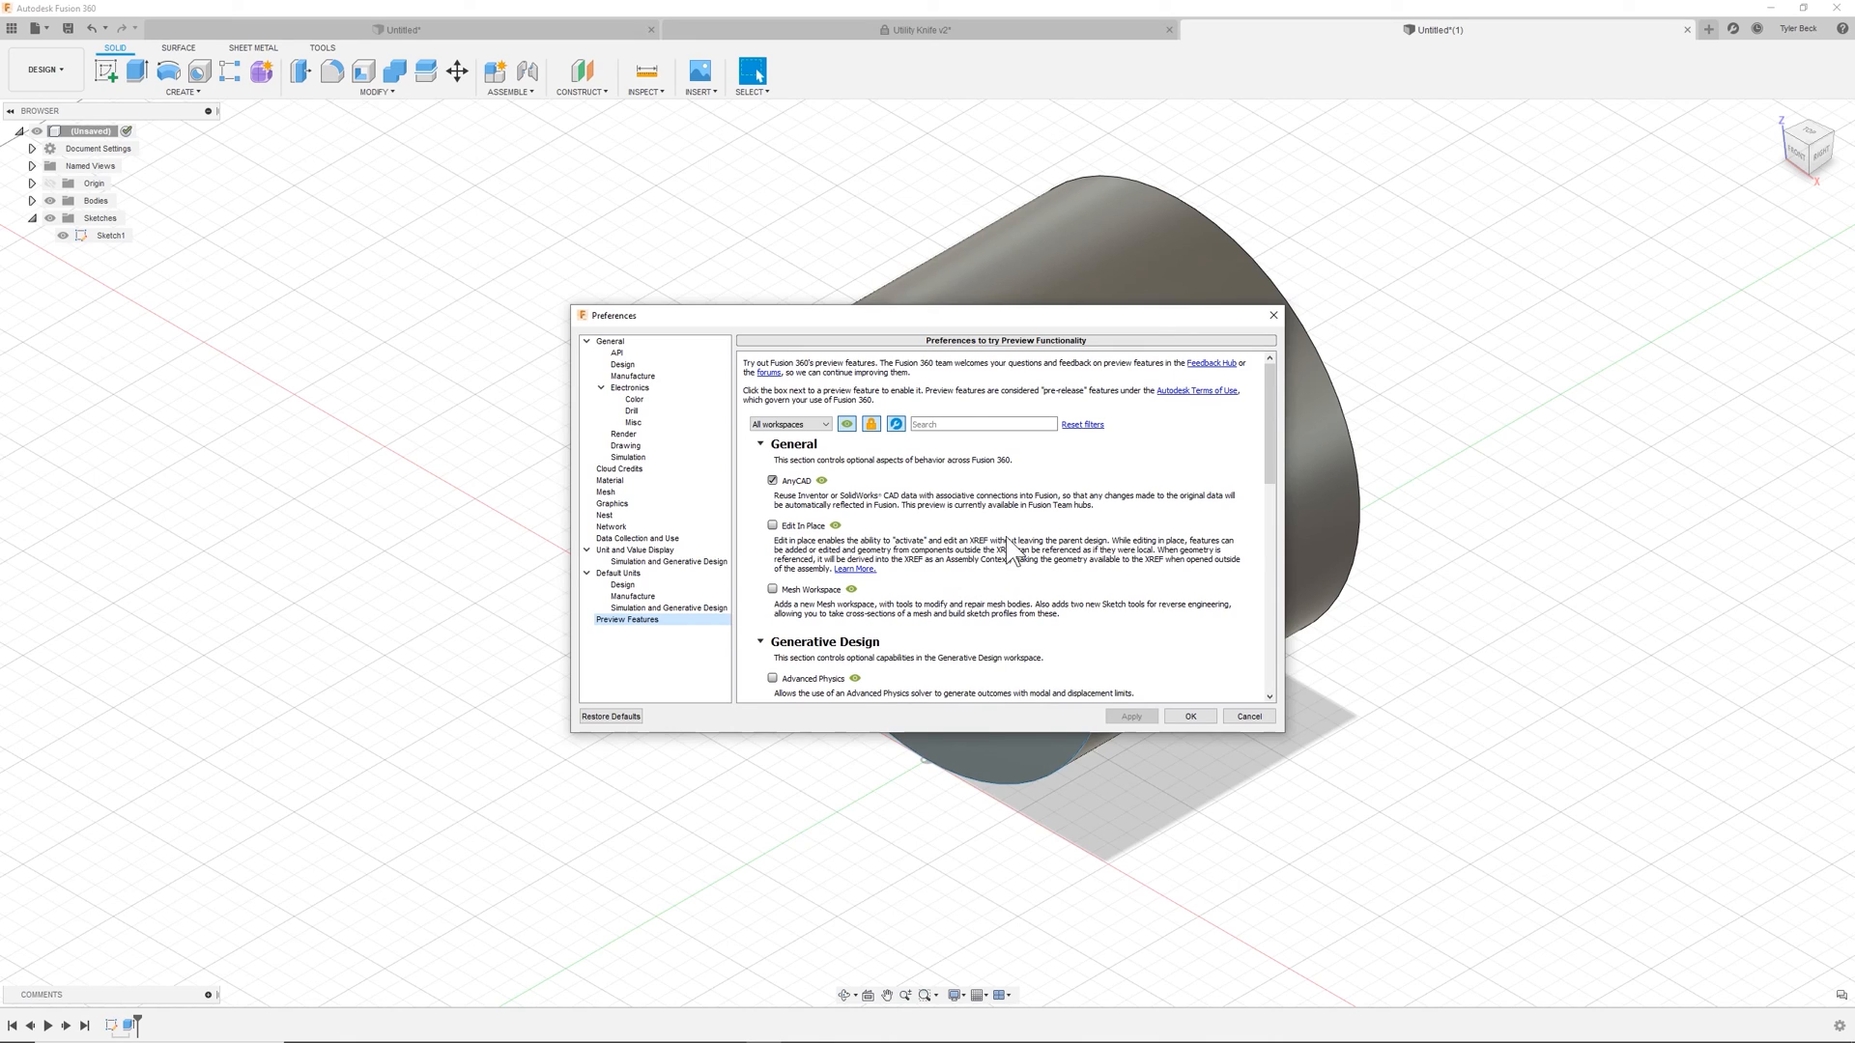